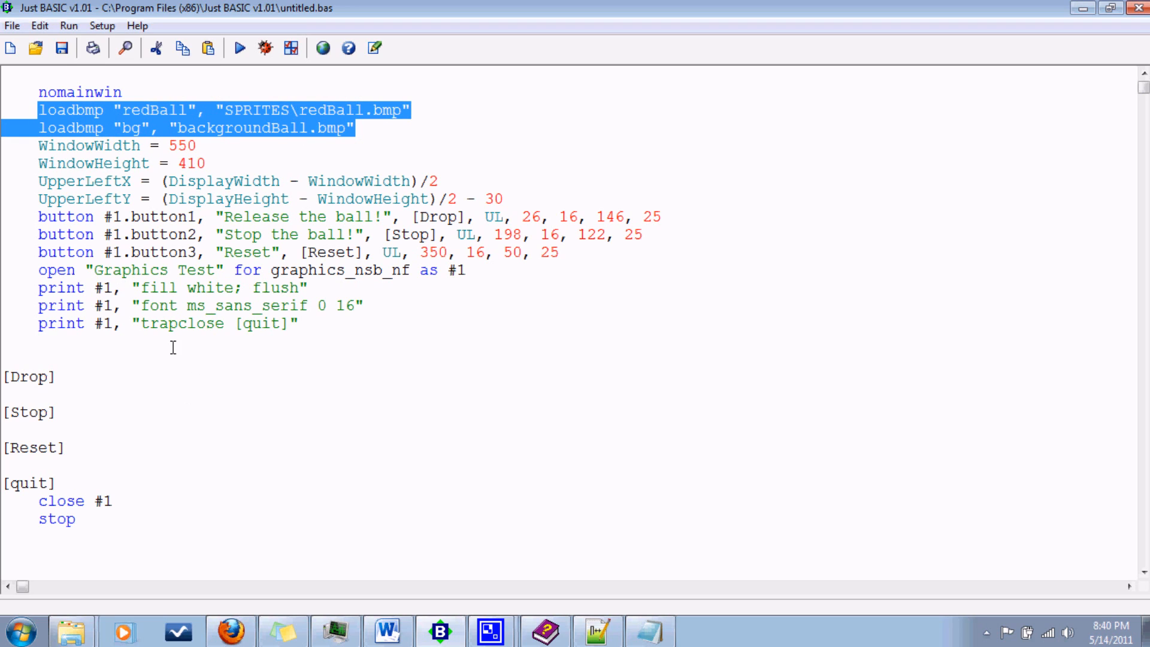
Position the cursor after trapclose and look up the addsprite command in the help documentation.
{"action": "left_click", "coordinate": [404, 361]}
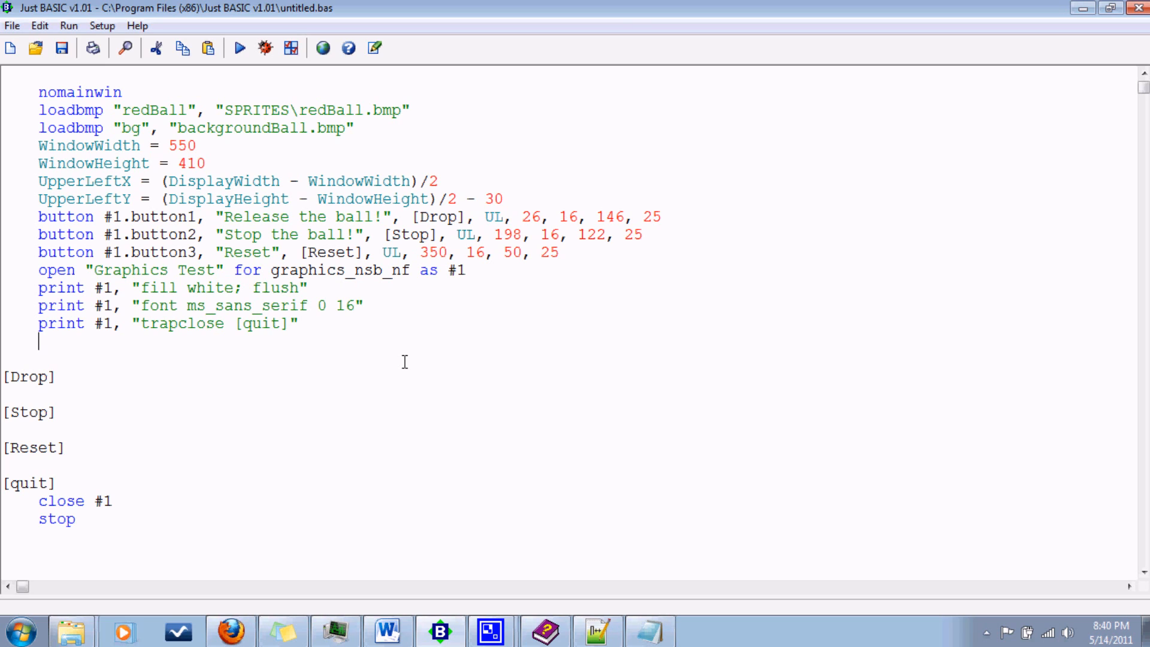
{"action": "mouse_move", "coordinate": [403, 306]}
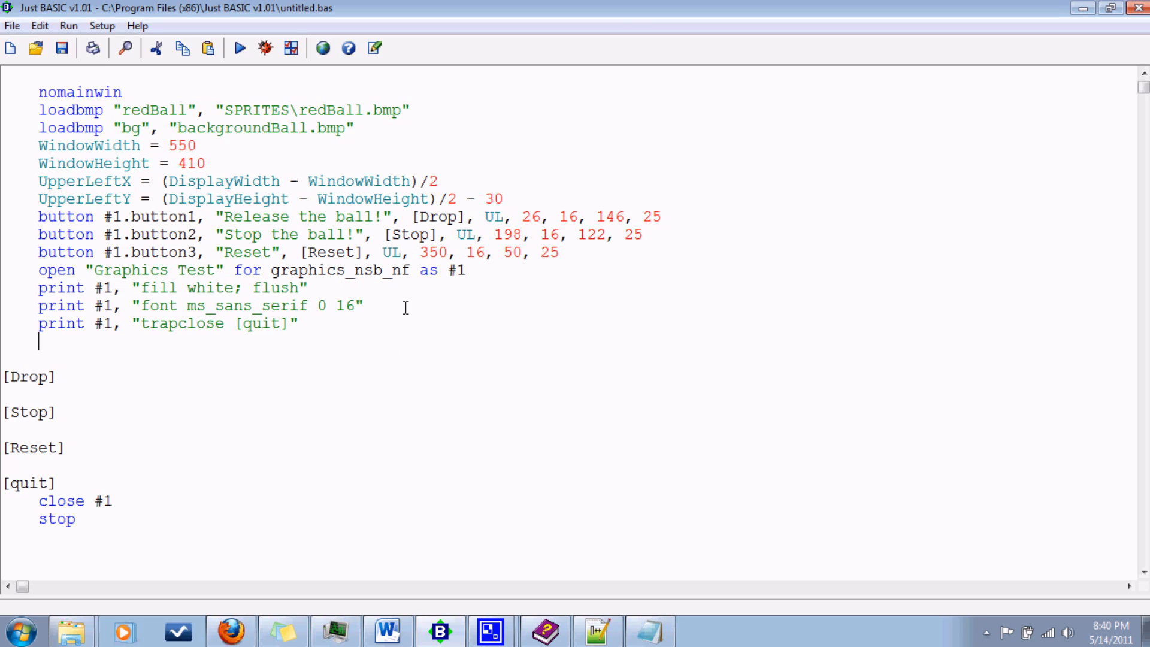
{"action": "left_click", "coordinate": [544, 631]}
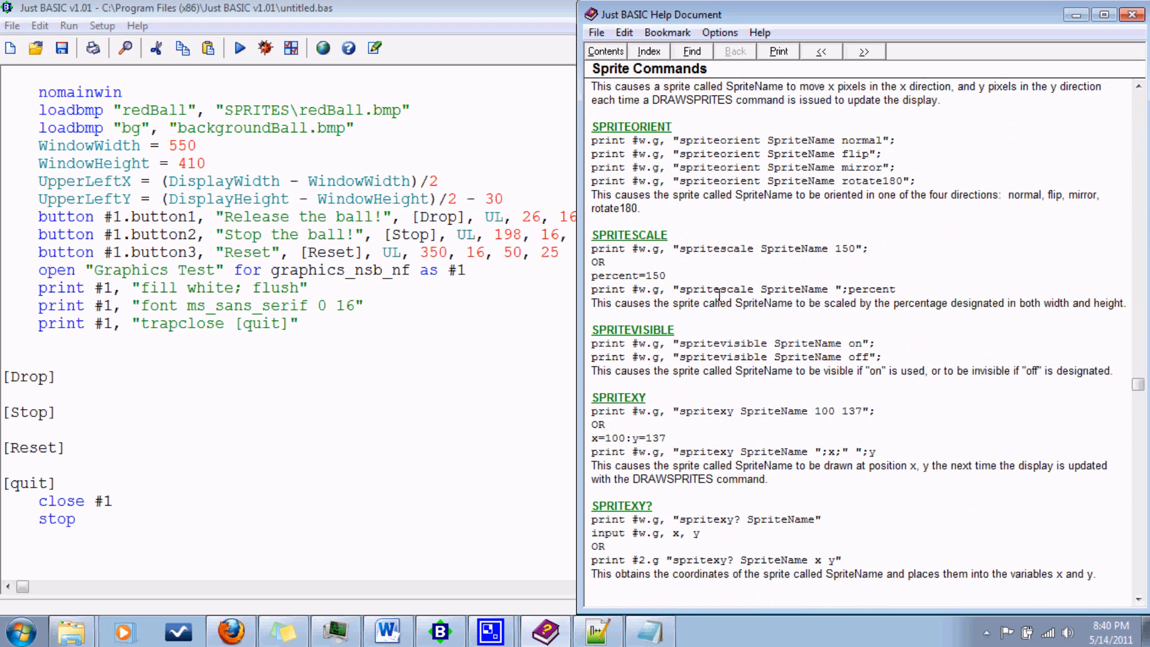
{"action": "mouse_move", "coordinate": [715, 484]}
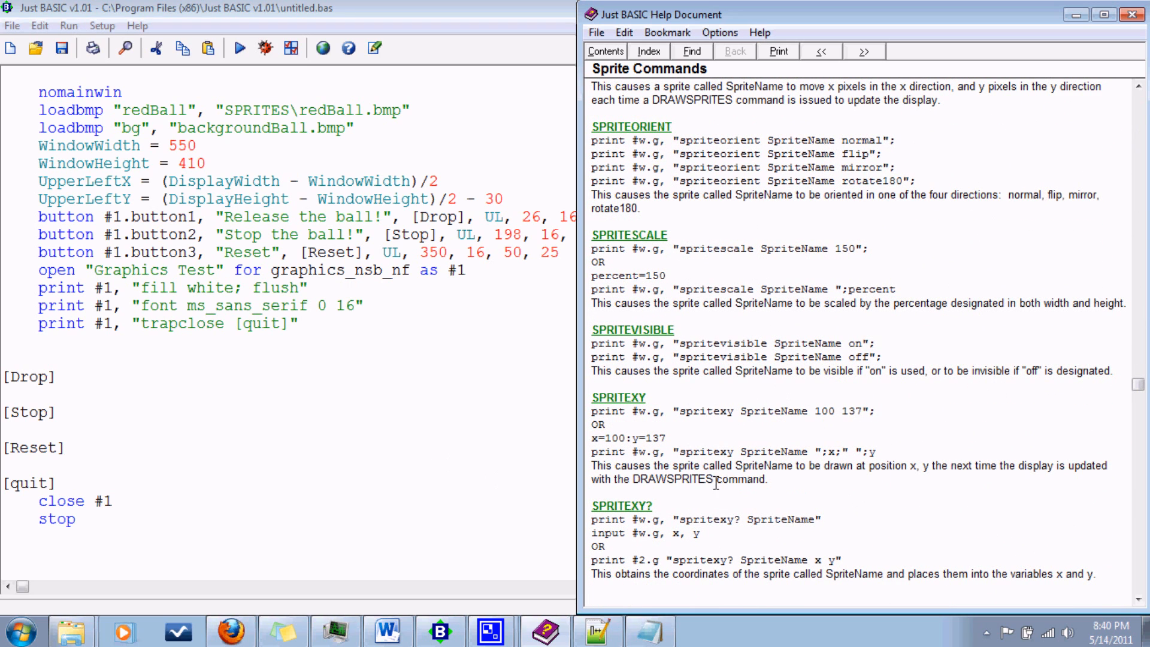
{"action": "scroll", "scroll_direction": "down", "scroll_amount": 3}
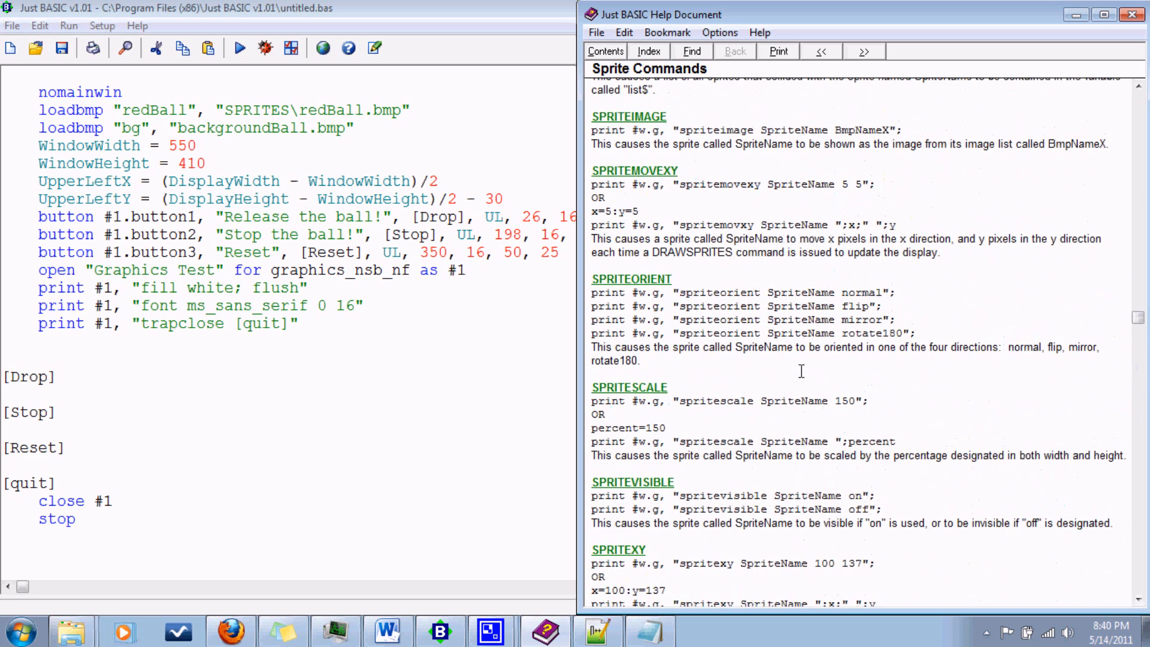
{"action": "scroll", "scroll_direction": "down", "scroll_amount": 3}
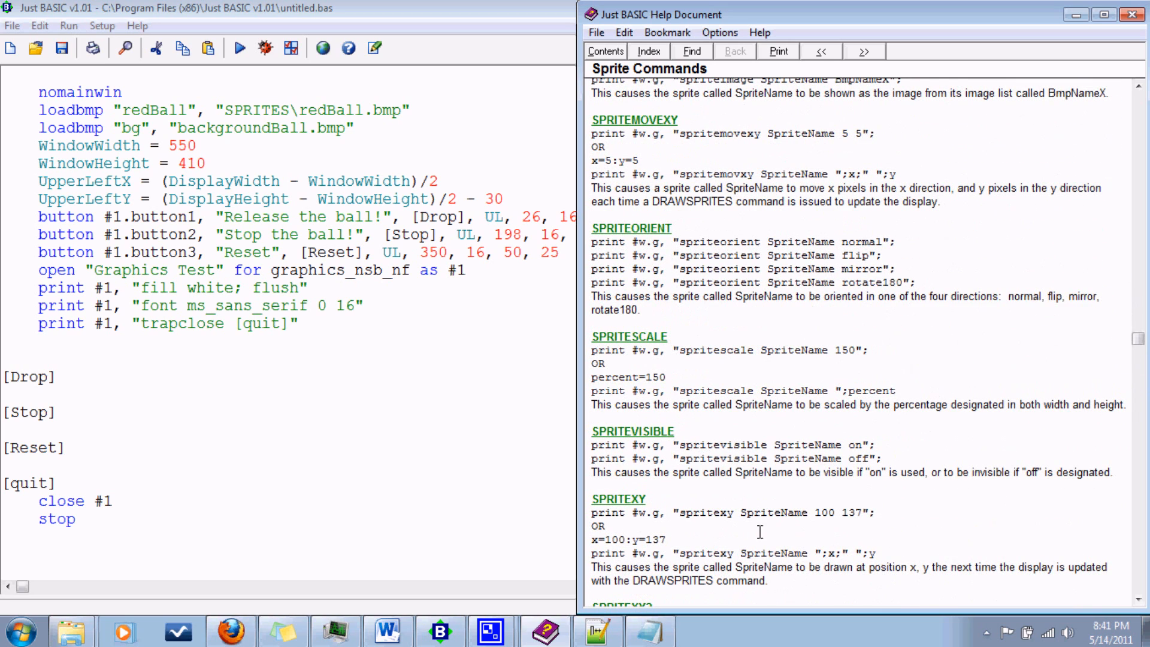
{"action": "scroll", "scroll_direction": "down", "scroll_amount": 3}
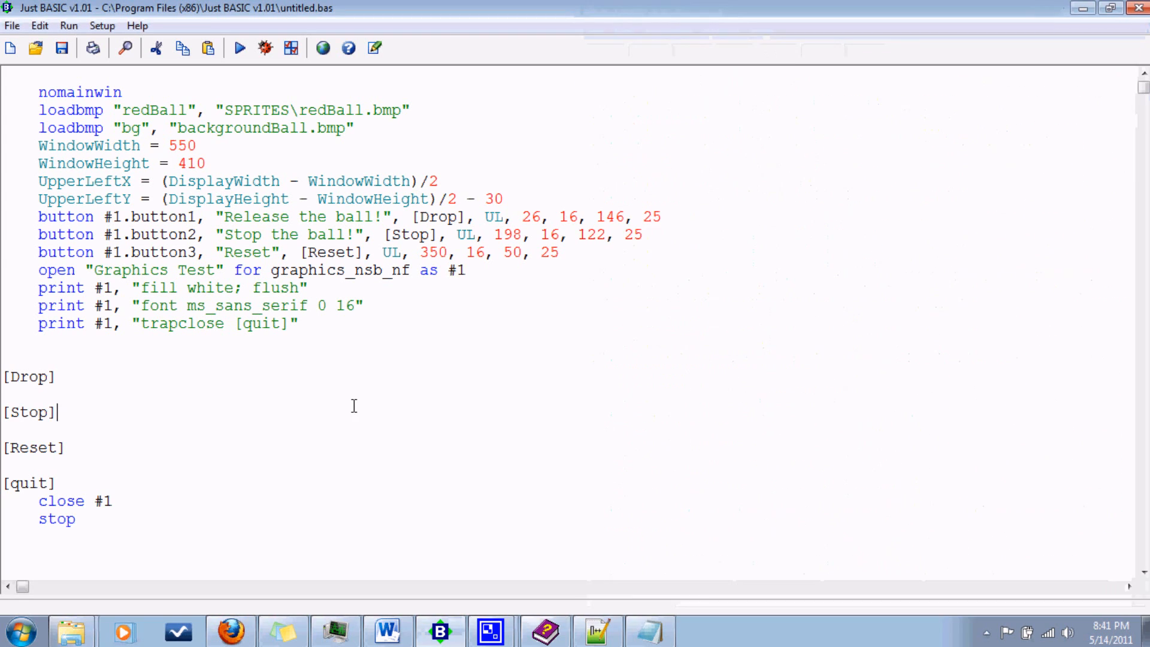
{"action": "mouse_move", "coordinate": [122, 316]}
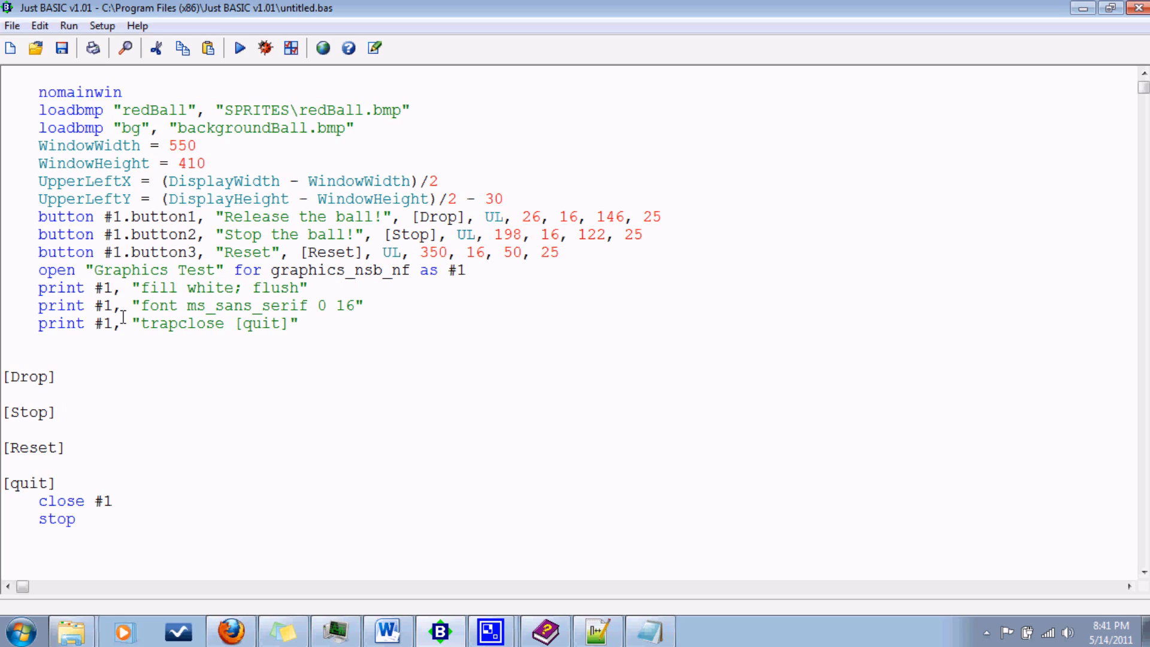
{"action": "mouse_move", "coordinate": [401, 341]}
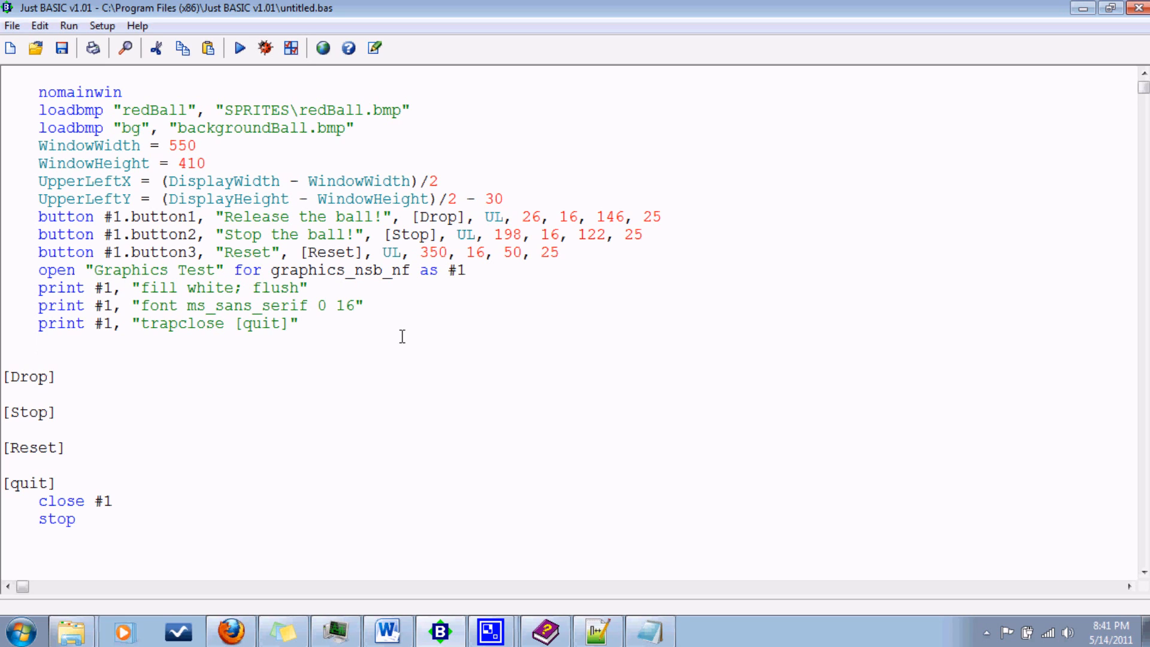
Write the print #1, "addsprite ball redBall" line to create the ball sprite.
{"action": "type", "text": "p"}
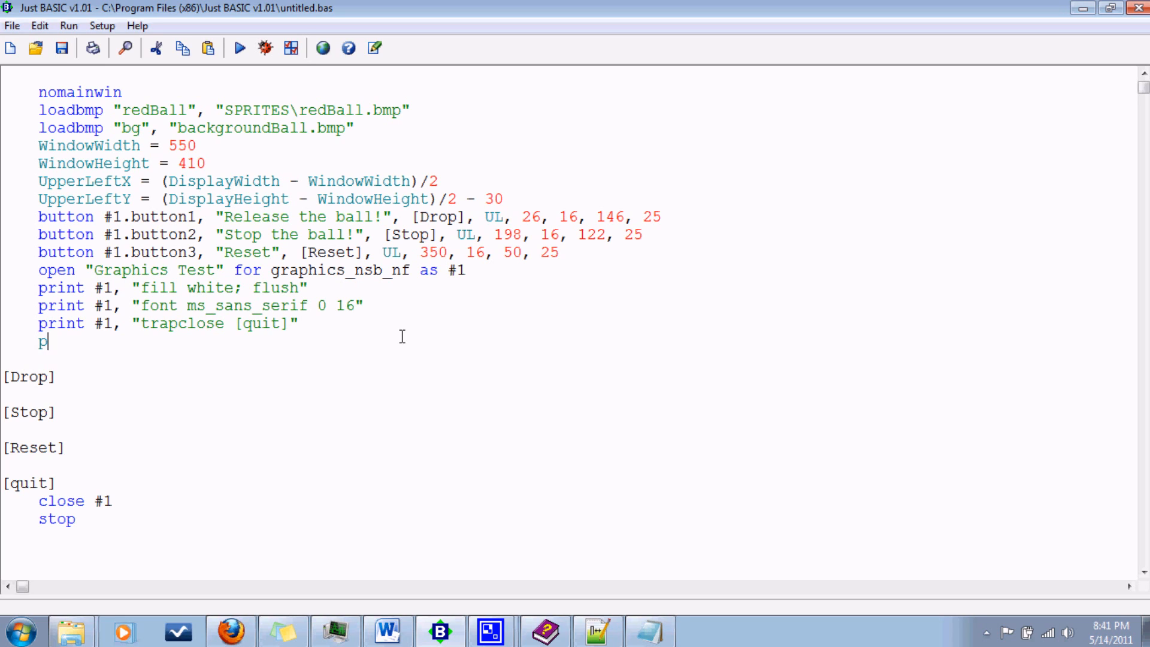
{"action": "type", "text": "rint #1,"}
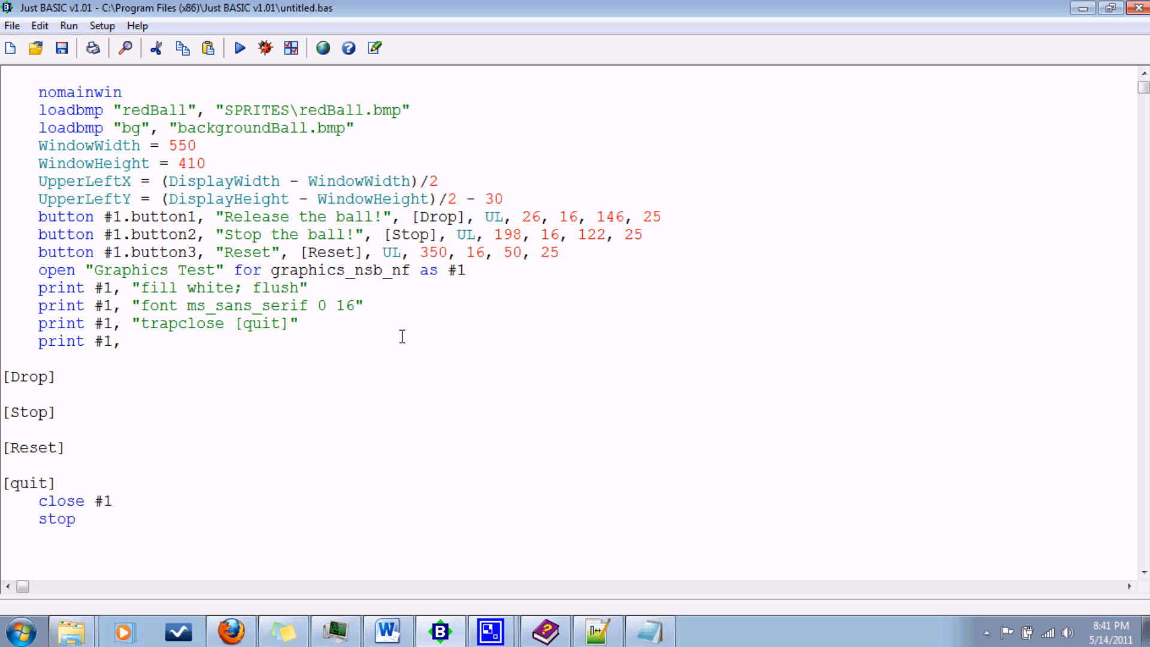
{"action": "type", "text": "\""}
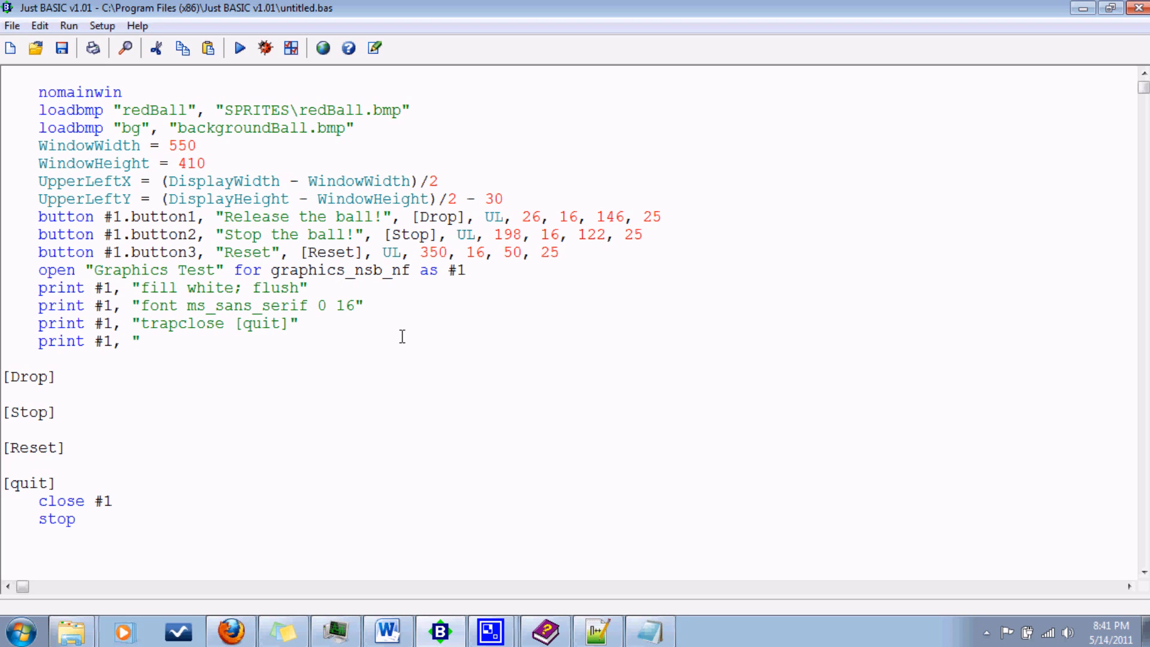
{"action": "type", "text": "add"}
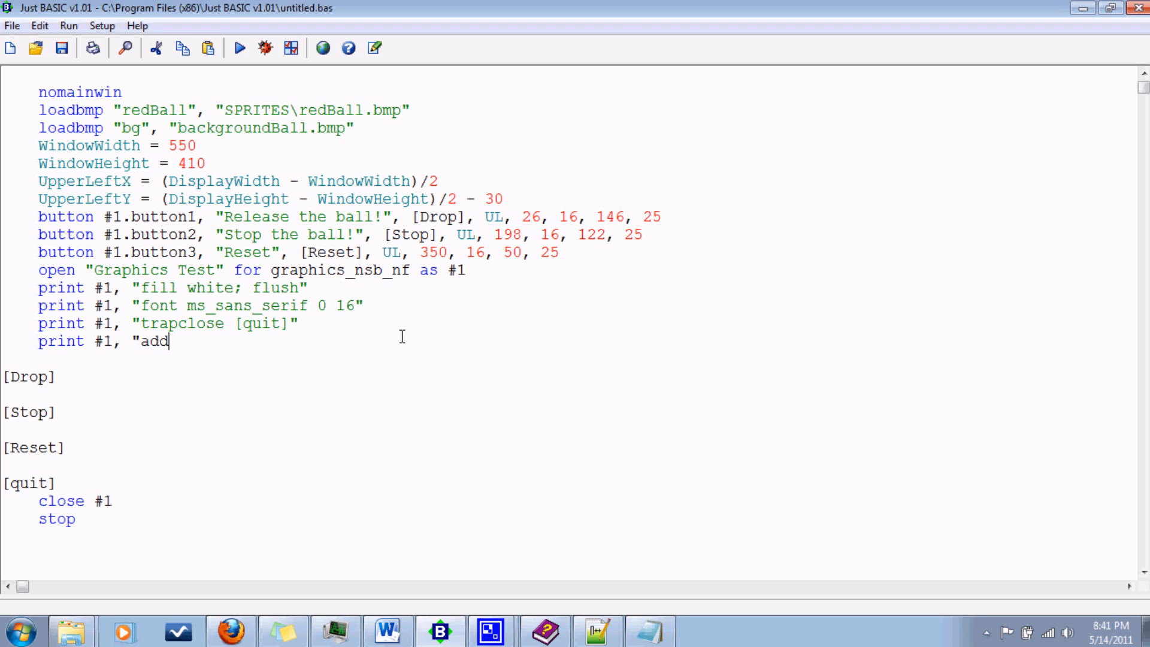
{"action": "type", "text": "sprite"}
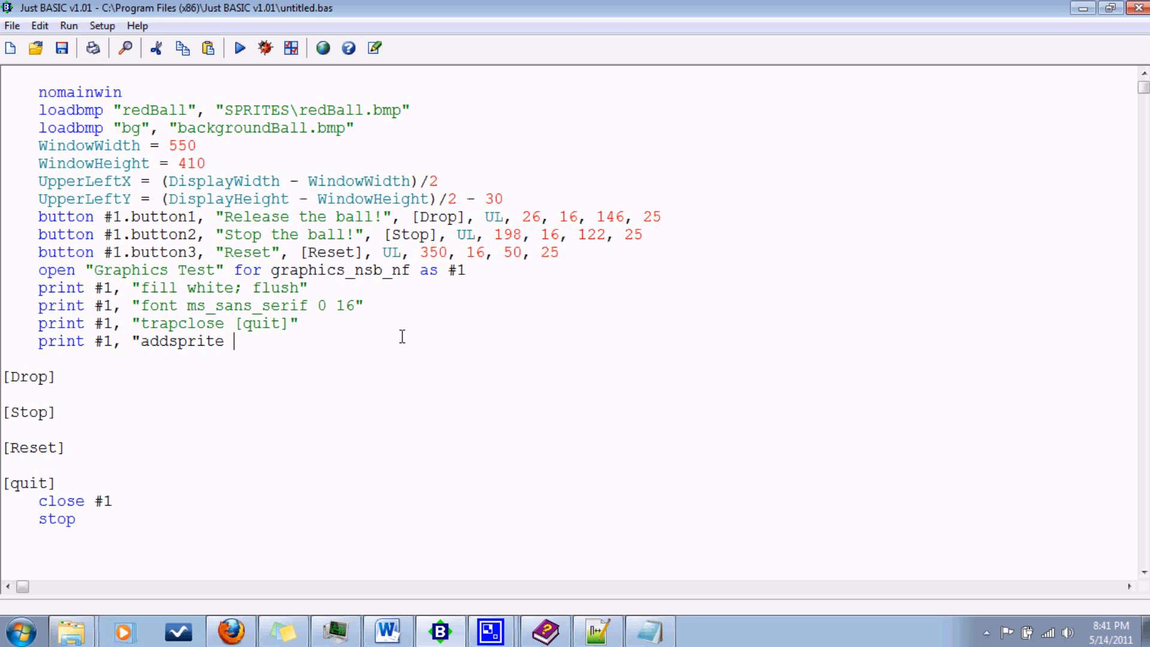
{"action": "type", "text": "ball"}
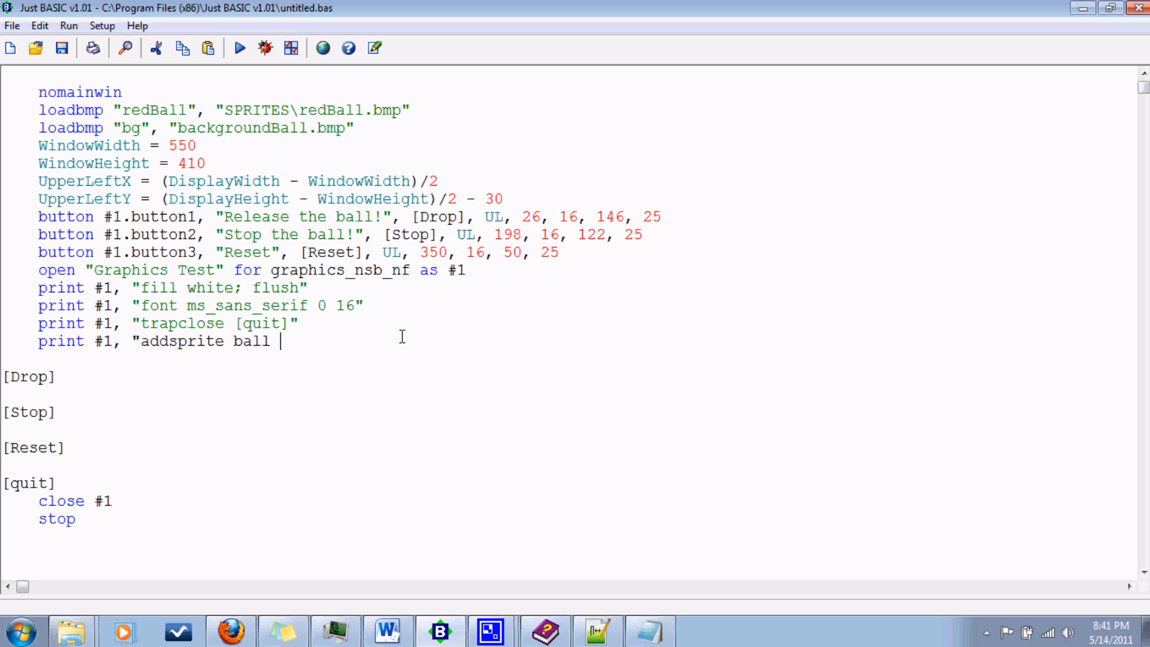
{"action": "type", "text": "redBall"}
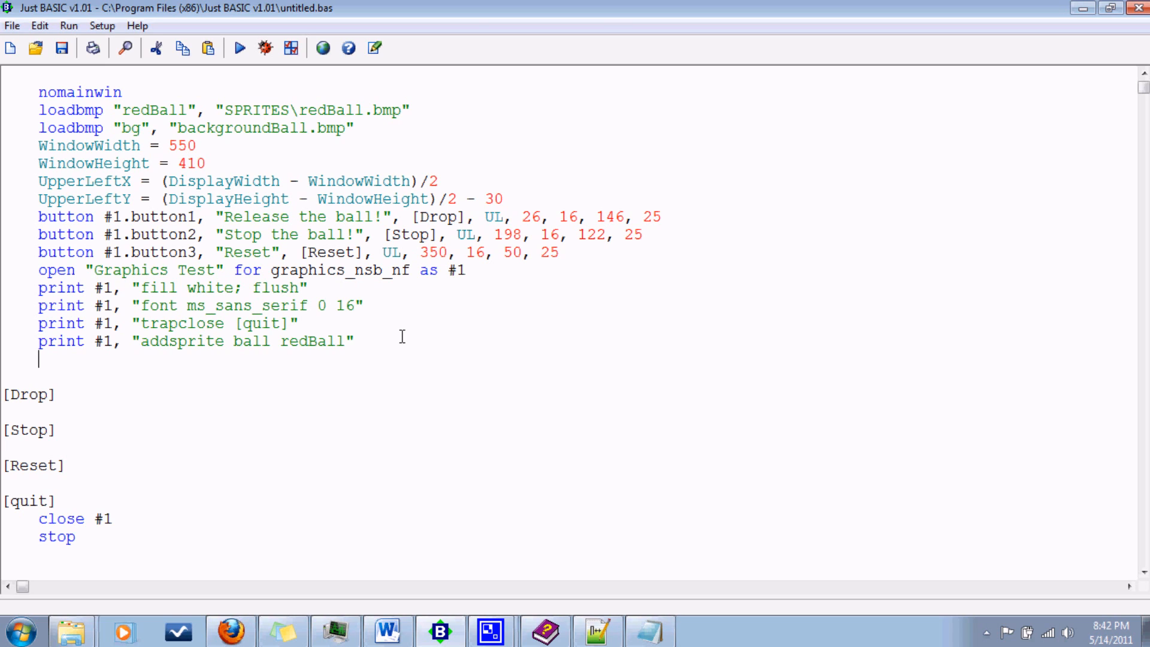
Write a print #1, "spritexy 50 50" line to position the sprite.
{"action": "type", "text": "p"}
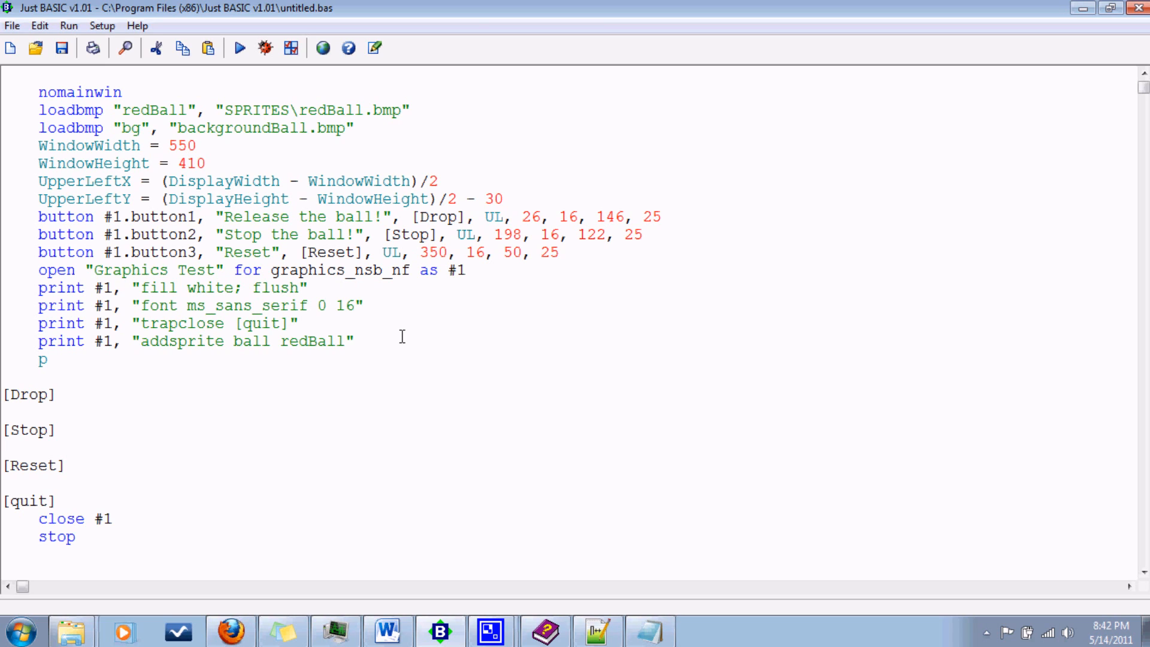
{"action": "type", "text": "rint #1, \"s"}
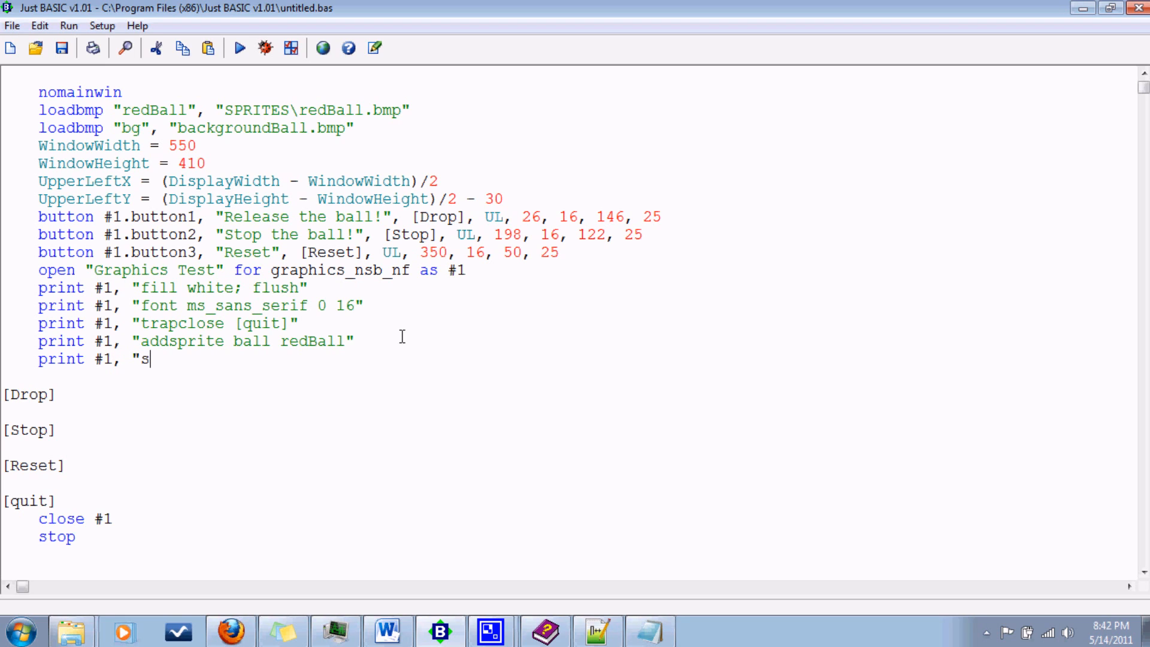
{"action": "type", "text": "pritexy"}
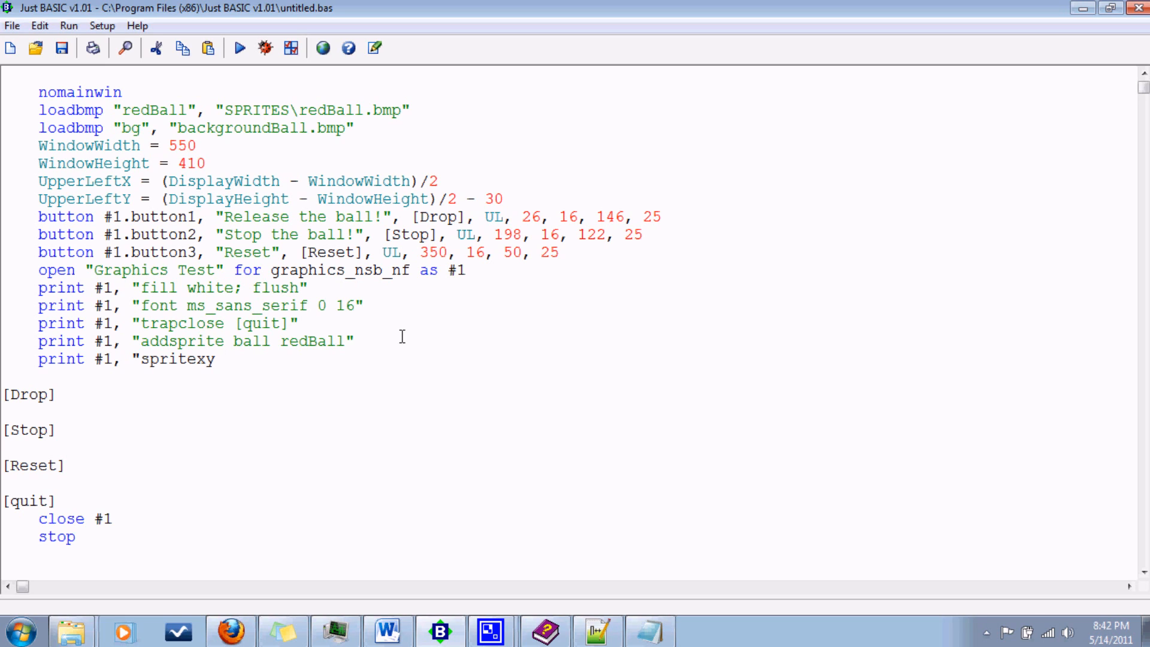
{"action": "type", "text": "50"}
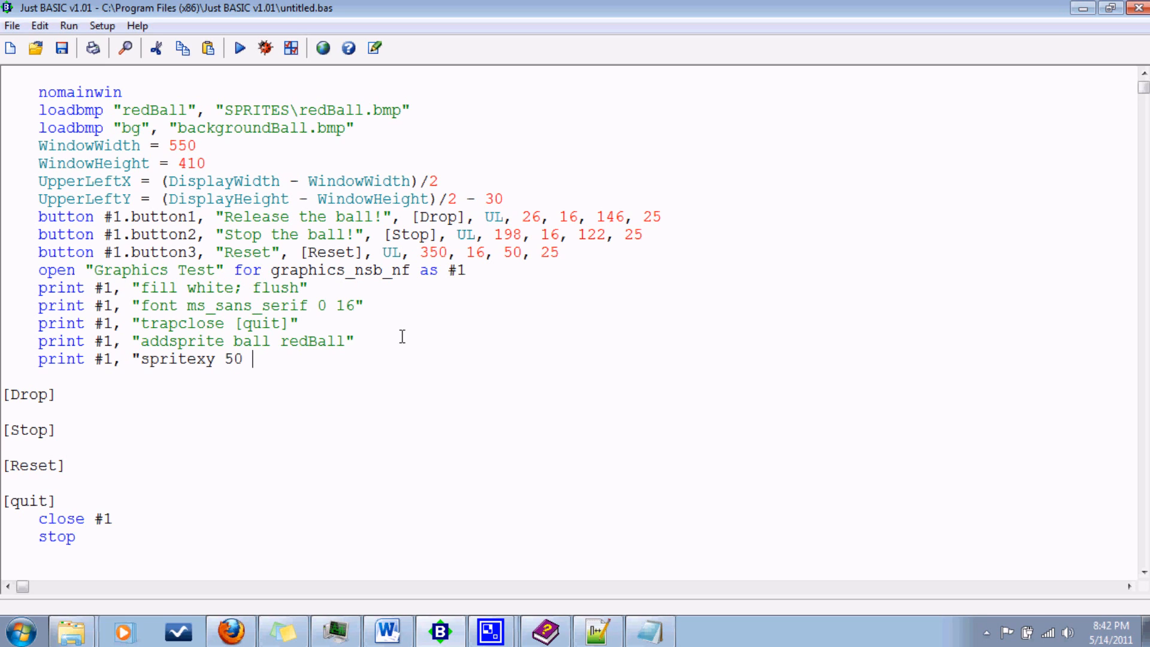
{"action": "type", "text": "50\""}
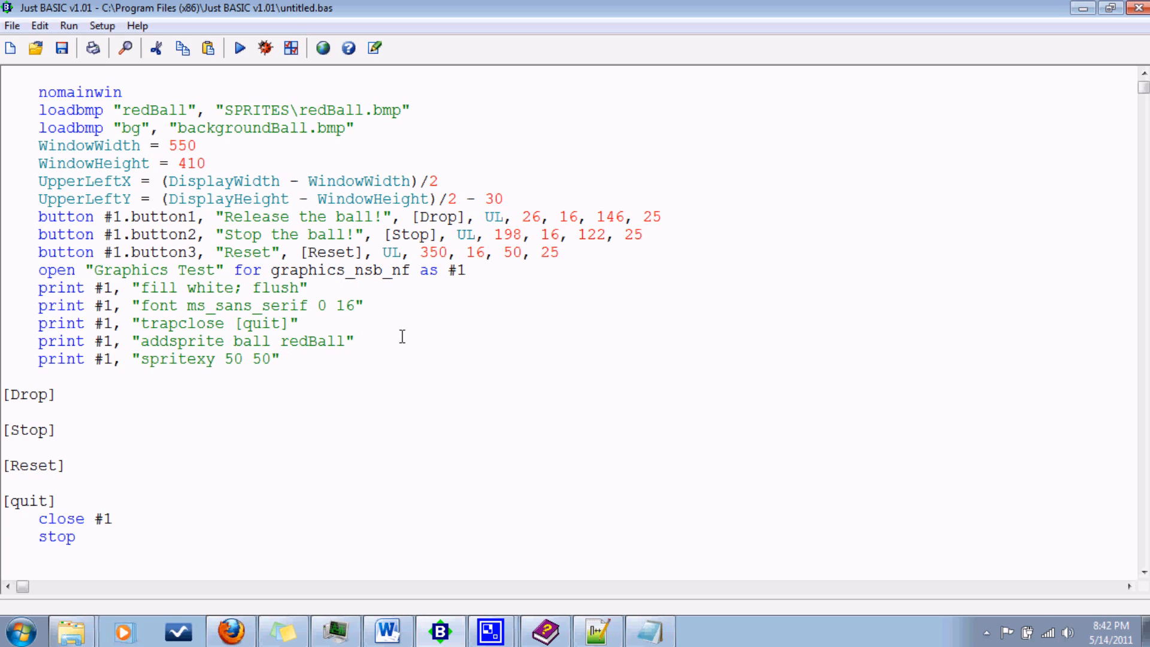
Add a y = 50 variable and change spritexy to end with "spritexy 50 "; y.
{"action": "type", "text": "y"}
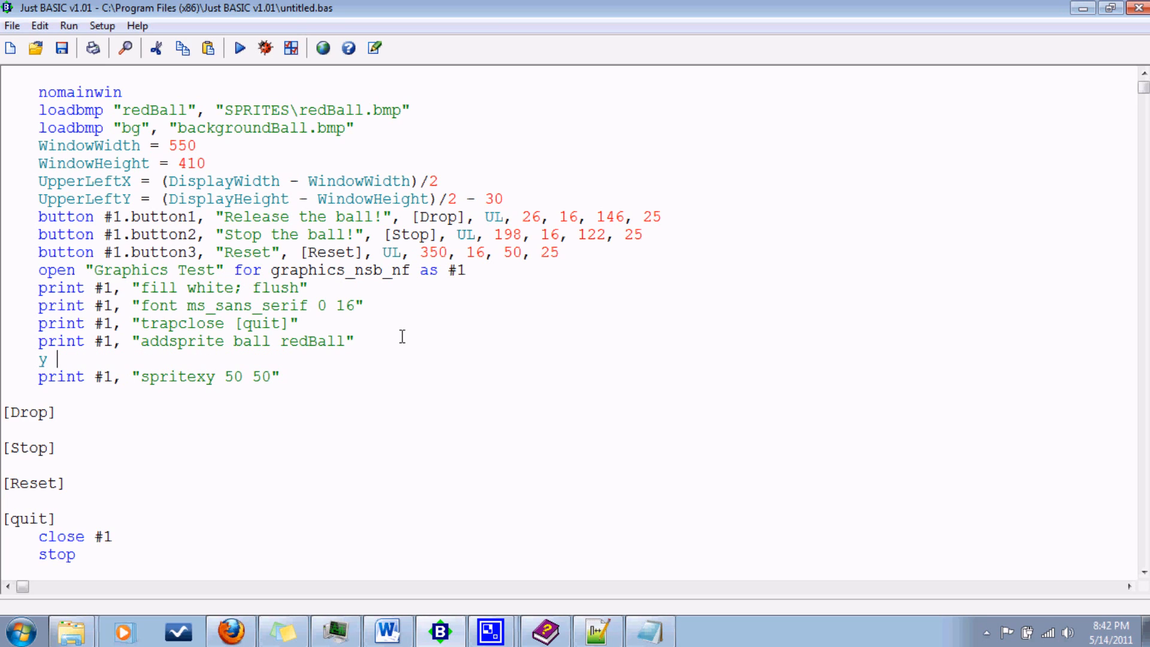
{"action": "mouse_move", "coordinate": [505, 439]}
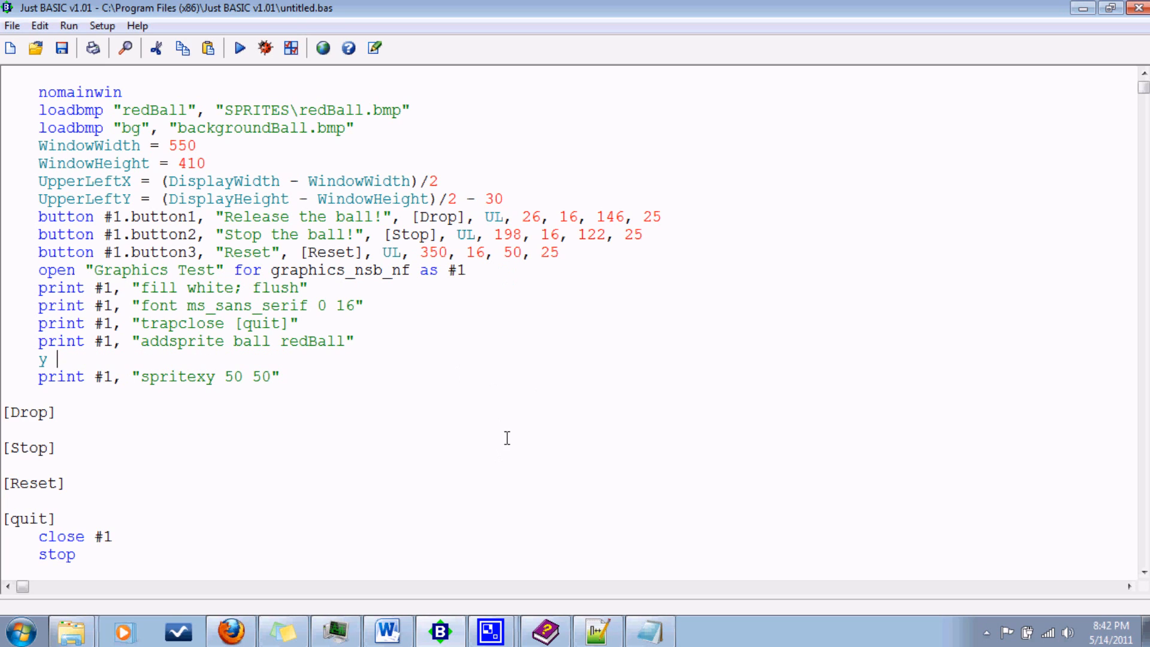
{"action": "type", "text": "="}
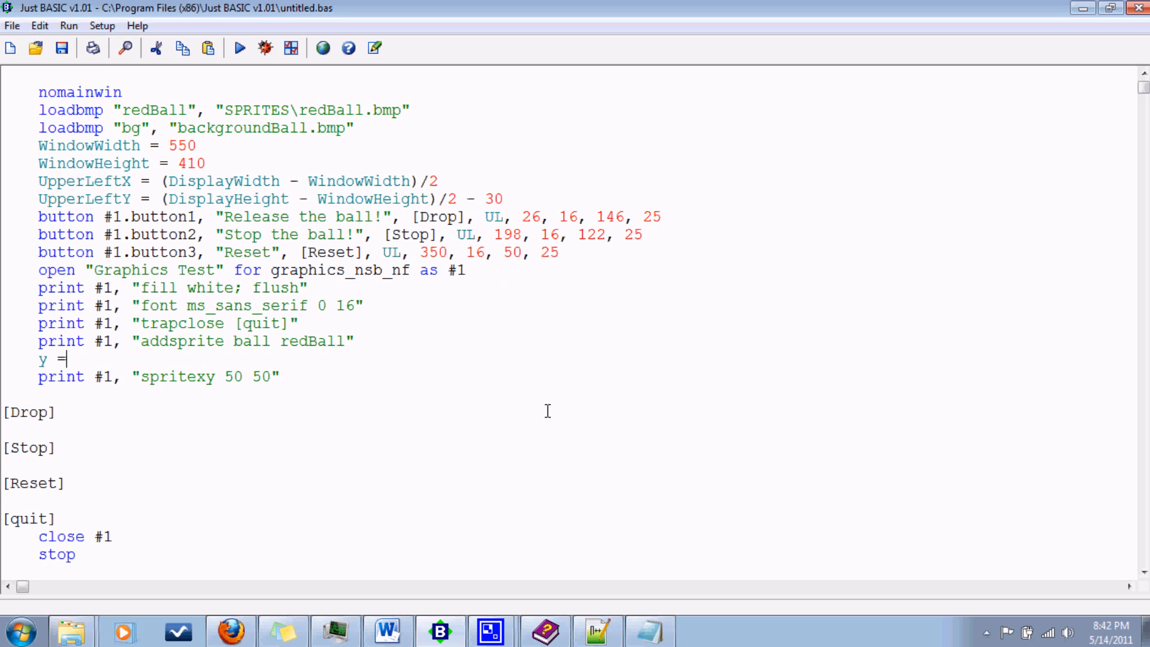
{"action": "type", "text": "5"}
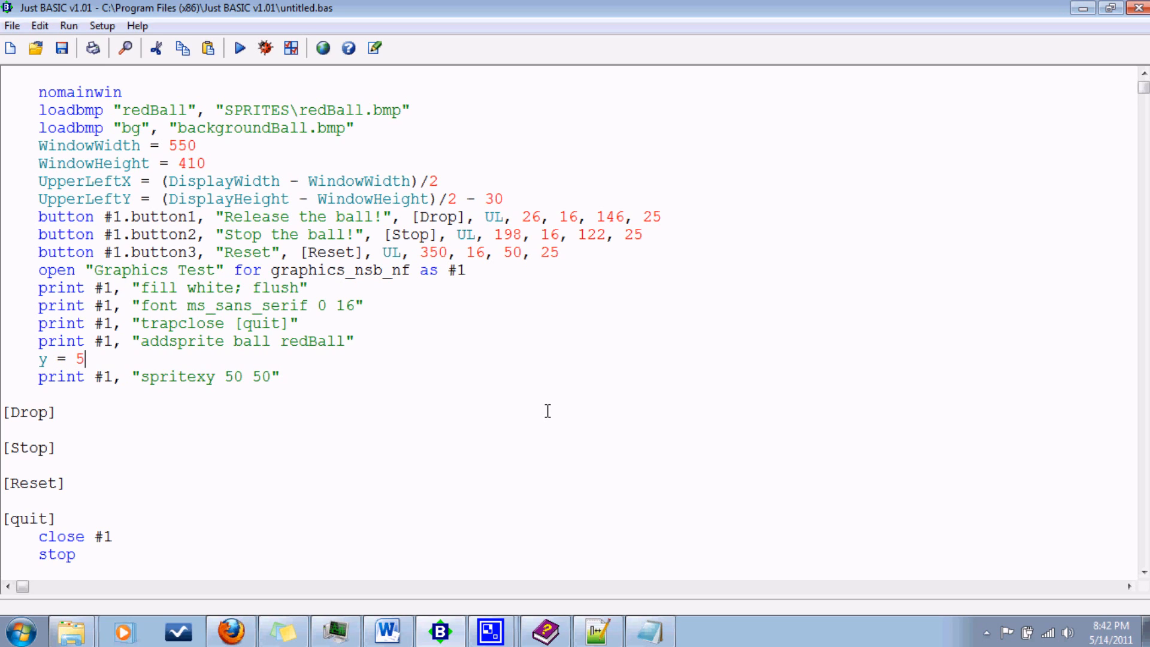
{"action": "type", "text": "0"}
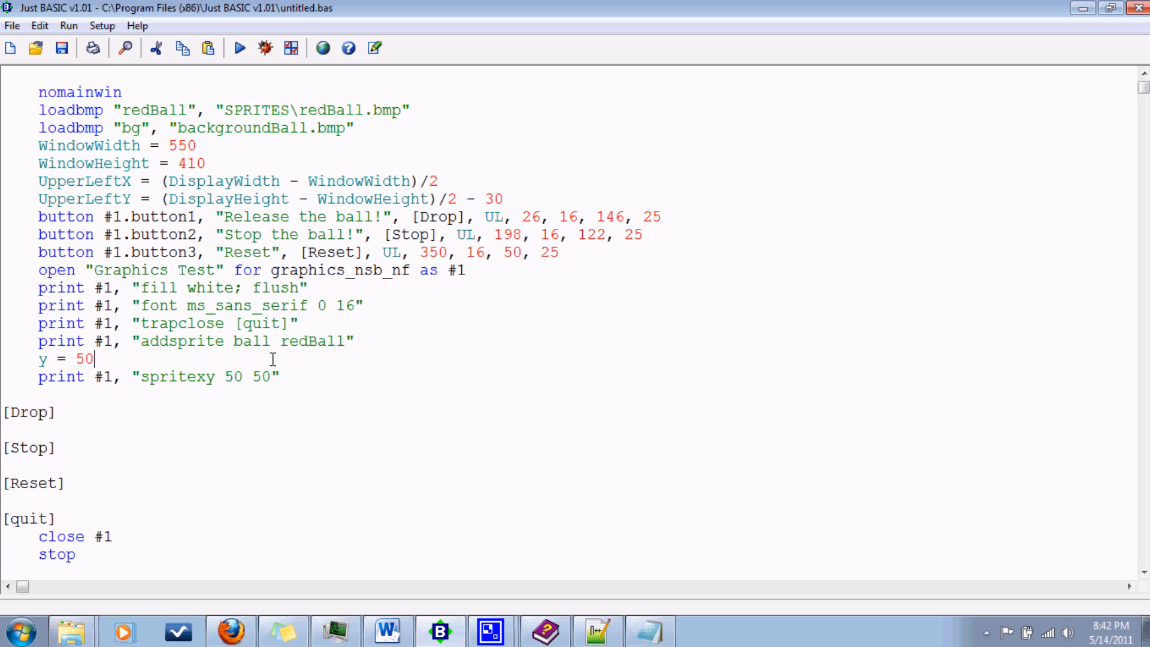
{"action": "key", "text": "Backspace"}
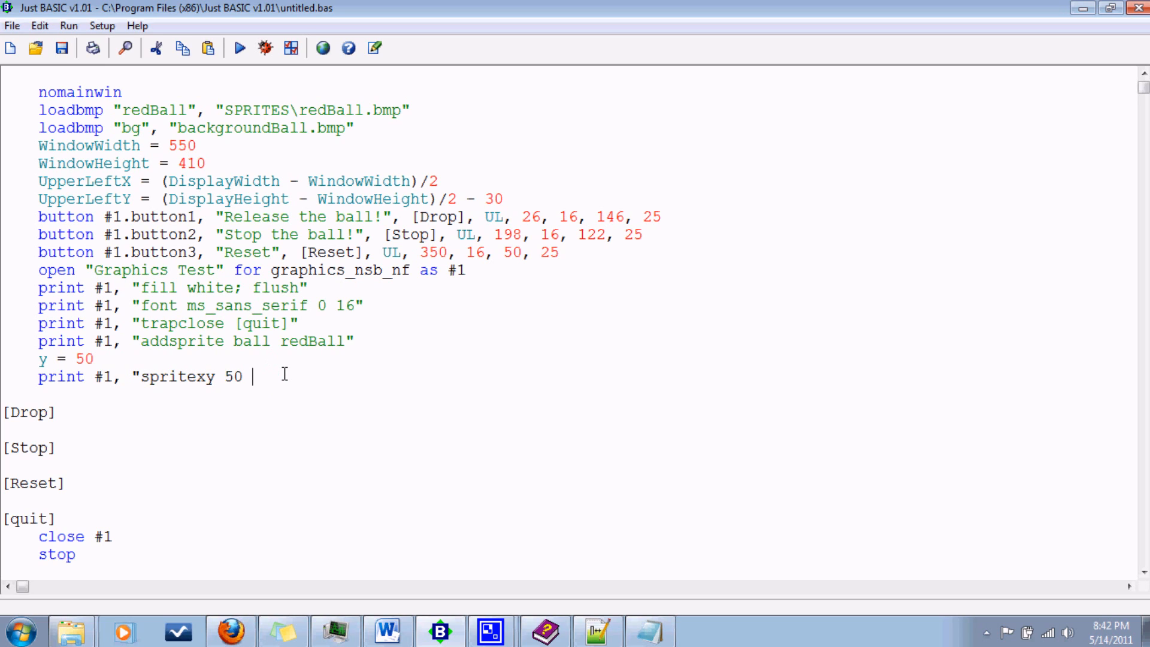
{"action": "type", "text": "\";"}
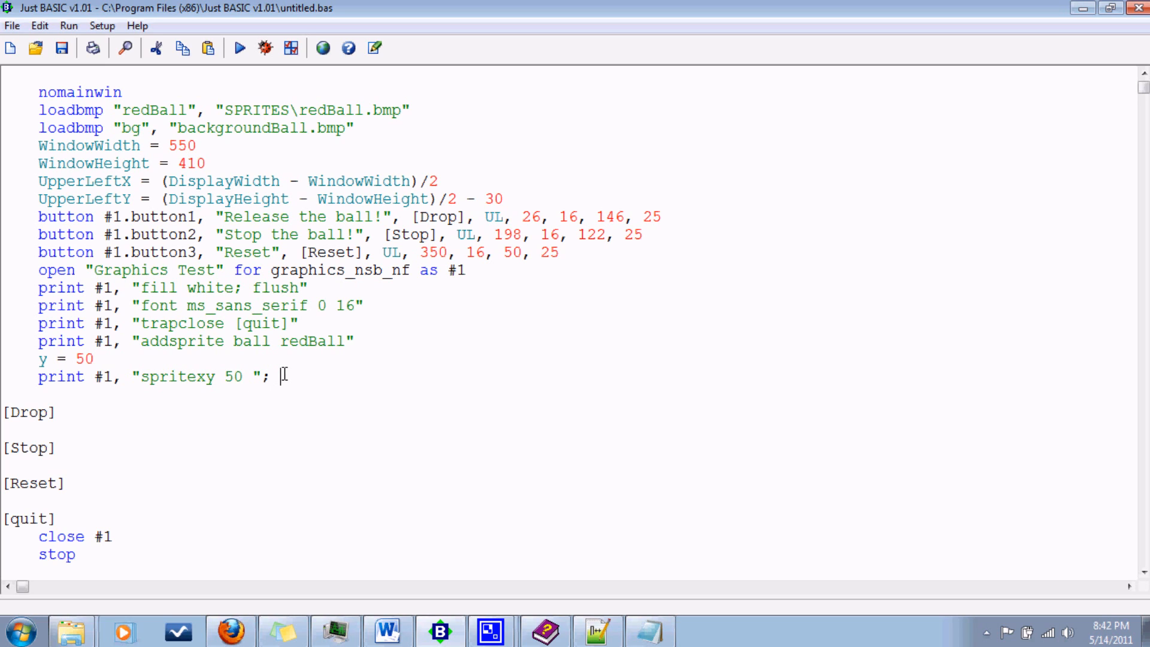
{"action": "type", "text": "y"}
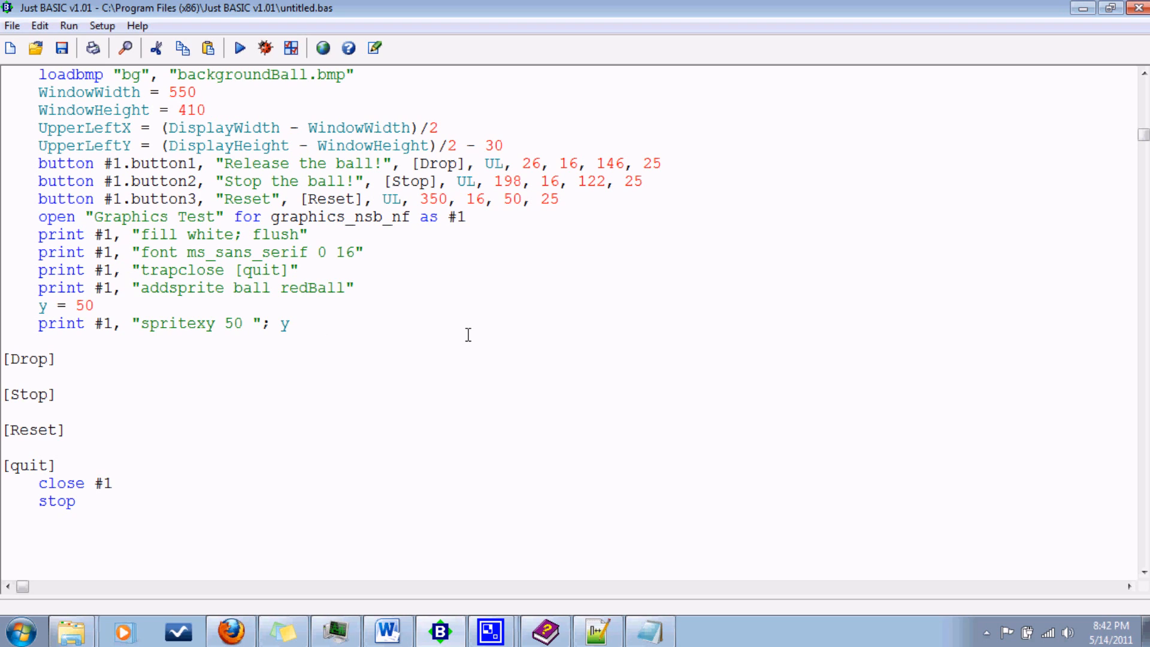
Add a print #1, "background bg" line below spritexy.
{"action": "key", "text": "Enter"}
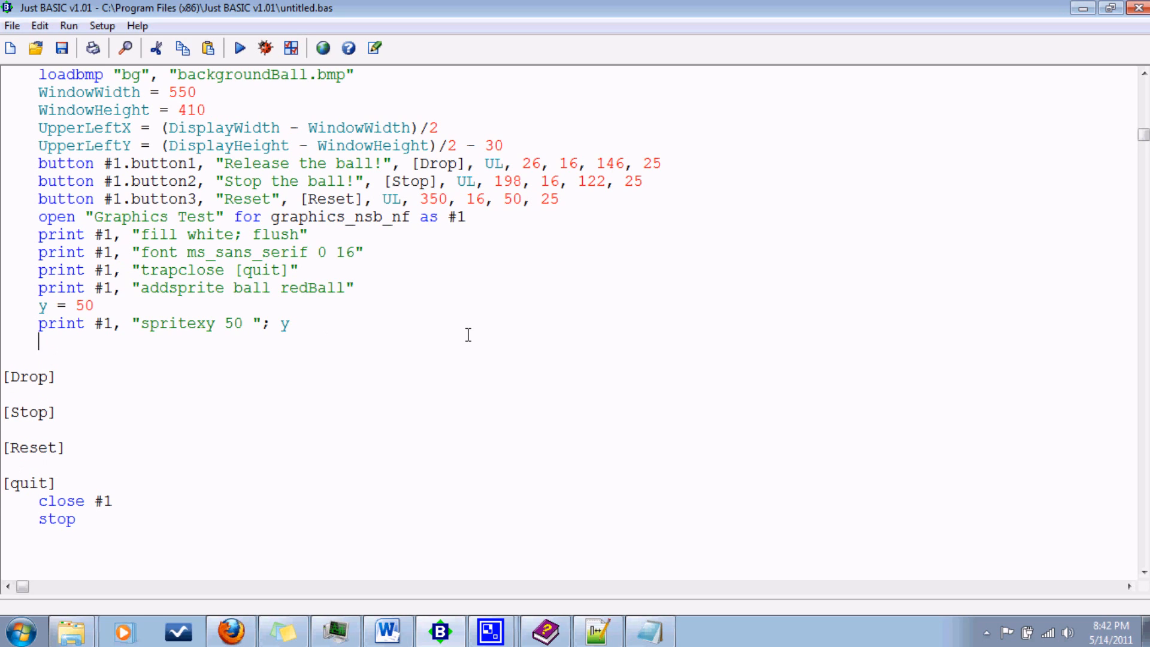
{"action": "type", "text": "print #1, \"b"}
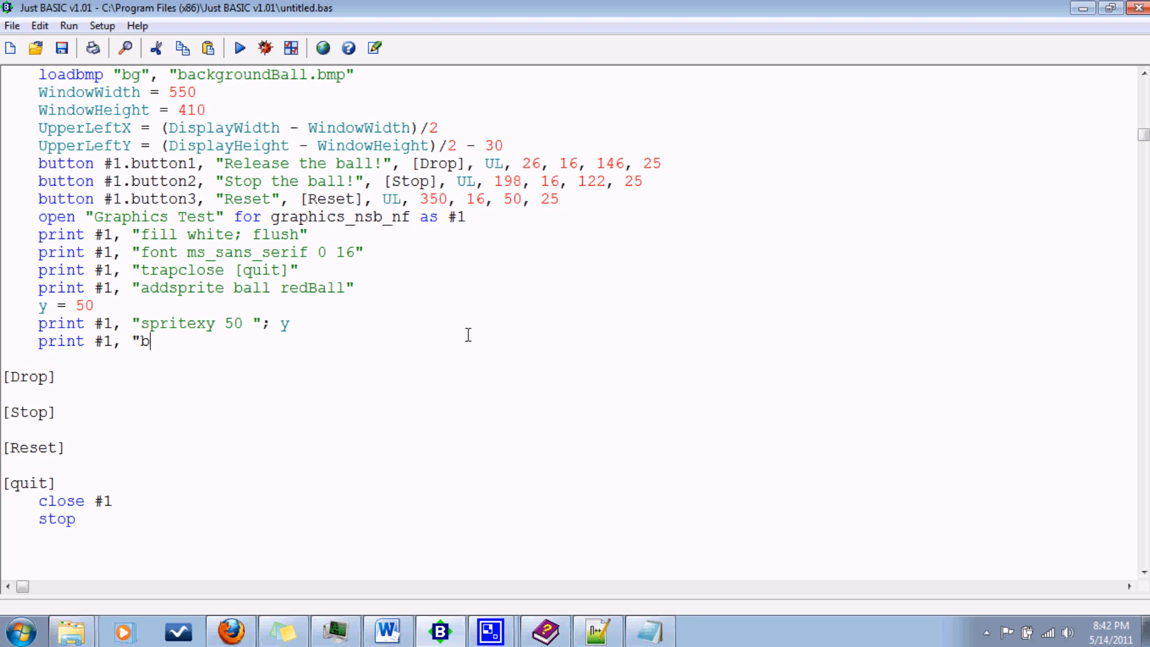
{"action": "type", "text": "ackground"}
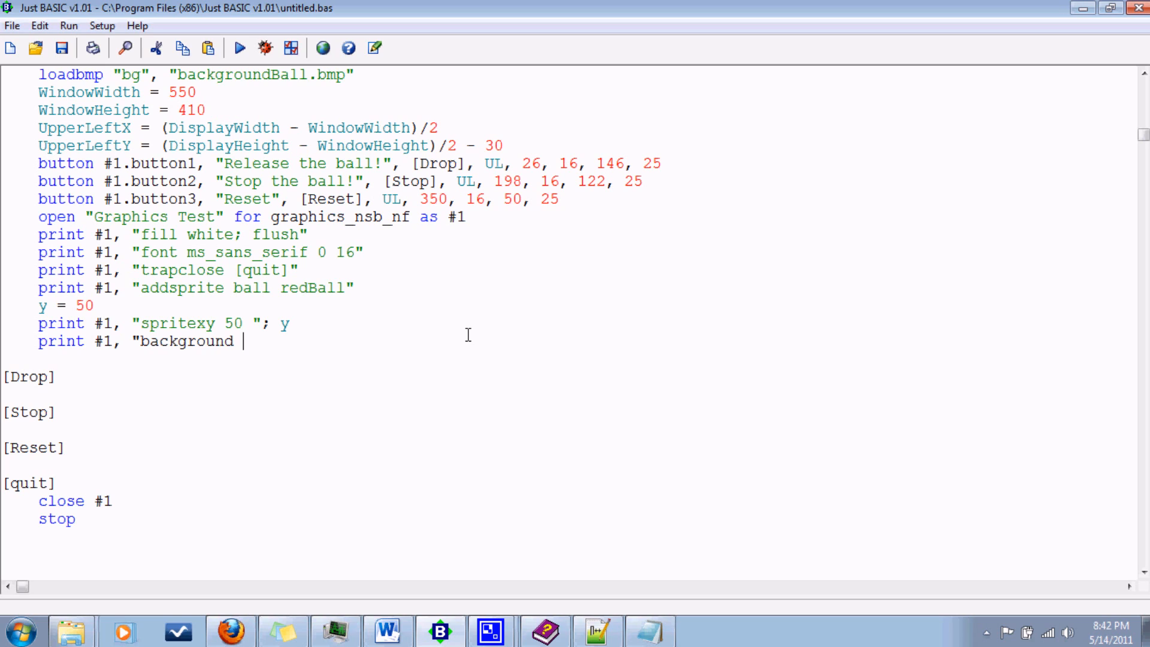
{"action": "type", "text": "b"}
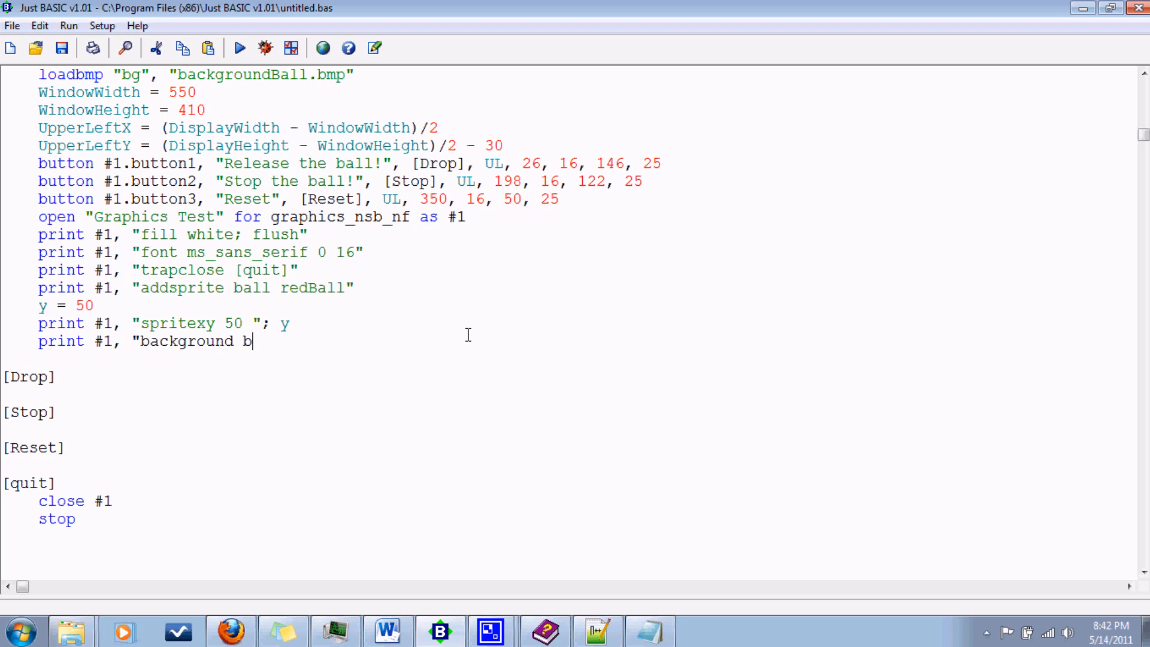
{"action": "type", "text": "g\""}
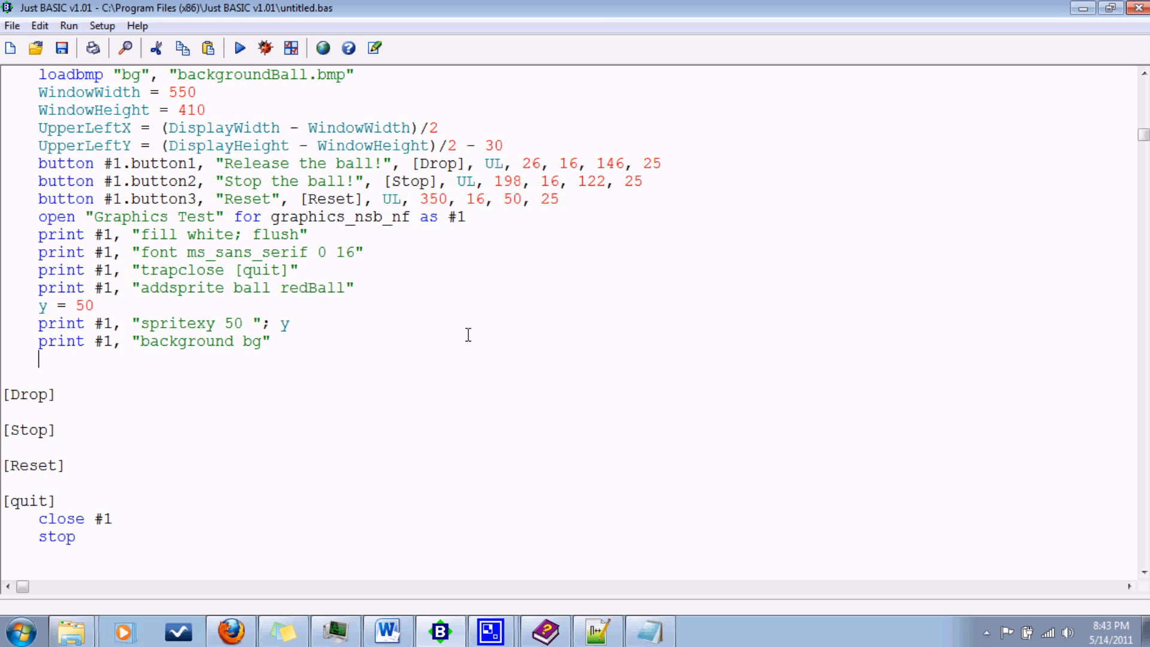
Add print #1, "drawsprites" and a wait line to finish the setup section.
{"action": "type", "text": "print"}
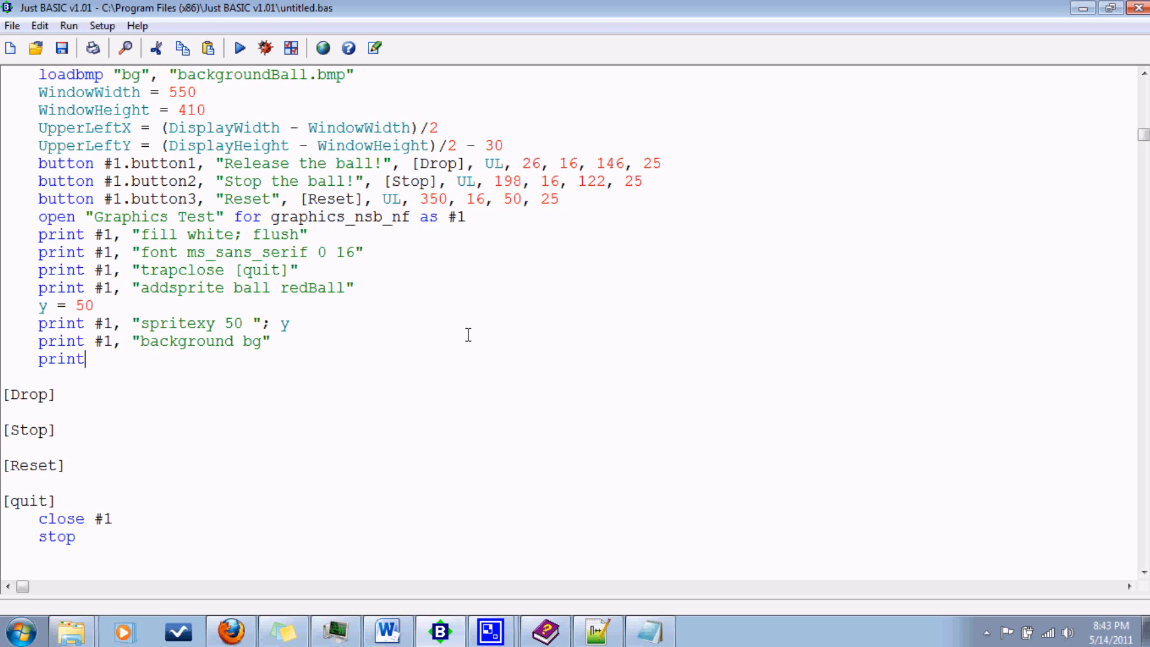
{"action": "type", "text": "#1, \"d"}
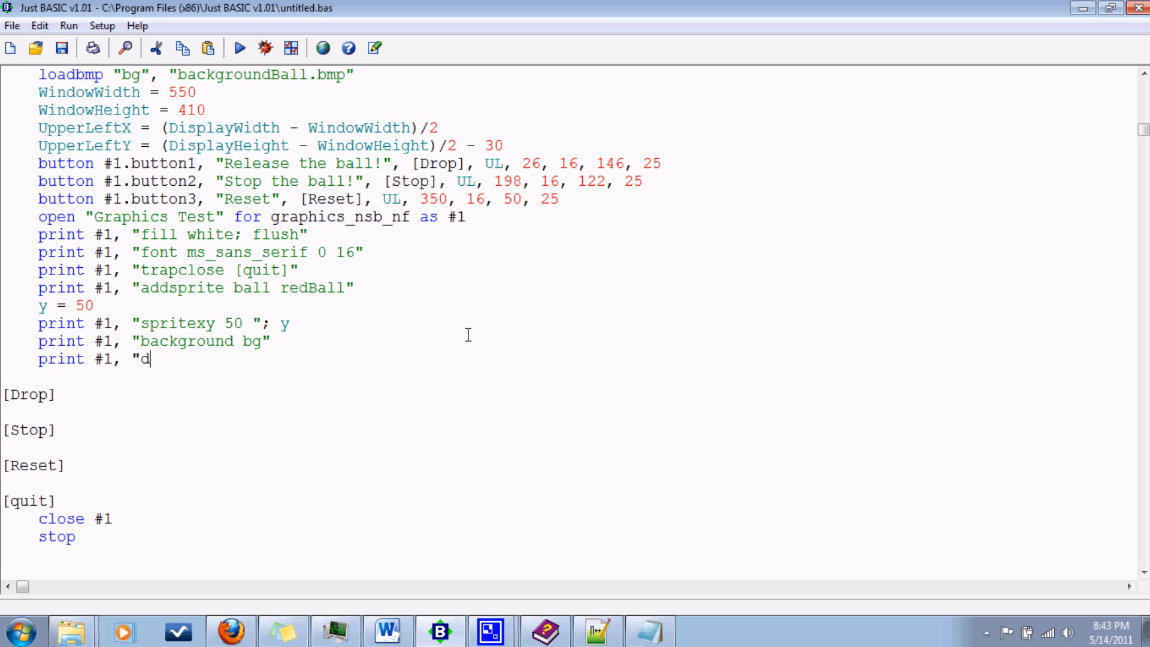
{"action": "type", "text": "raw"}
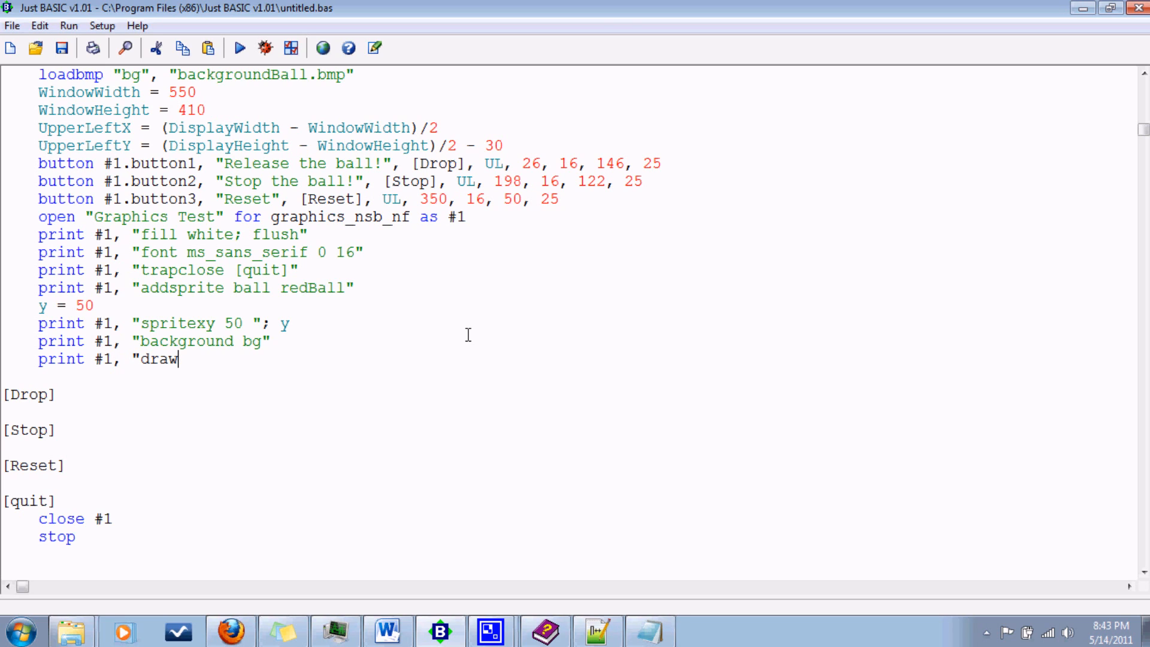
{"action": "type", "text": "prites"}
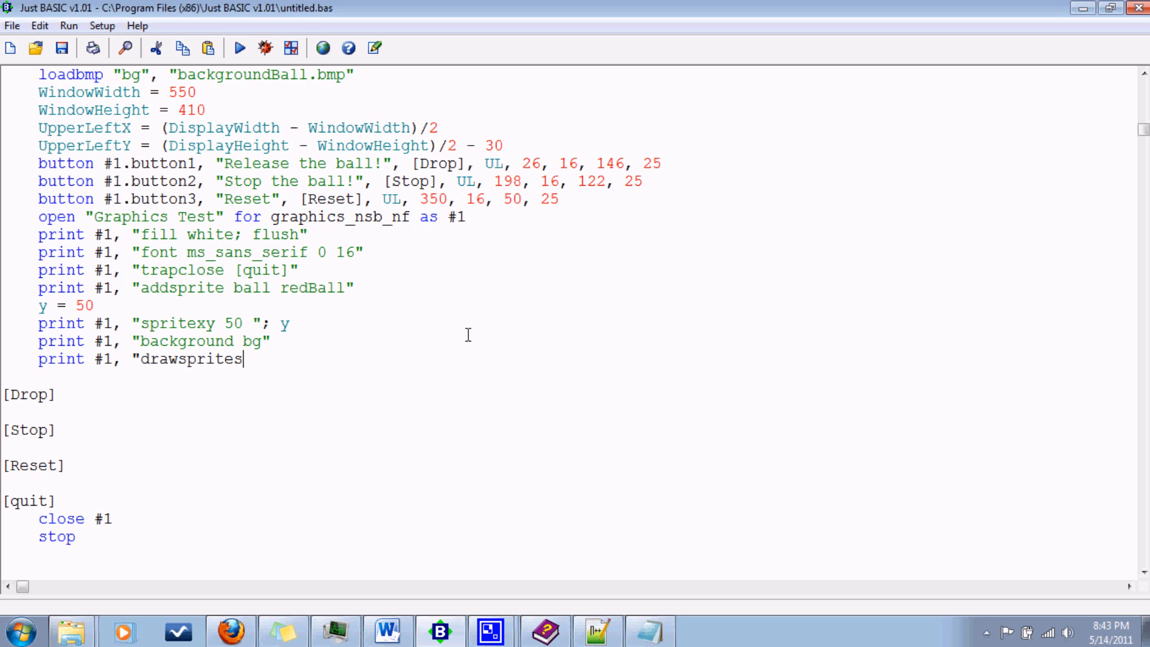
{"action": "type", "text": "\""}
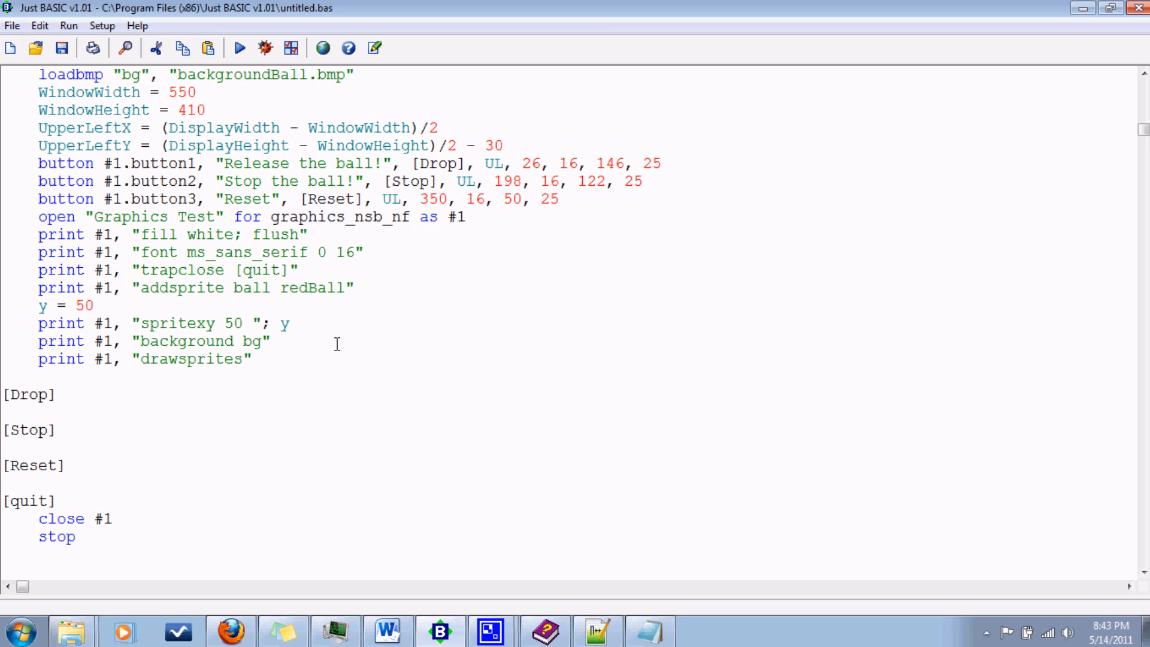
{"action": "mouse_move", "coordinate": [308, 321]}
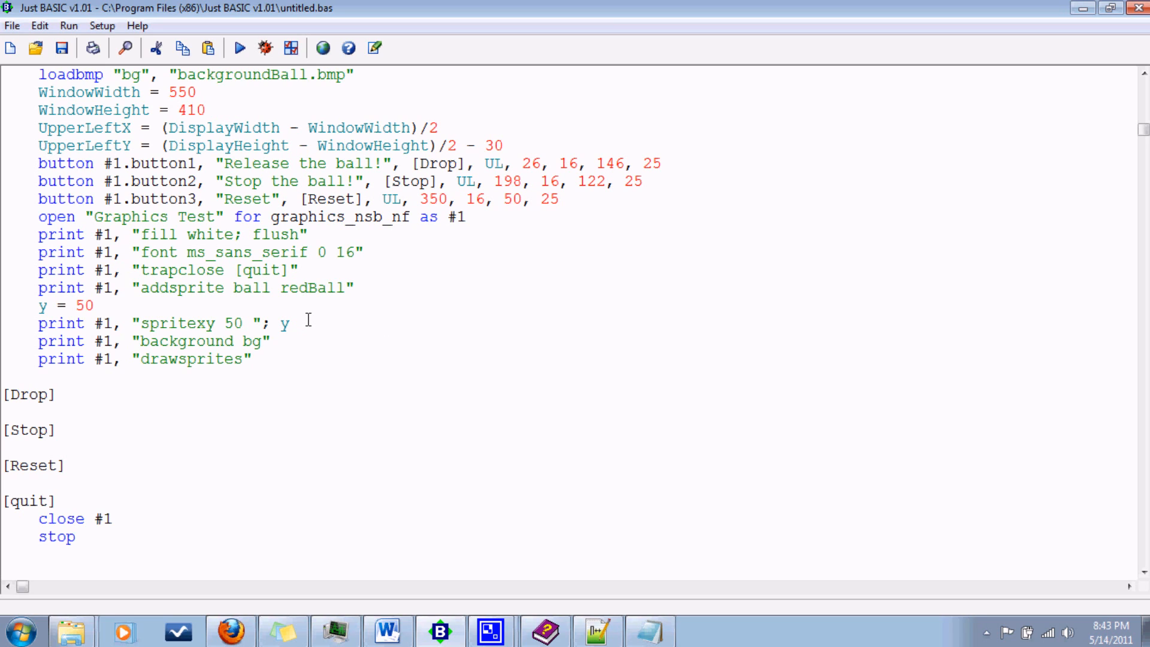
{"action": "mouse_move", "coordinate": [213, 371]}
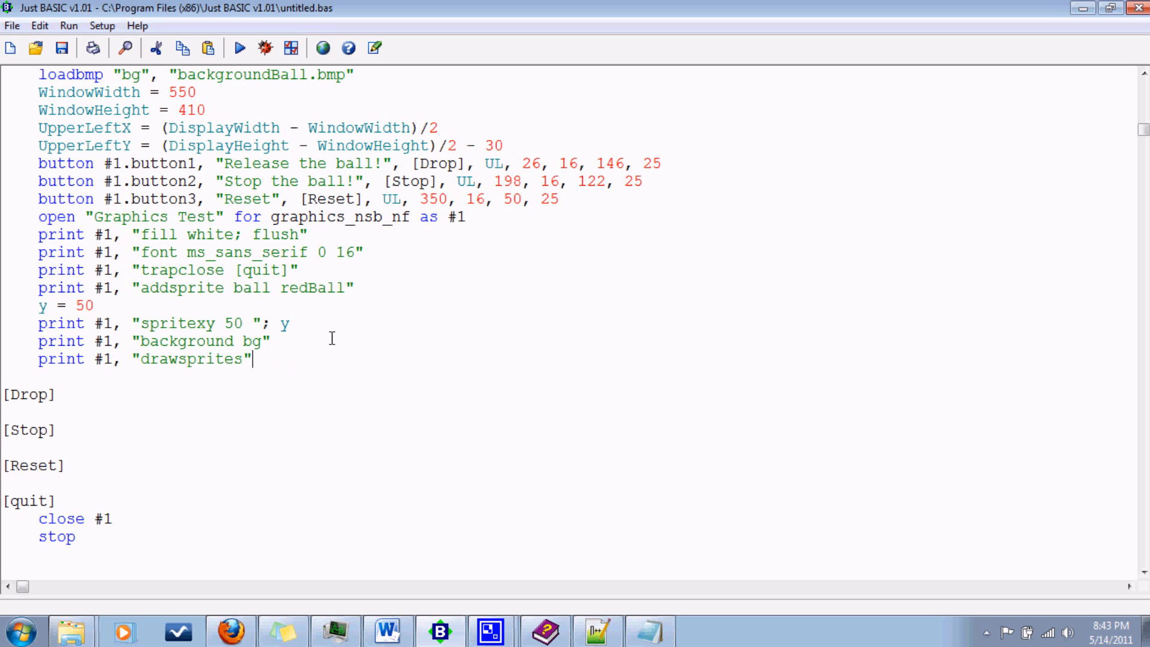
{"action": "mouse_move", "coordinate": [473, 309]}
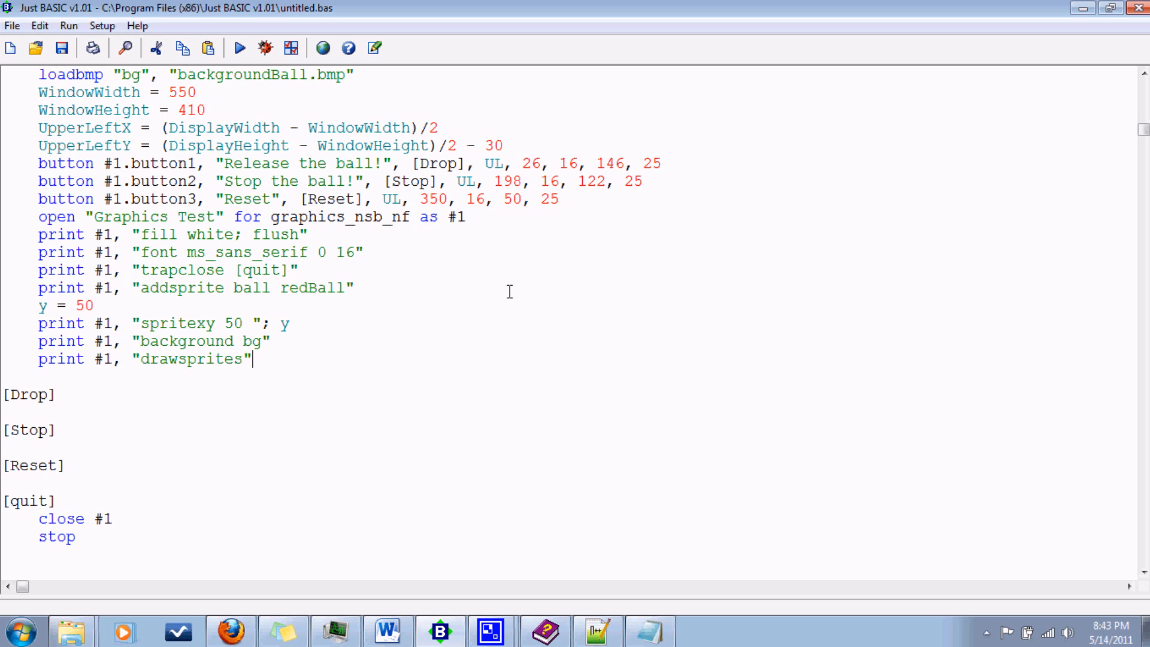
{"action": "type", "text": "wait"}
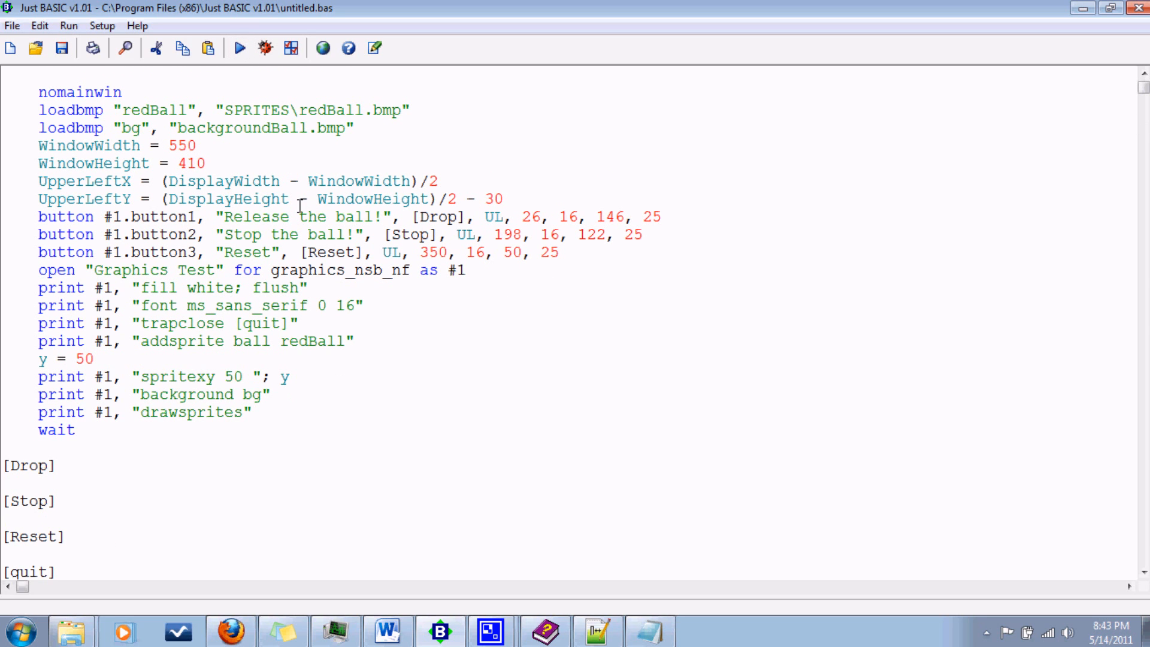
{"action": "mouse_move", "coordinate": [240, 48]}
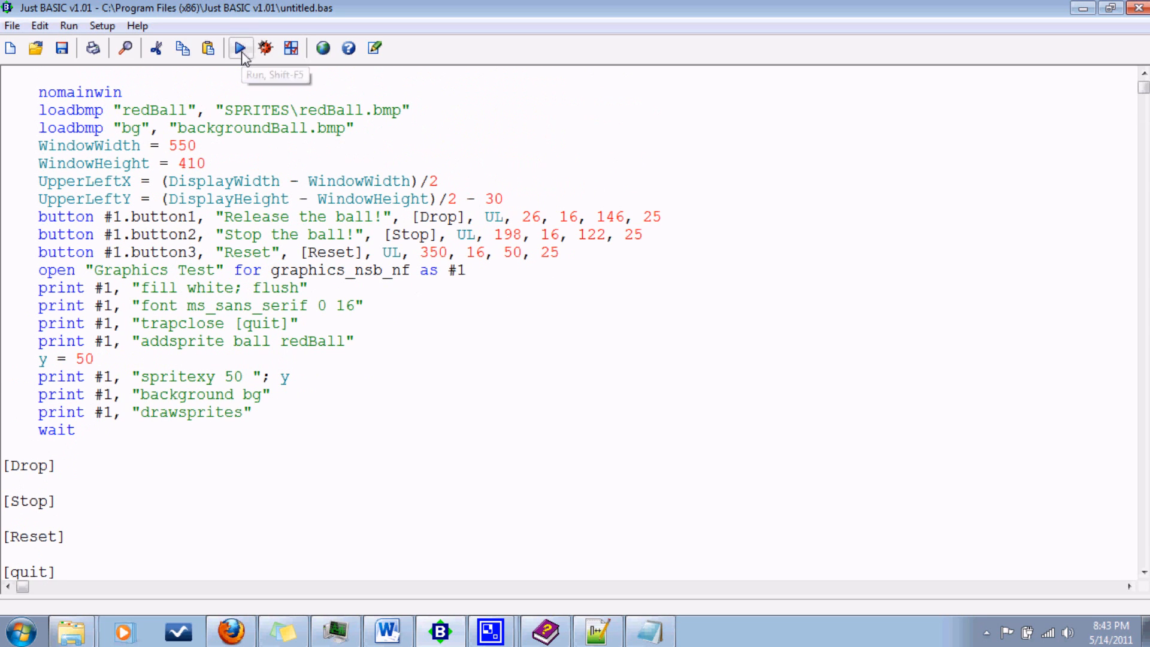
Run the program, dismiss the missing-file warning and prefix backgroundBall.bmp with SPRITES\.
{"action": "left_click", "coordinate": [241, 48]}
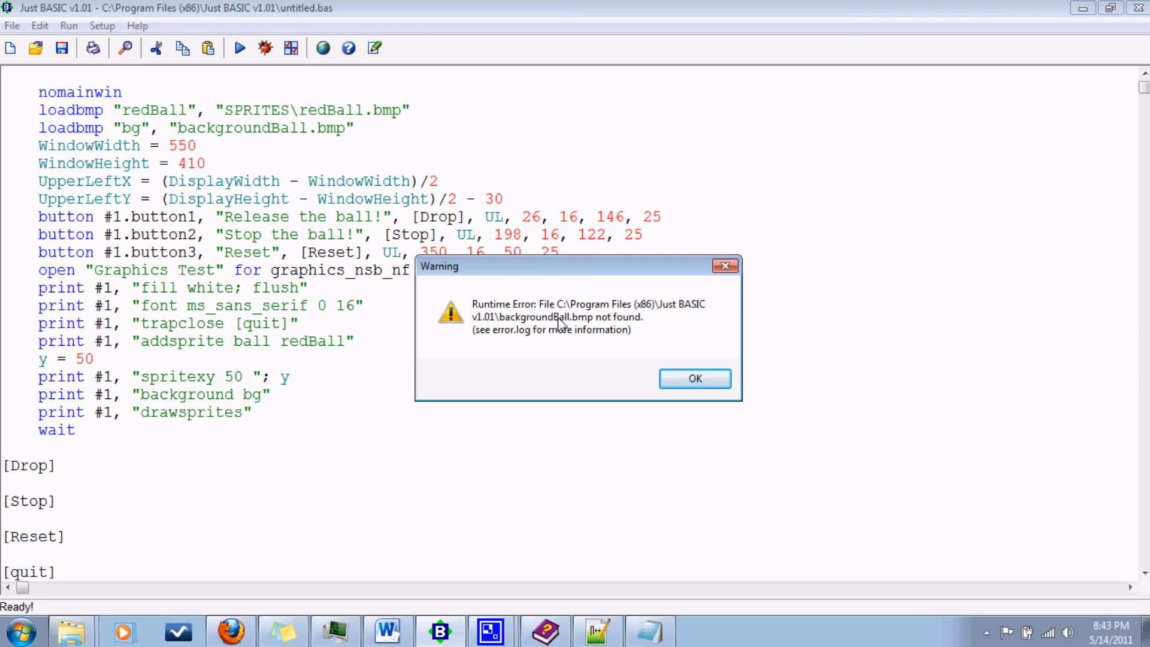
{"action": "mouse_move", "coordinate": [734, 366]}
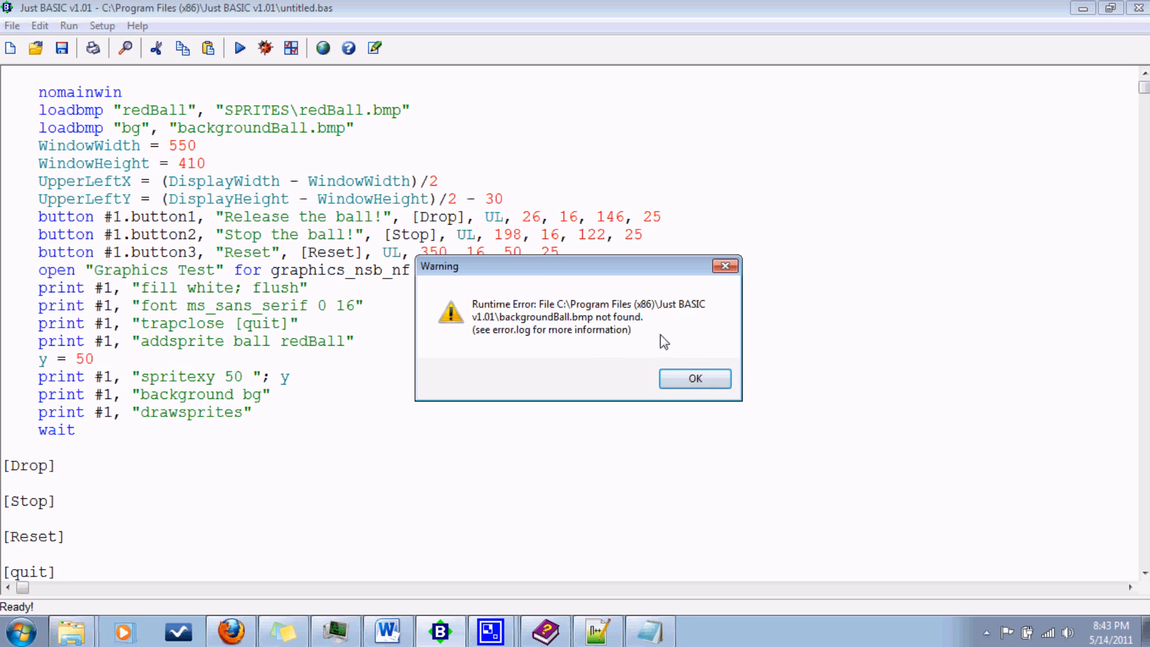
{"action": "left_click", "coordinate": [694, 379]}
{"action": "type", "text": "SPRITES"}
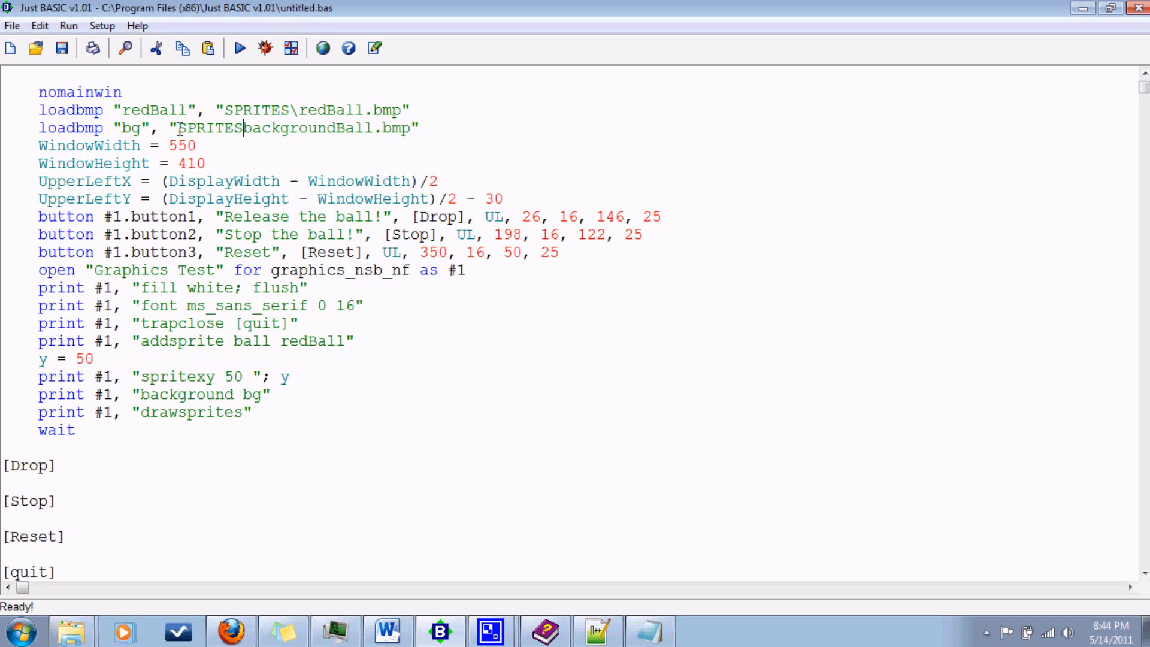
{"action": "type", "text": "\\"}
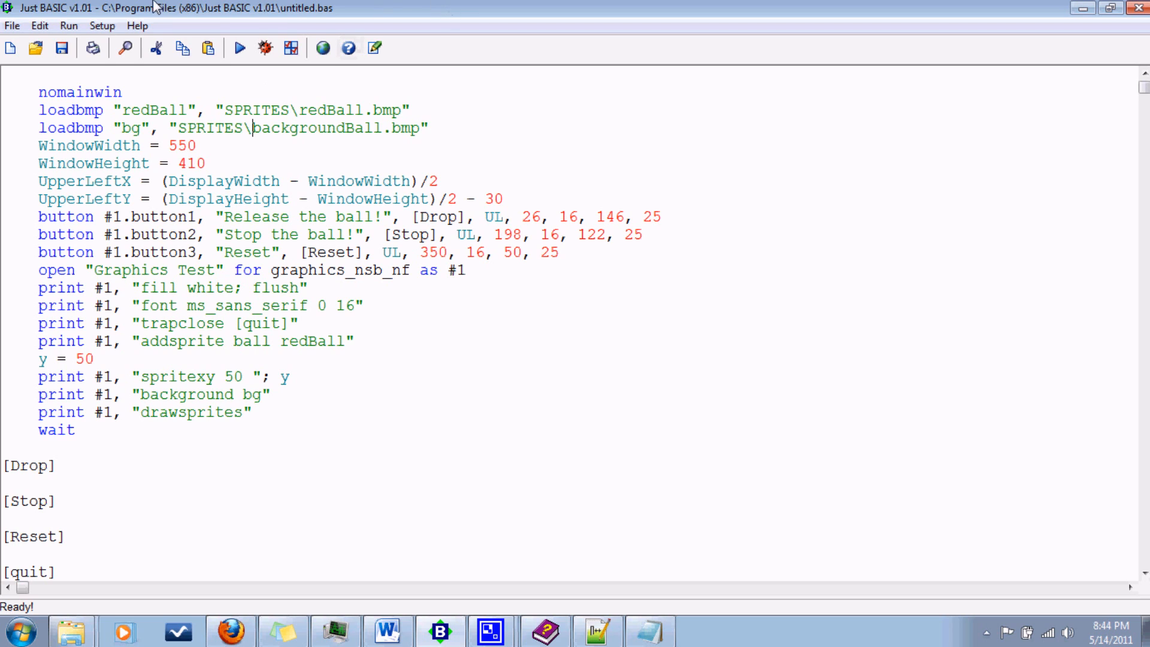
Run again and dismiss the closed-handles notice and the spritexy runtime error.
{"action": "left_click", "coordinate": [238, 48]}
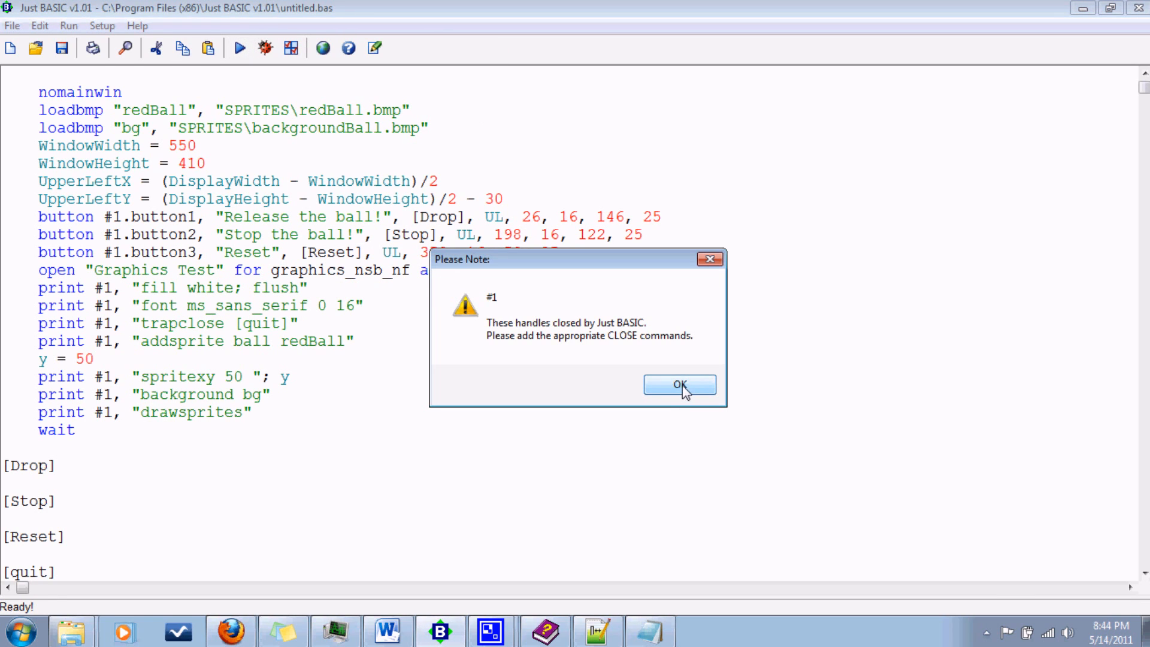
{"action": "left_click", "coordinate": [678, 384]}
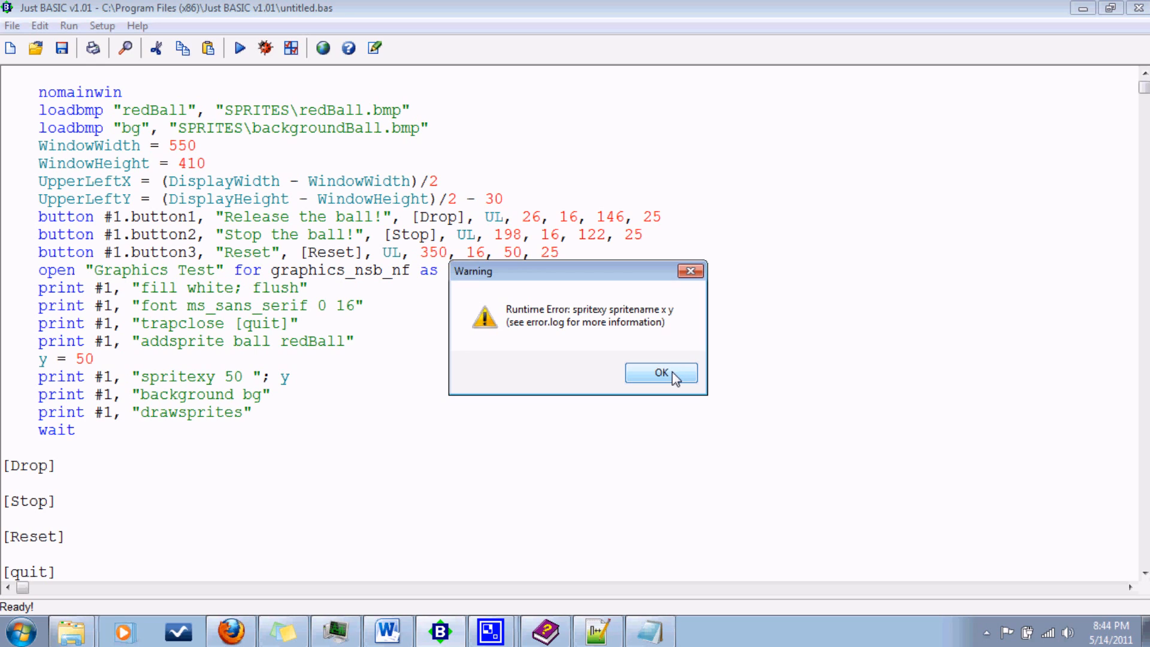
{"action": "left_click", "coordinate": [658, 372]}
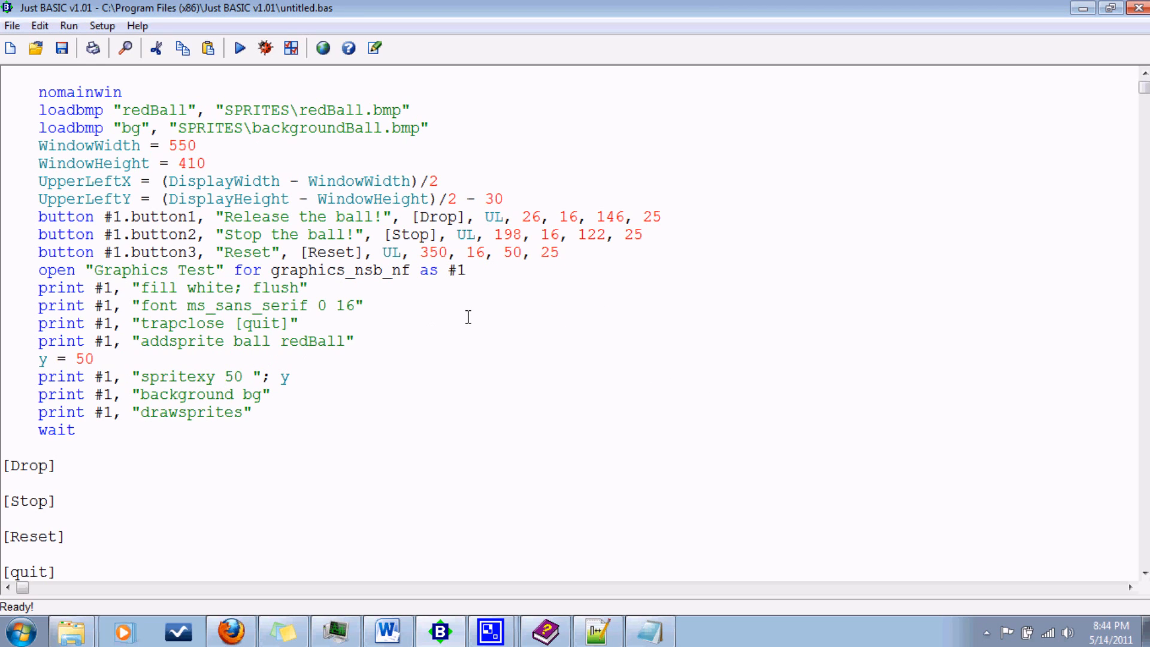
Insert ball into the spritexy command so it reads "spritexy ball 50 "; y, then run.
{"action": "left_click", "coordinate": [223, 376]}
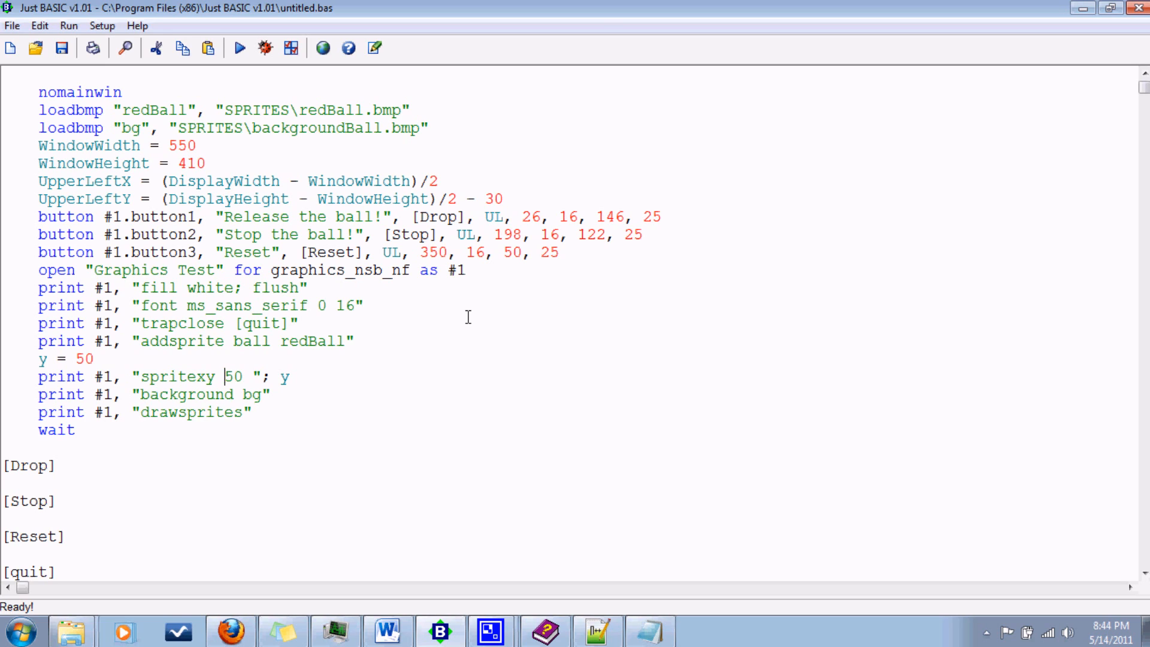
{"action": "type", "text": "ball"}
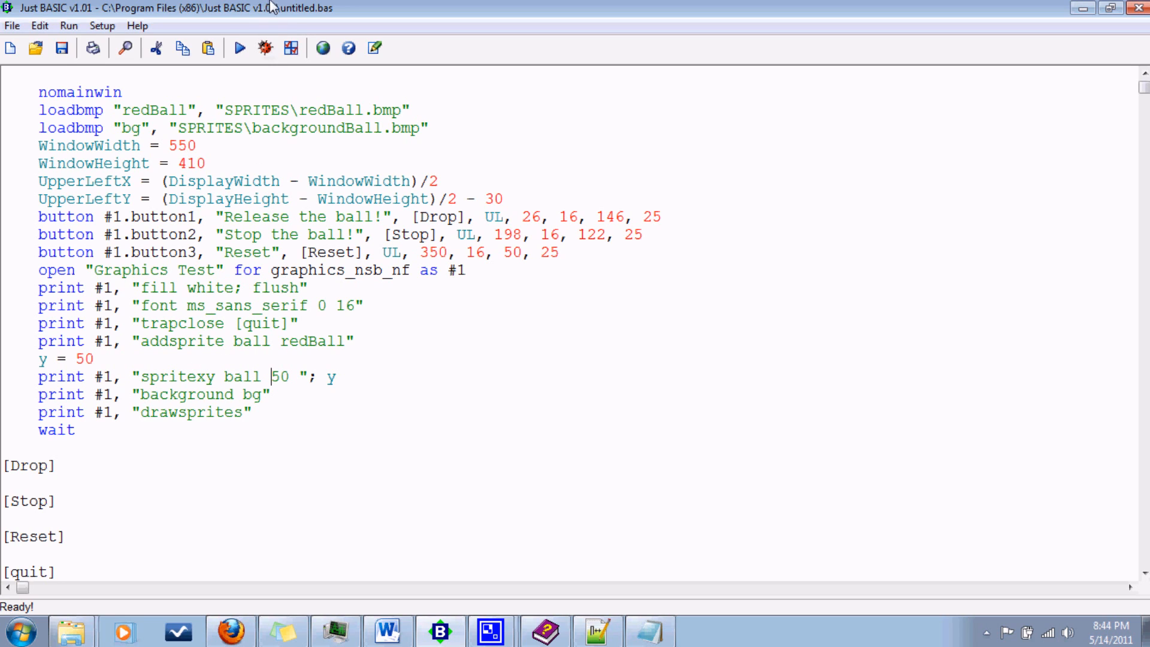
{"action": "left_click", "coordinate": [239, 48]}
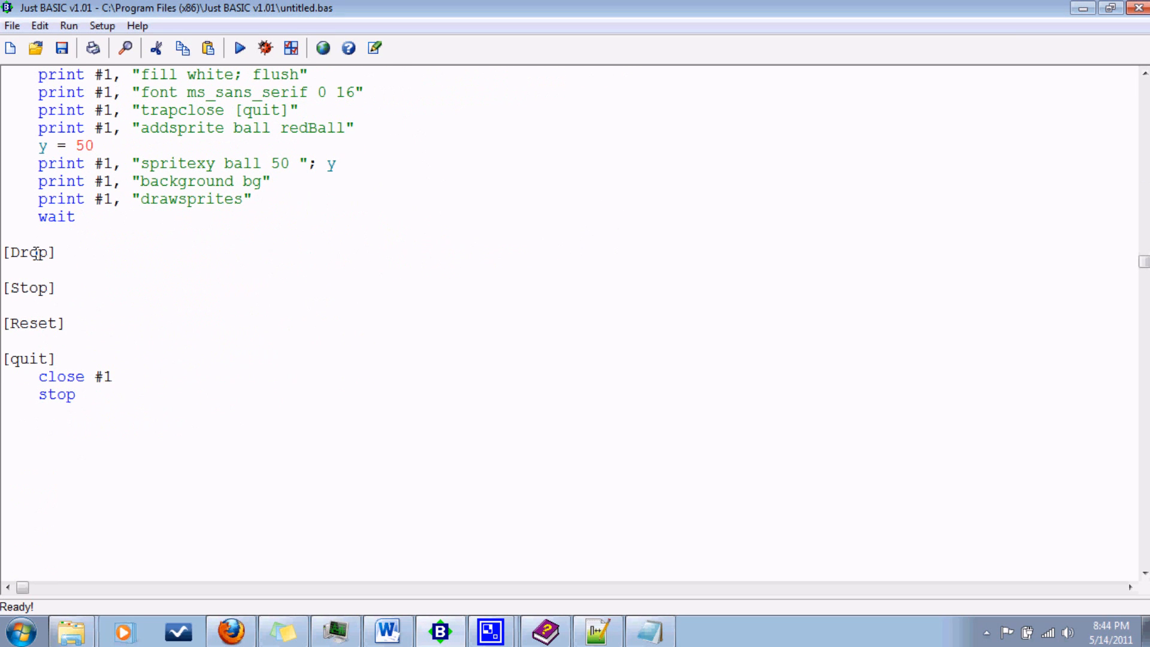
{"action": "mouse_move", "coordinate": [425, 180]}
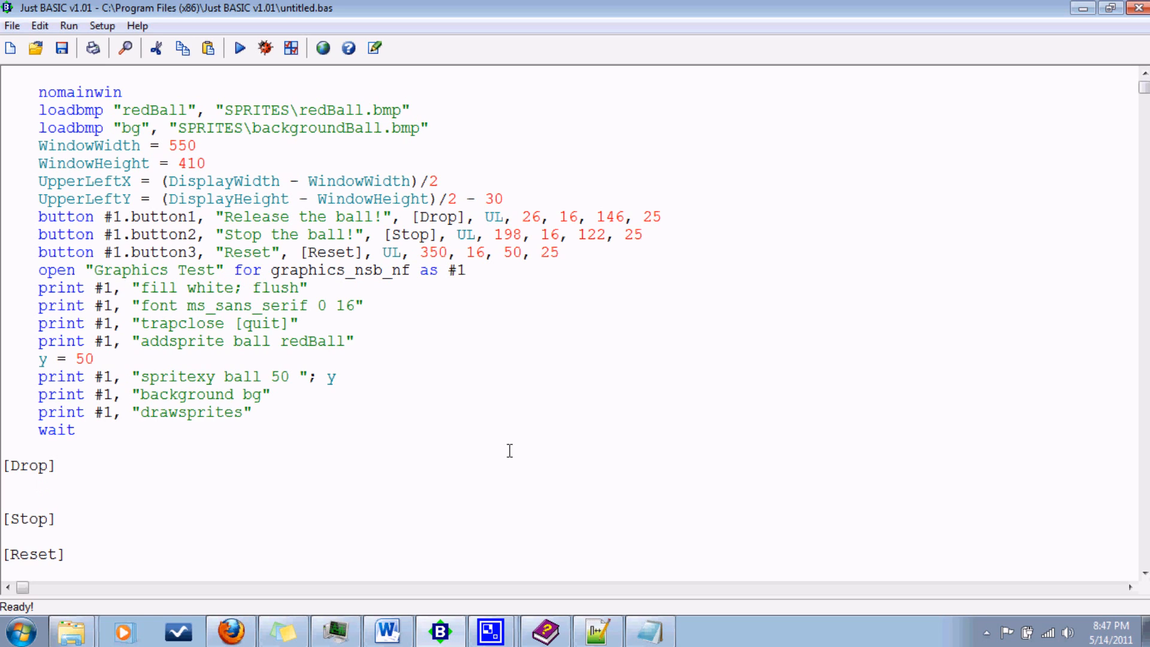
Under [Drop], initialize t = 0 and dy = 0.
{"action": "type", "text": "t= 0"}
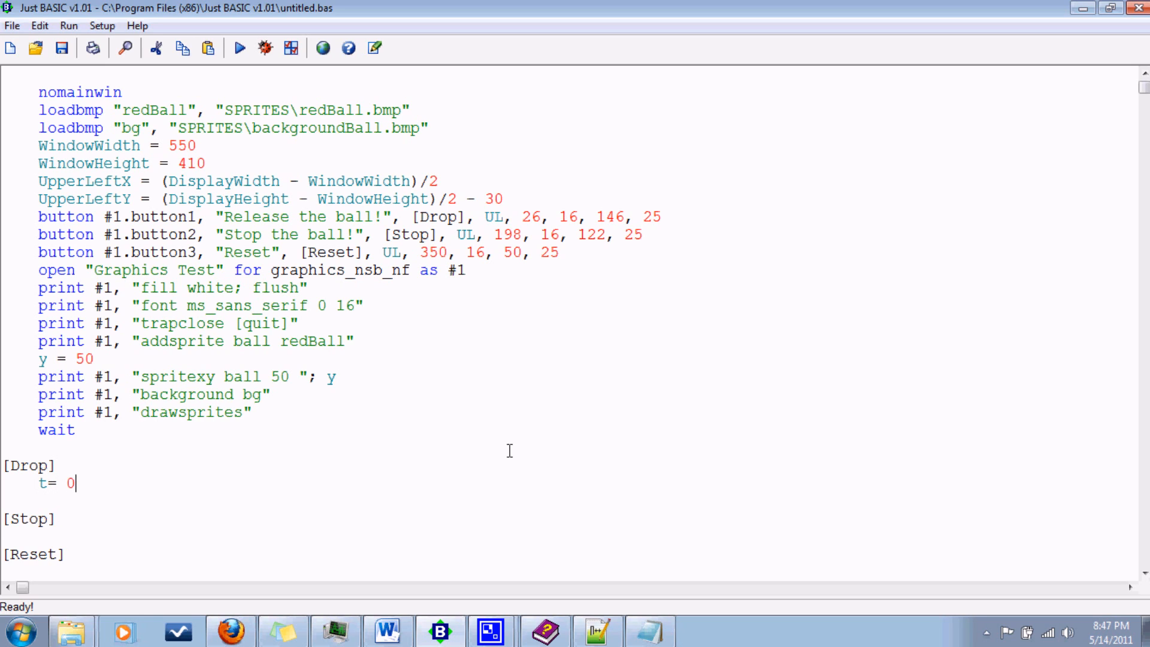
{"action": "key", "text": "BackSpace"}
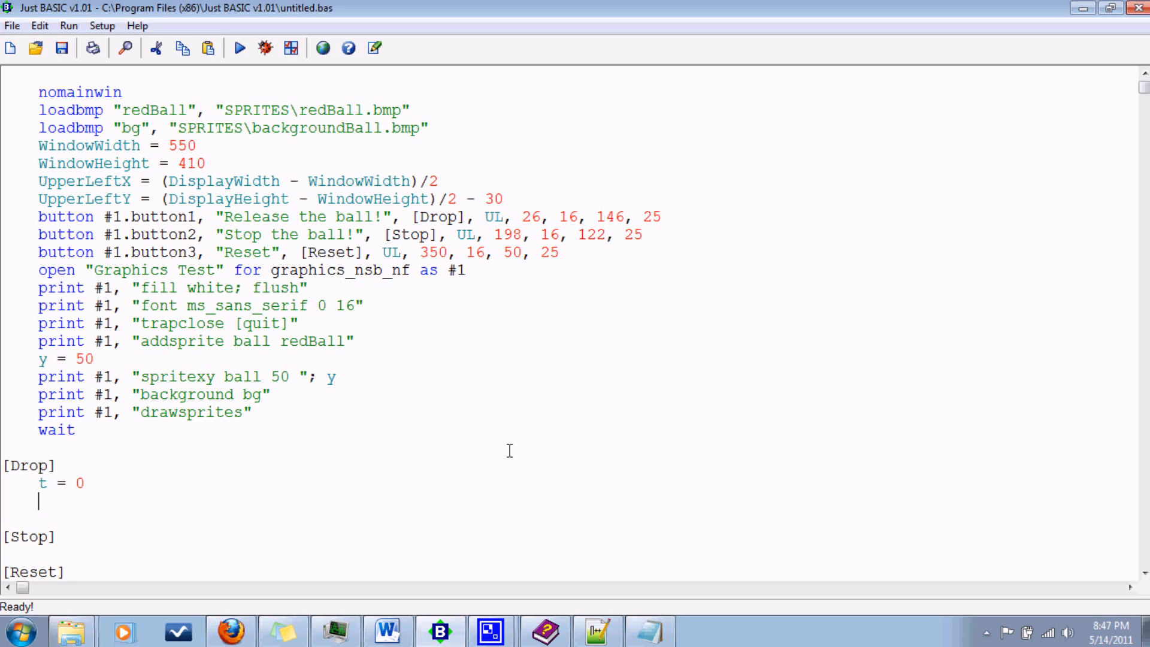
{"action": "type", "text": "dy"}
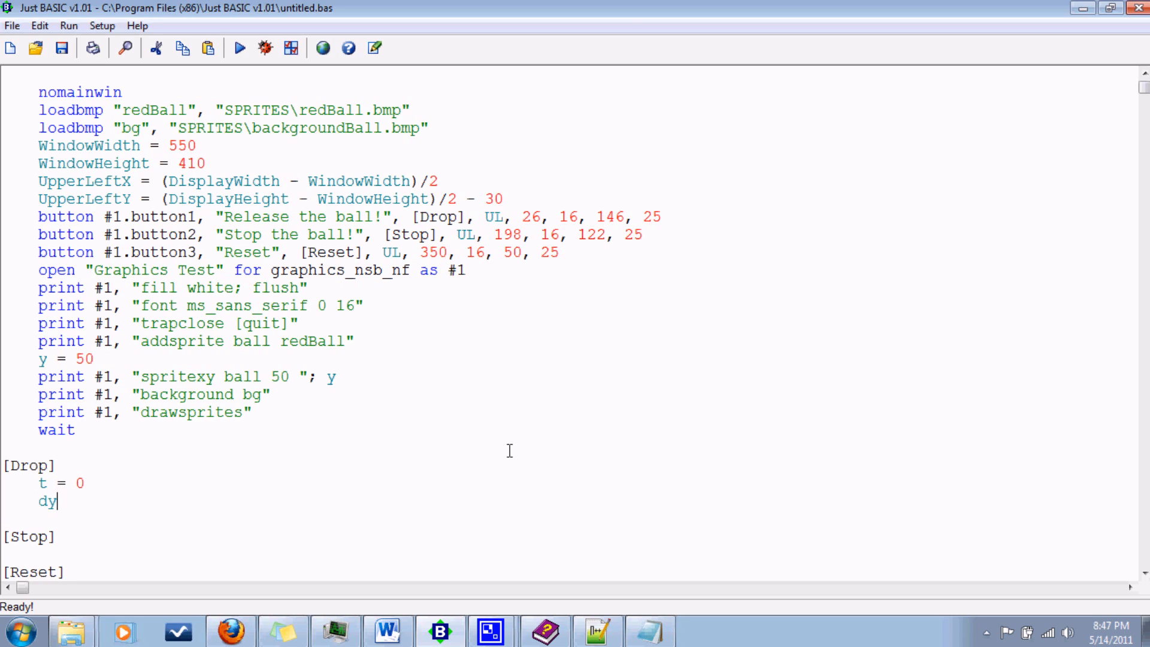
{"action": "type", "text": "= 0"}
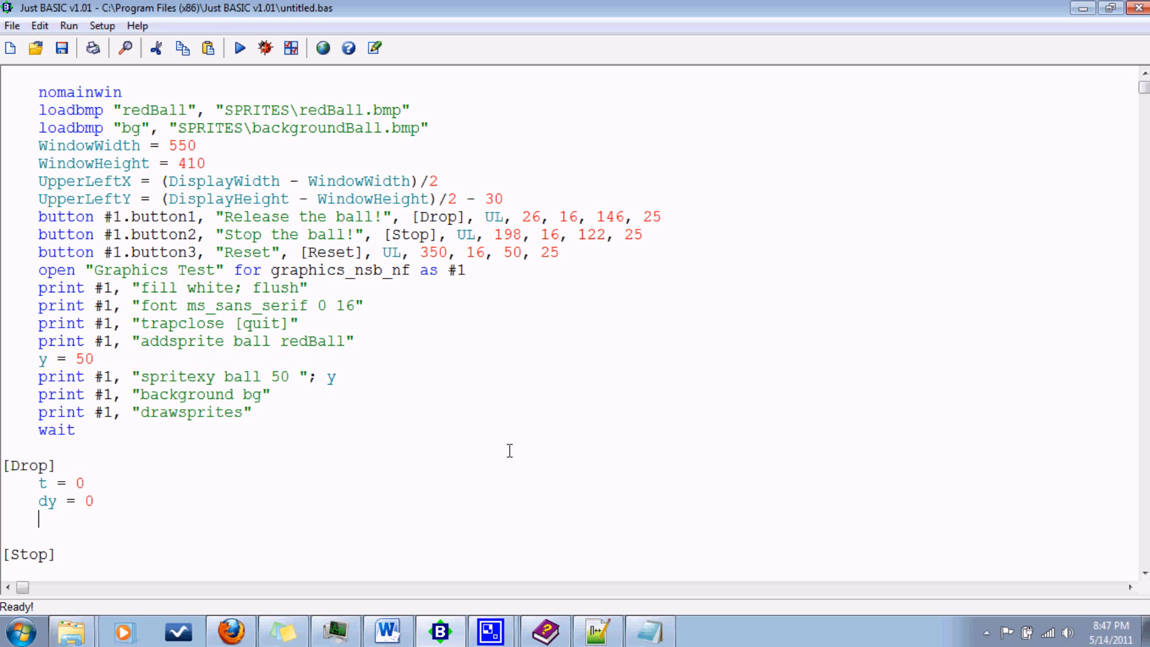
Add hmax = y to store the ball's starting height.
{"action": "type", "text": "h"}
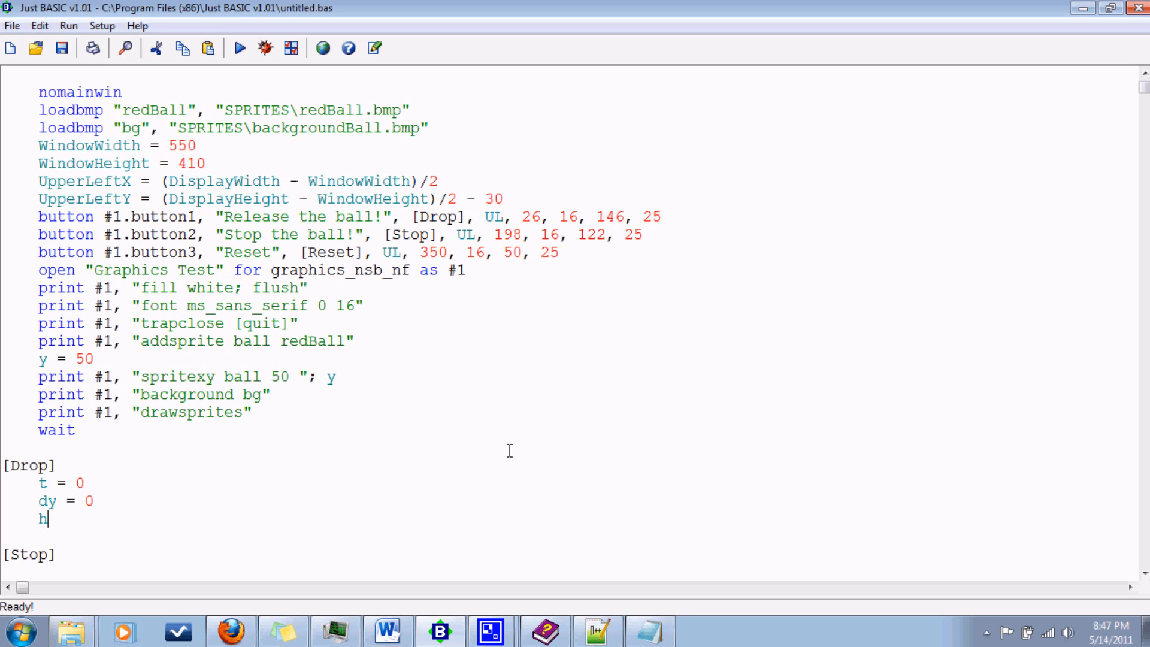
{"action": "type", "text": "max"}
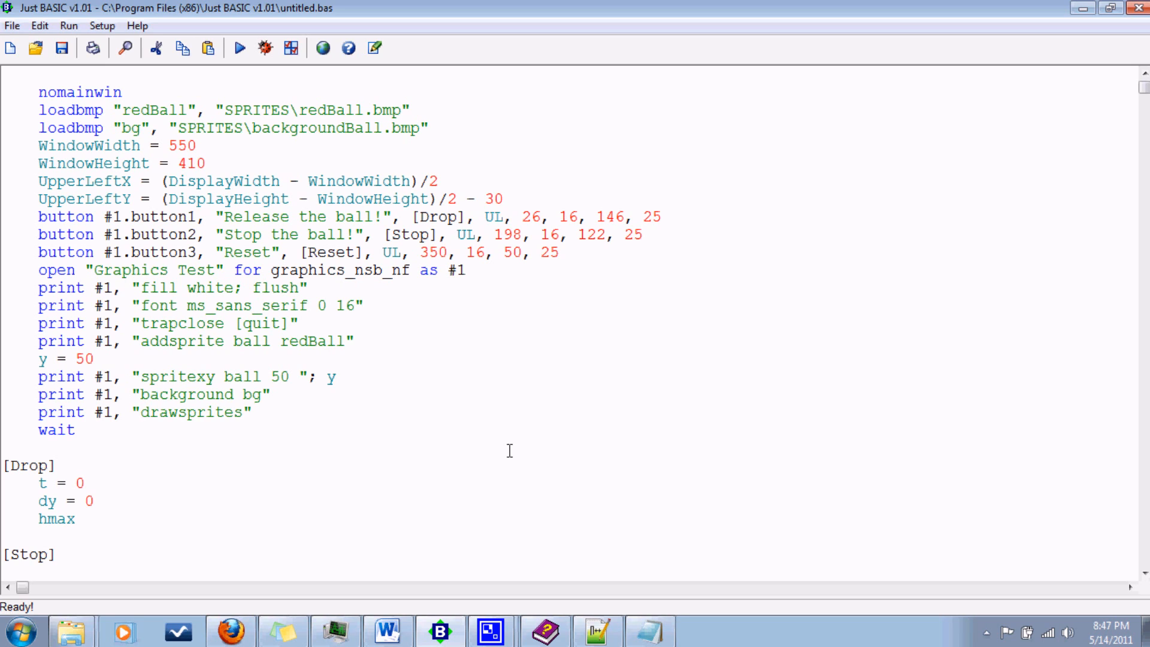
{"action": "left_click", "coordinate": [82, 519]}
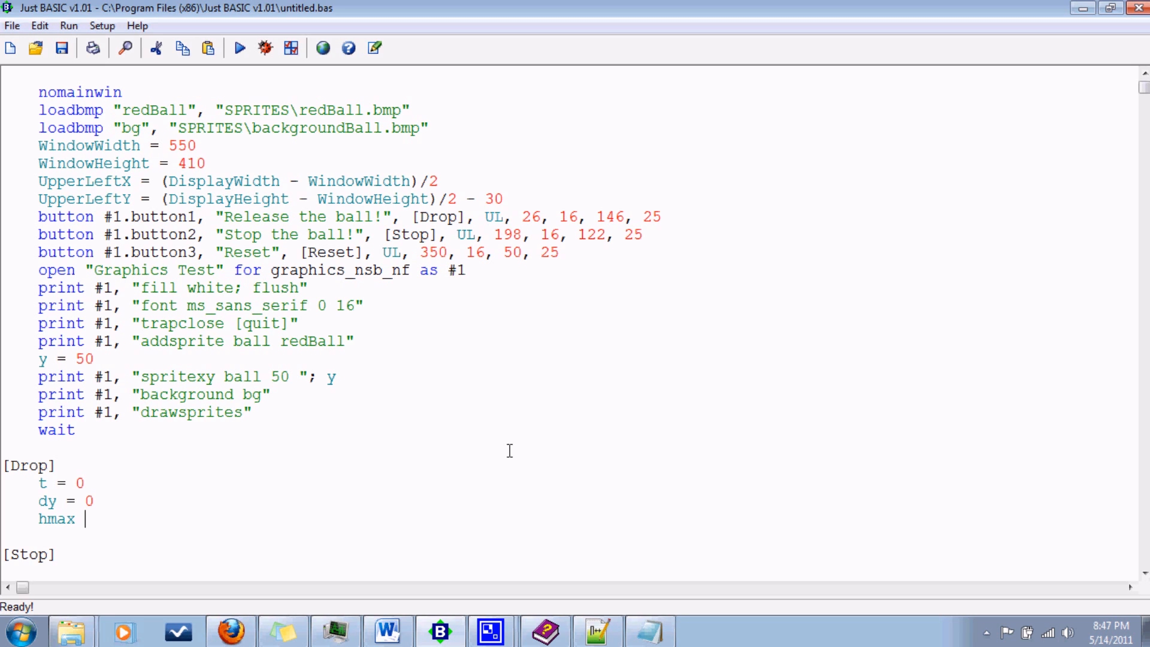
{"action": "type", "text": "= y"}
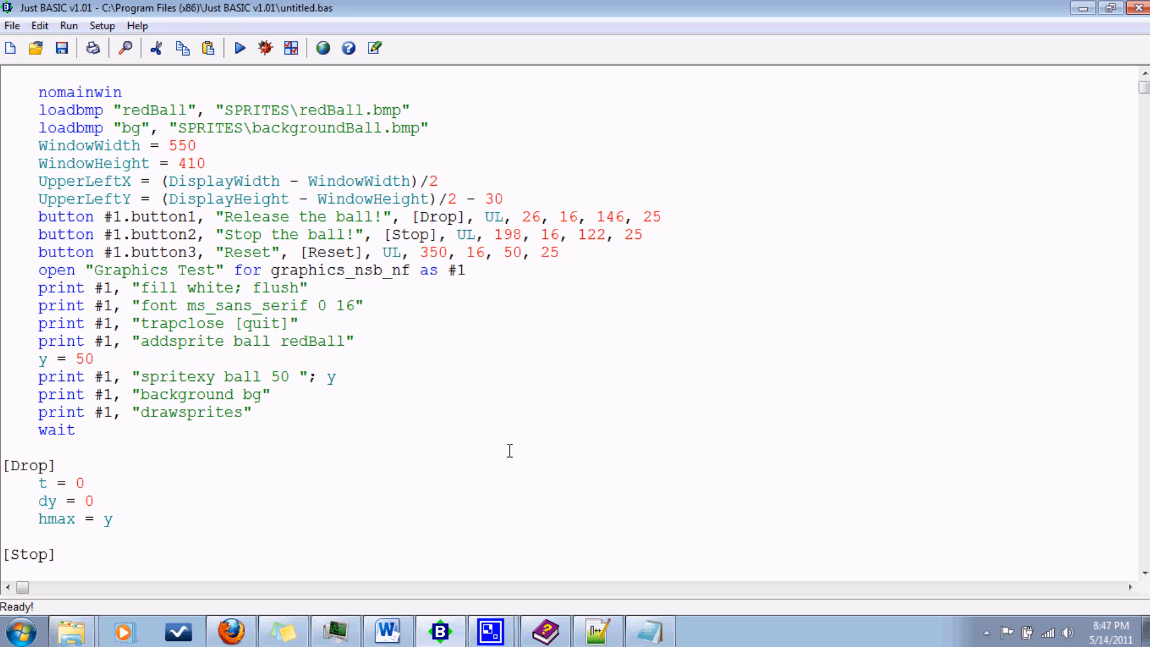
{"action": "mouse_move", "coordinate": [46, 364]}
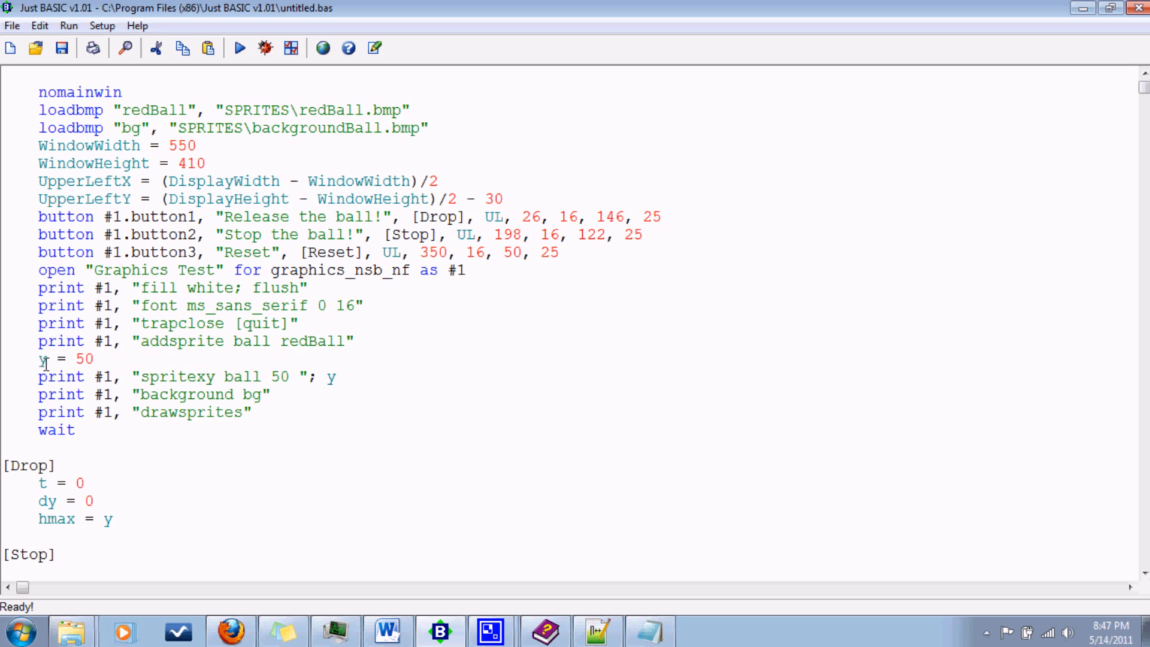
{"action": "left_click", "coordinate": [112, 518]}
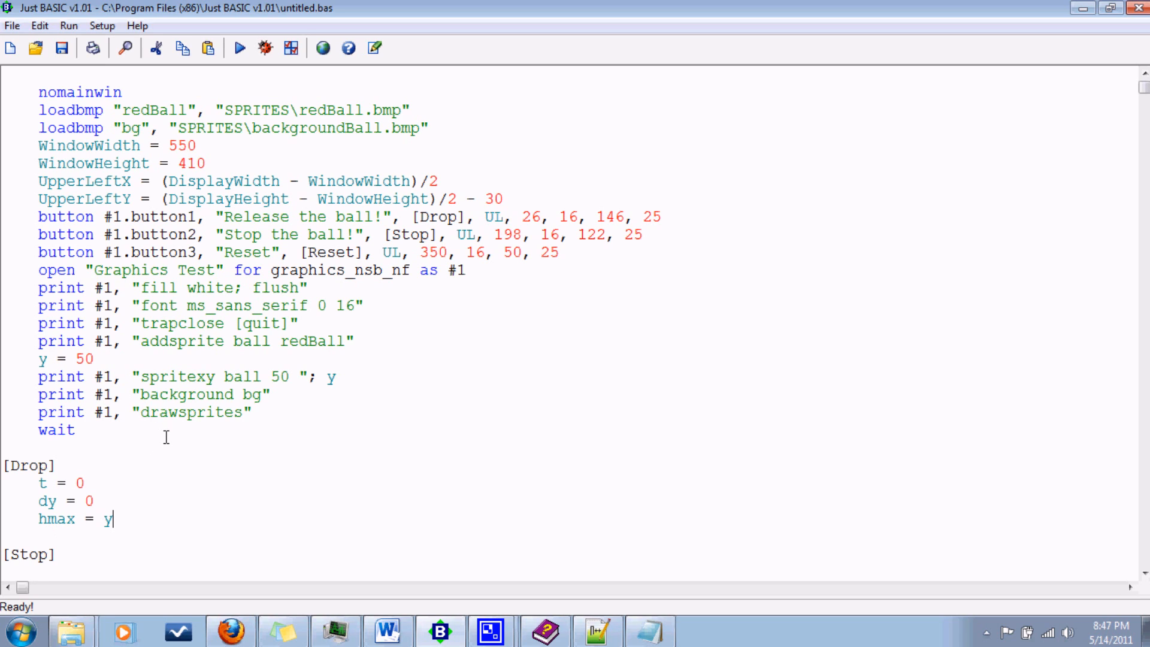
{"action": "mouse_move", "coordinate": [474, 385]}
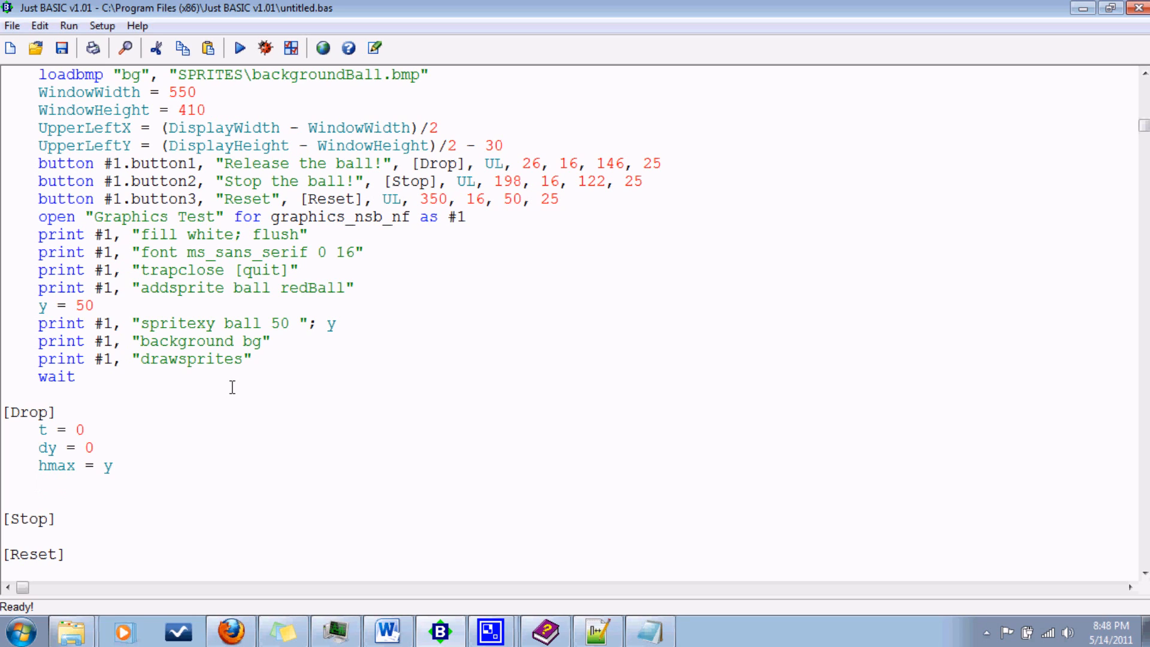
Add timer 50, [fall] under Drop and start a new [fall] label.
{"action": "type", "text": "ti"}
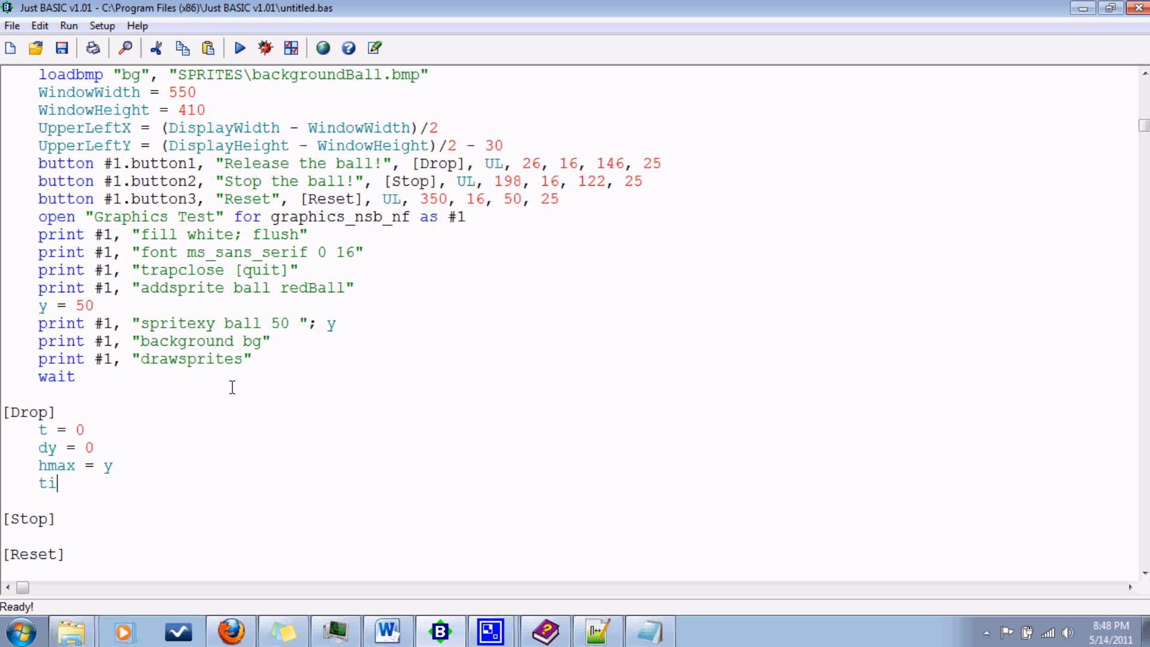
{"action": "type", "text": "mer"}
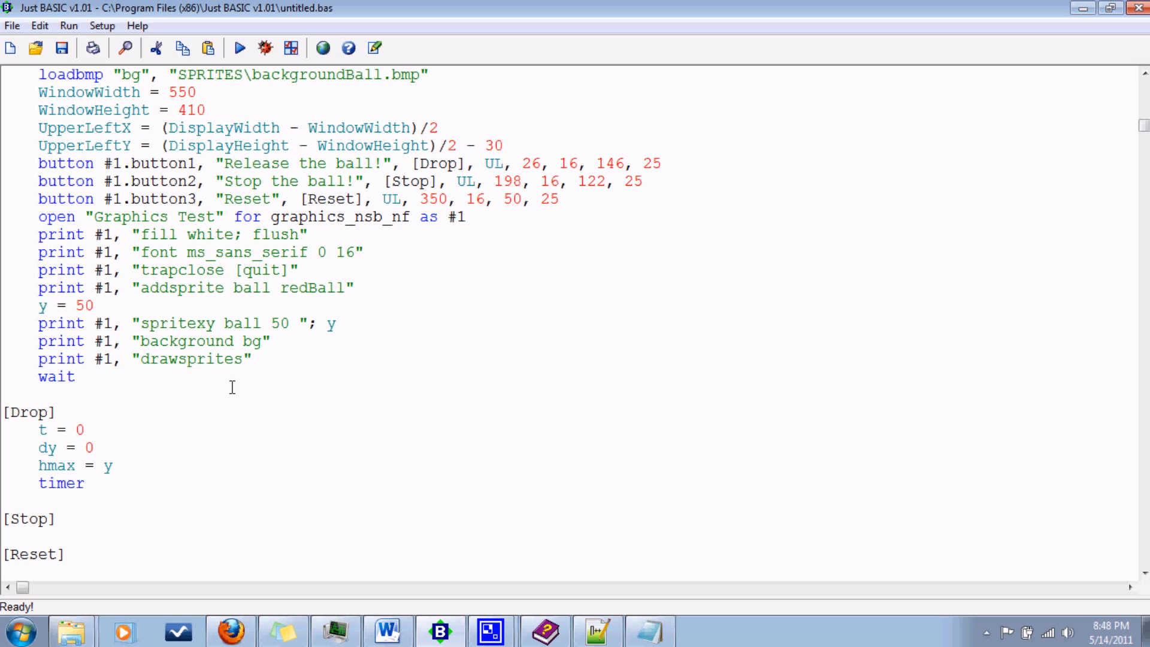
{"action": "type", "text": "50"}
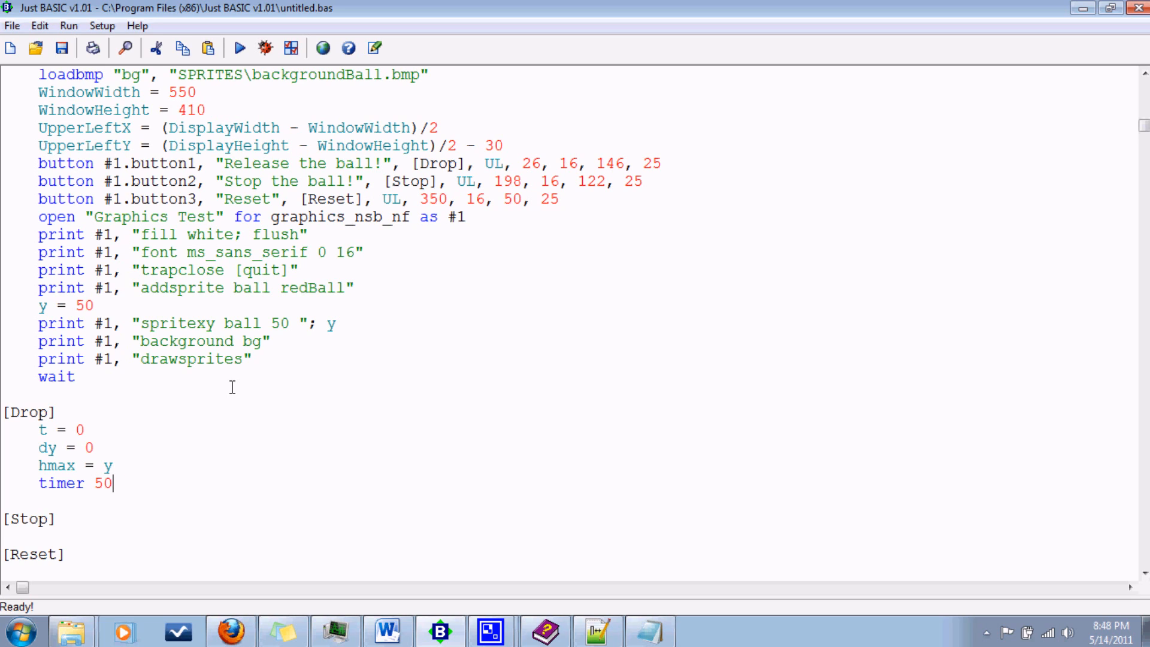
{"action": "type", "text": ","}
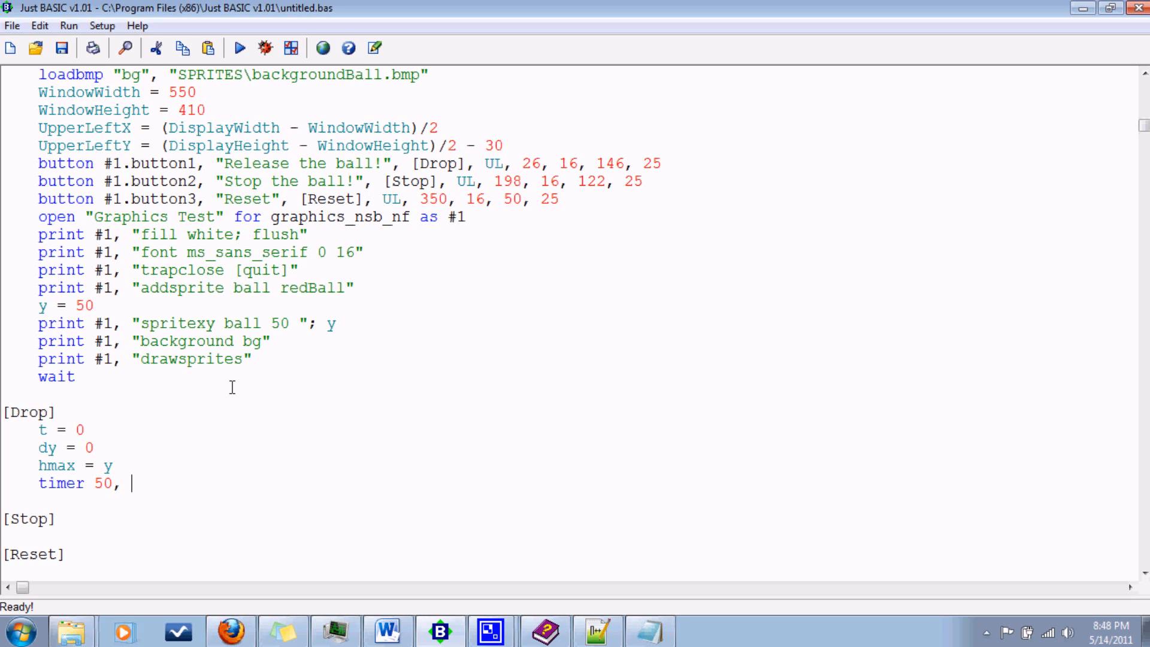
{"action": "type", "text": "["}
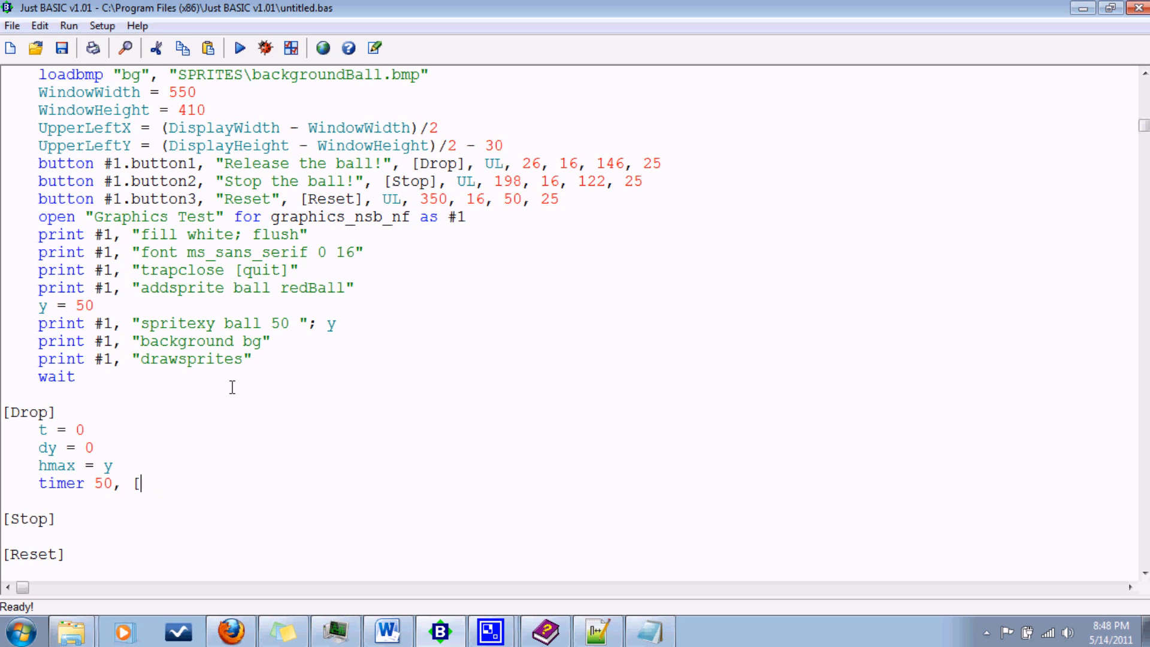
{"action": "type", "text": "]"}
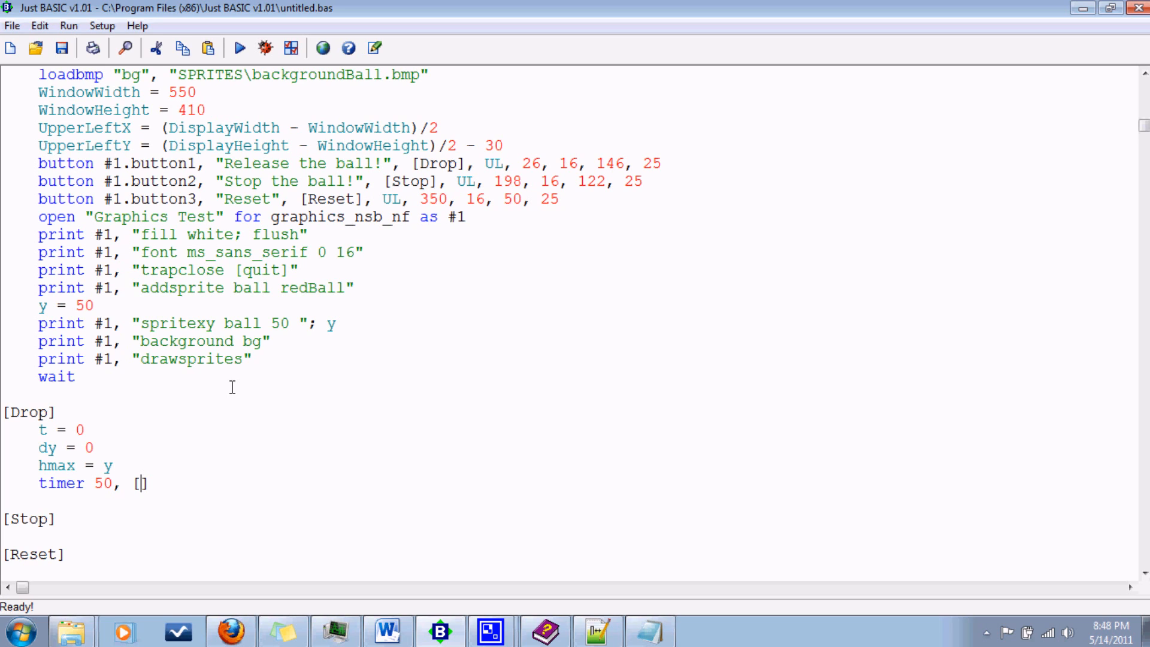
{"action": "type", "text": "fall"}
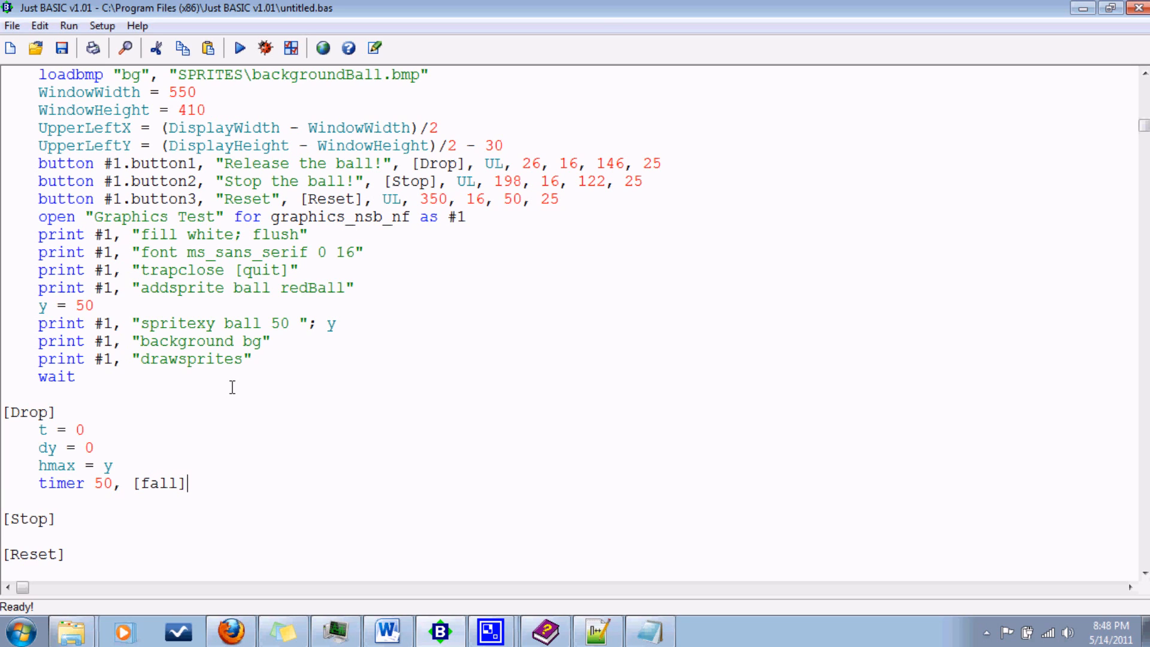
{"action": "type", "text": "[fall"}
{"action": "type", "text": "t = t"}
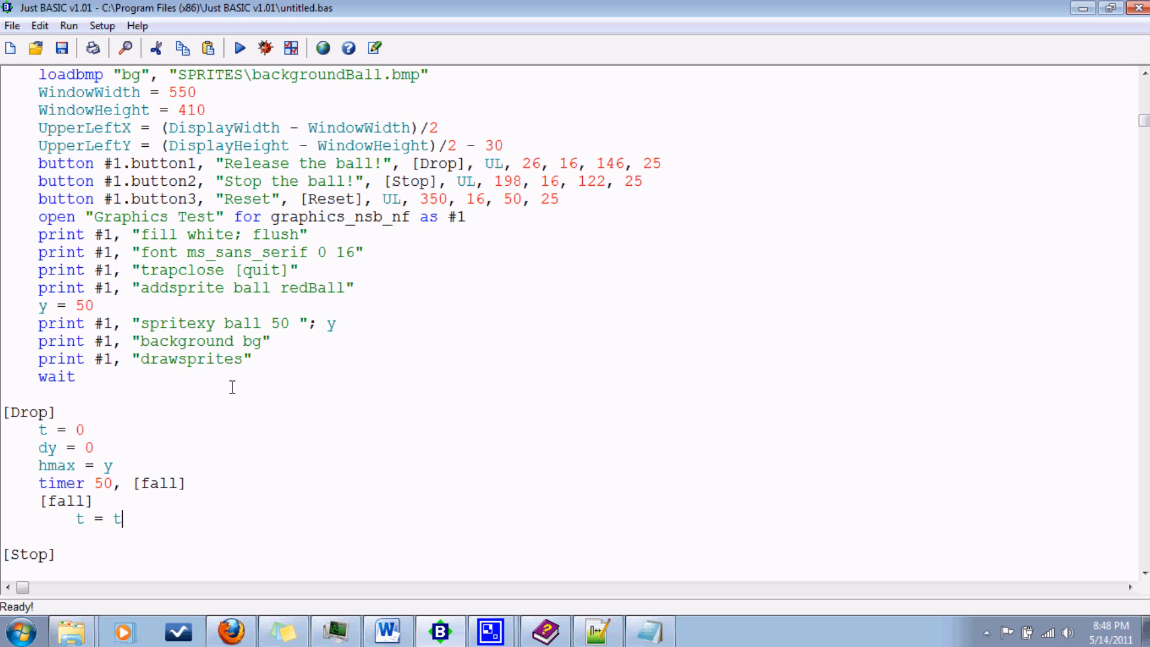
Write the fall routine lines t = t + 1, dy = dy + t and y = y + dy.
{"action": "type", "text": "+ 1"}
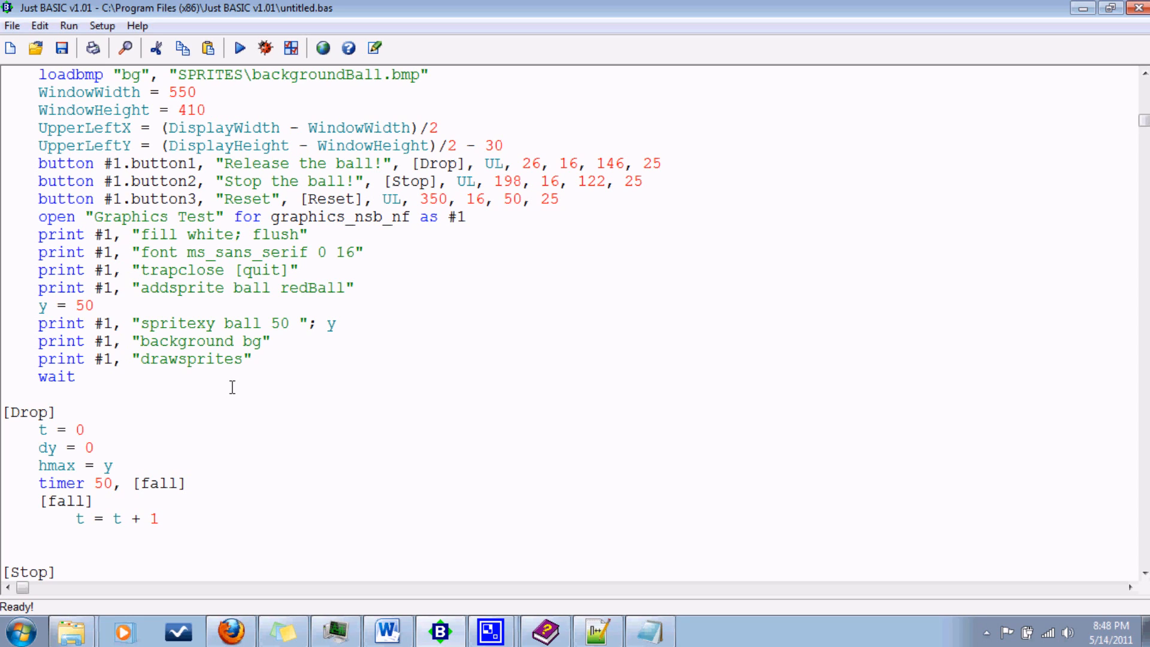
{"action": "type", "text": "dy = d"}
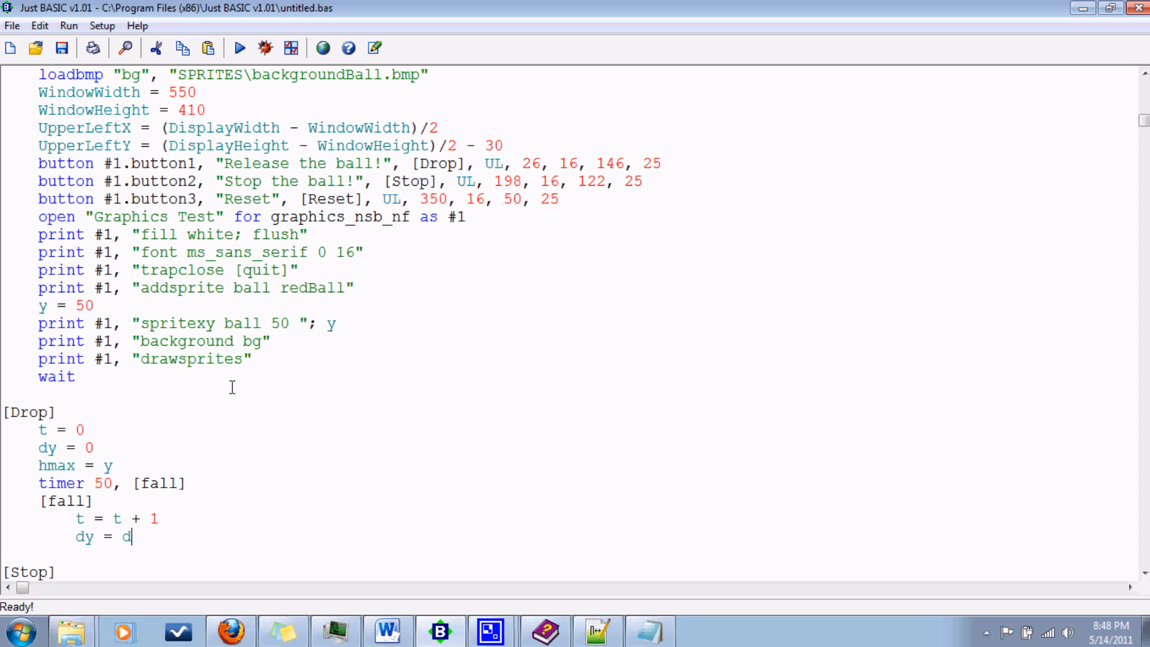
{"action": "type", "text": "y +"}
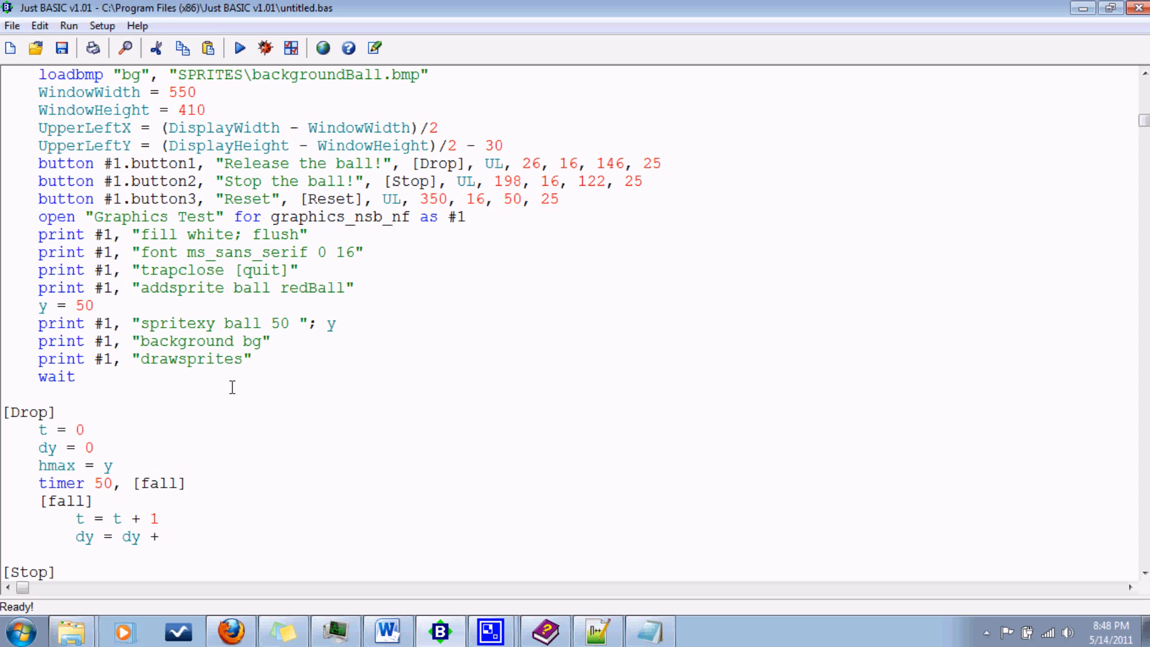
{"action": "type", "text": "1"}
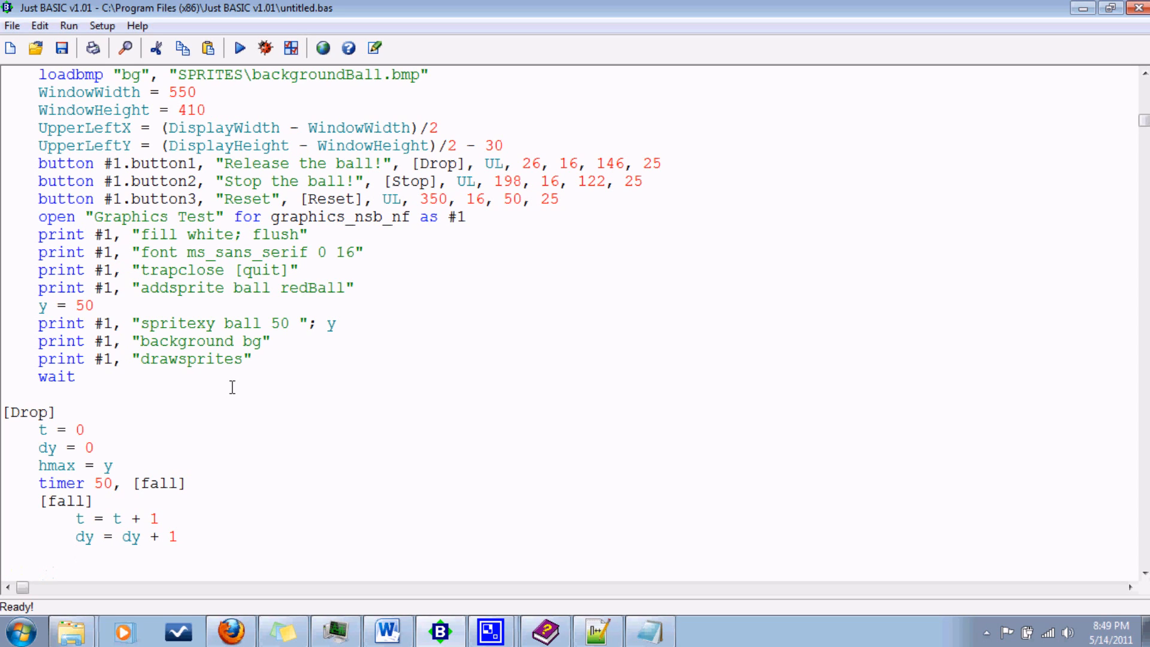
{"action": "mouse_move", "coordinate": [183, 524]}
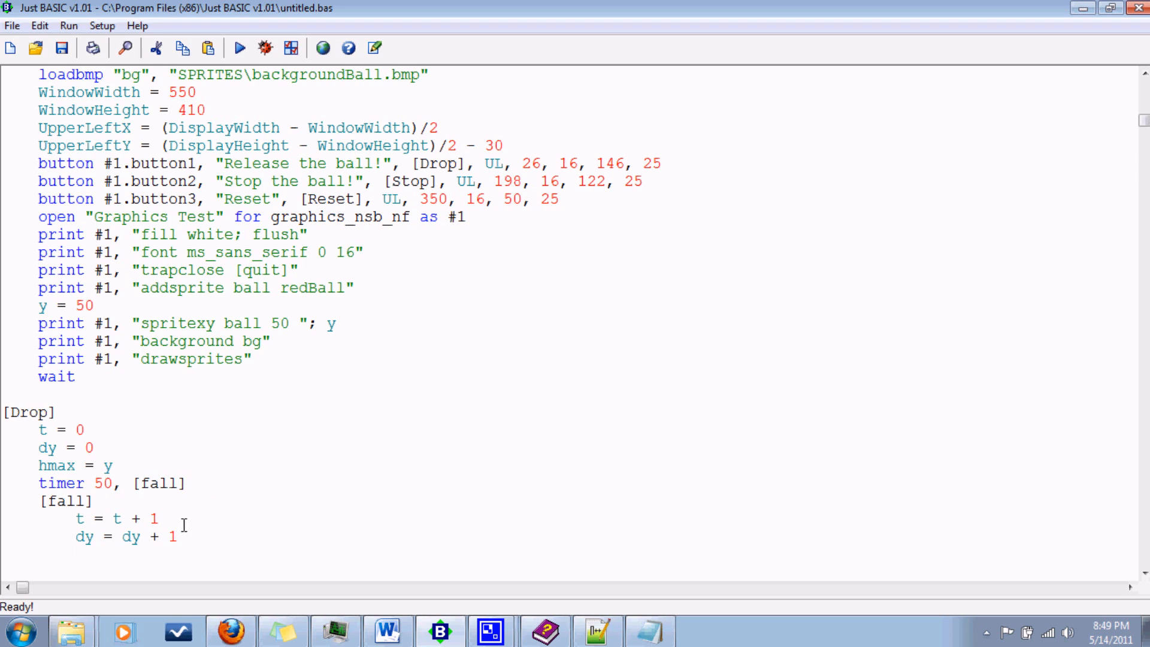
{"action": "type", "text": "t"}
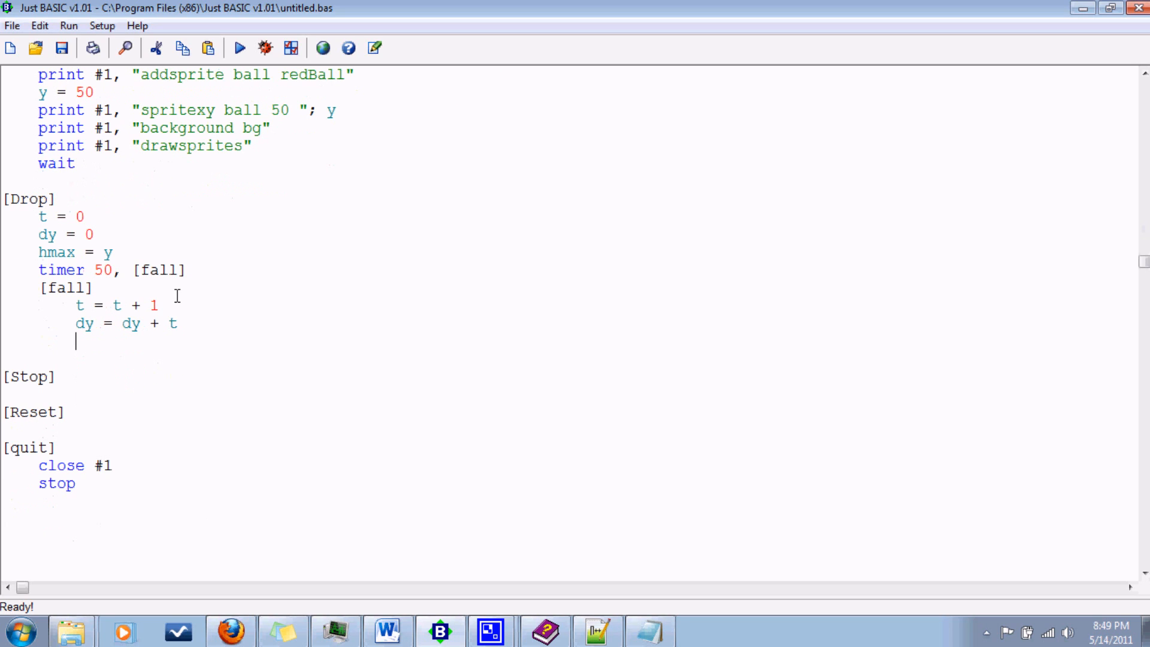
{"action": "mouse_move", "coordinate": [397, 292]}
{"action": "type", "text": "y"}
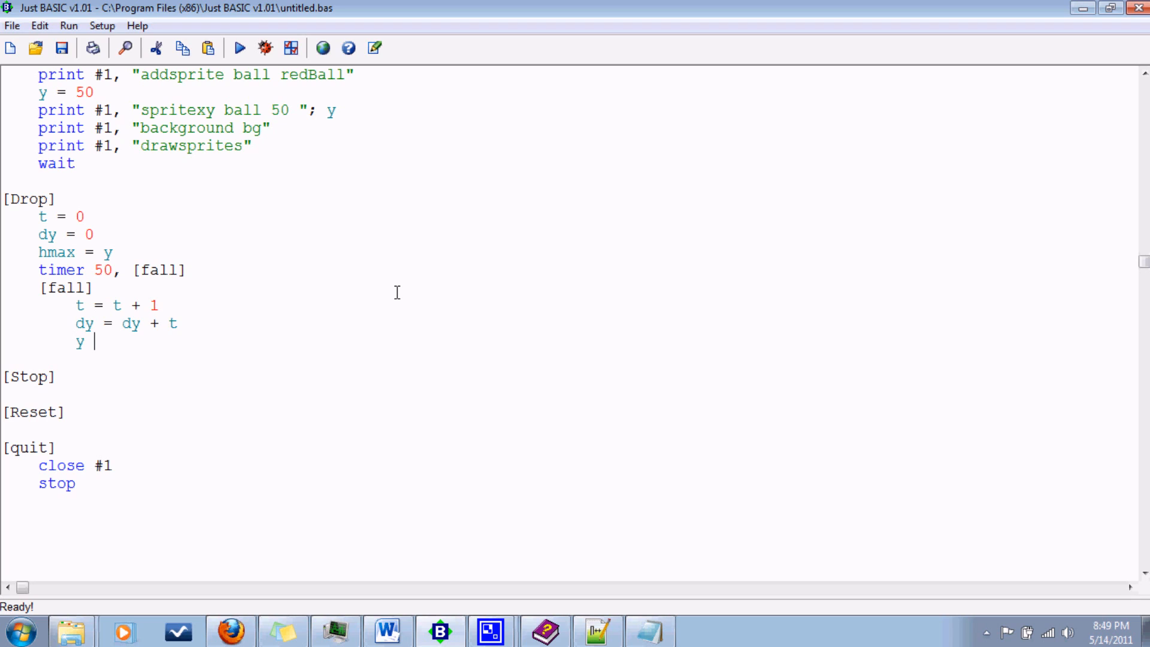
{"action": "type", "text": "= y + dy"}
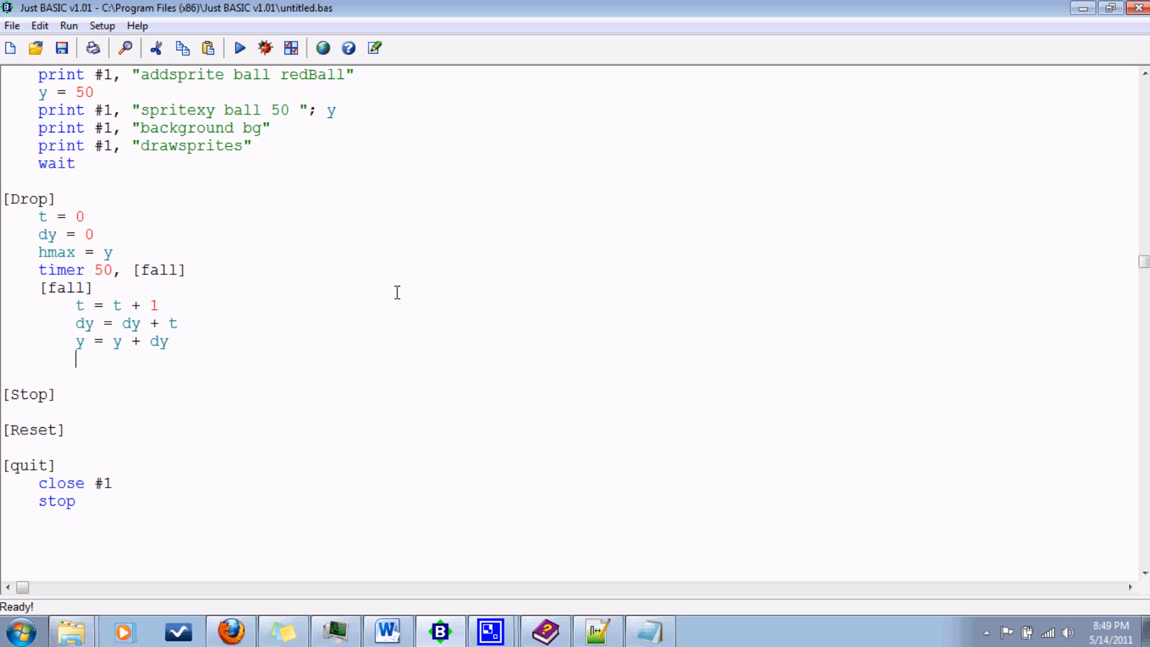
{"action": "mouse_move", "coordinate": [594, 293]}
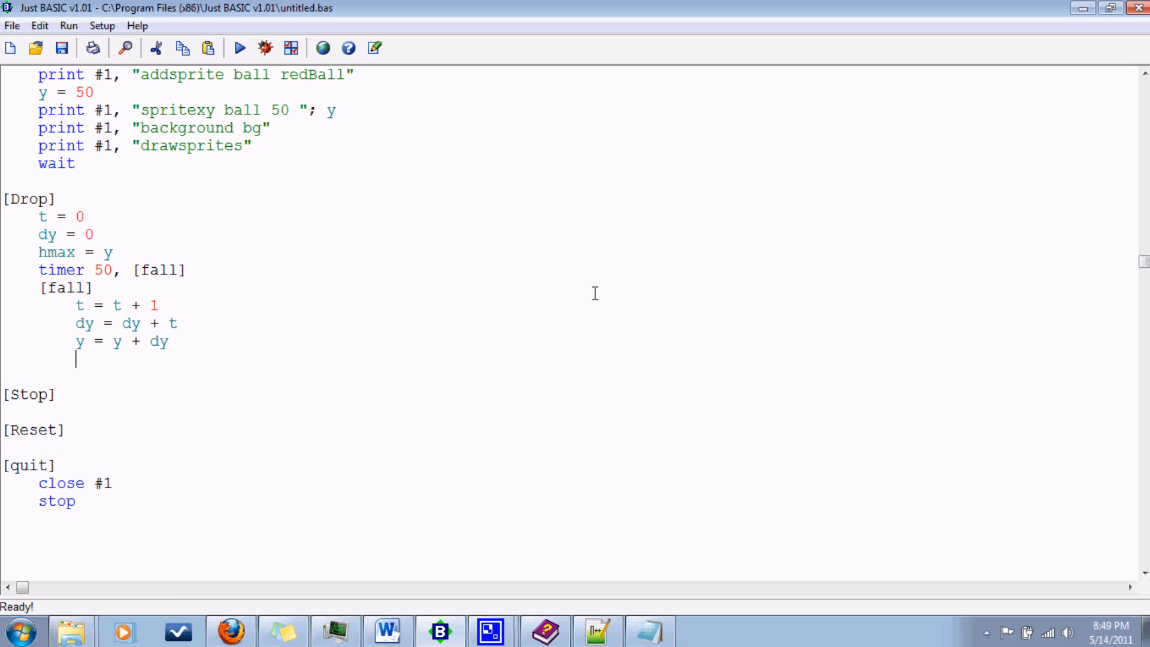
Add an if y >= 300 then block that sets timer 0 and y = 300.
{"action": "type", "text": "if"}
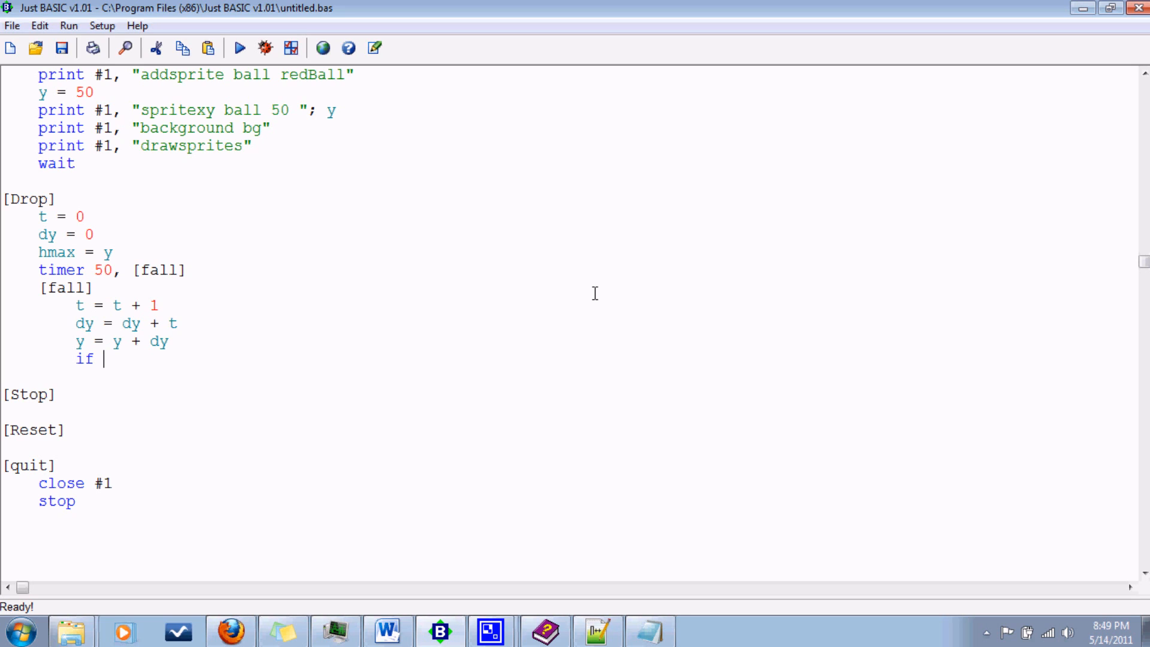
{"action": "type", "text": "y"}
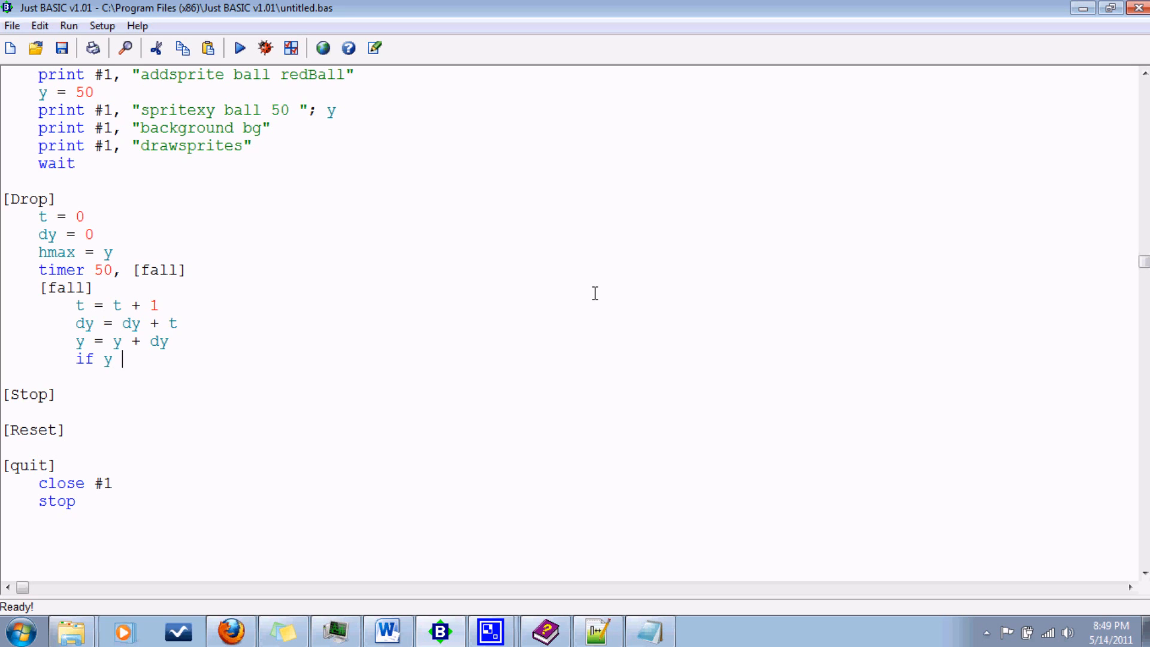
{"action": "type", "text": ">= 30"}
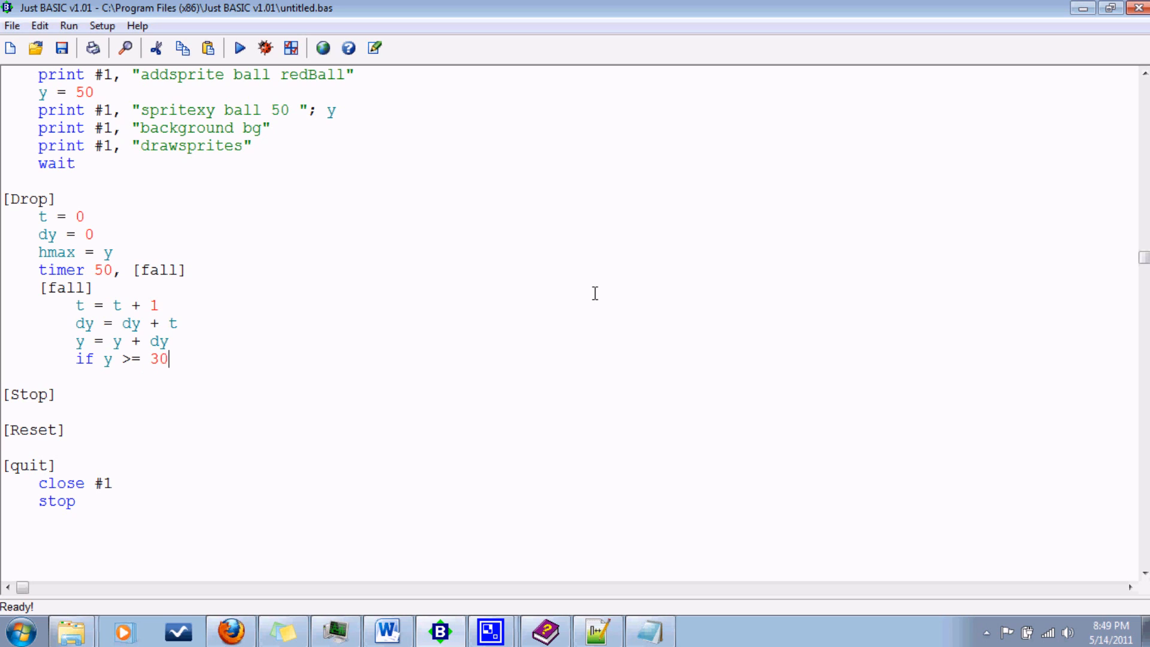
{"action": "type", "text": "0 then"}
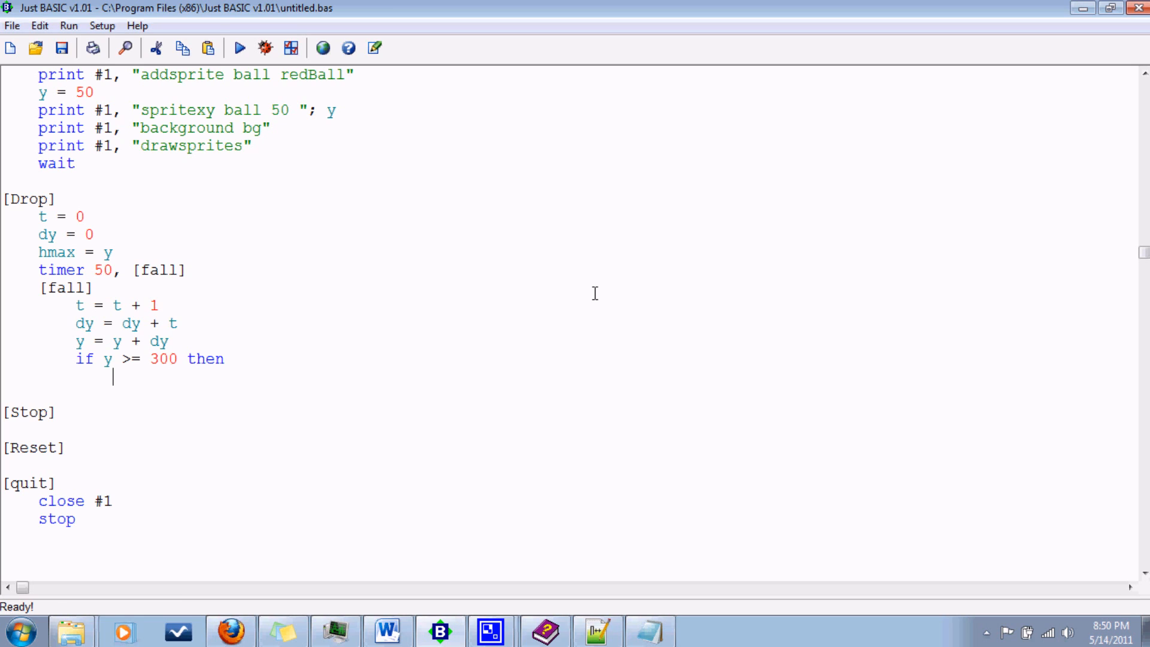
{"action": "mouse_move", "coordinate": [257, 281]}
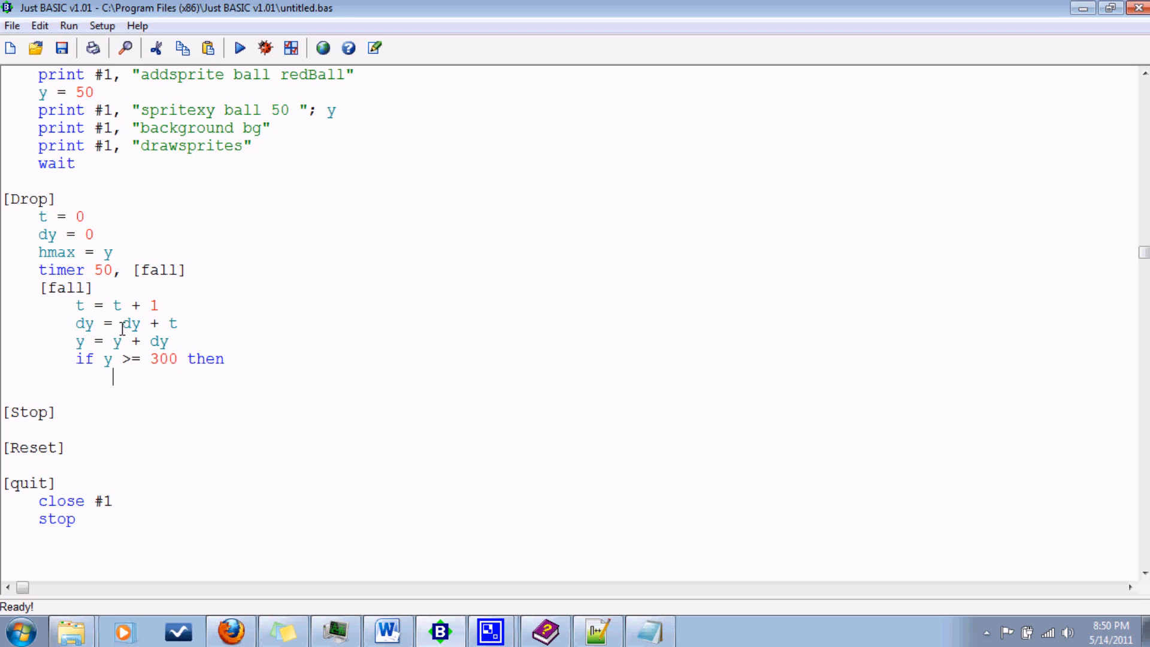
{"action": "mouse_move", "coordinate": [203, 376]}
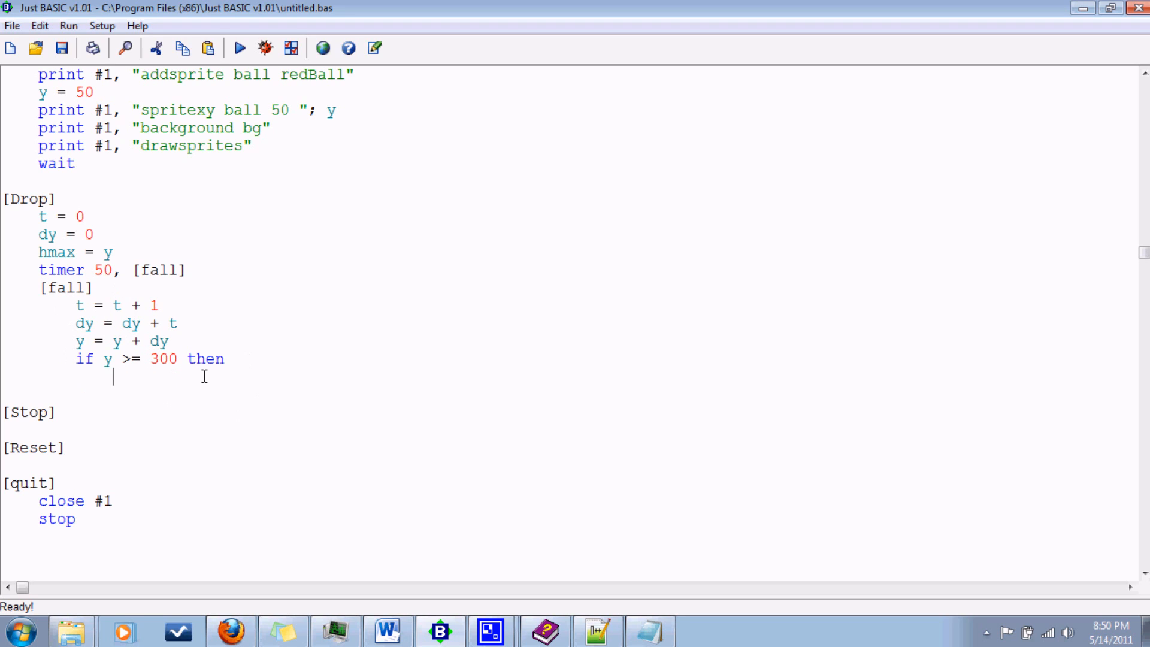
{"action": "mouse_move", "coordinate": [220, 324]}
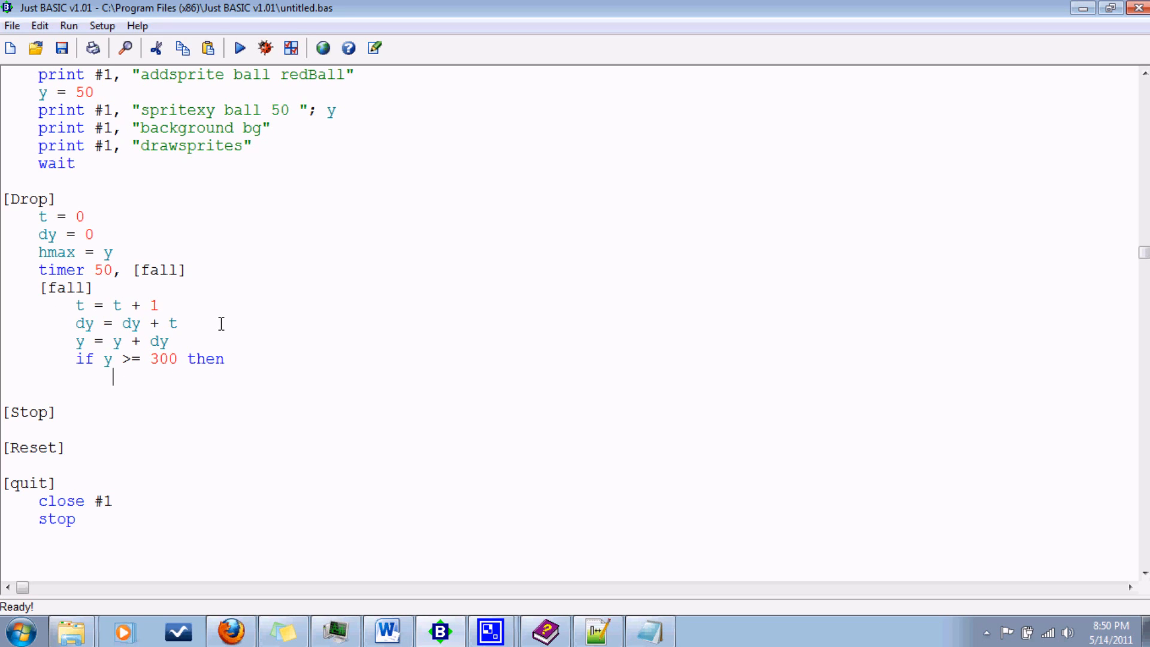
{"action": "mouse_move", "coordinate": [247, 315]}
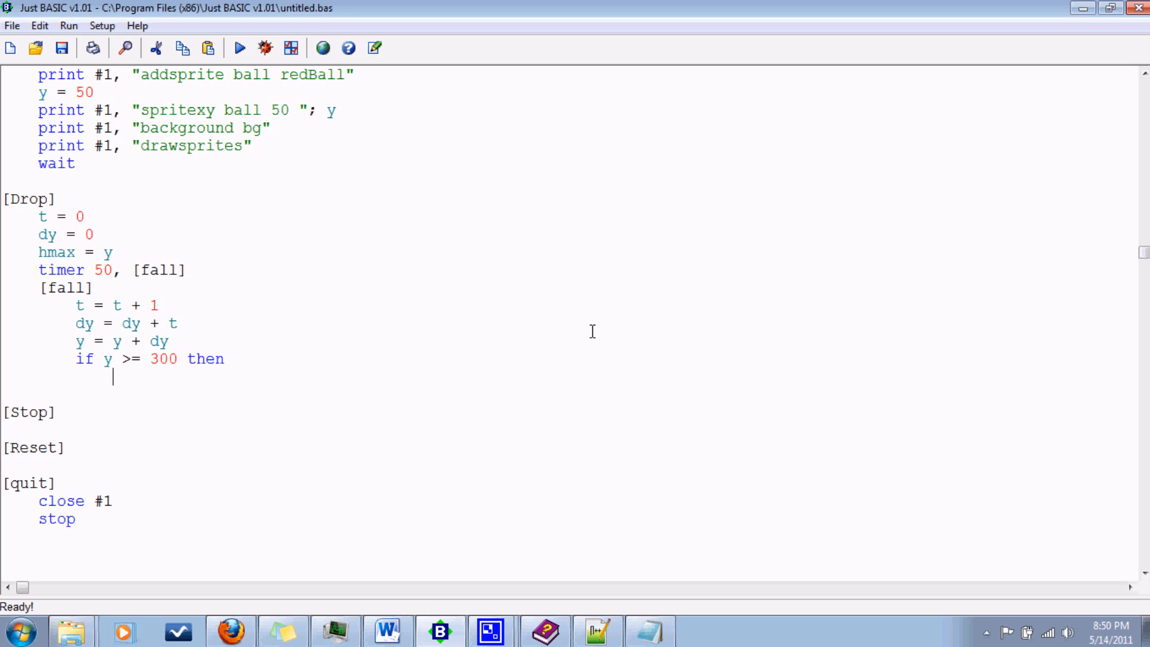
{"action": "type", "text": "timer 0"}
{"action": "type", "text": "y ="}
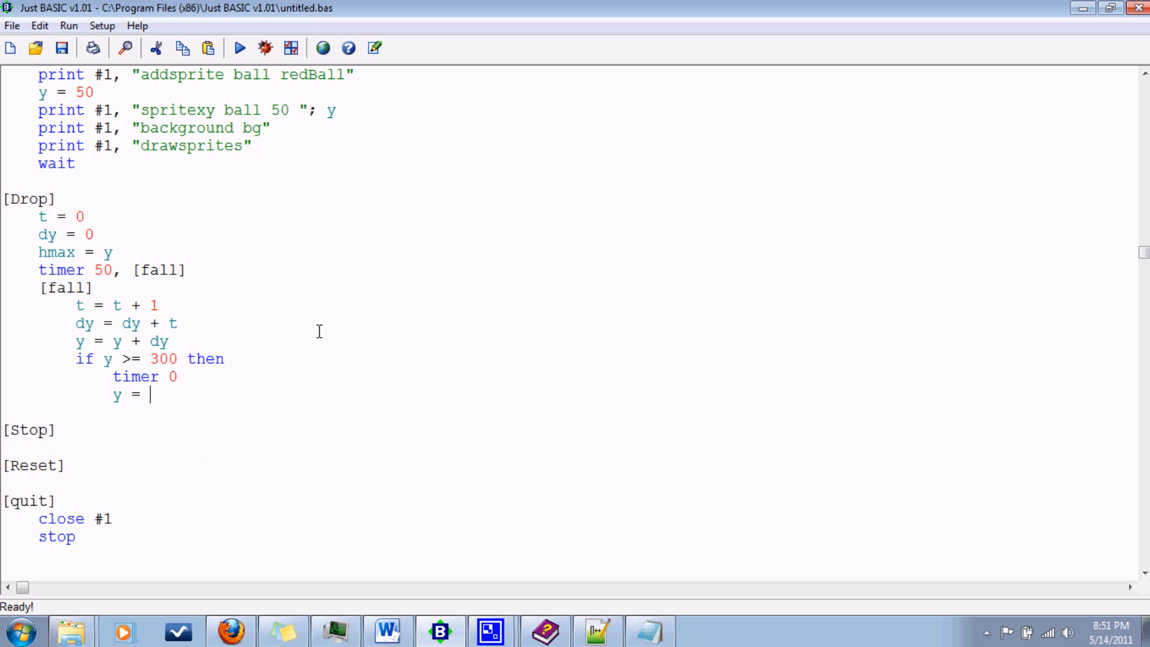
{"action": "type", "text": "300"}
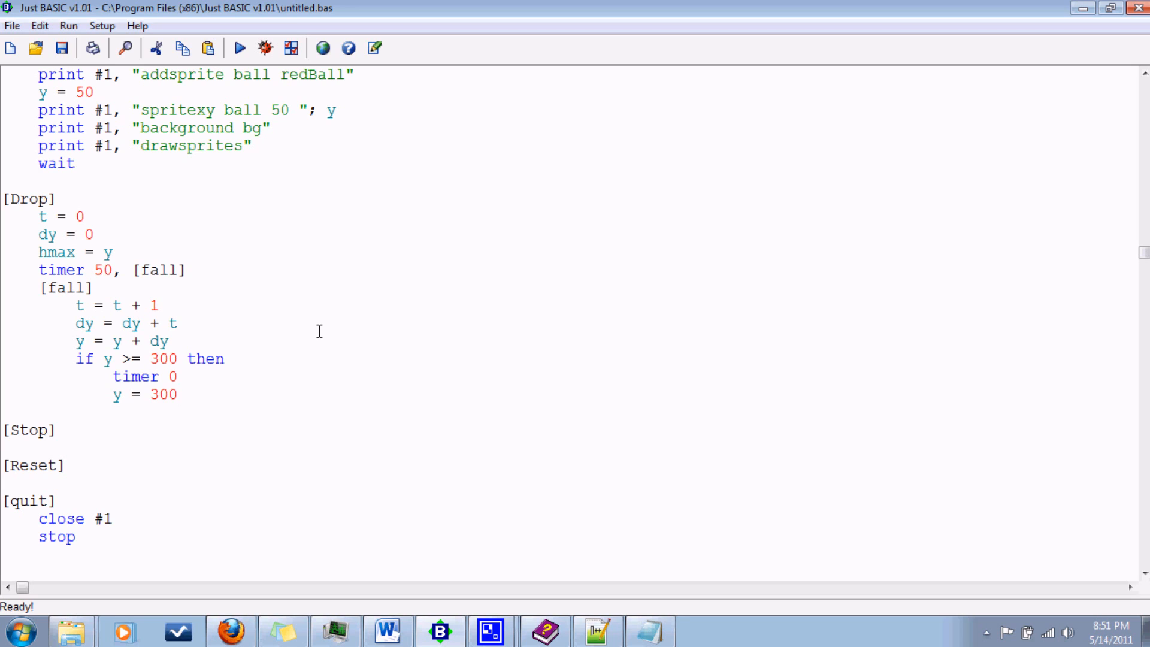
Finish the block with goto [Bounce] and end if.
{"action": "left_click", "coordinate": [178, 394]}
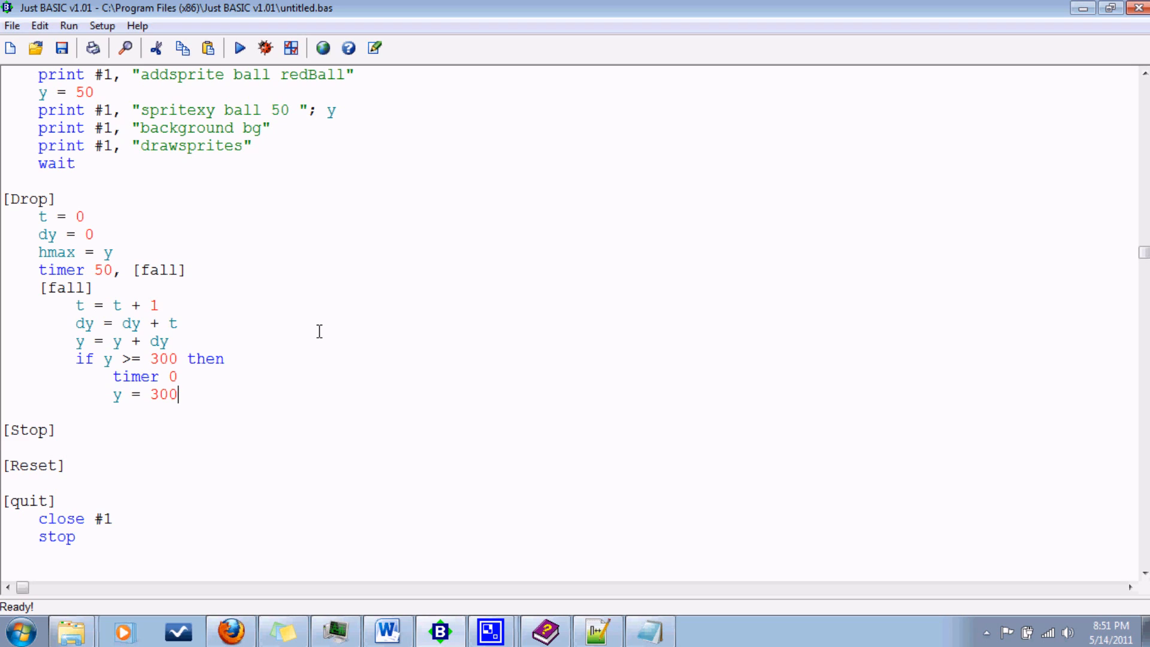
{"action": "type", "text": "goto"}
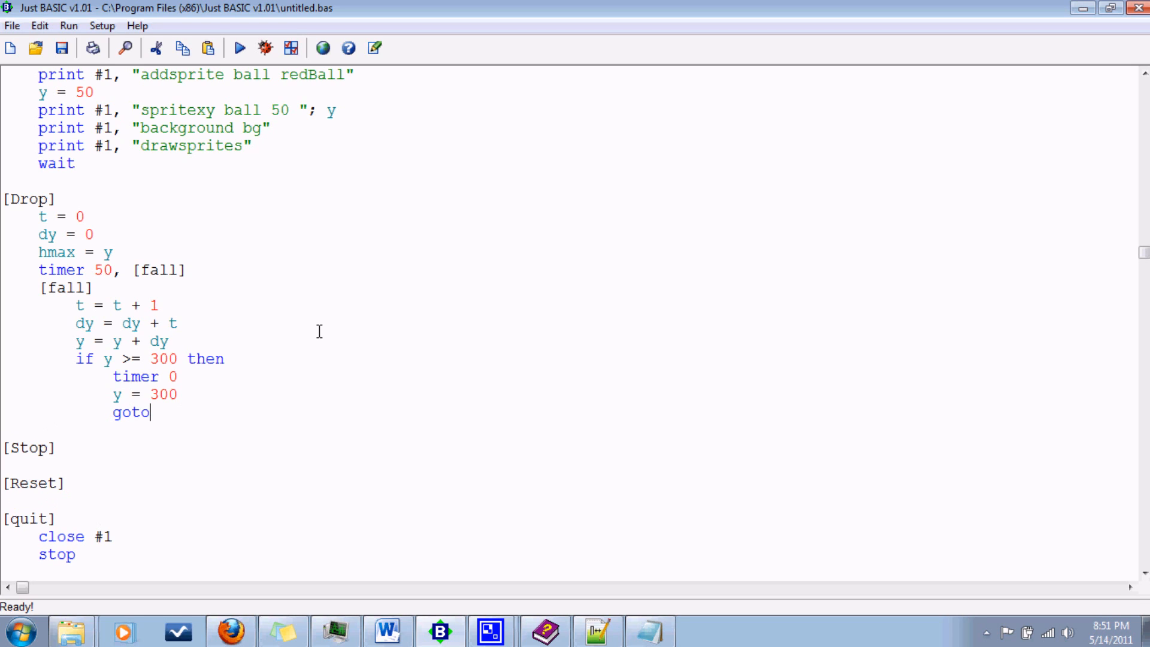
{"action": "type", "text": "[]"}
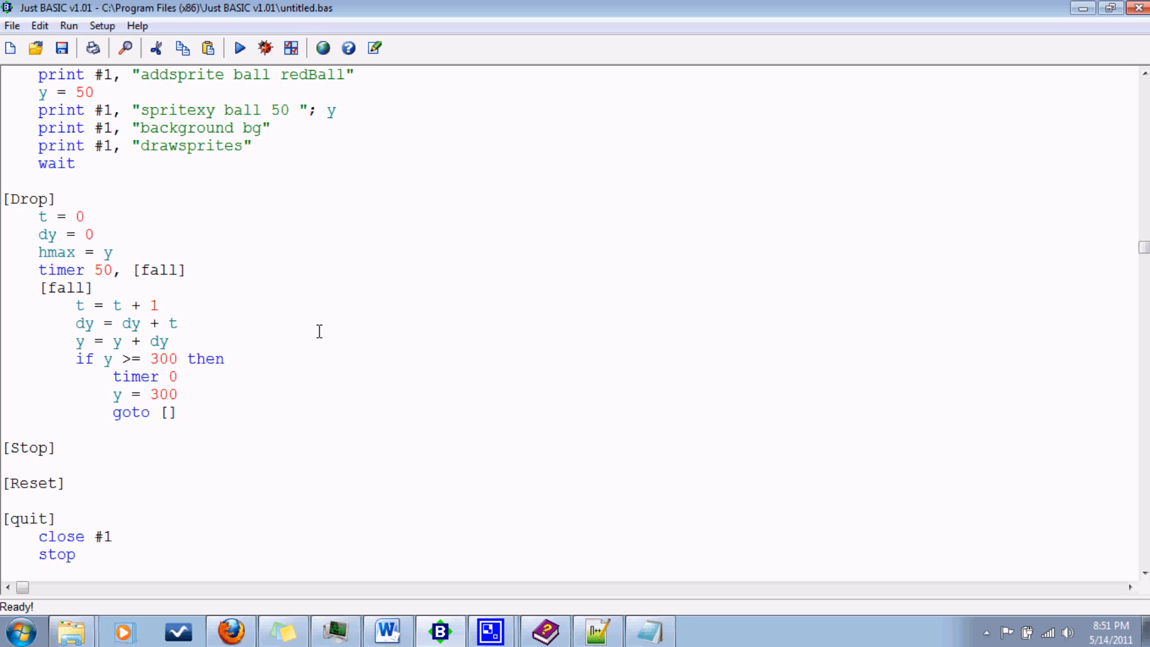
{"action": "type", "text": "Bounce"}
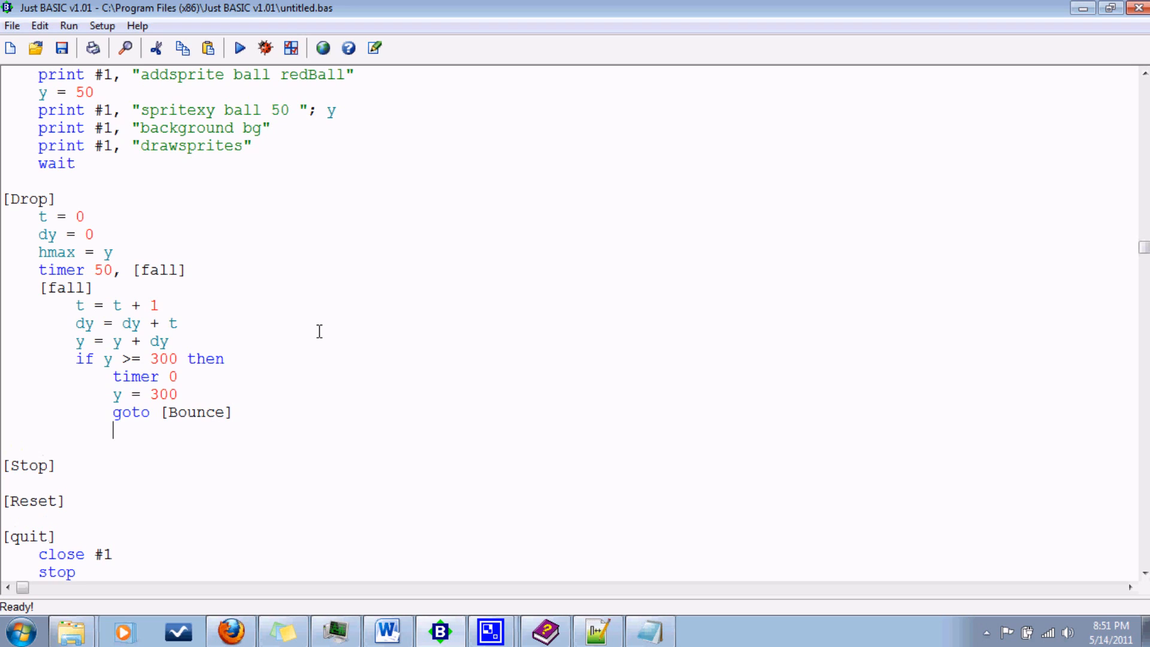
{"action": "type", "text": "end if"}
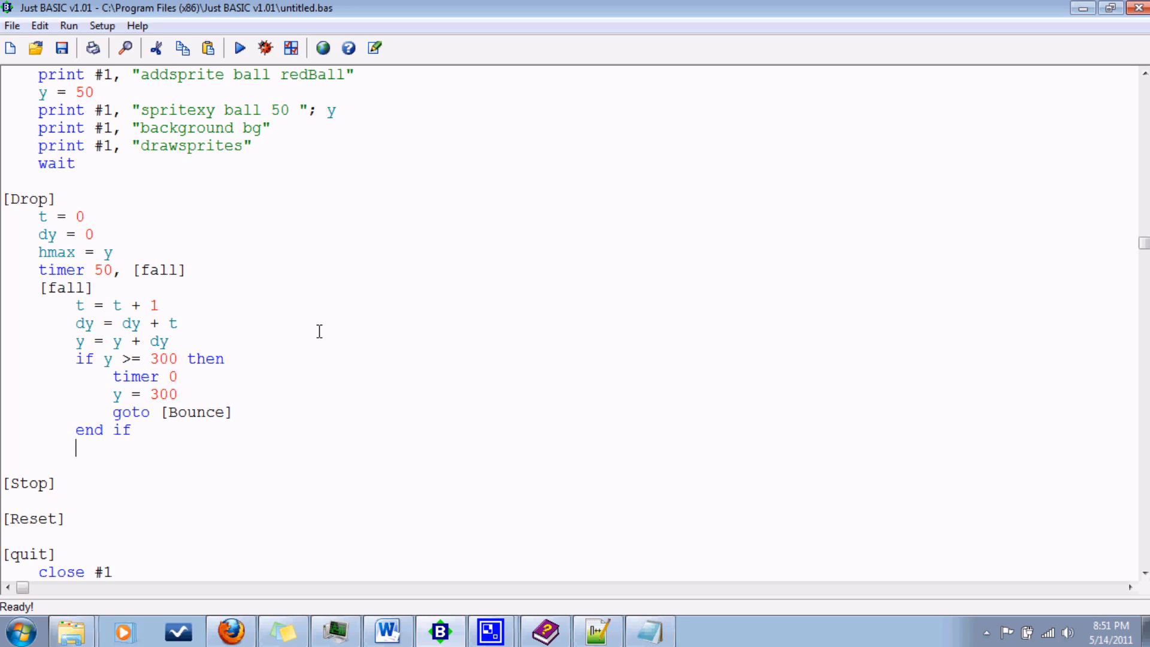
Add print #1, "spritexy ball 50 "; y to reposition the ball.
{"action": "type", "text": "p"}
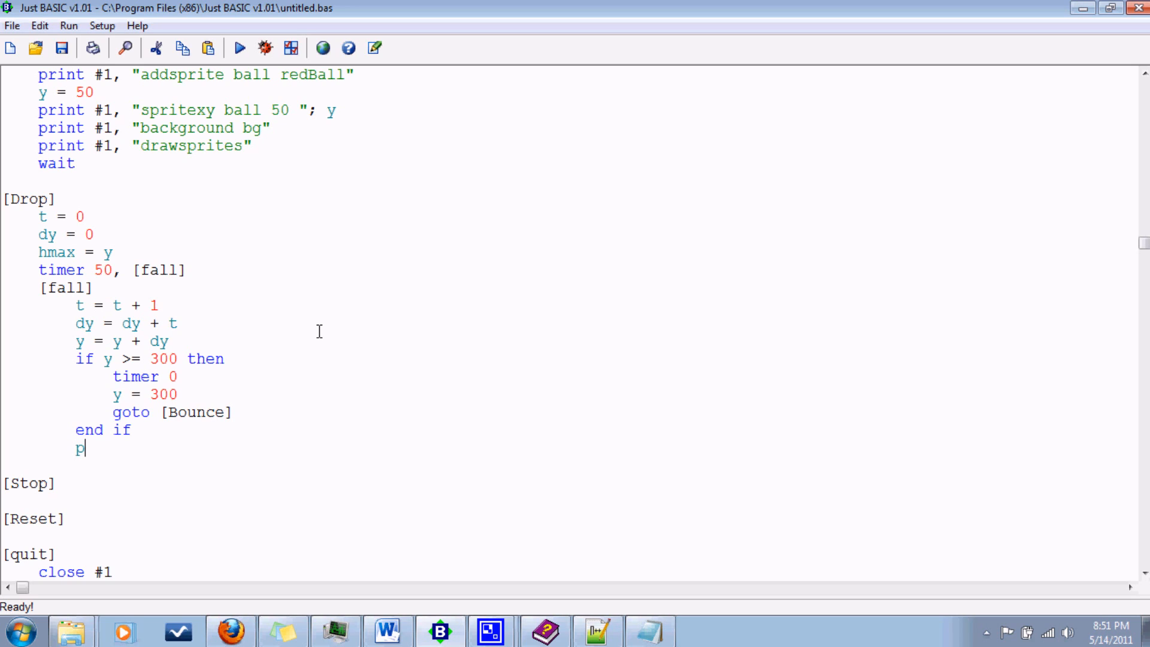
{"action": "type", "text": "rint #1, \""}
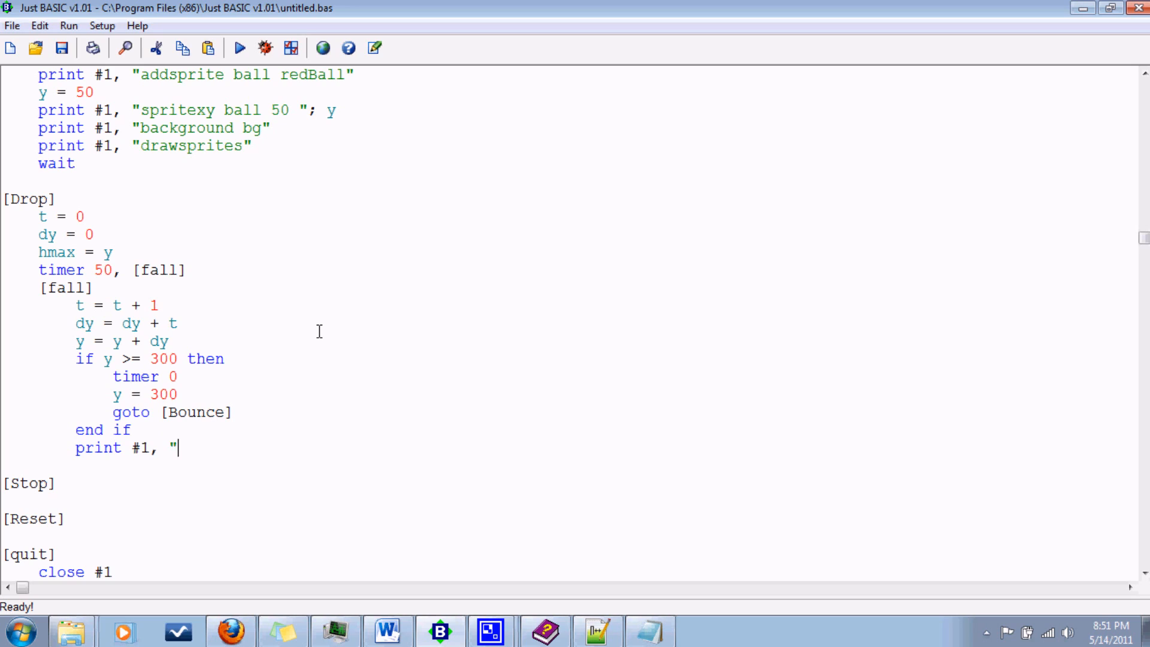
{"action": "type", "text": "sprite"}
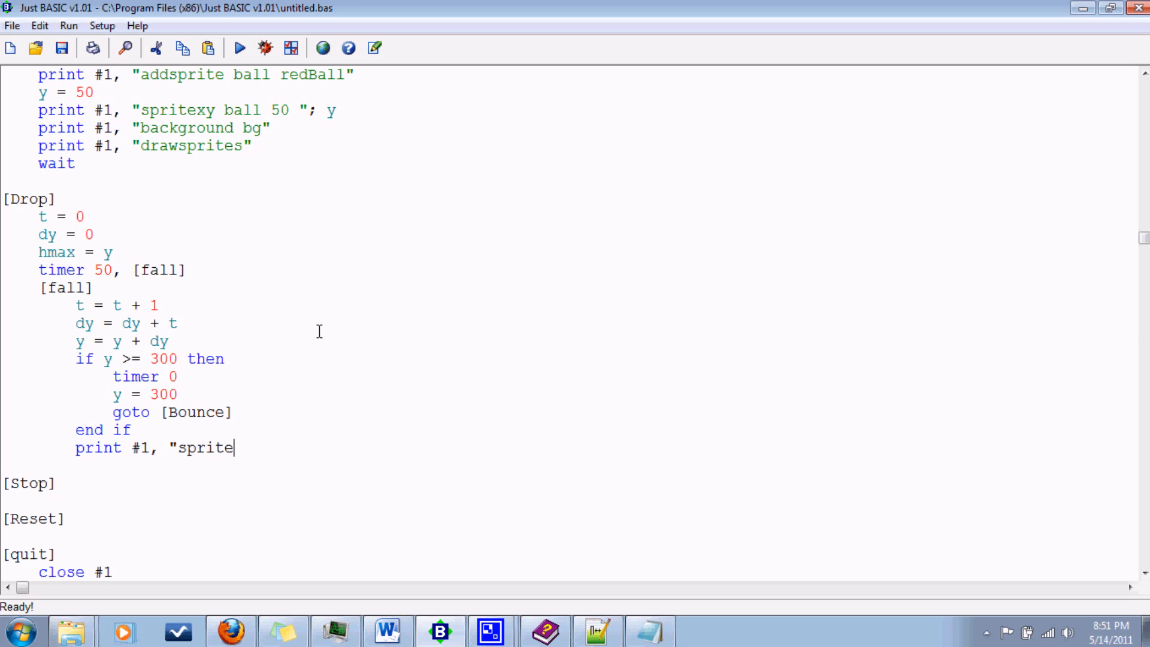
{"action": "type", "text": "xy"}
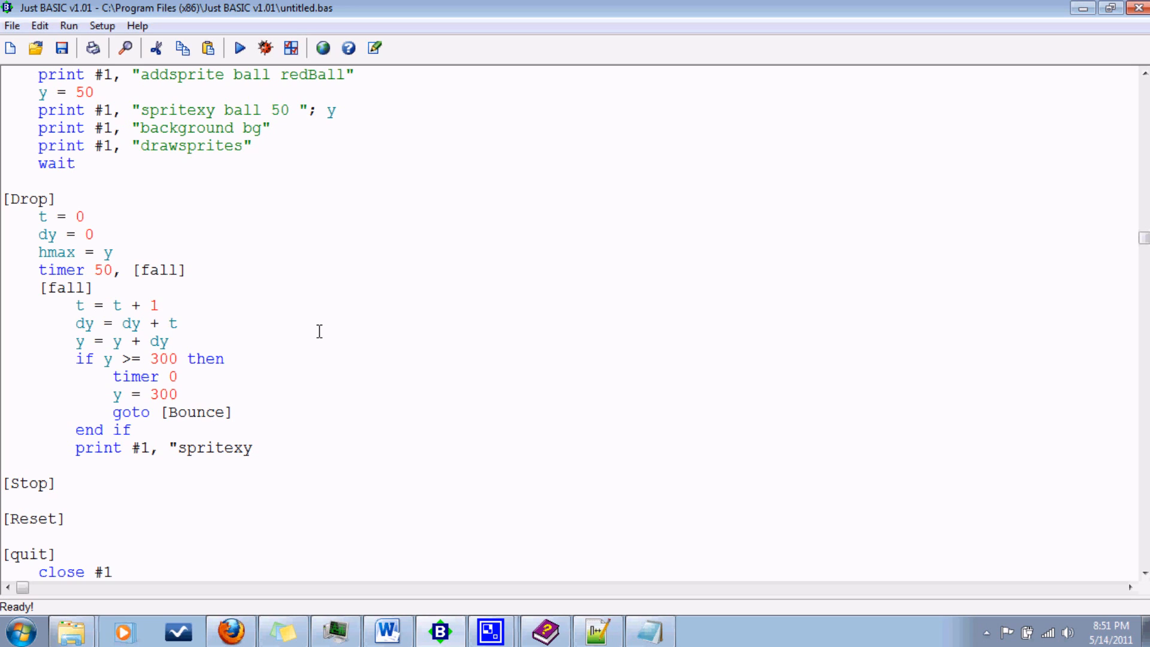
{"action": "type", "text": "ball"}
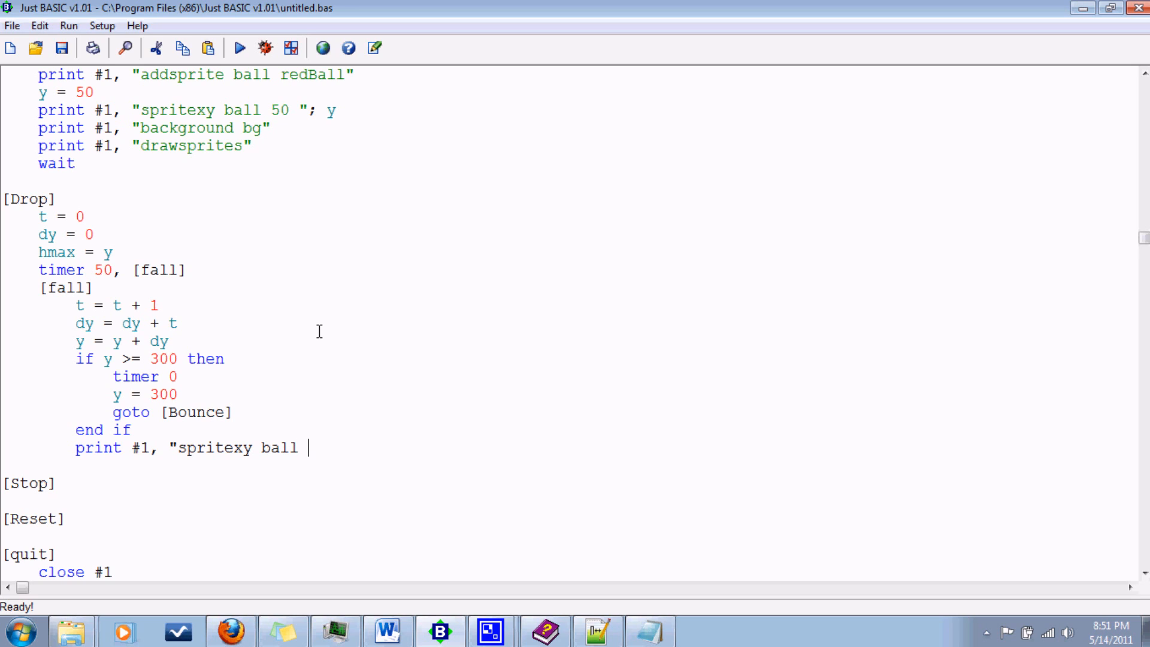
{"action": "key", "text": "Backspace"}
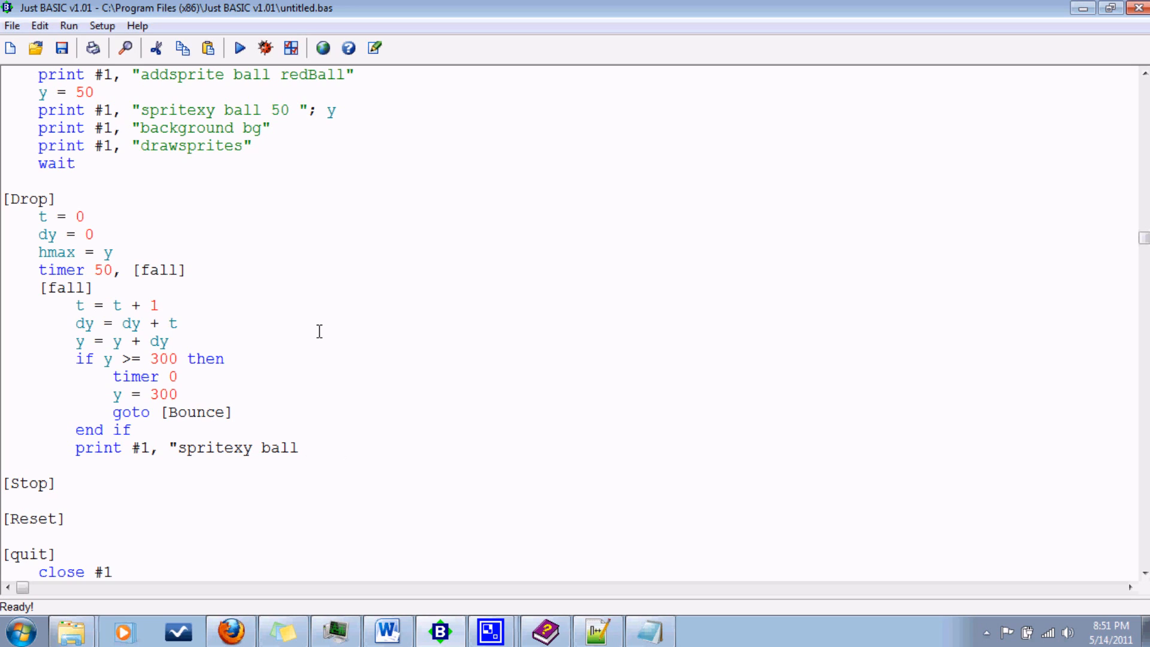
{"action": "type", "text": "50"}
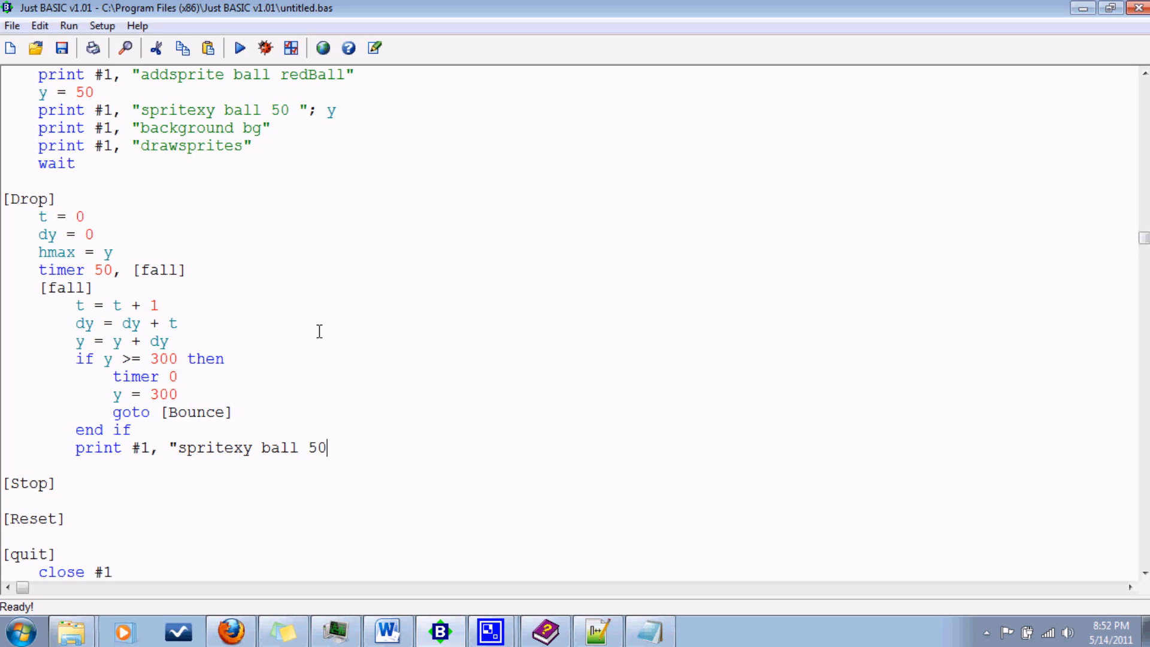
{"action": "type", "text": "\";"}
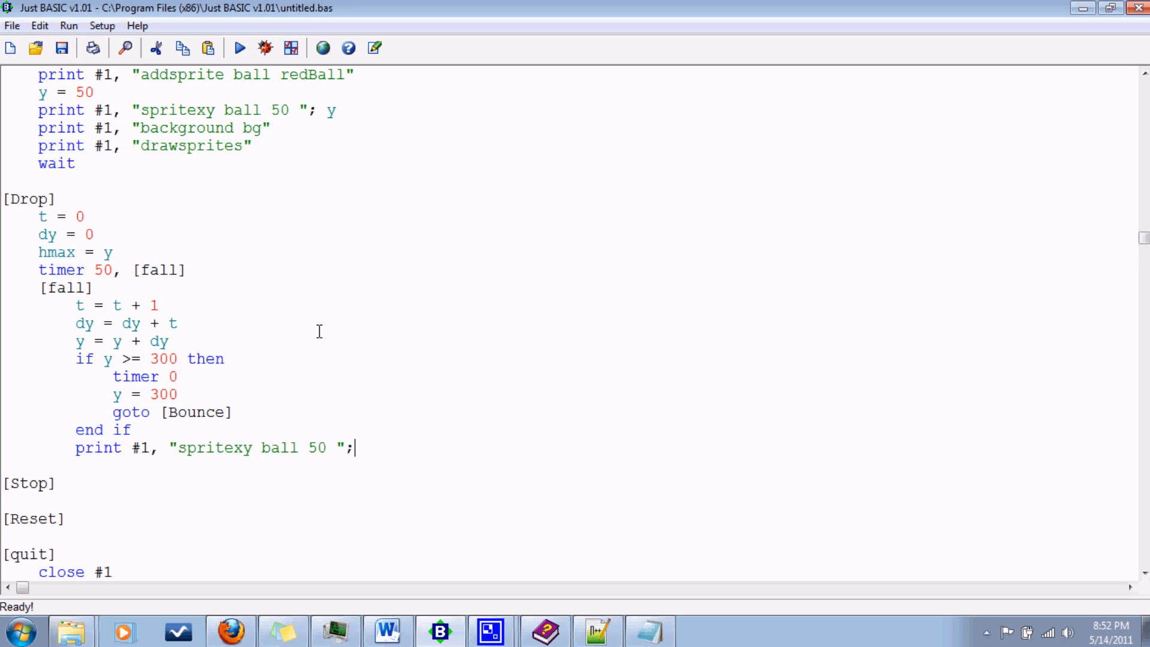
{"action": "type", "text": "y"}
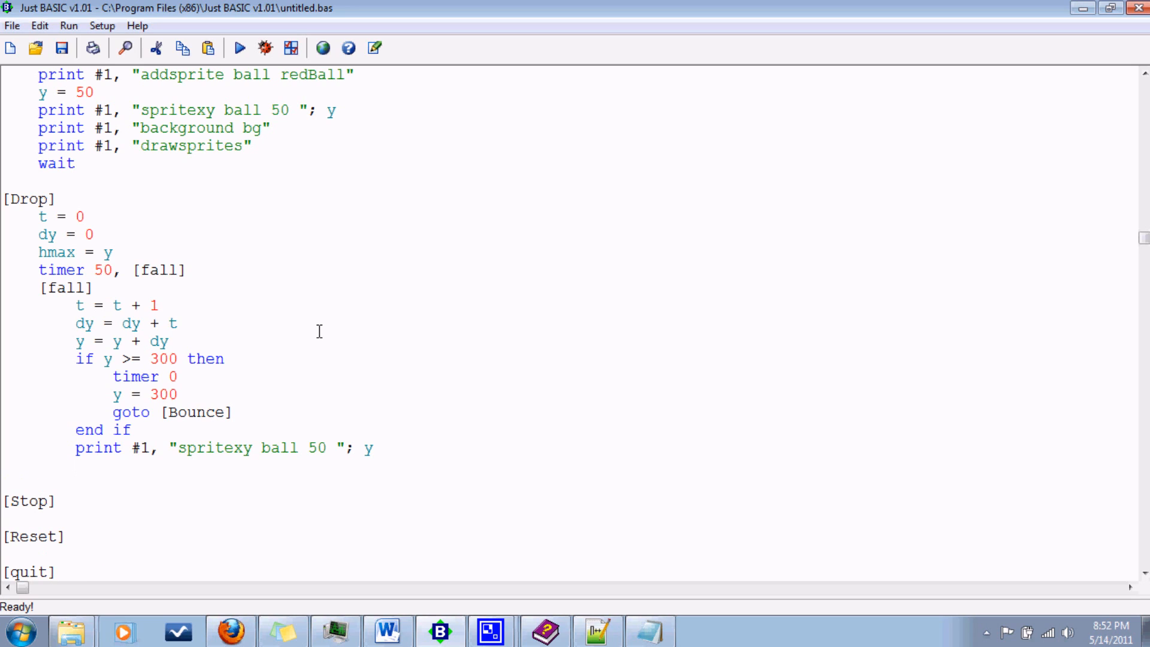
Add print #1, "drawsprites" and wait after the fall update.
{"action": "left_click", "coordinate": [76, 466]}
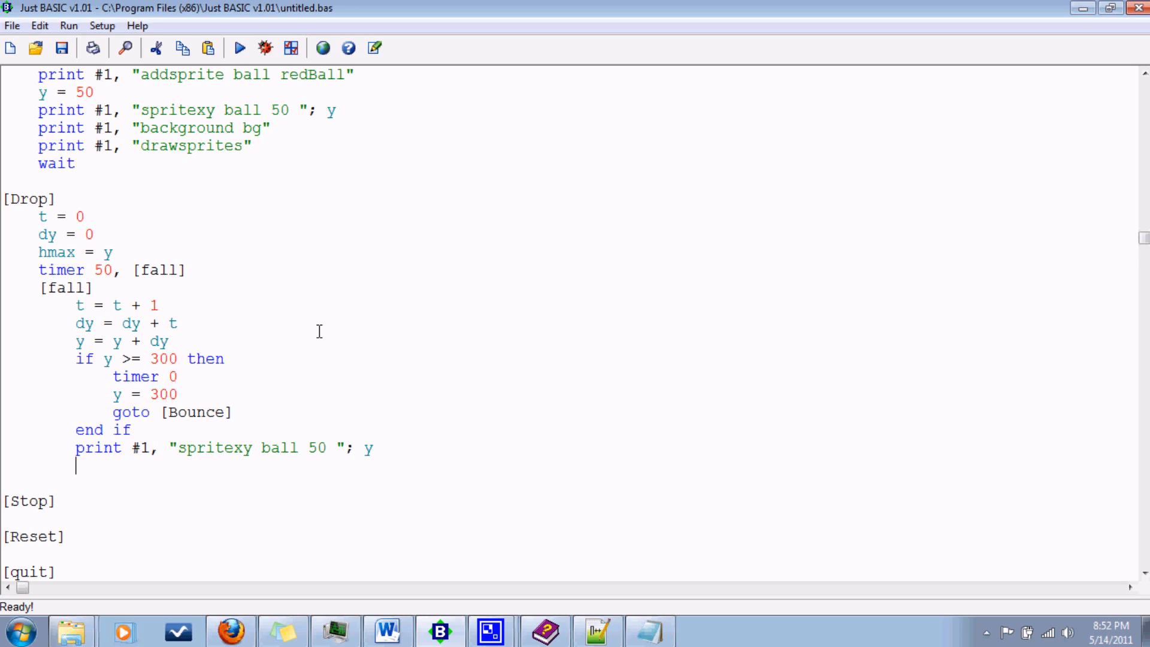
{"action": "type", "text": "print #1"}
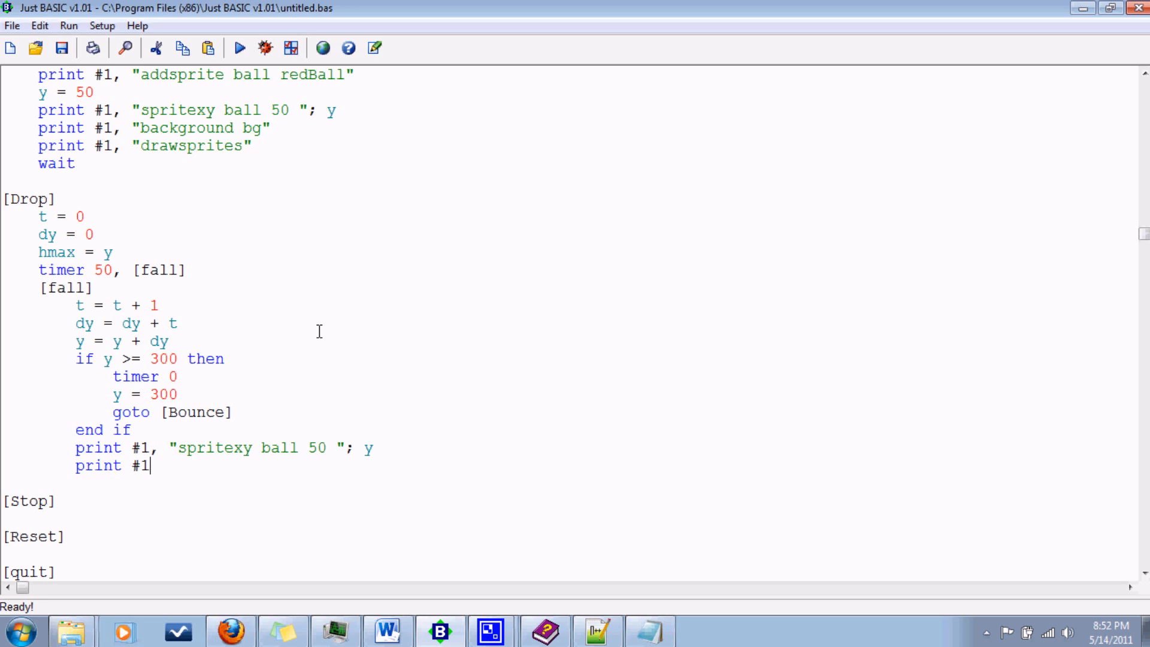
{"action": "type", "text": ", \""}
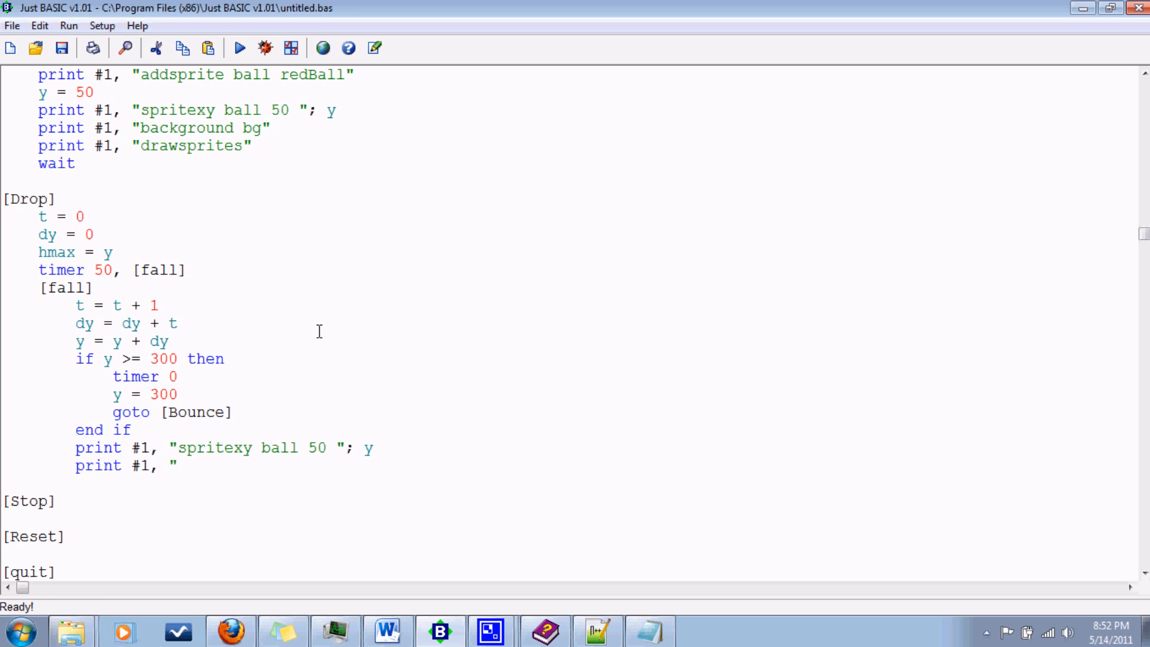
{"action": "type", "text": "d"}
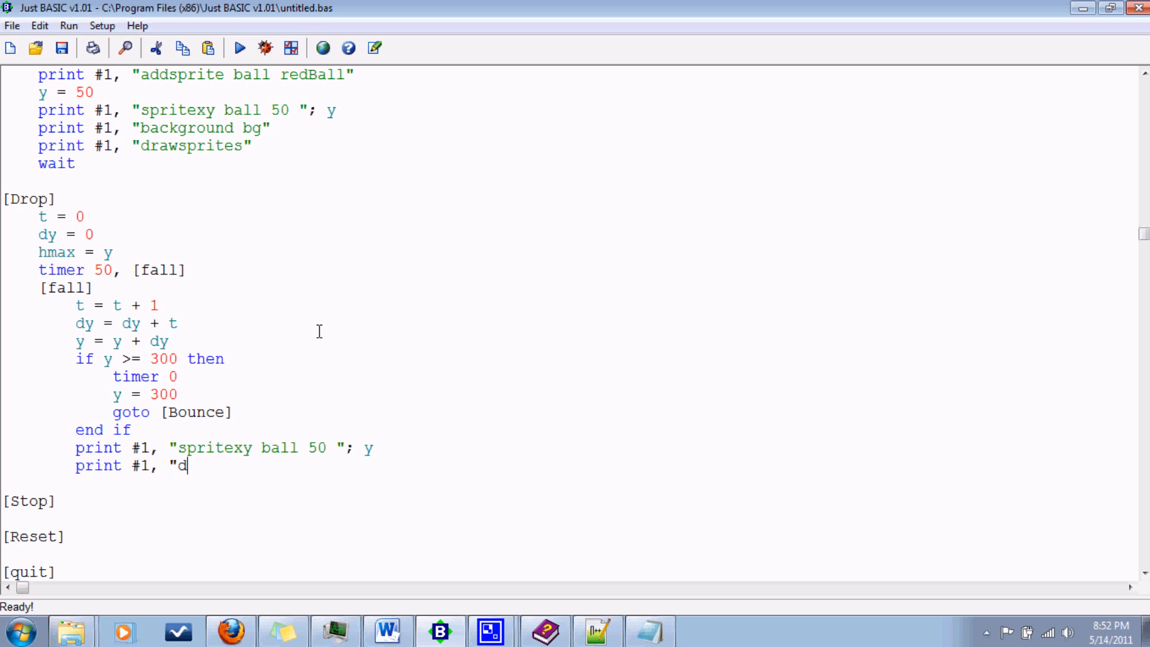
{"action": "type", "text": "rawsp"}
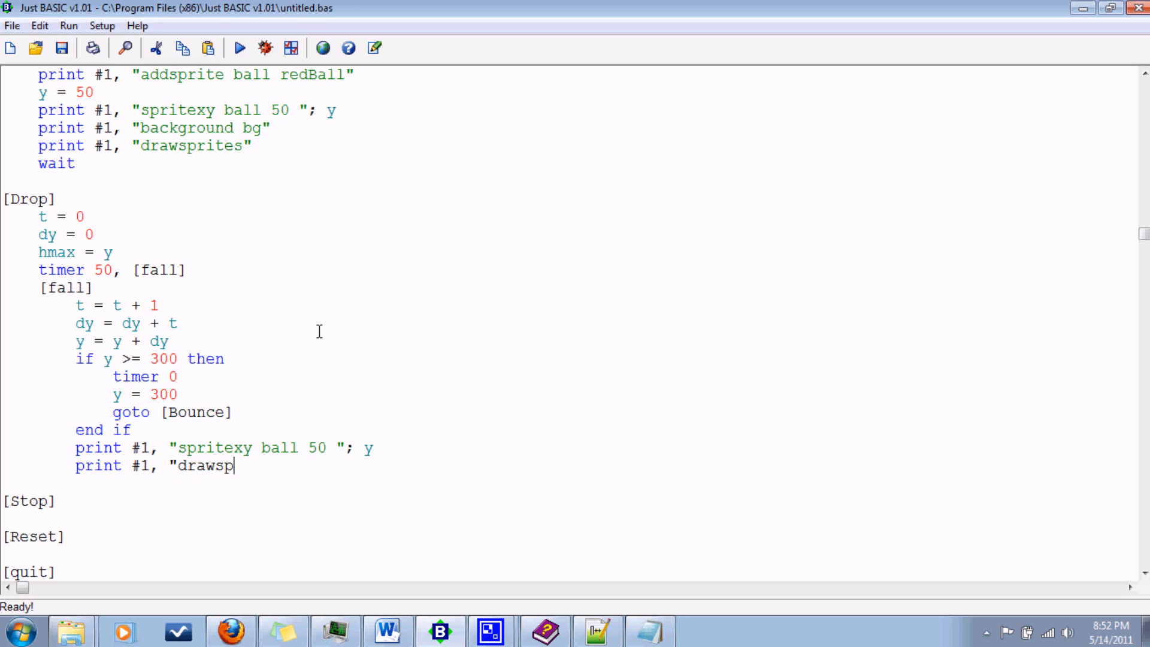
{"action": "type", "text": "rites\""}
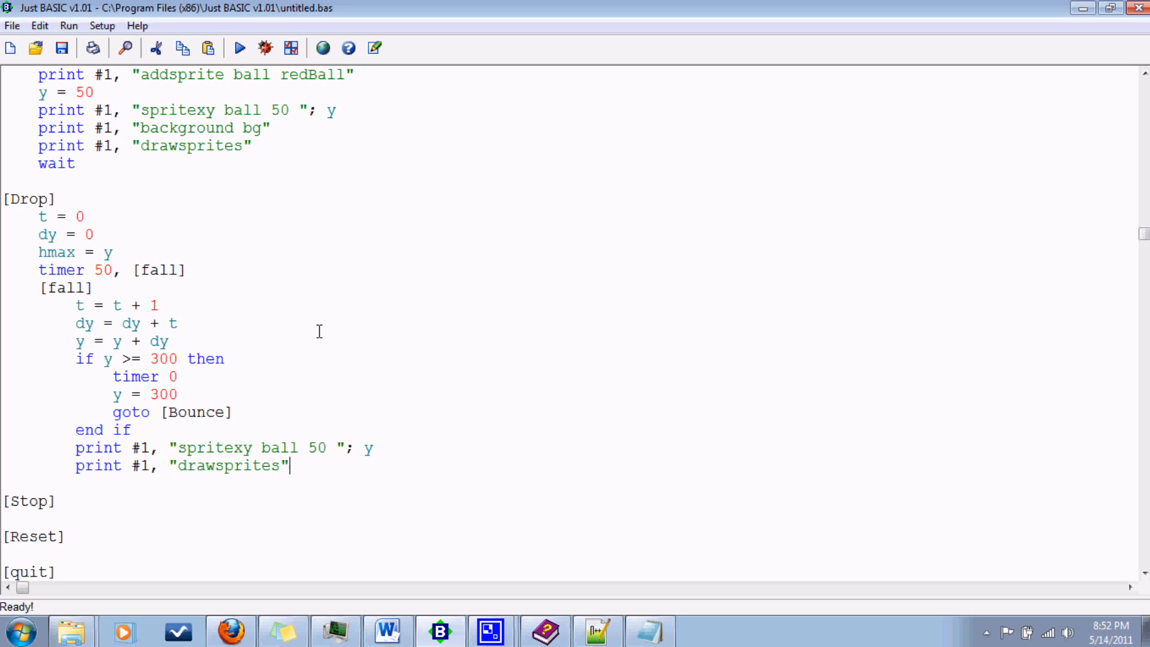
{"action": "type", "text": "wait"}
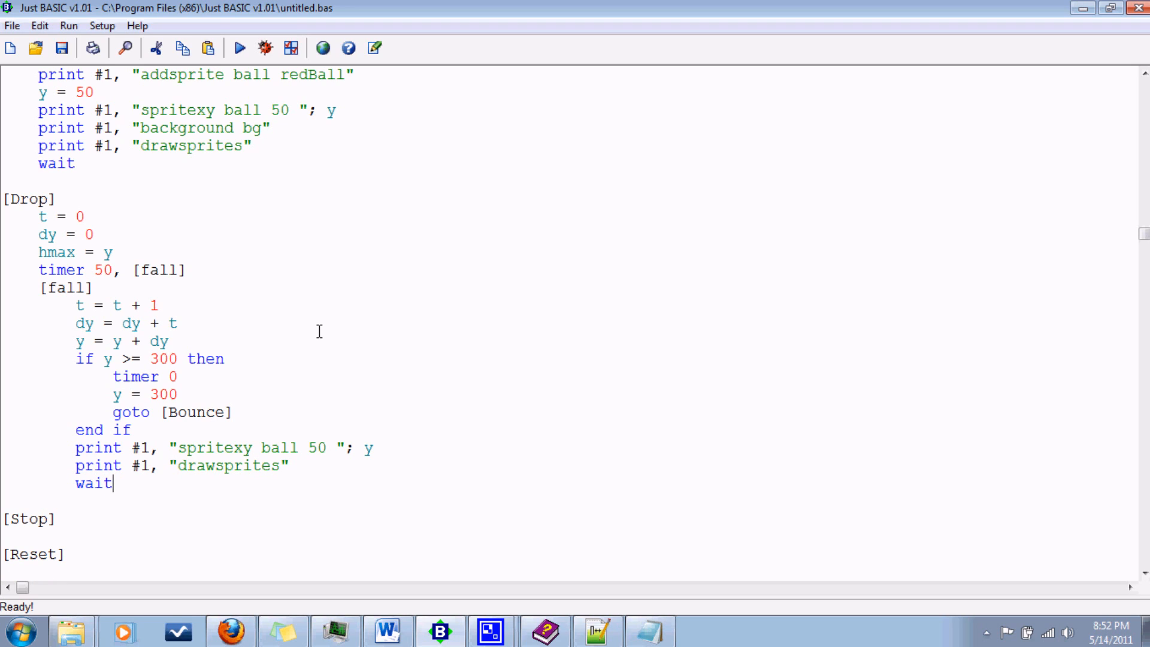
{"action": "mouse_move", "coordinate": [125, 508]}
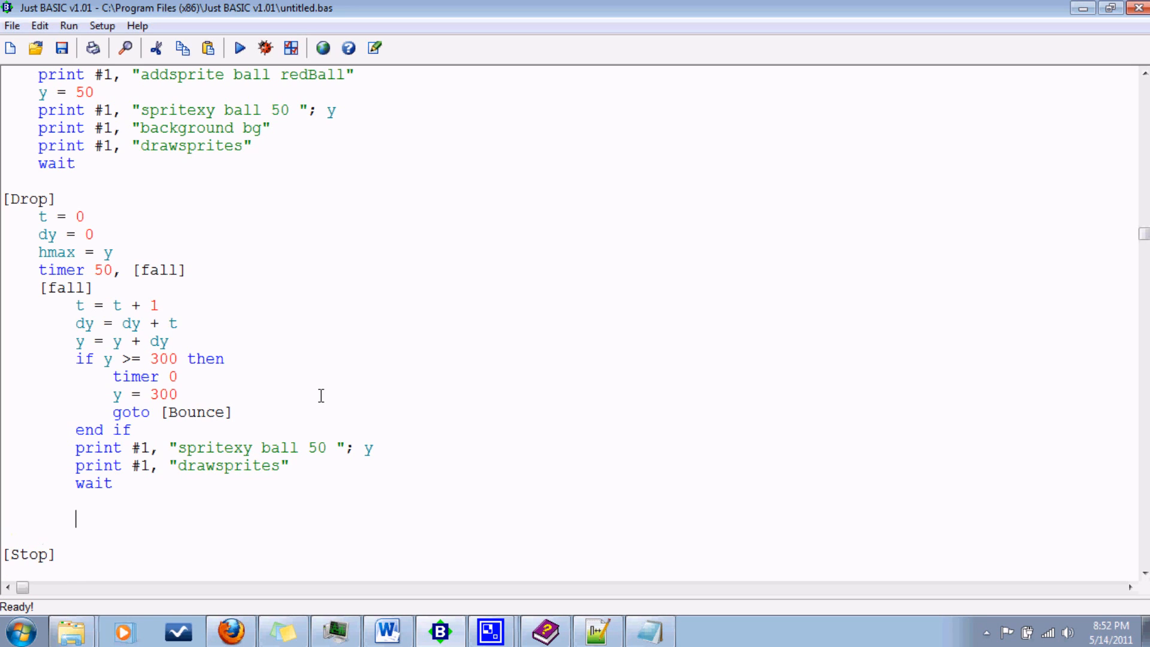
Add the [Bounce] label and reverse the speed with dy = -1*dy.
{"action": "type", "text": "["}
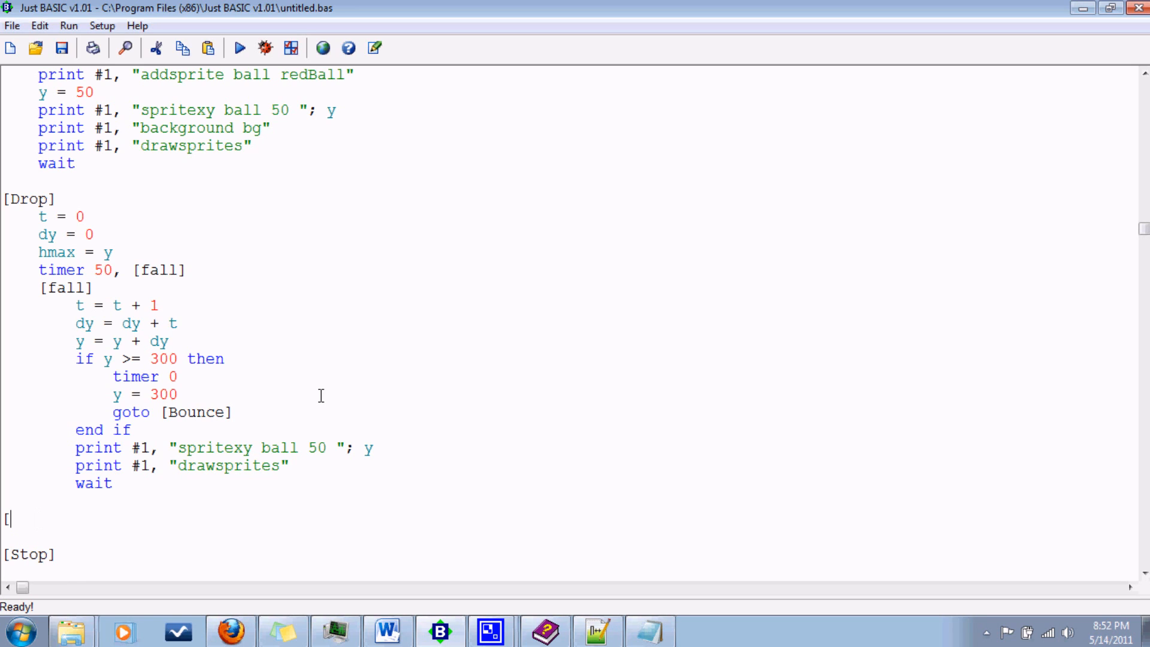
{"action": "type", "text": "Bounce"}
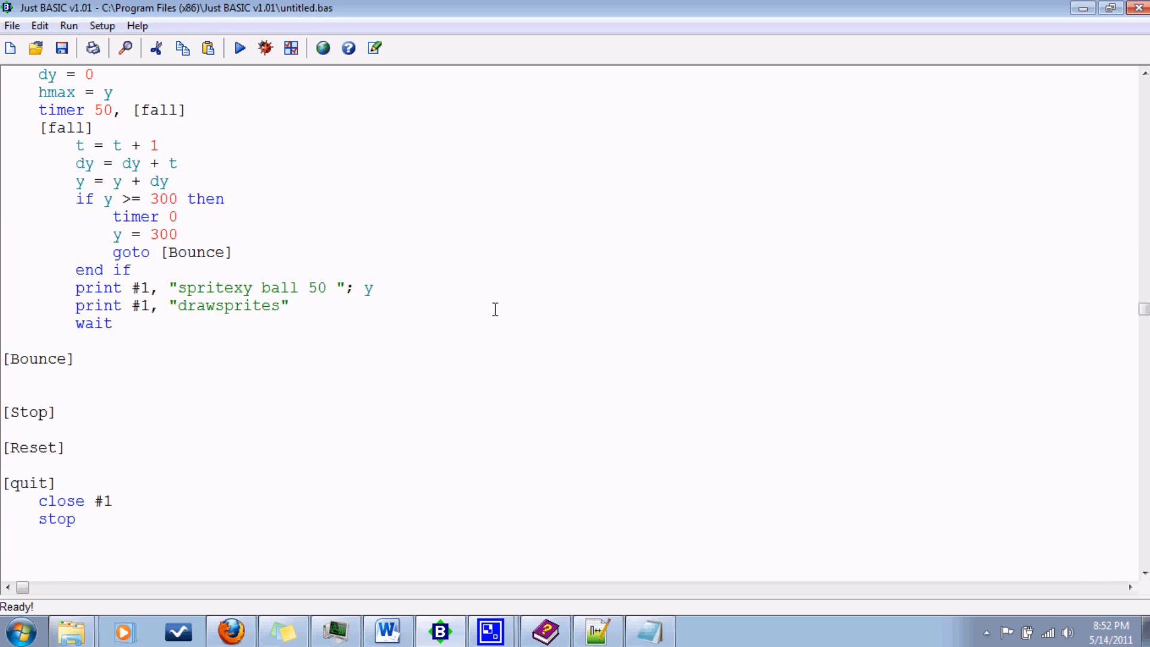
{"action": "mouse_move", "coordinate": [470, 388]}
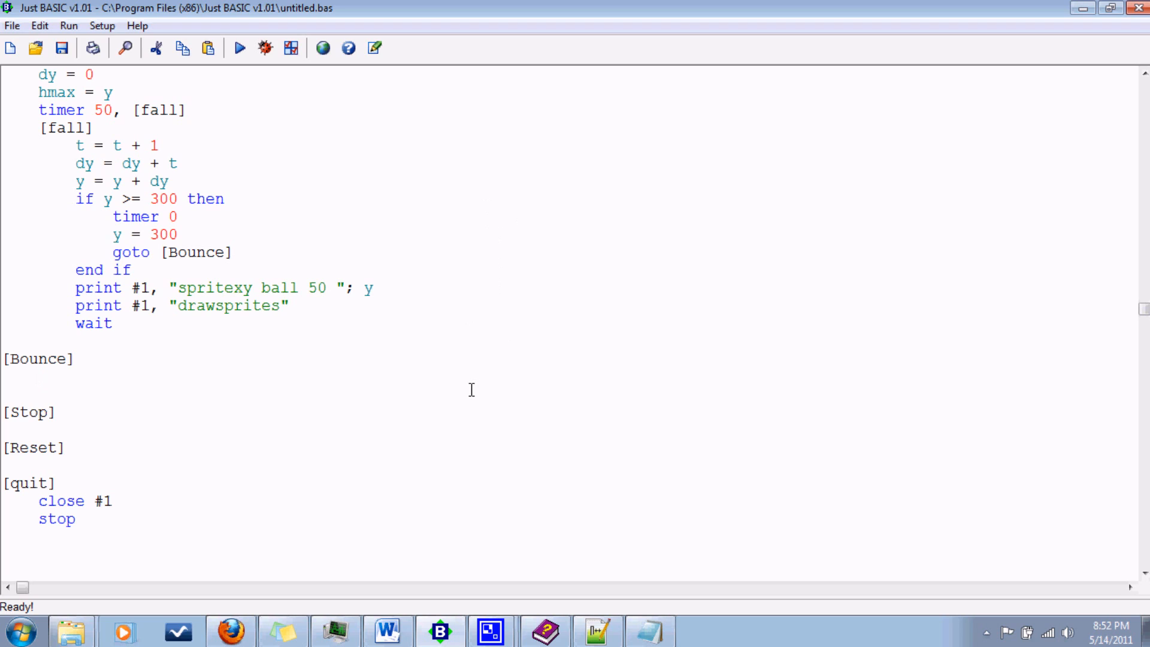
{"action": "mouse_move", "coordinate": [483, 329]}
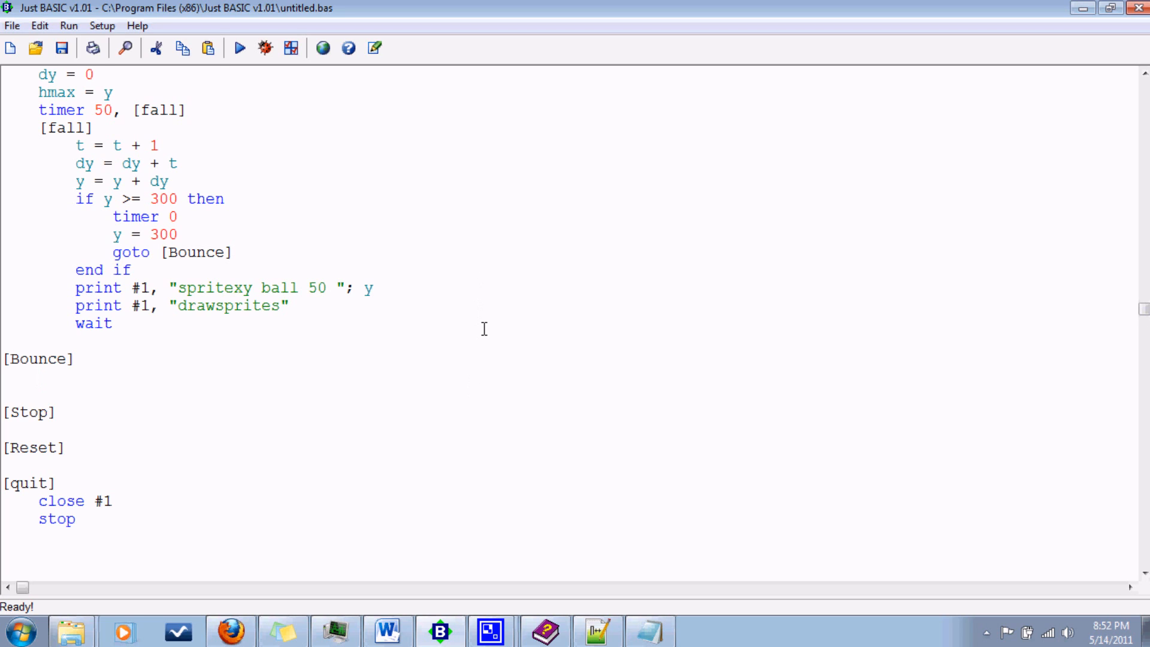
{"action": "type", "text": "dy ="}
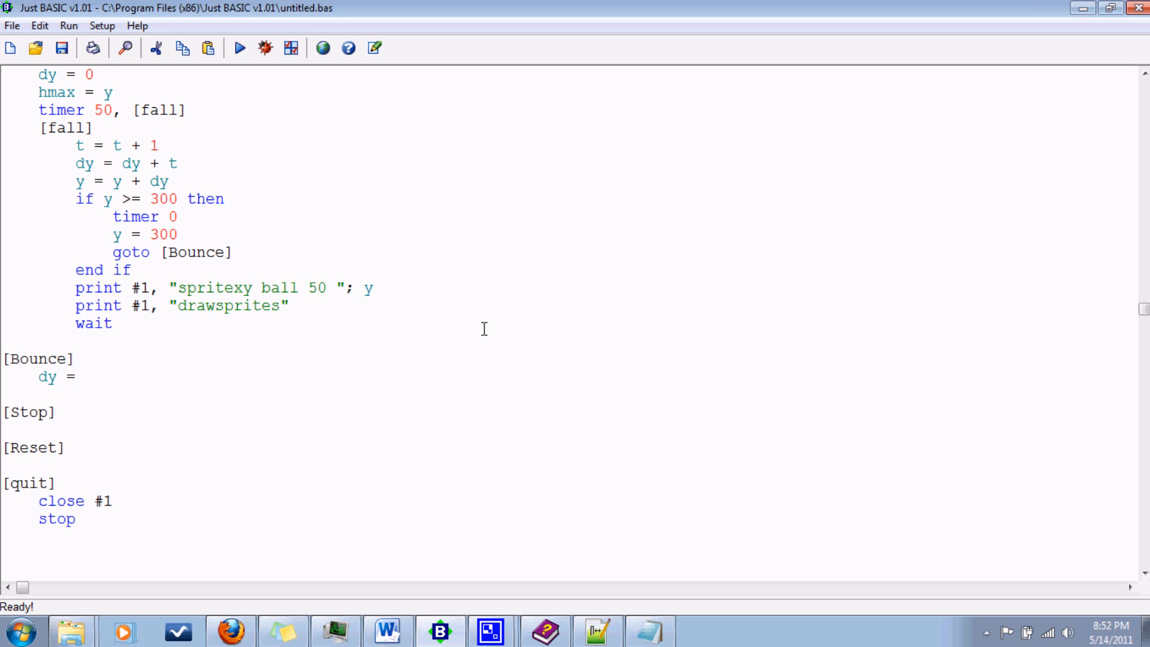
{"action": "type", "text": "-1"}
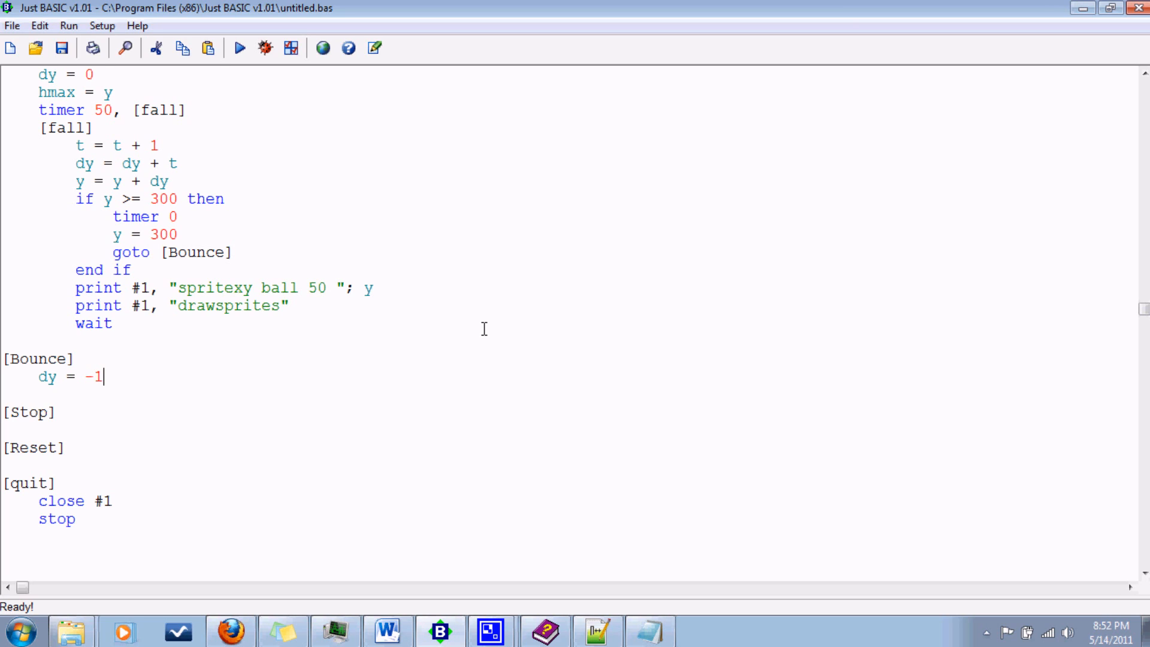
{"action": "type", "text": "*dy"}
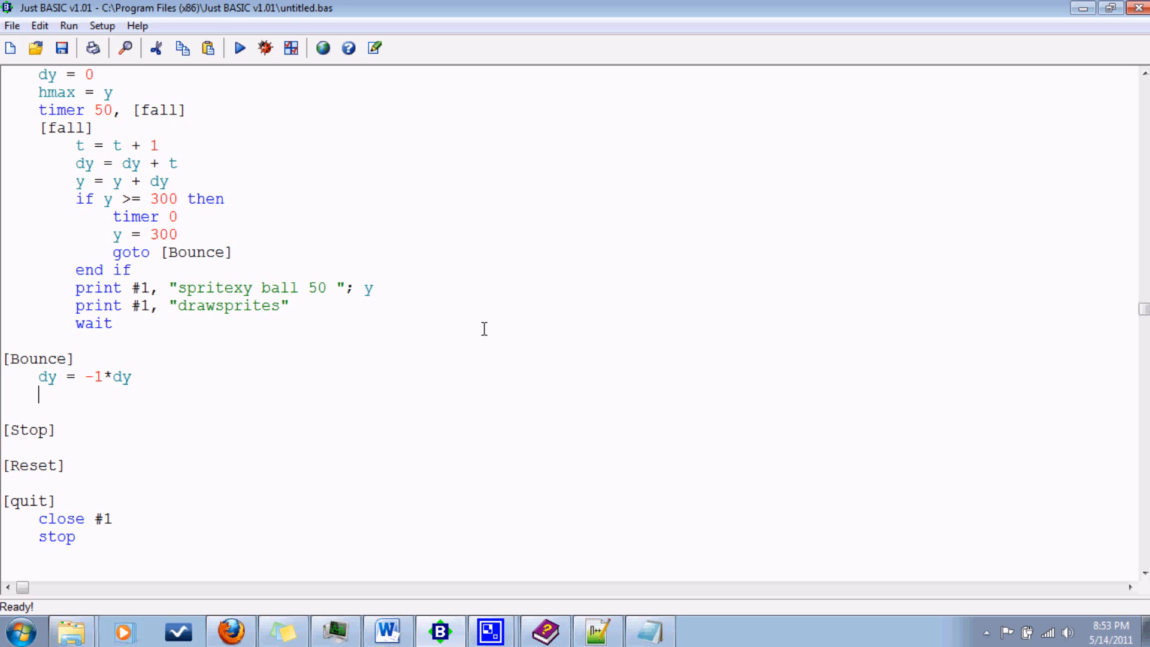
Add timer 50, [rise] and a new [rise] label.
{"action": "type", "text": "timer"}
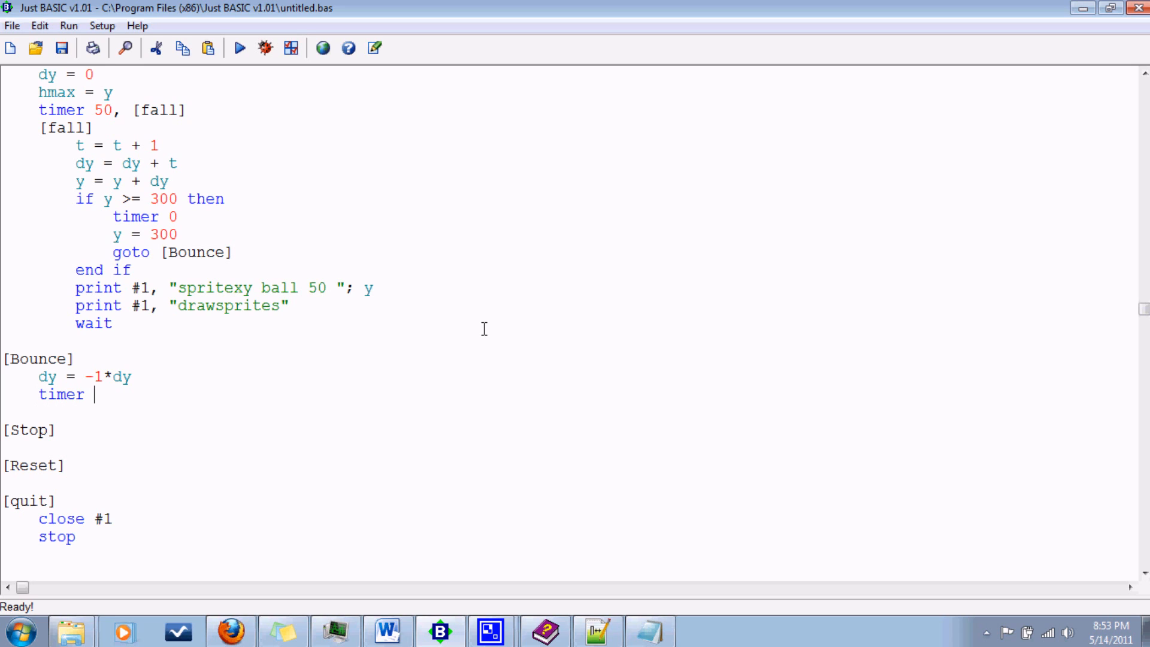
{"action": "type", "text": "50"}
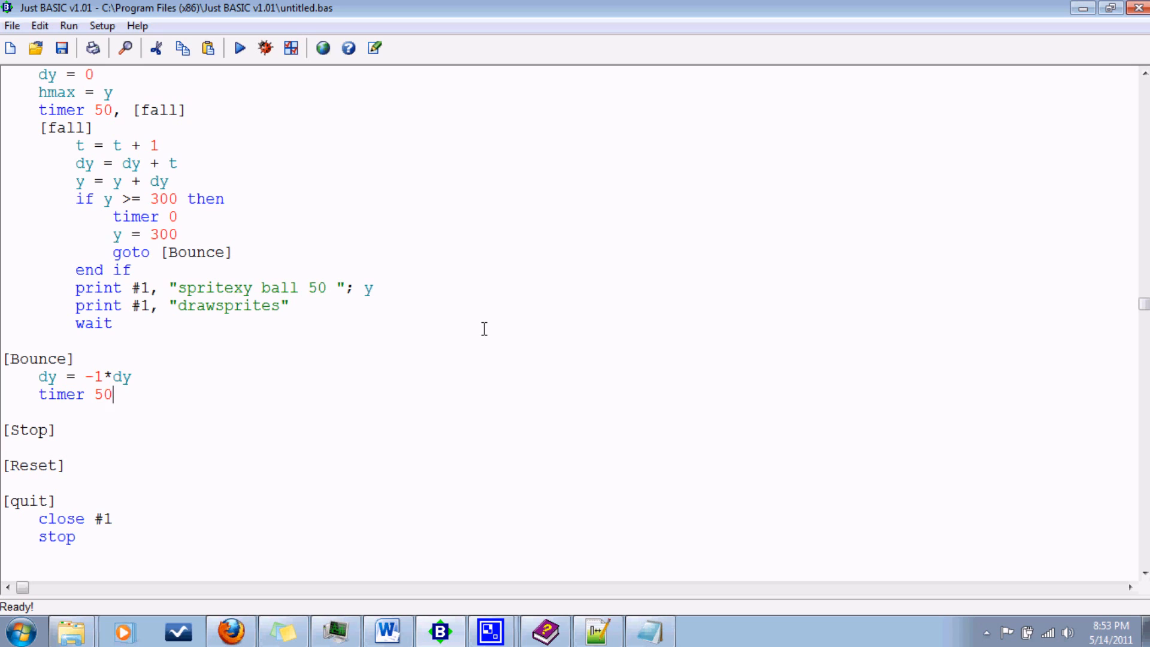
{"action": "type", "text": ","}
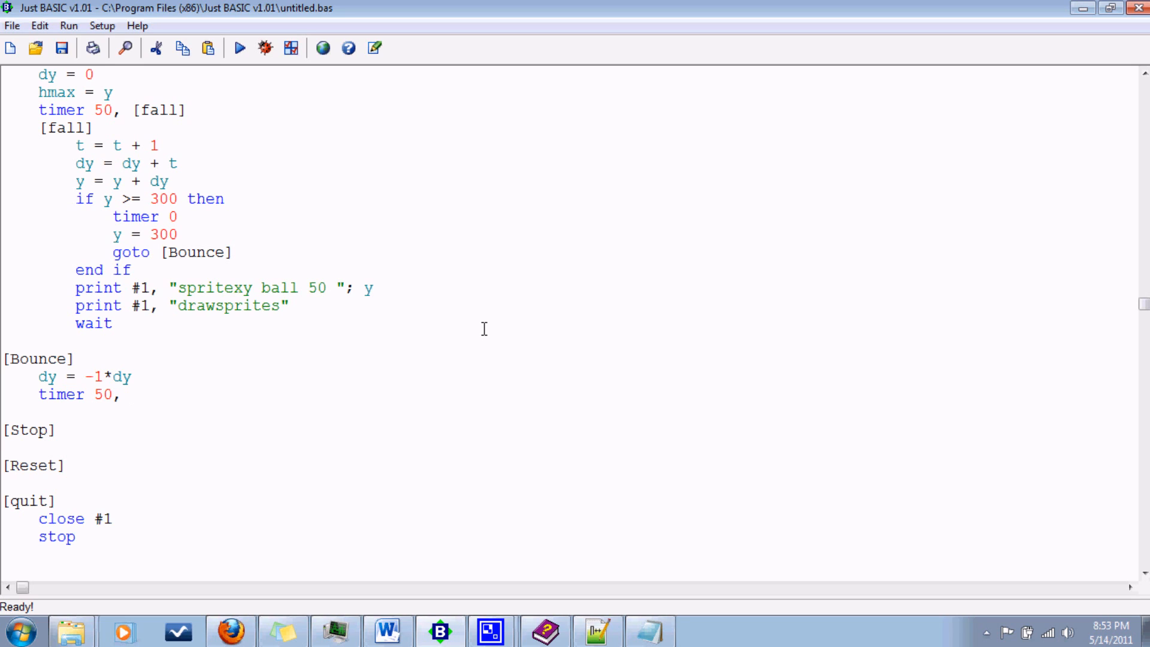
{"action": "type", "text": "[rise"}
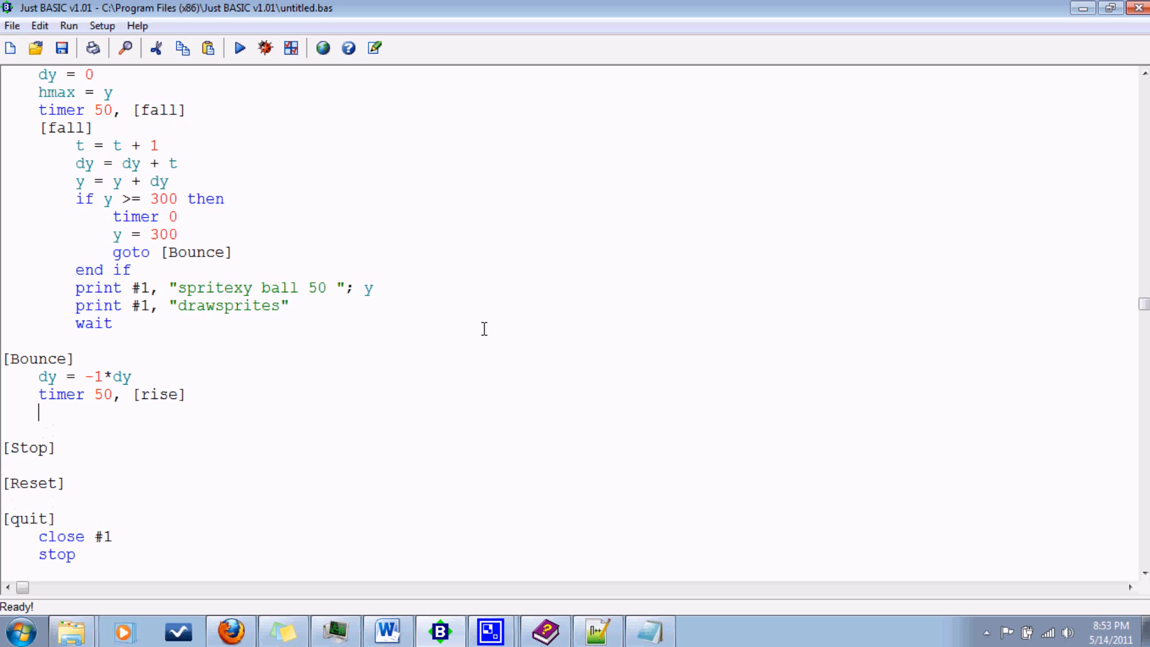
{"action": "type", "text": "[rise"}
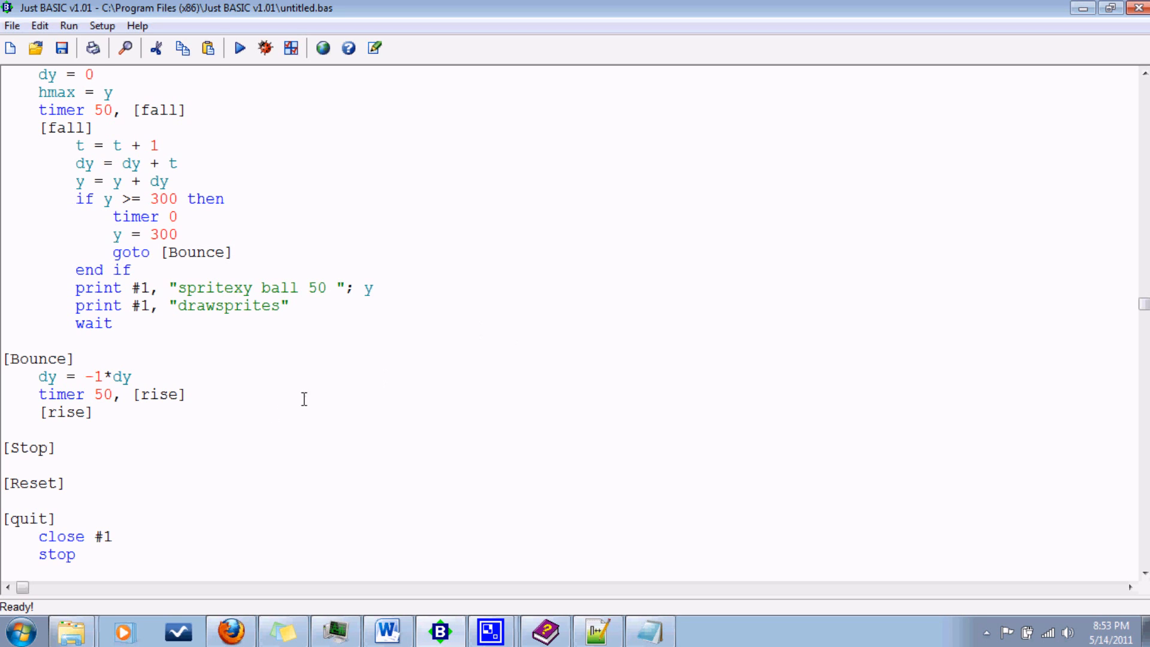
{"action": "mouse_move", "coordinate": [464, 393]}
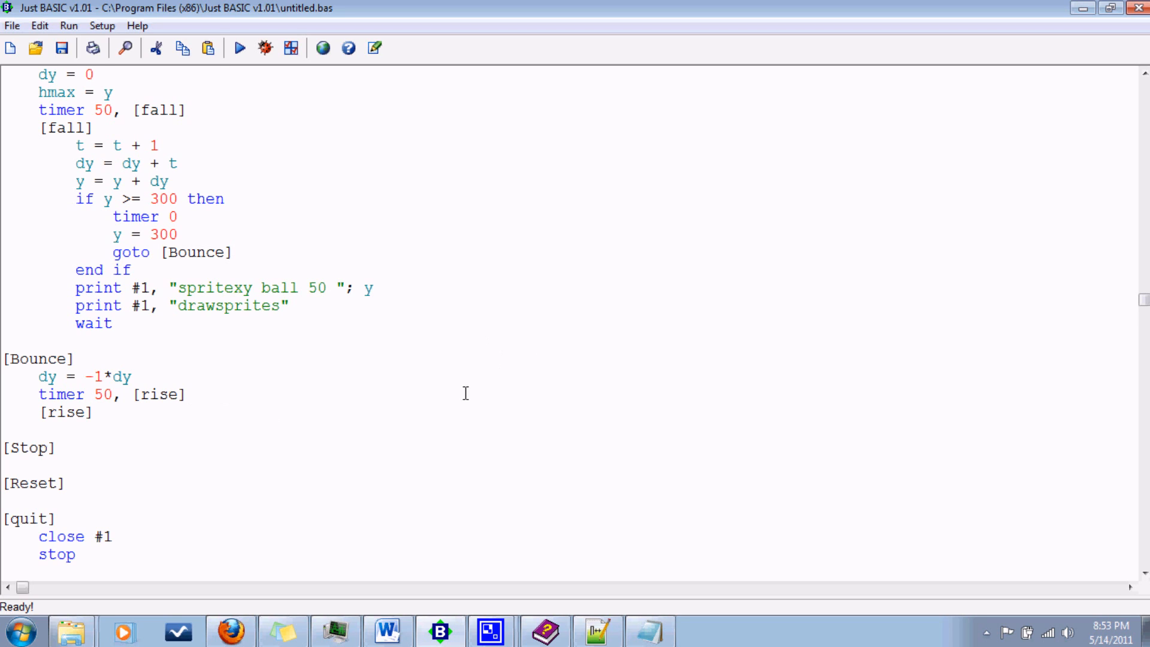
{"action": "mouse_move", "coordinate": [308, 351]}
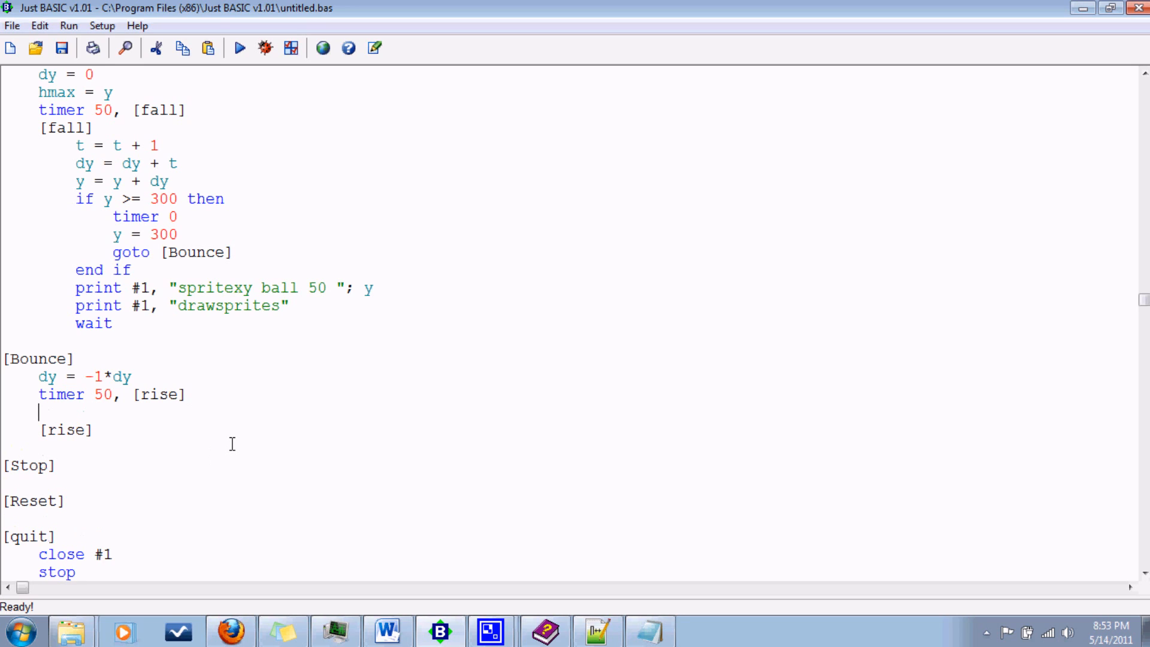
{"action": "mouse_move", "coordinate": [200, 572]}
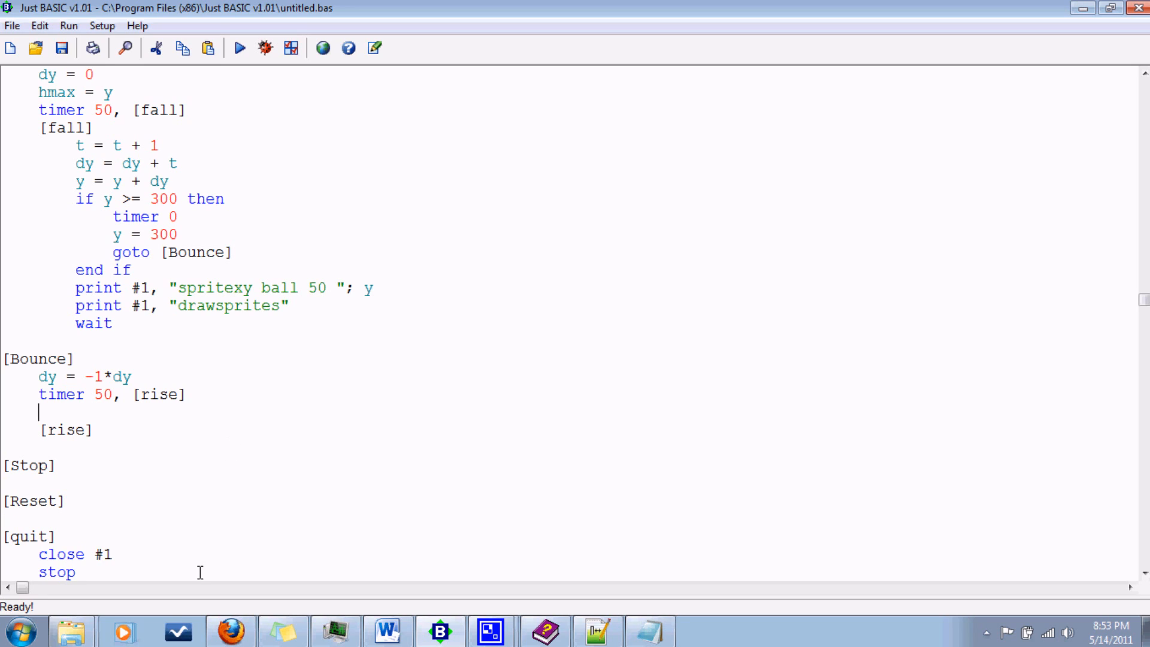
Open the SPRITES folder from Windows Explorer's recent-folders jump list to see the bitmaps and boing.wav.
{"action": "left_click", "coordinate": [72, 631]}
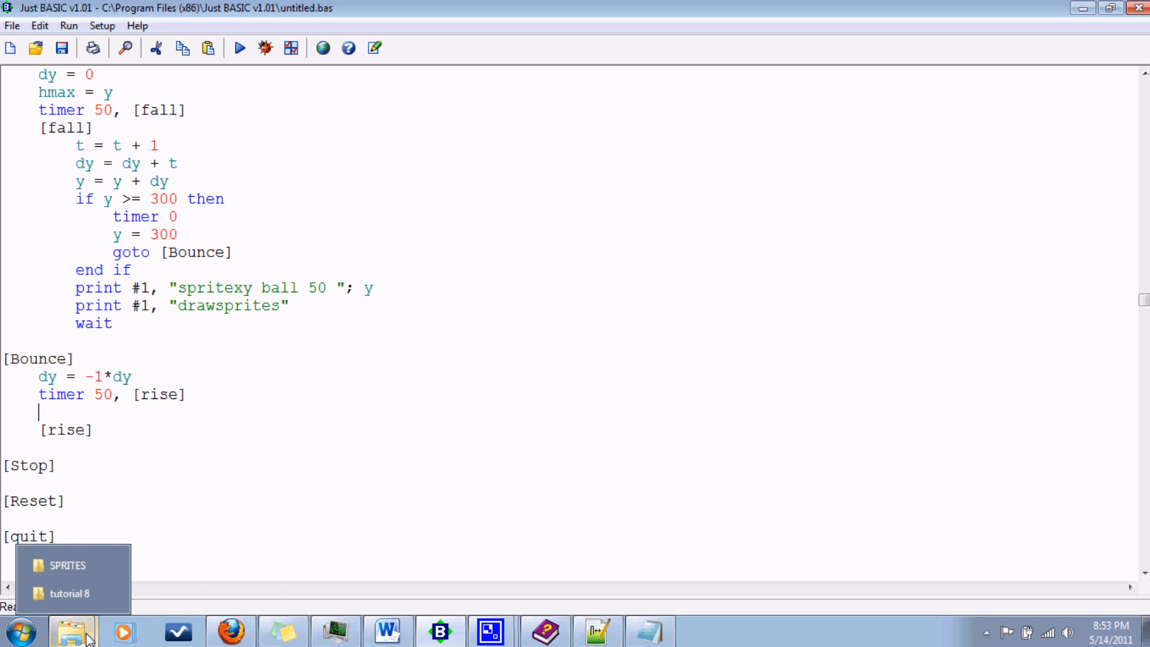
{"action": "left_click", "coordinate": [68, 564]}
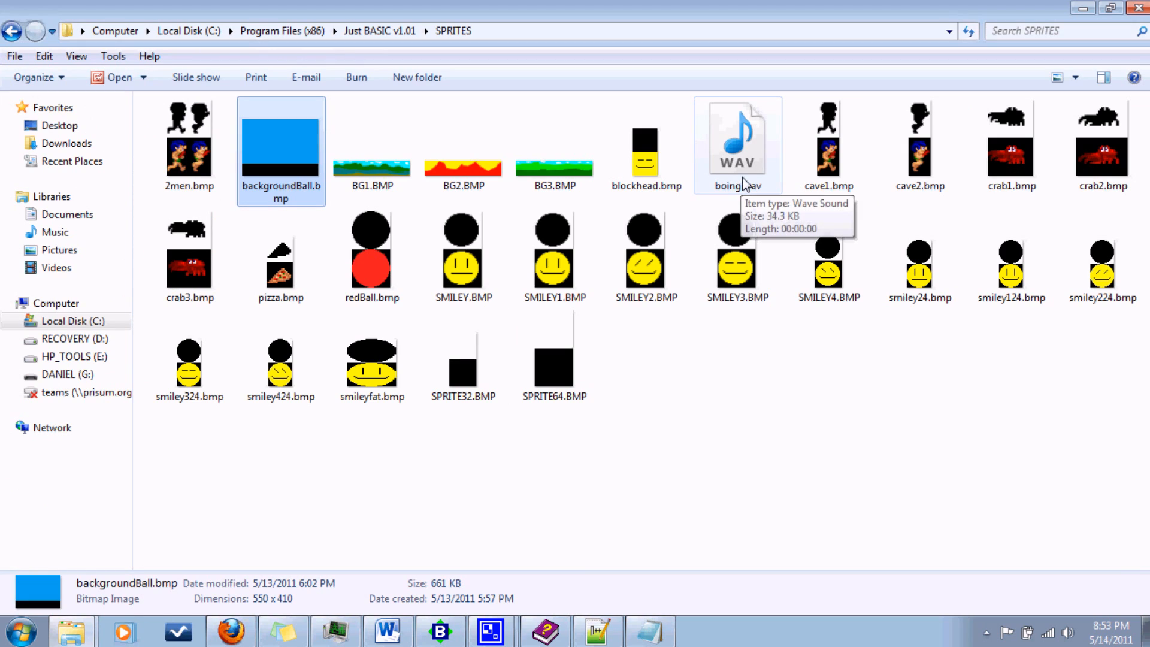
{"action": "mouse_move", "coordinate": [700, 324]}
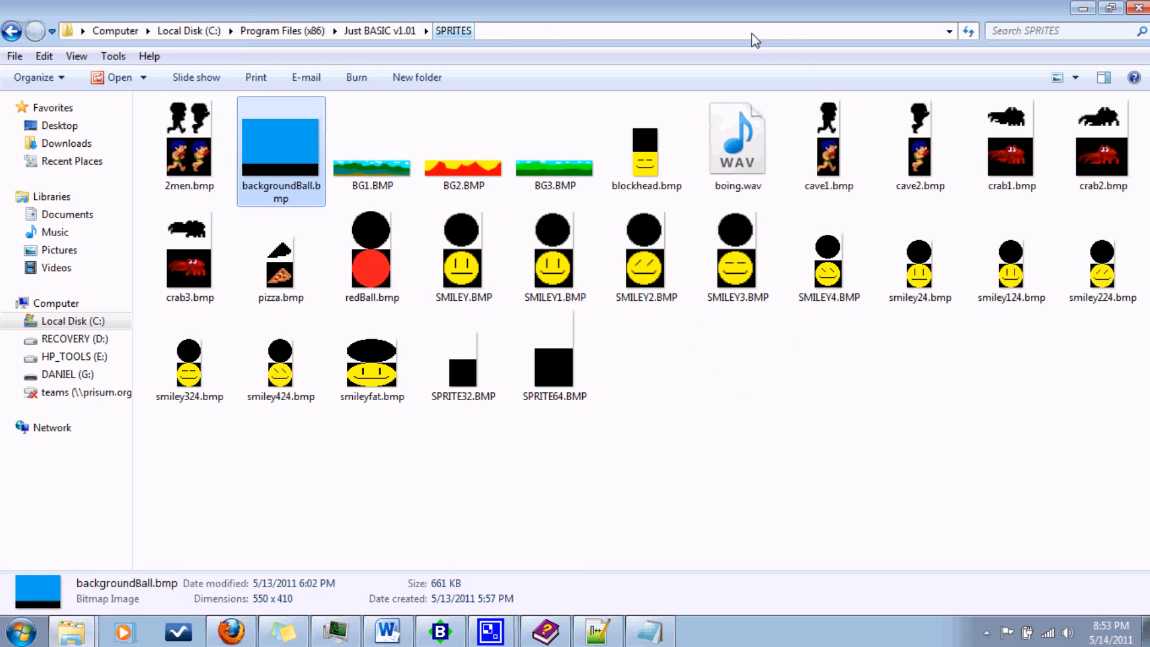
{"action": "left_click", "coordinate": [737, 252]}
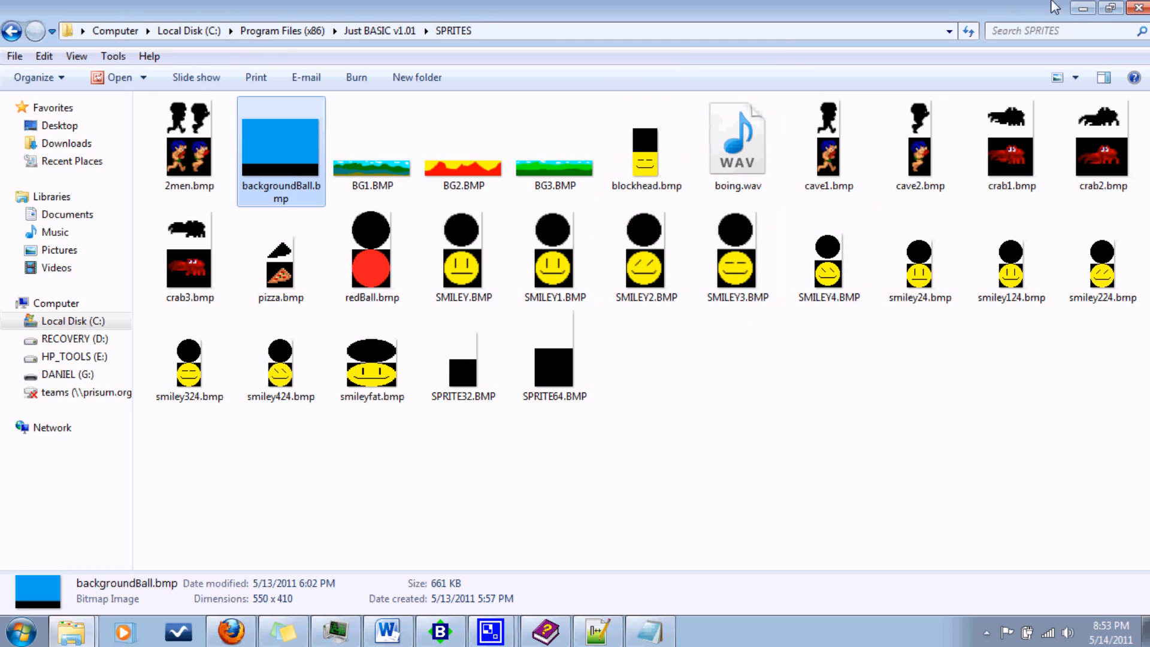
{"action": "mouse_move", "coordinate": [815, 205]}
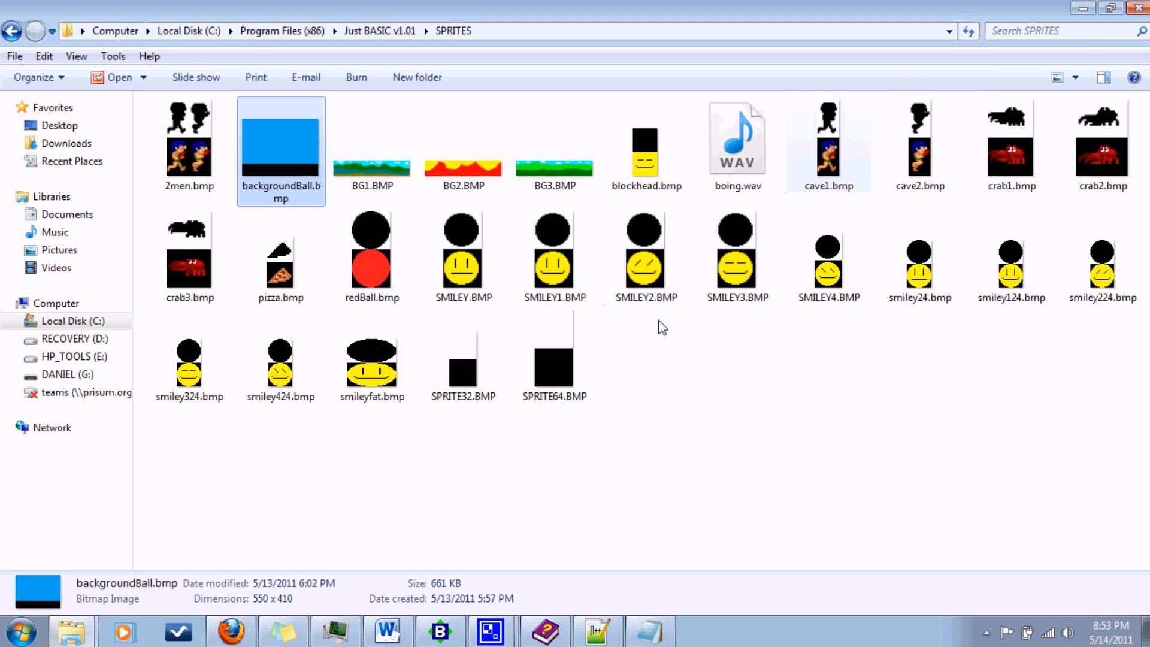
{"action": "left_click", "coordinate": [736, 142]}
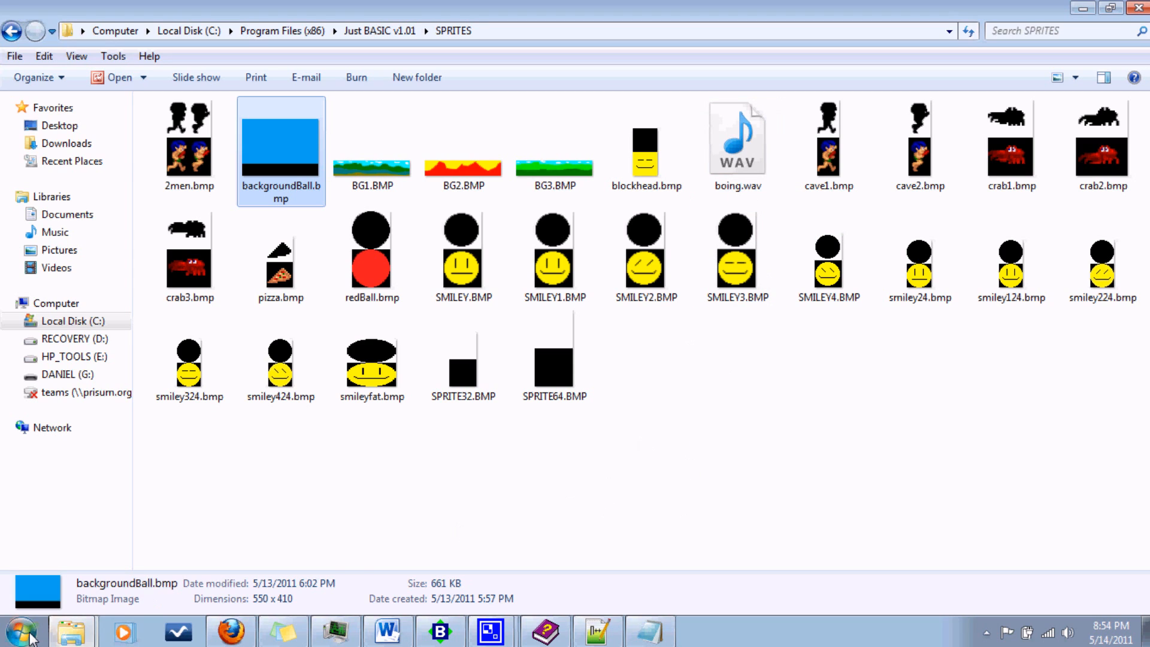
Launch Audacity via Start search, preview the boing sound clip, then minimize back to the SPRITES folder.
{"action": "left_click", "coordinate": [22, 631]}
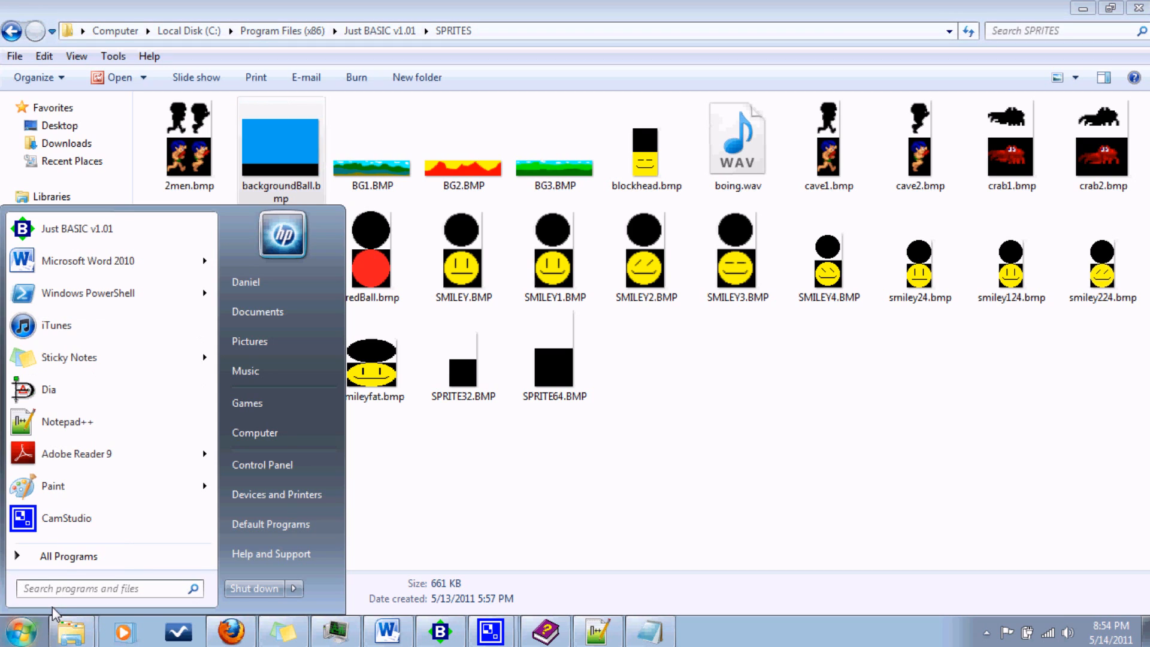
{"action": "type", "text": "audacity"}
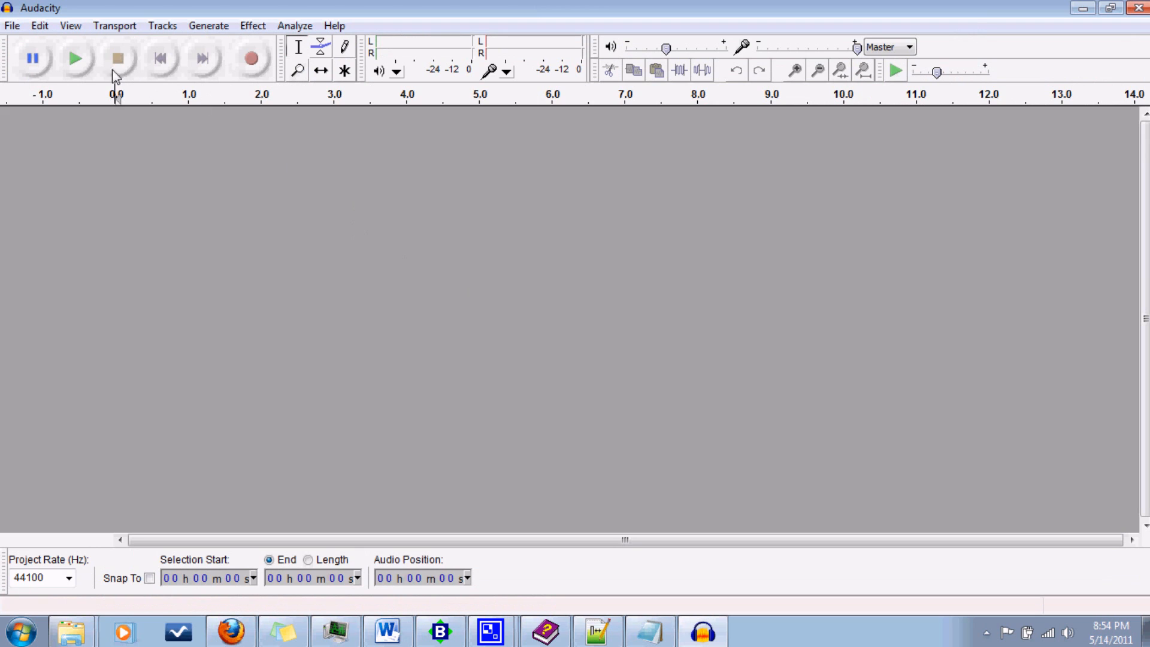
{"action": "left_click", "coordinate": [251, 58]}
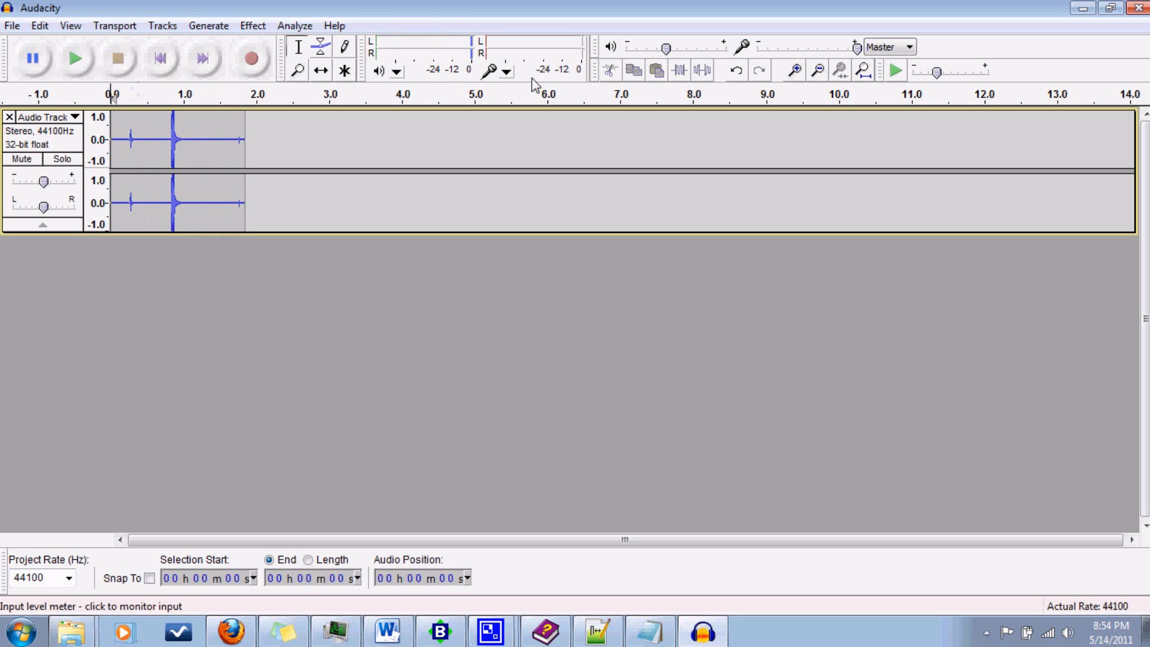
{"action": "mouse_move", "coordinate": [22, 120]}
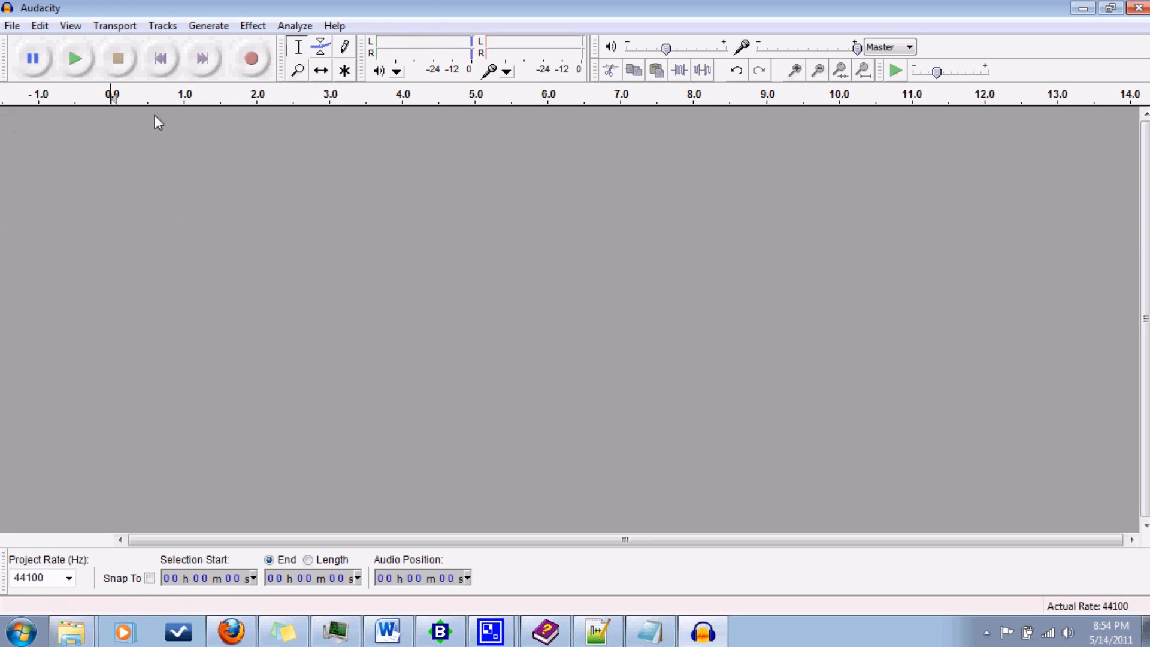
{"action": "left_click", "coordinate": [1136, 9]}
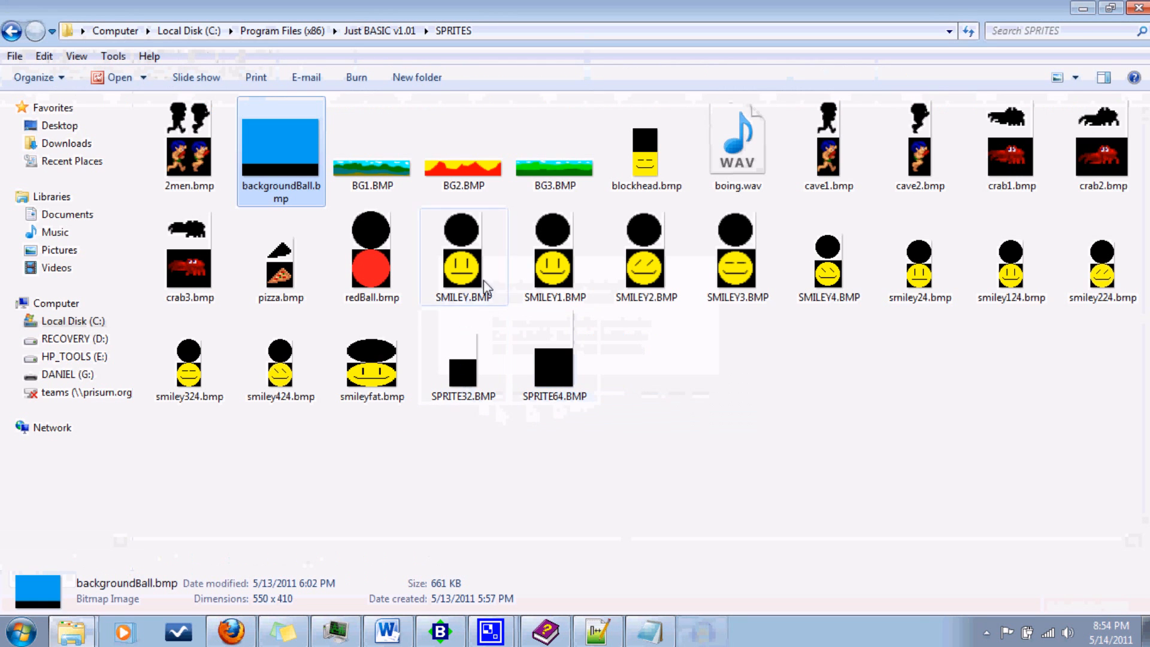
In the Bounce routine write playwave "SPRITES\boing.wav" to play the bounce sound.
{"action": "left_click", "coordinate": [737, 139]}
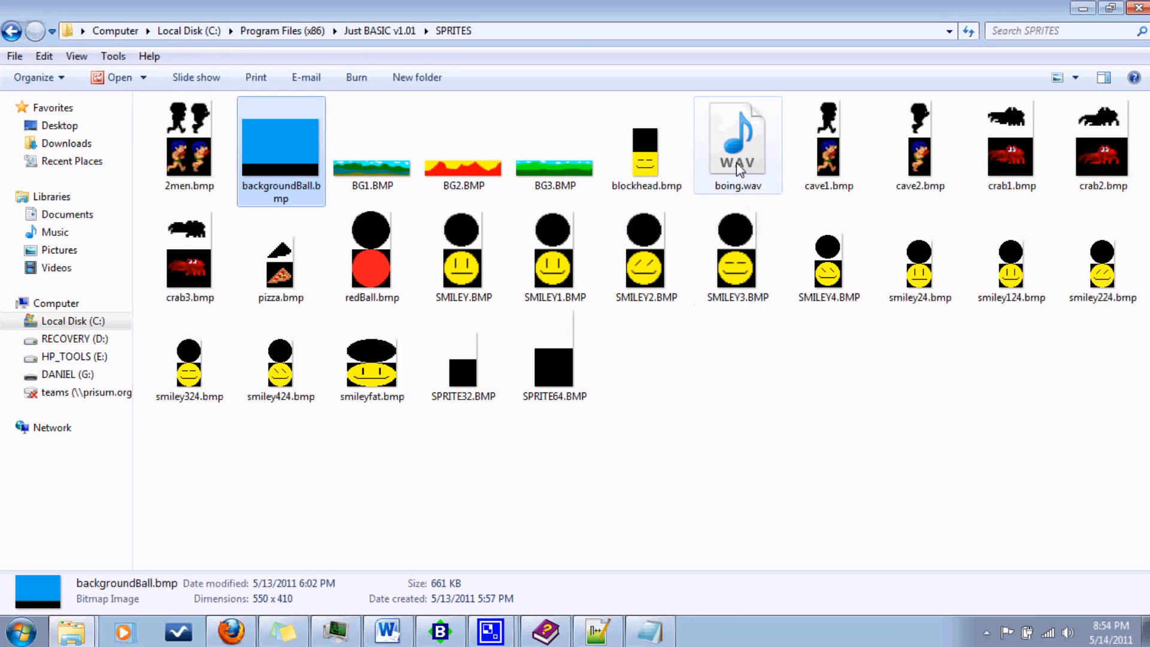
{"action": "left_click", "coordinate": [736, 253]}
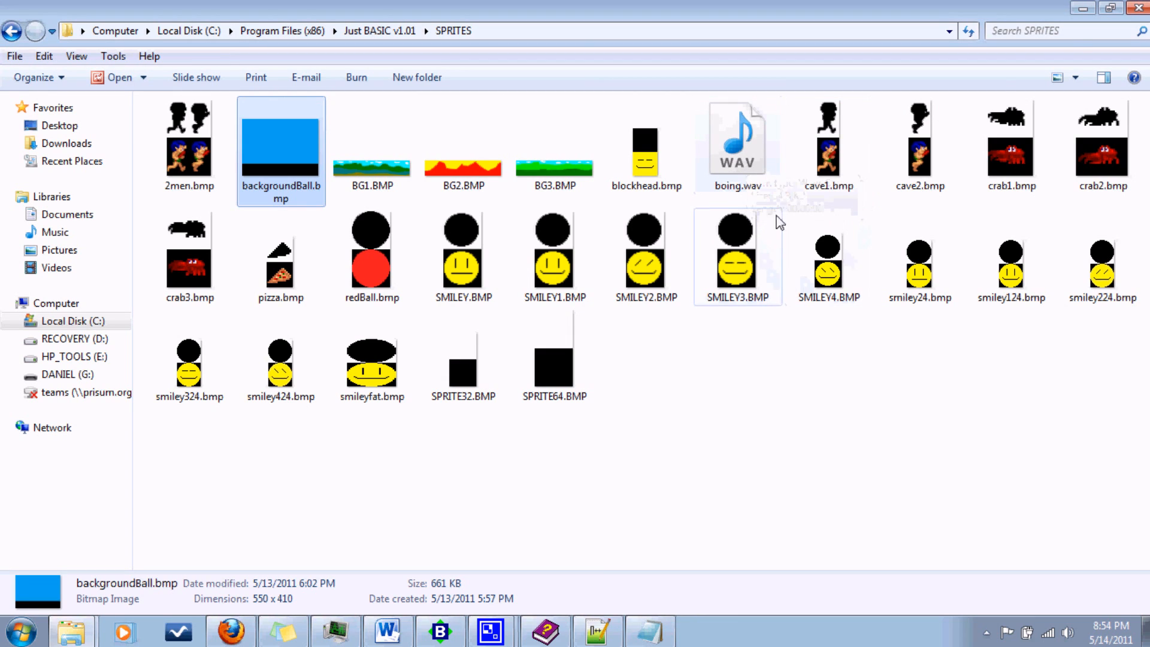
{"action": "left_click", "coordinate": [737, 139]}
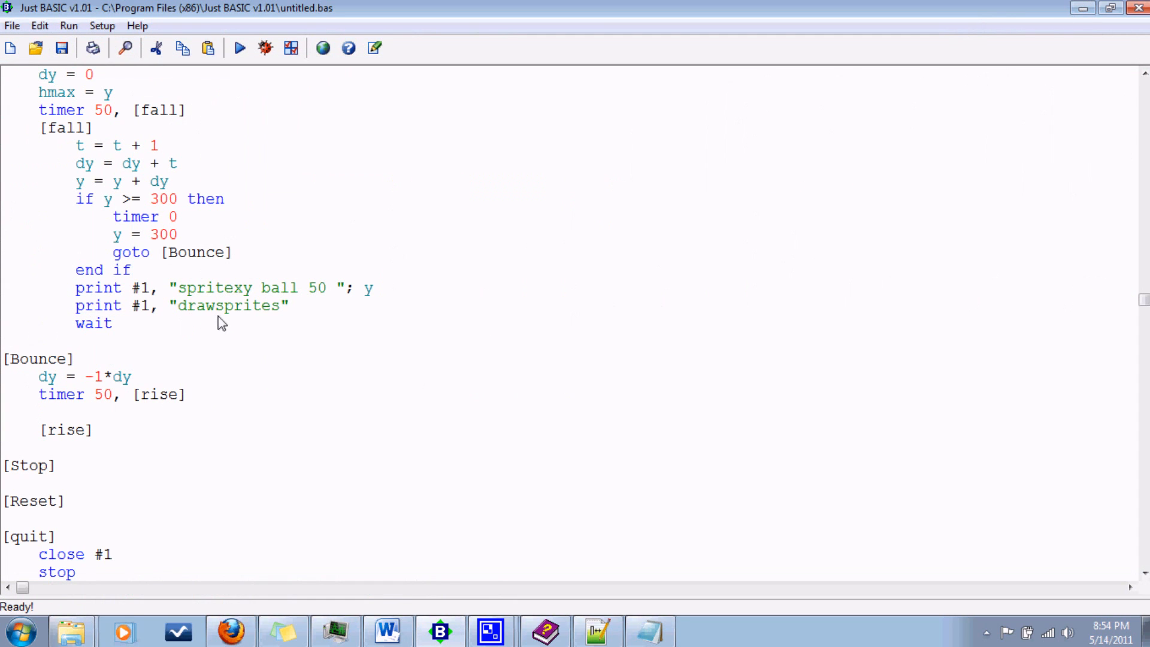
{"action": "type", "text": "pla"}
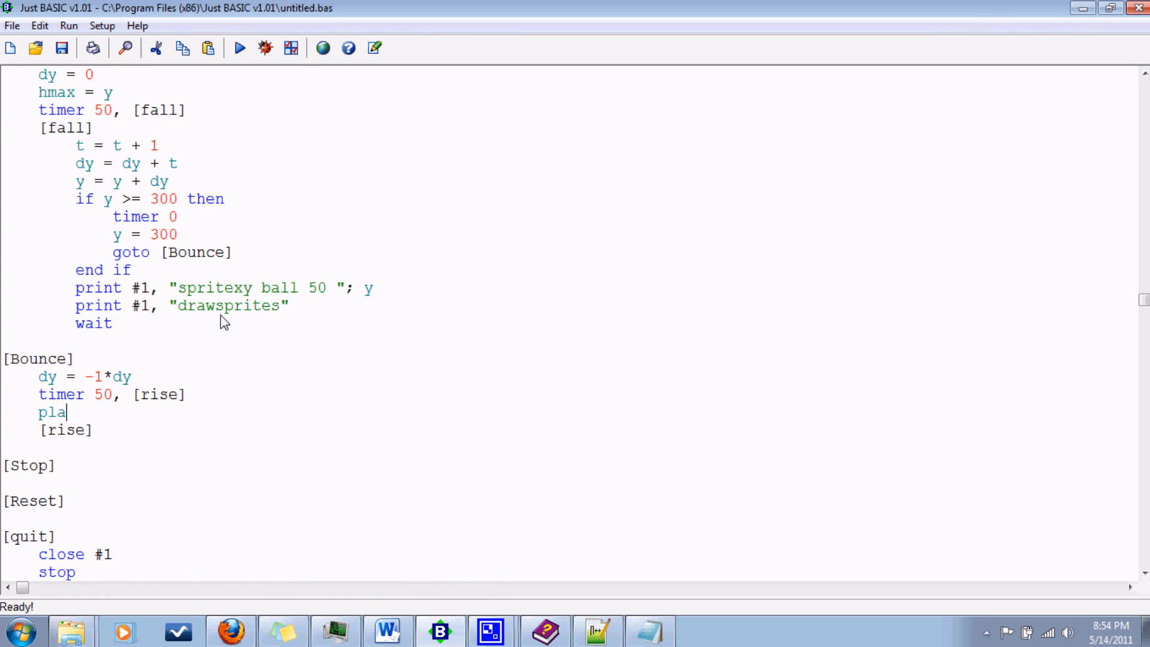
{"action": "type", "text": "ywave"}
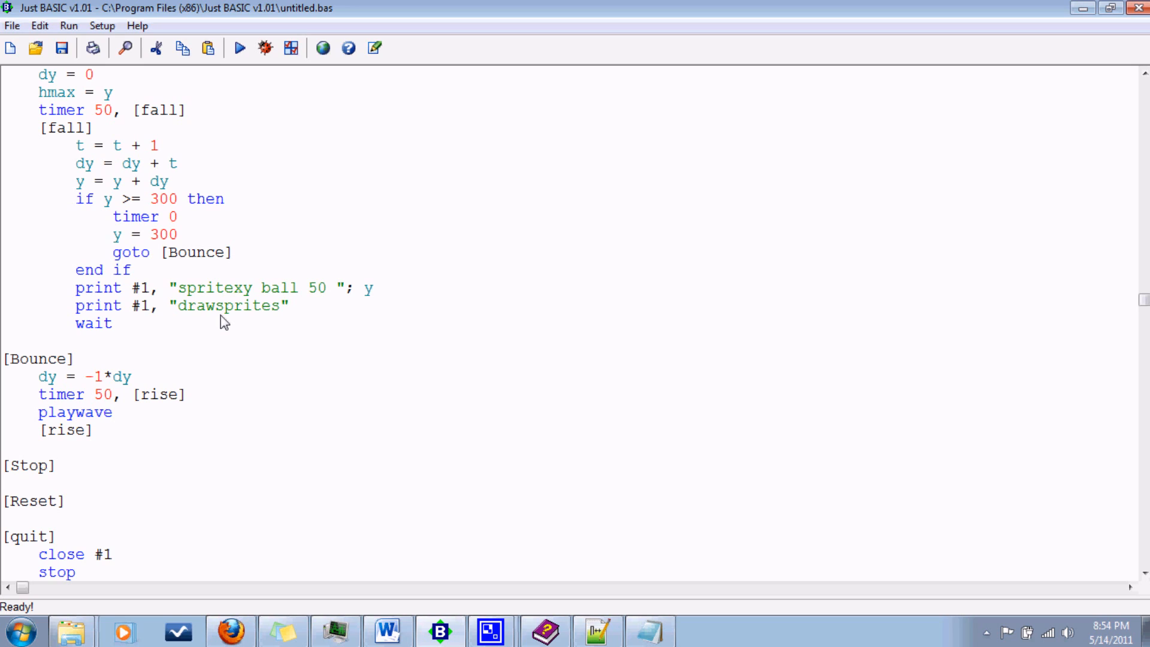
{"action": "left_click", "coordinate": [122, 412]}
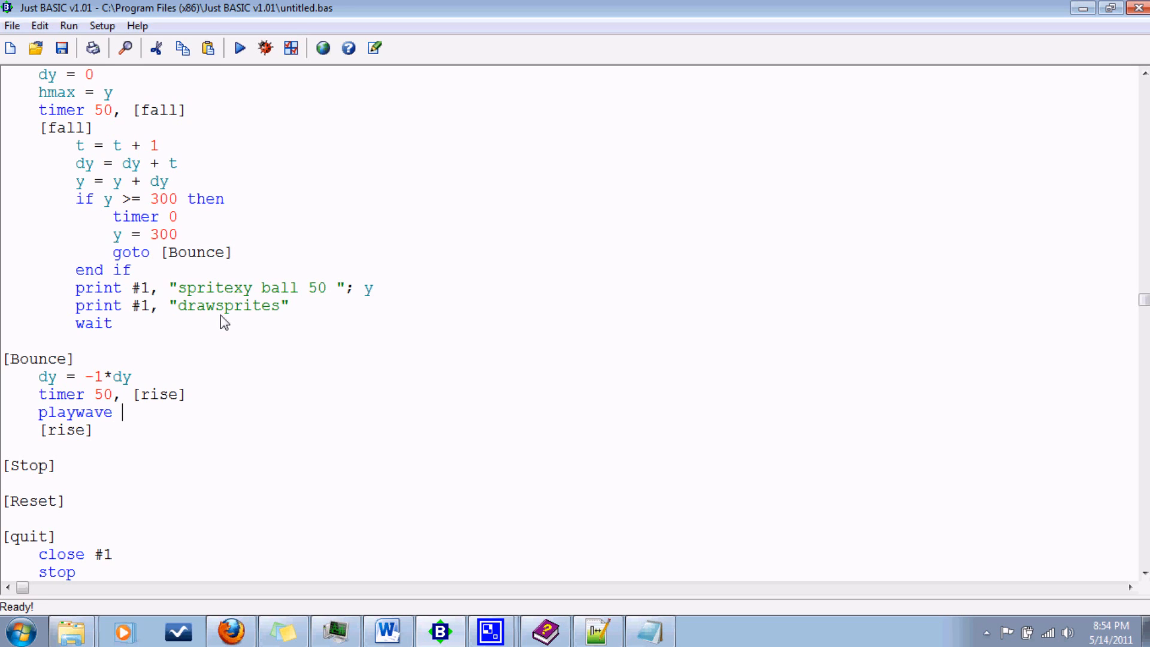
{"action": "type", "text": "\""}
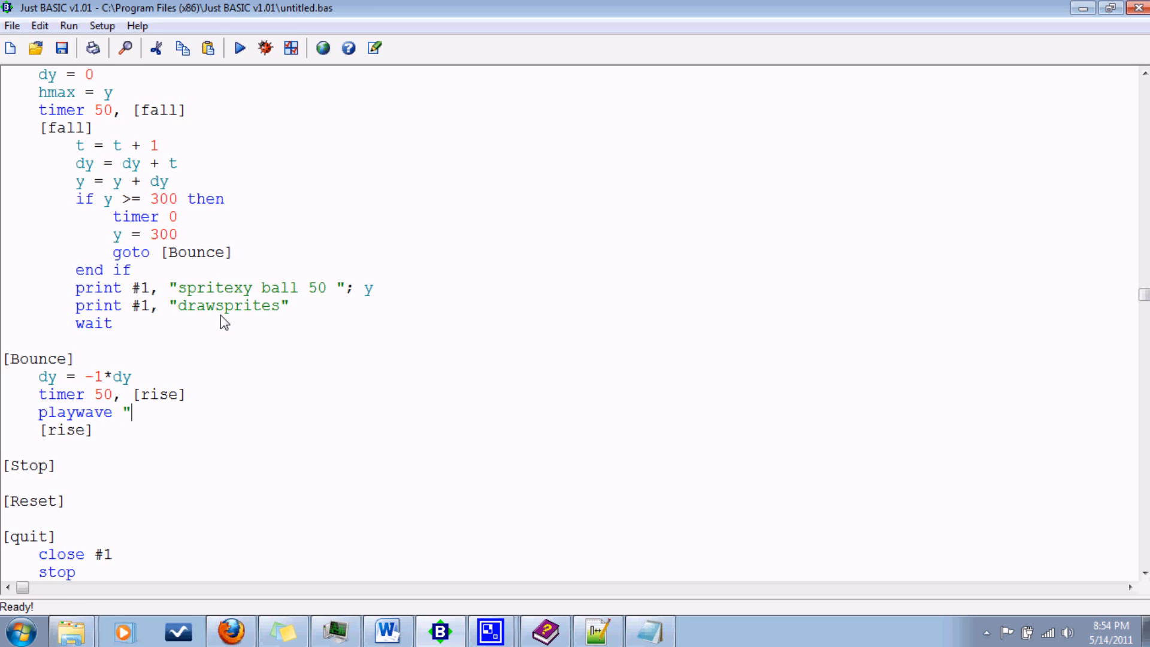
{"action": "type", "text": "SPRI"}
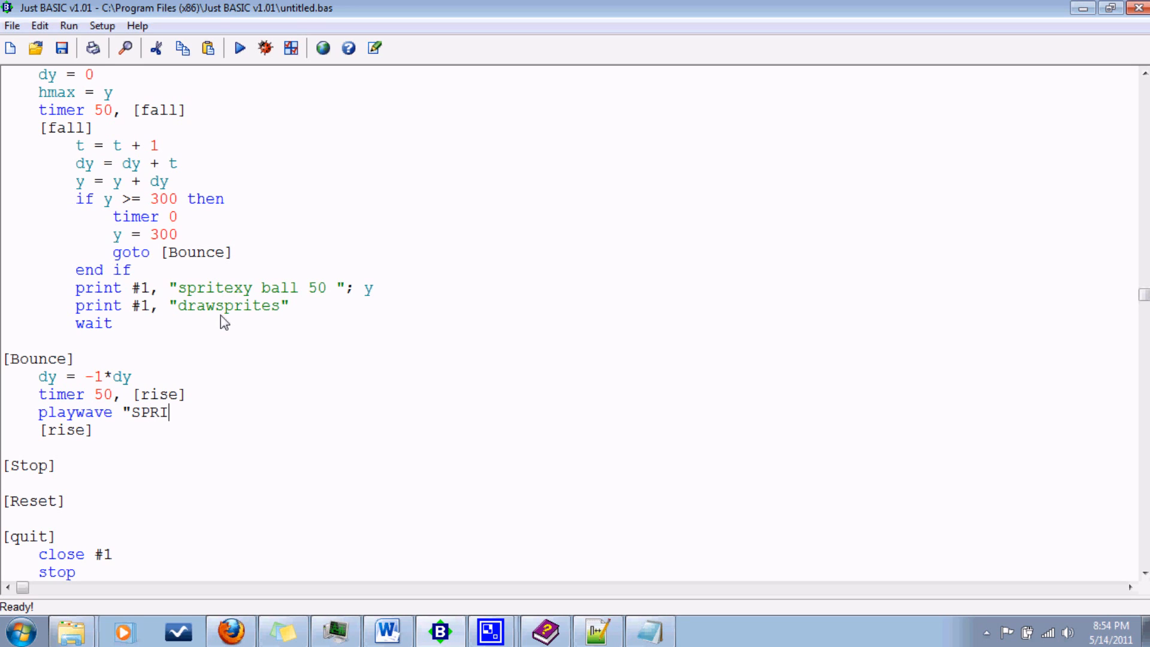
{"action": "type", "text": "TES"}
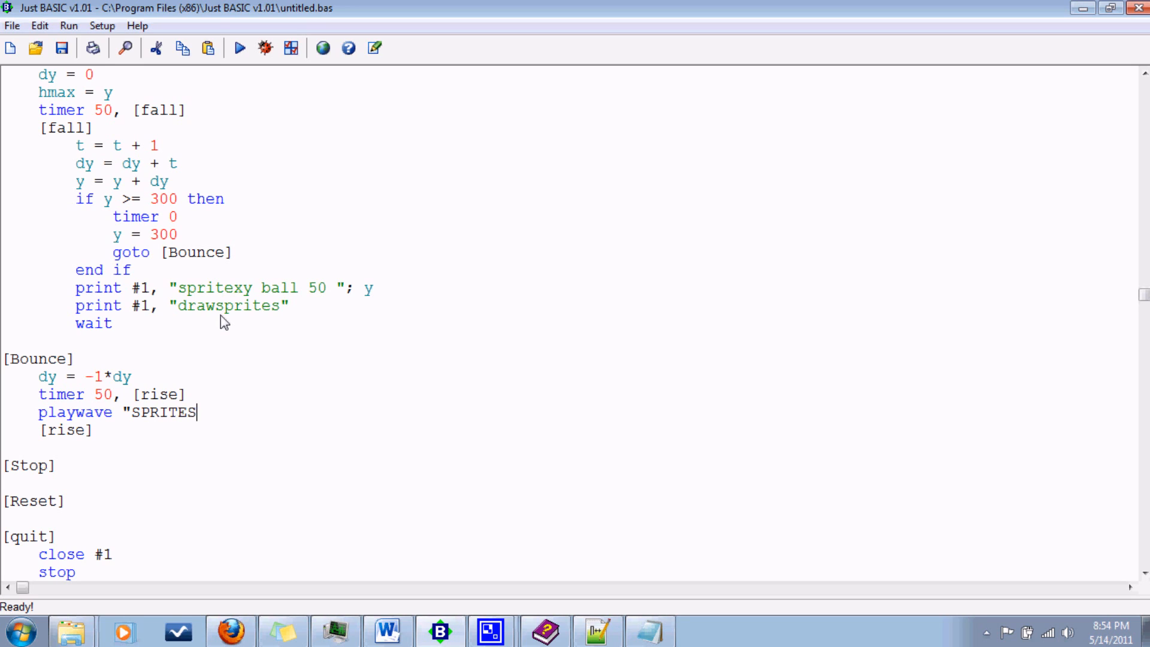
{"action": "type", "text": "\\"}
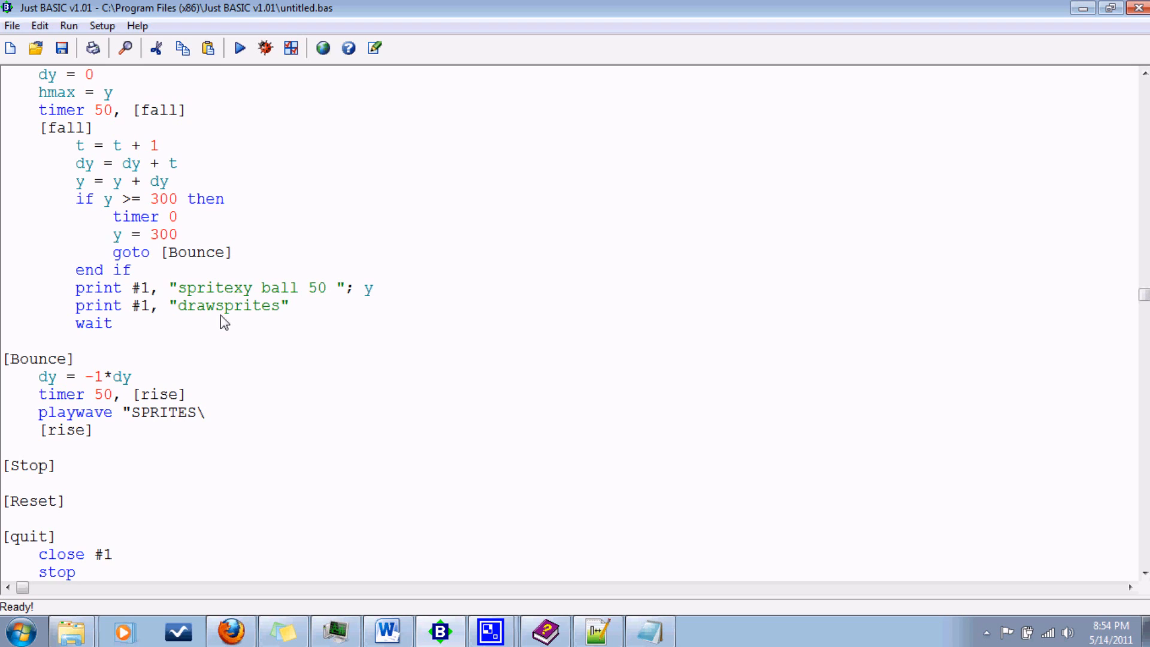
{"action": "type", "text": "boing"}
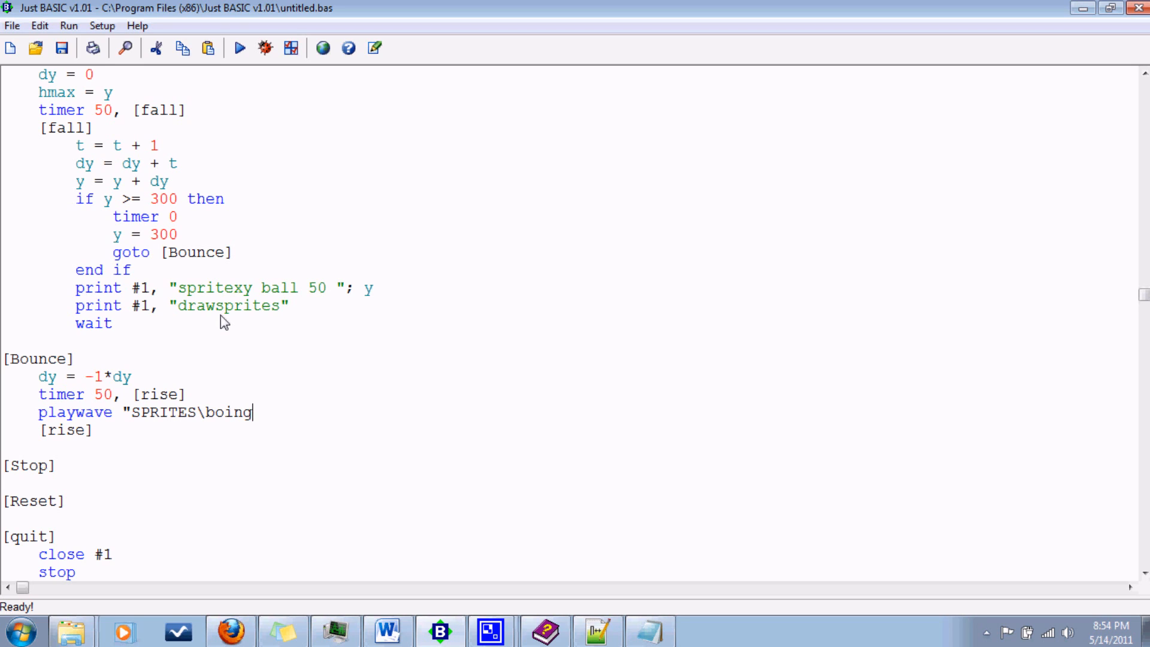
{"action": "type", "text": ".wav"}
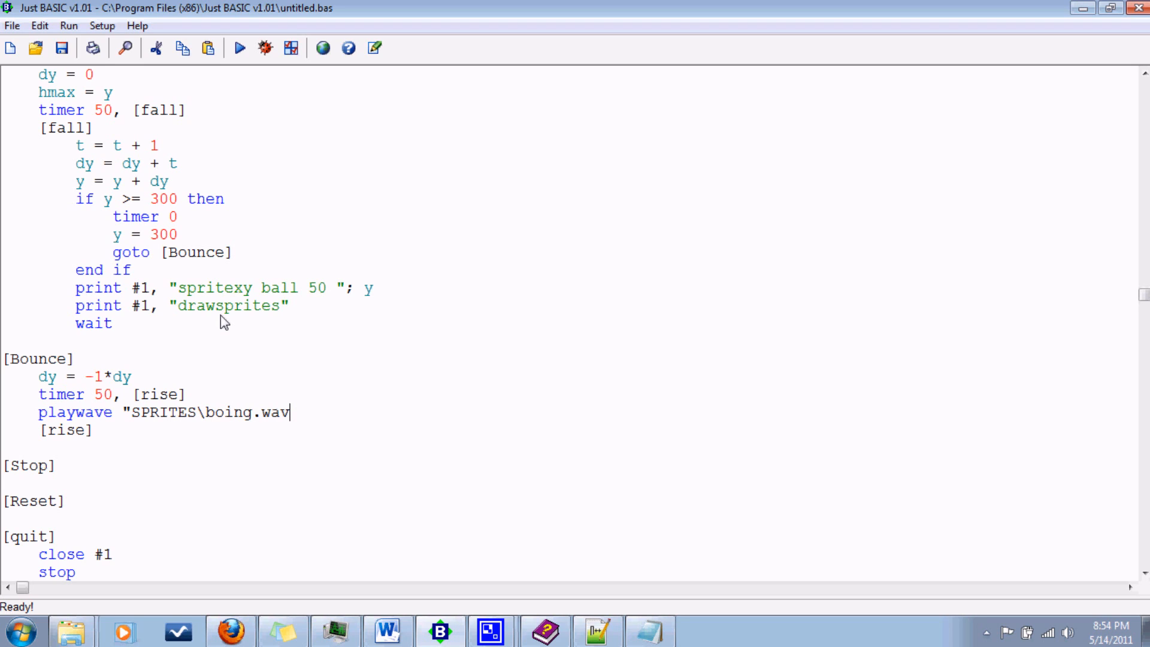
{"action": "type", "text": "\""}
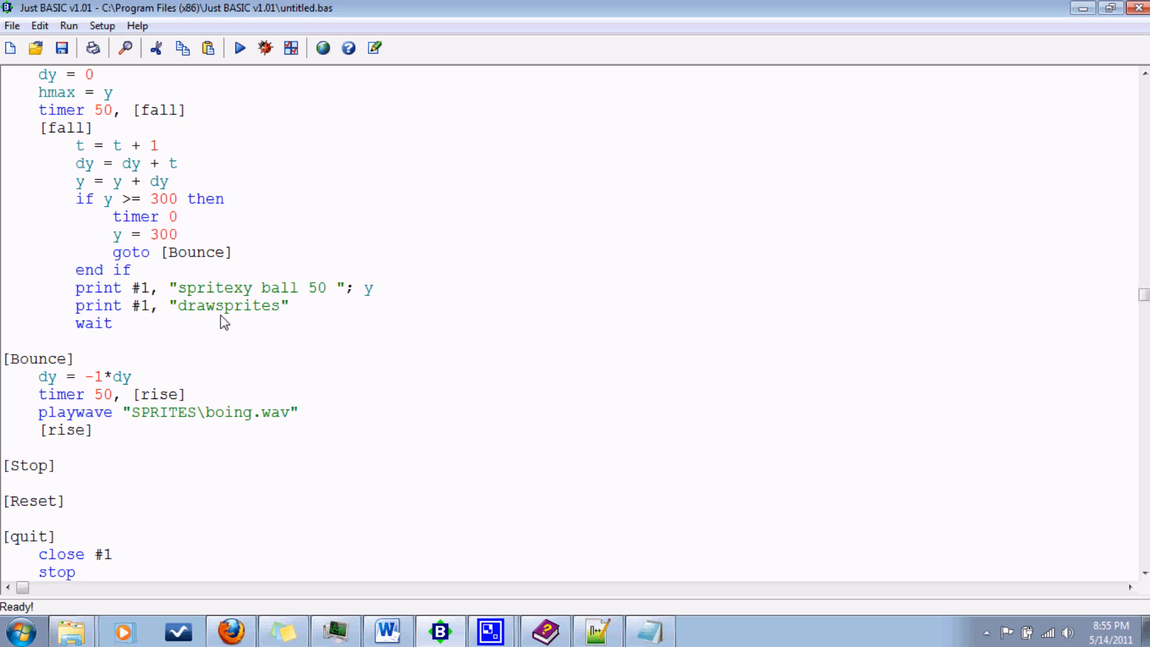
{"action": "mouse_move", "coordinate": [390, 397]}
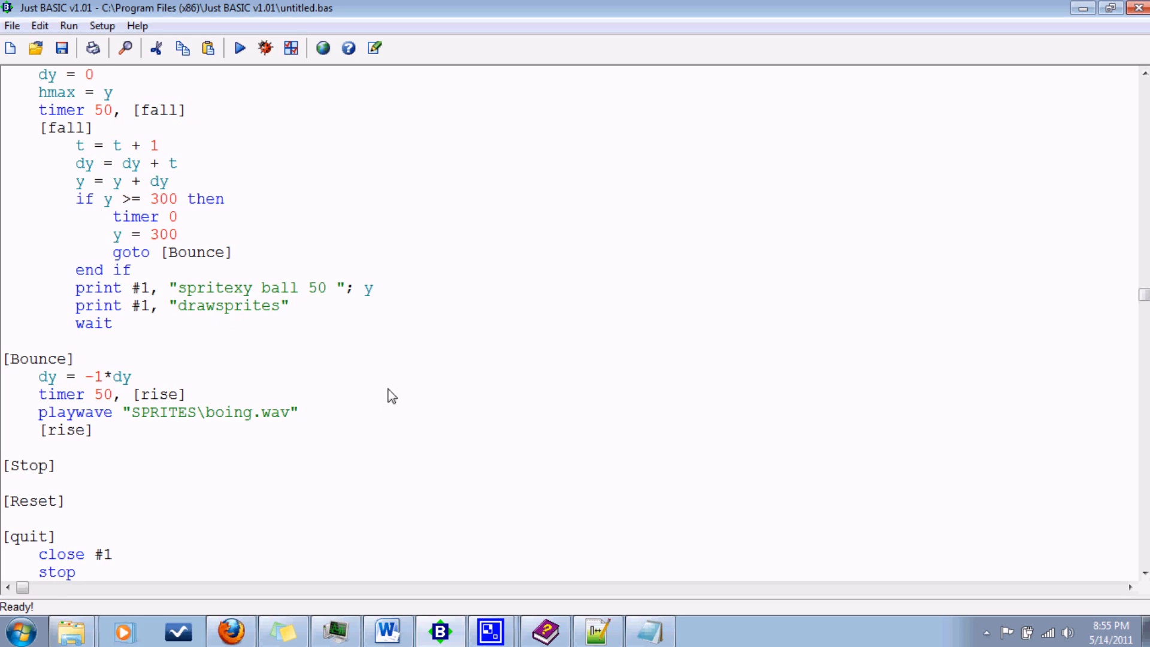
Append , asynch to the playwave line so the sound plays without blocking.
{"action": "left_click", "coordinate": [296, 411]}
{"action": "type", "text": ","}
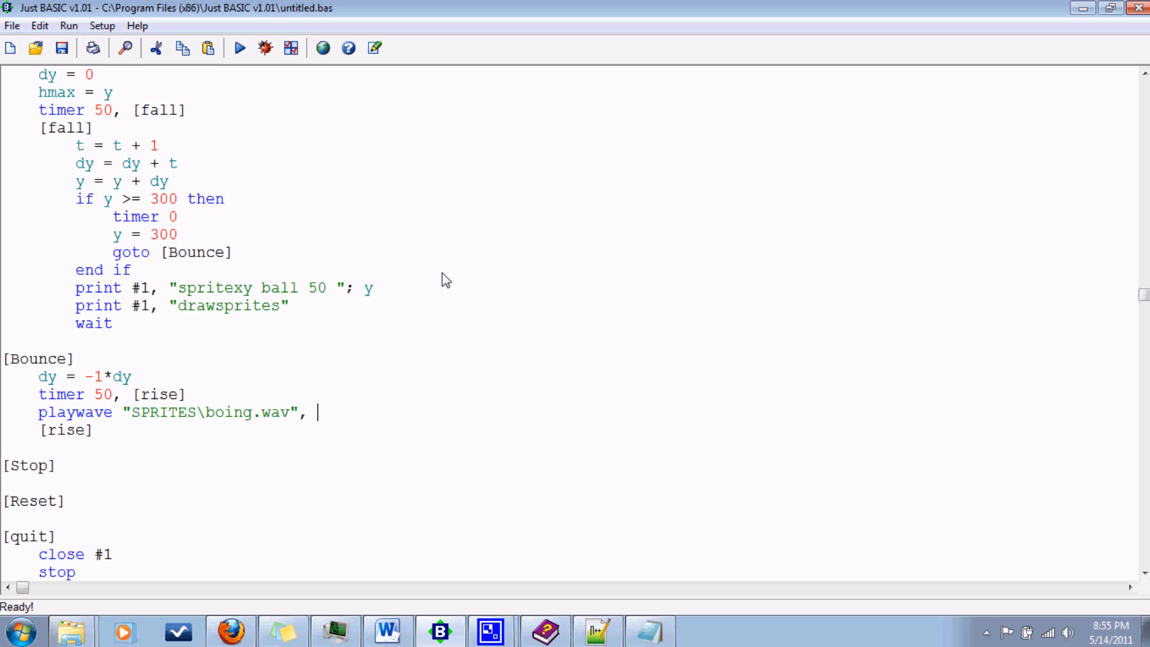
{"action": "type", "text": "asy"}
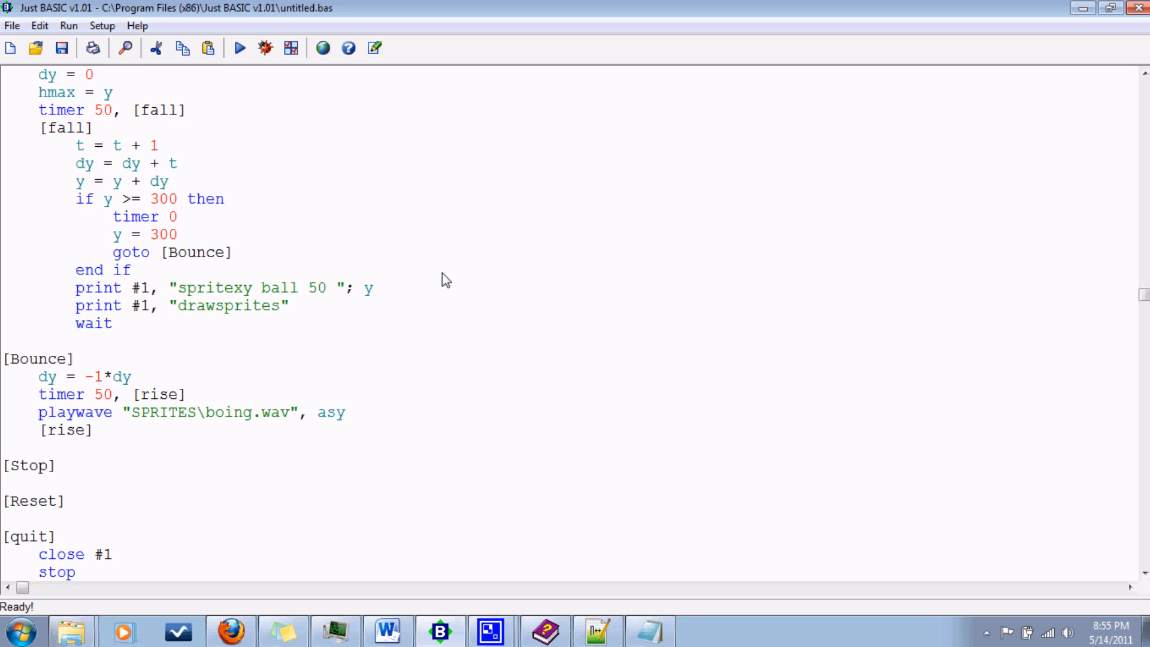
{"action": "type", "text": "nch"}
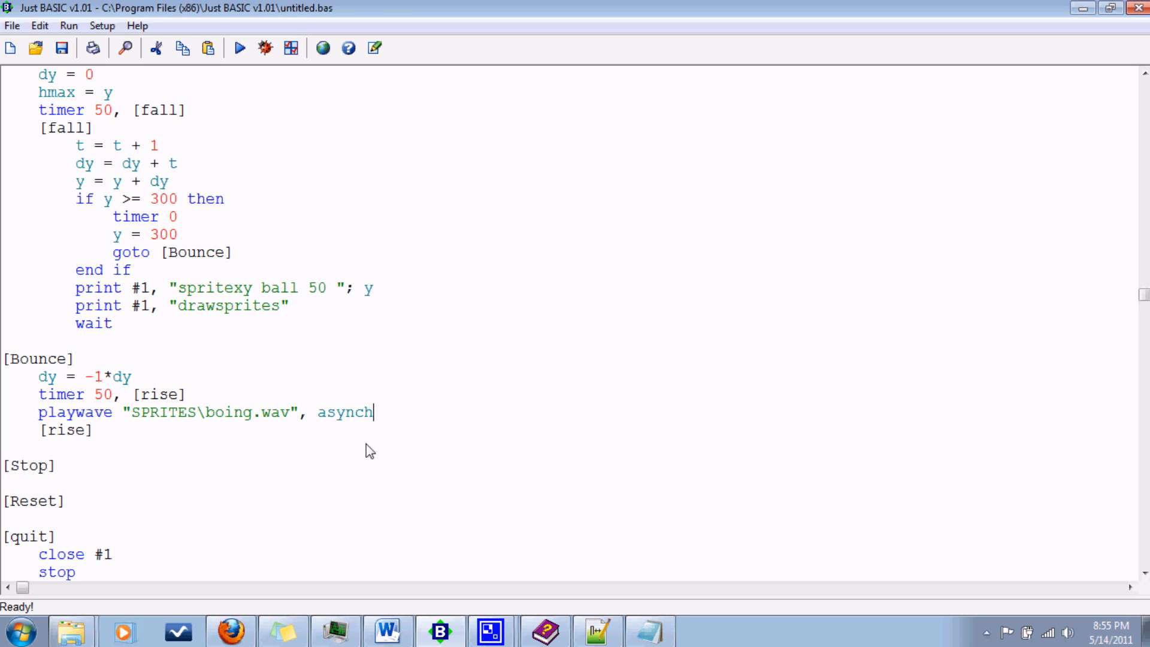
{"action": "mouse_move", "coordinate": [480, 397]}
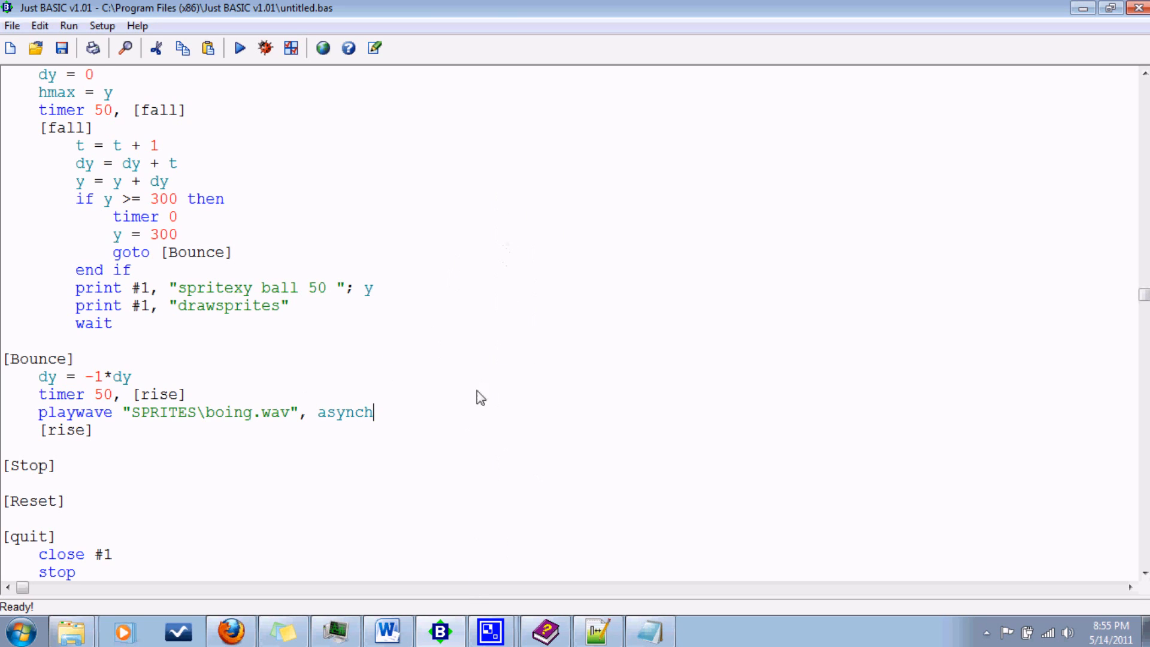
{"action": "mouse_move", "coordinate": [332, 380]}
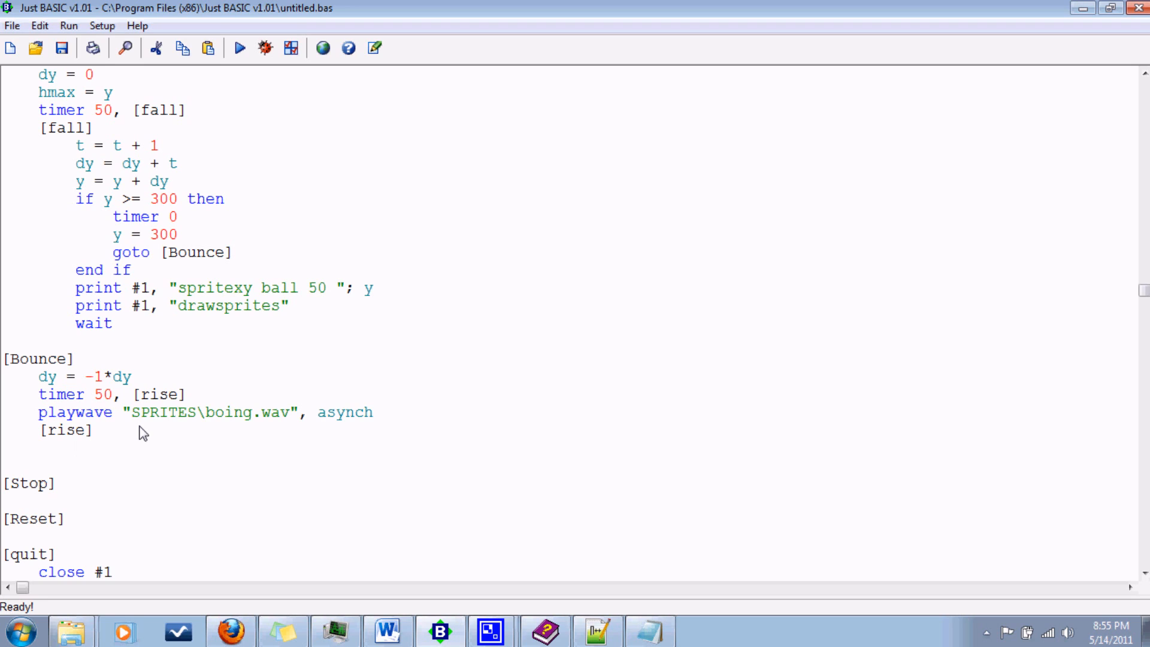
Under [rise] add t = t - 1, dy = dy - t and y = y + dy.
{"action": "type", "text": "t +"}
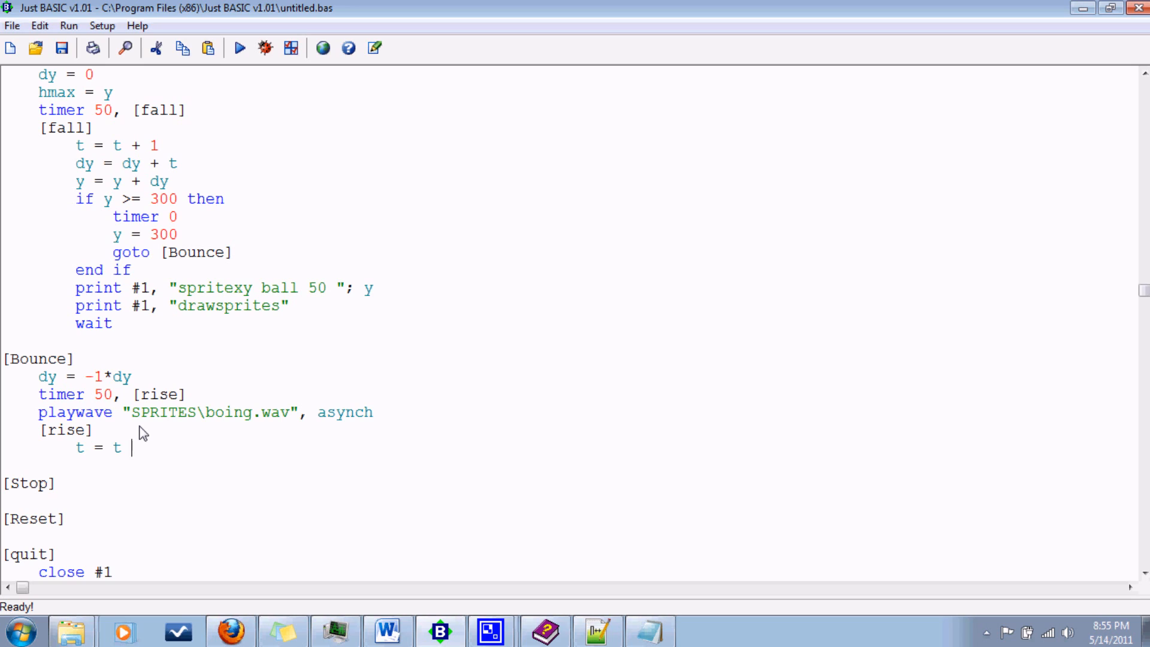
{"action": "type", "text": "+ 1"}
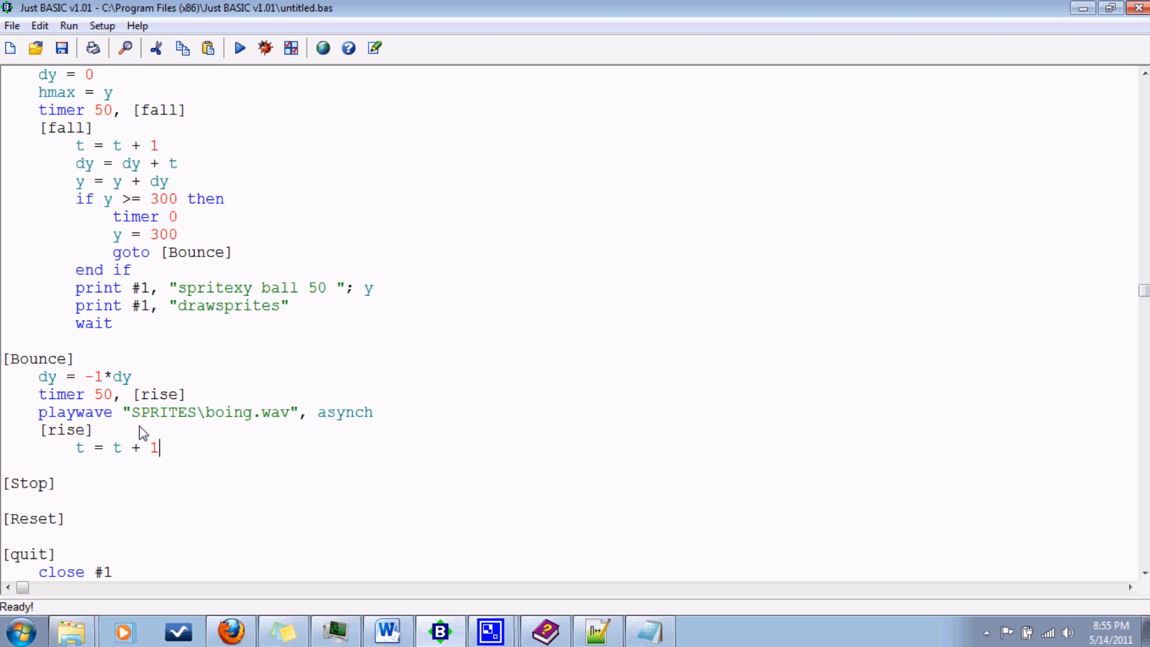
{"action": "key", "text": "backspace"}
{"action": "type", "text": "-"}
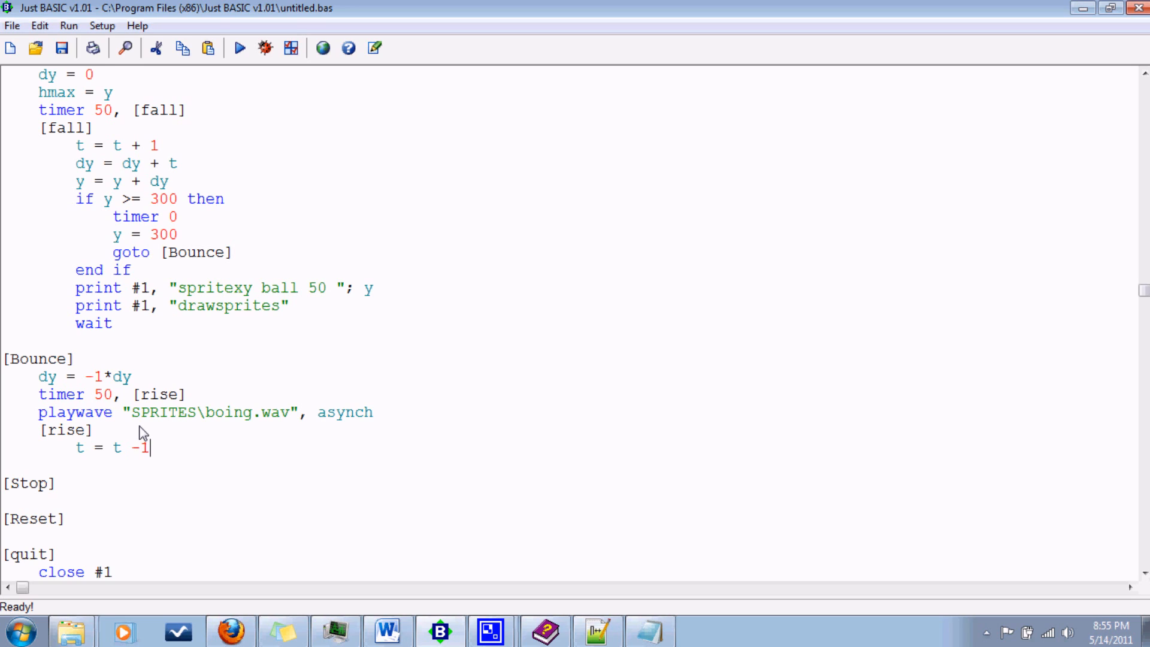
{"action": "key", "text": "enter"}
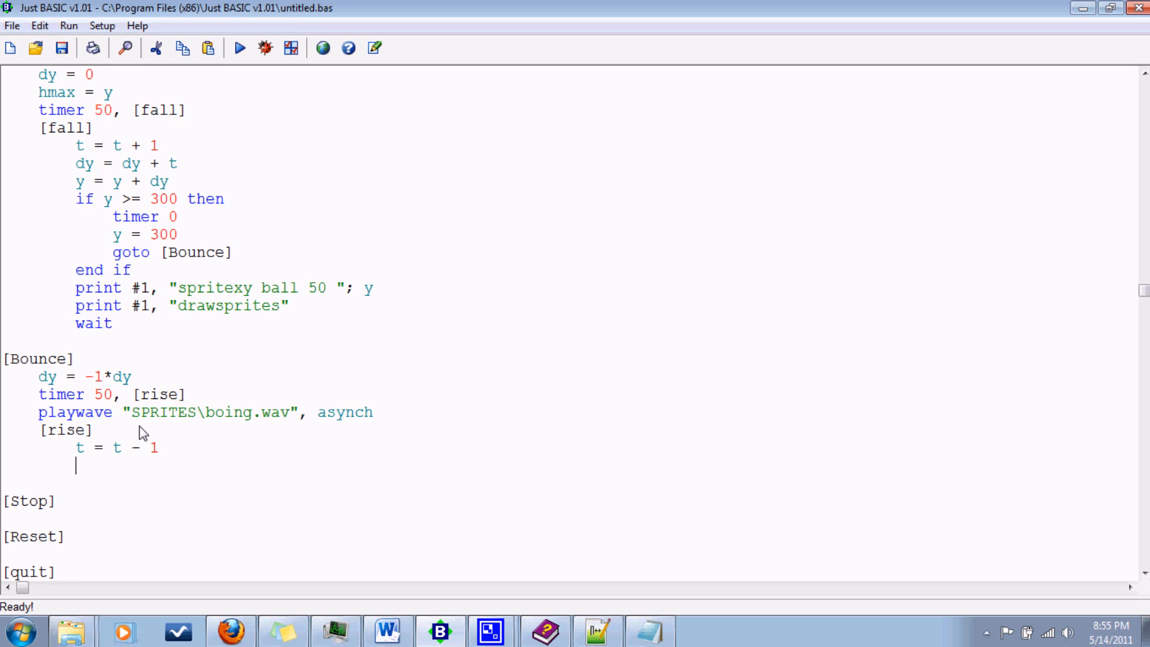
{"action": "mouse_move", "coordinate": [477, 221]}
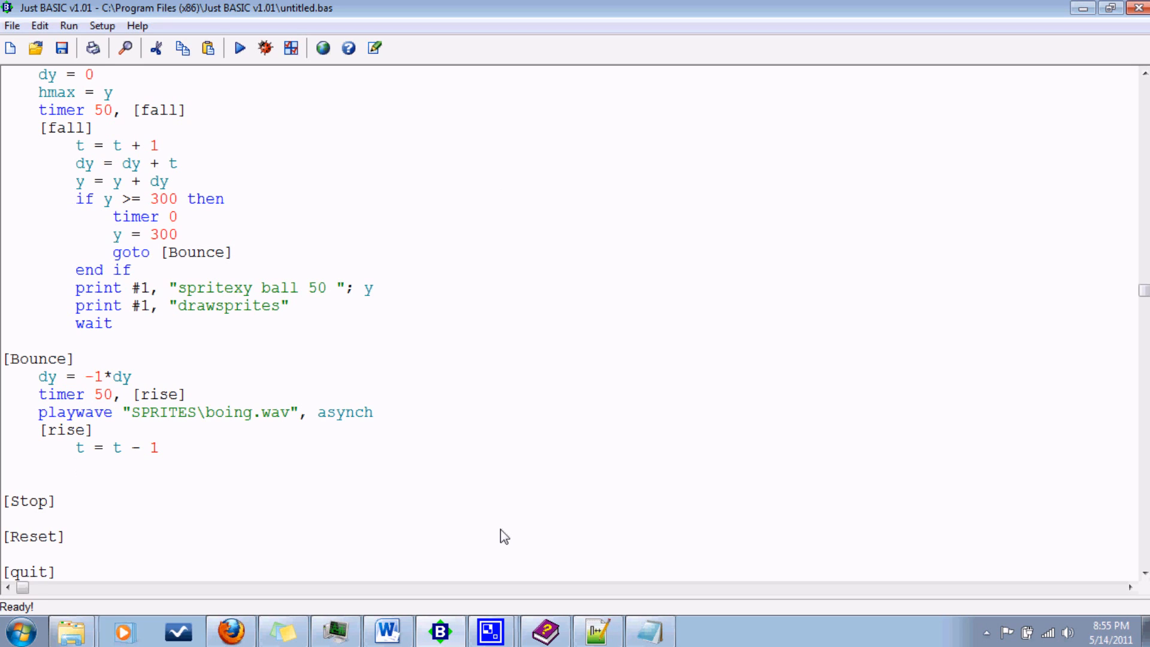
{"action": "mouse_move", "coordinate": [476, 483]}
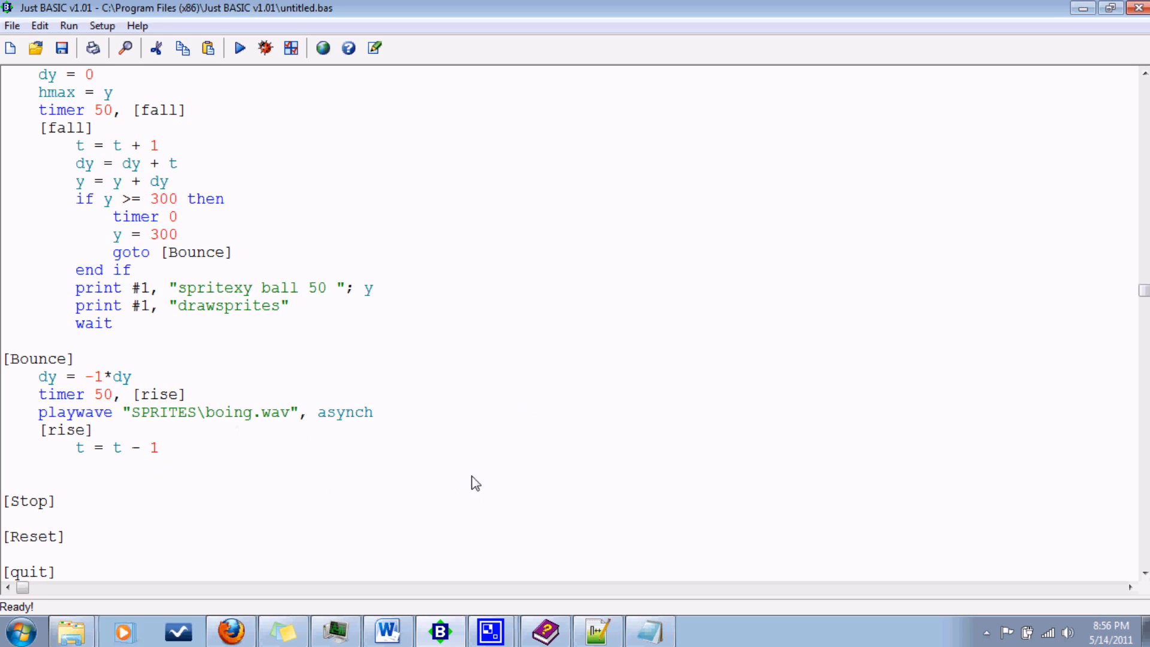
{"action": "mouse_move", "coordinate": [857, 462]}
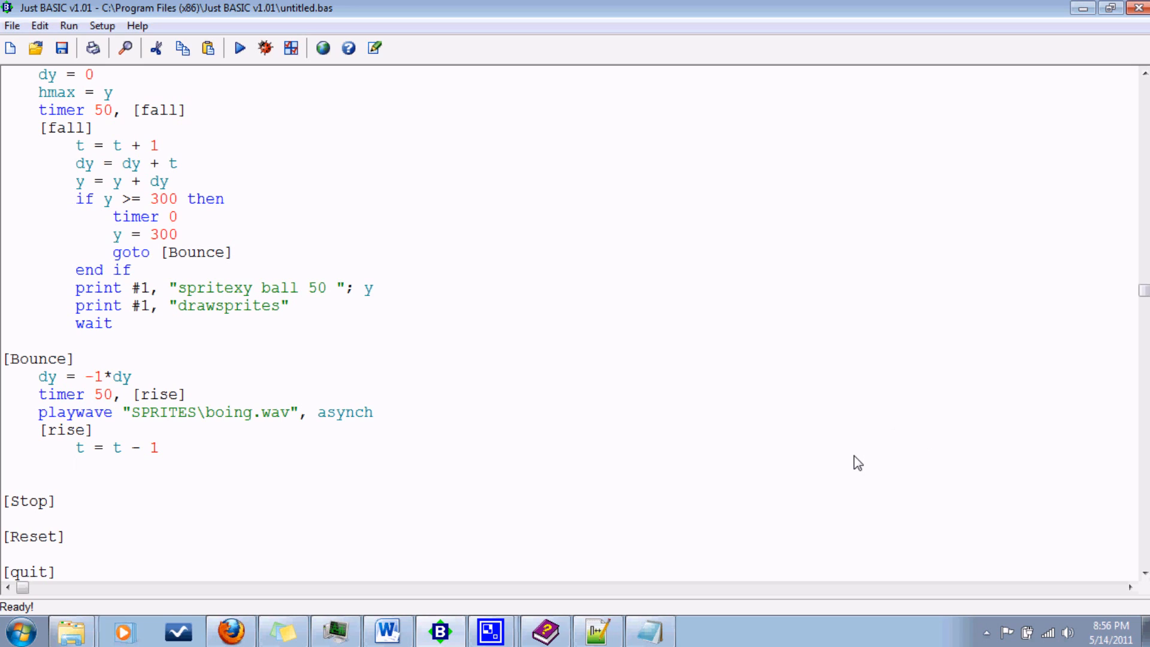
{"action": "type", "text": "dy = dy - t"}
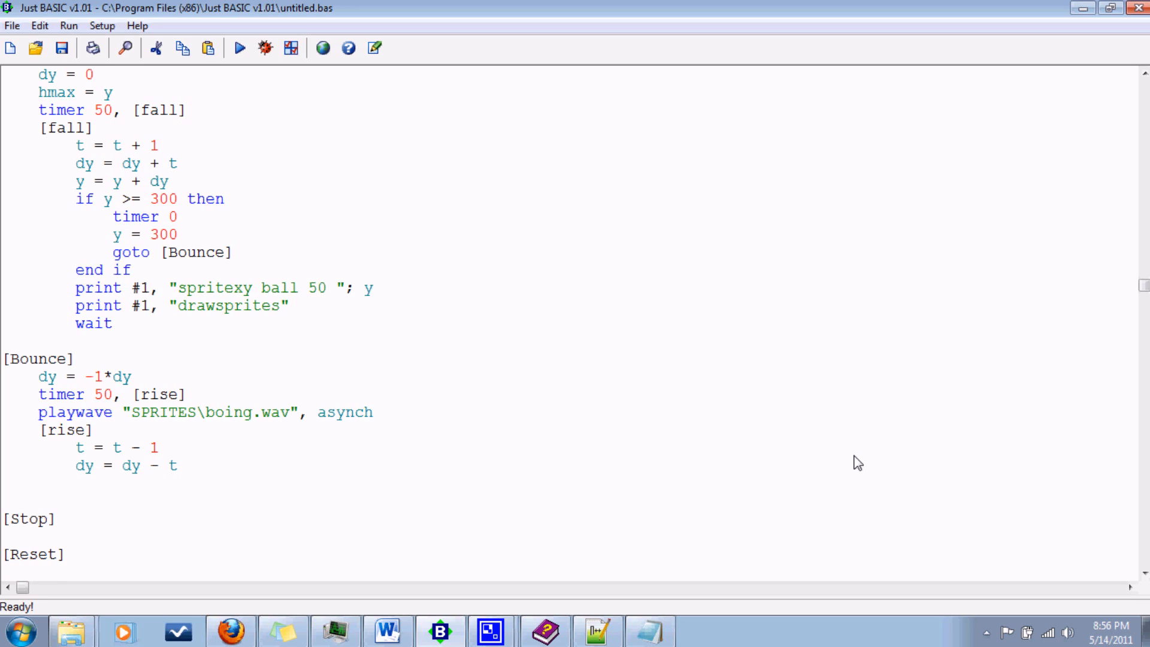
{"action": "type", "text": "y ="}
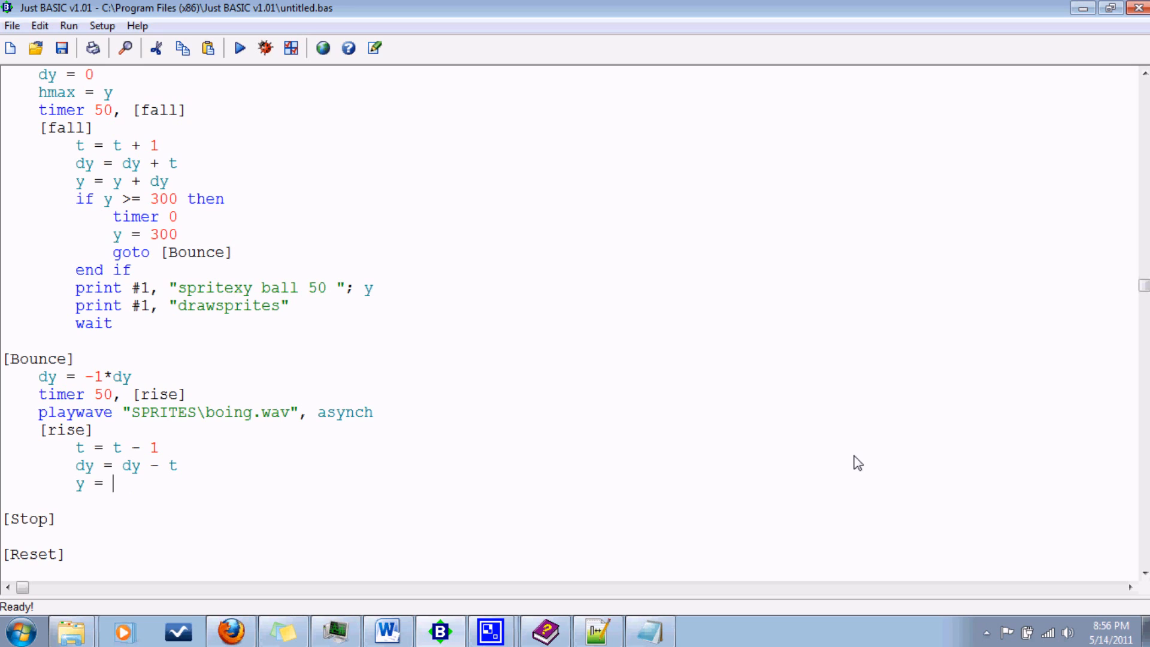
{"action": "type", "text": "y + dy"}
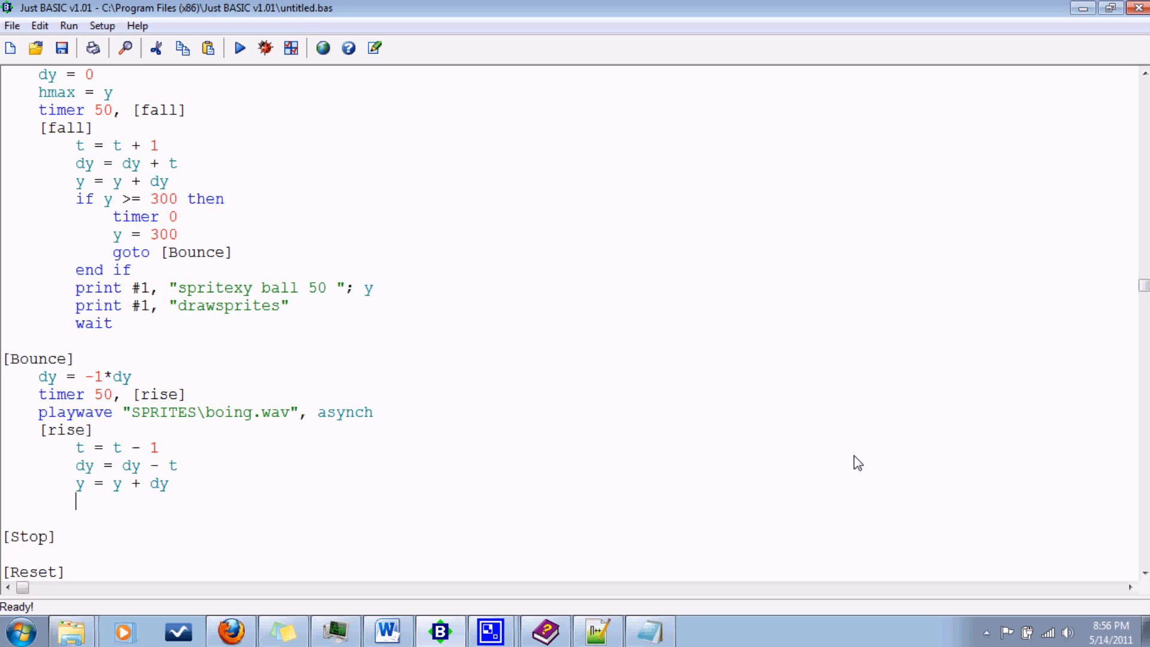
{"action": "mouse_move", "coordinate": [182, 487]}
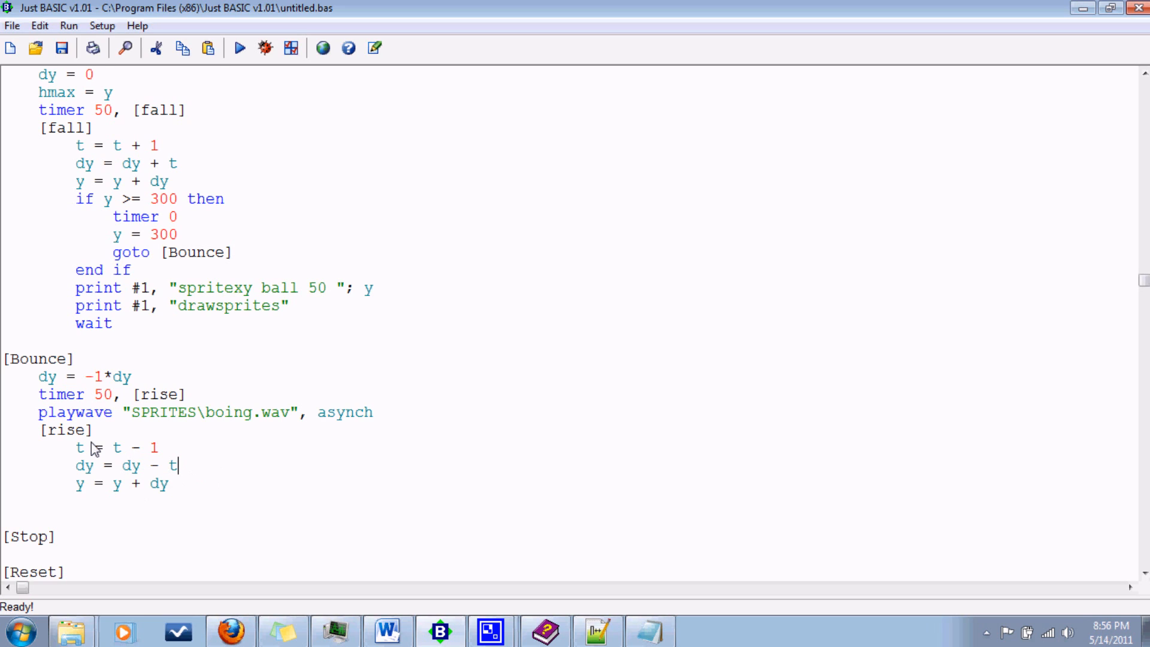
{"action": "mouse_move", "coordinate": [636, 312]}
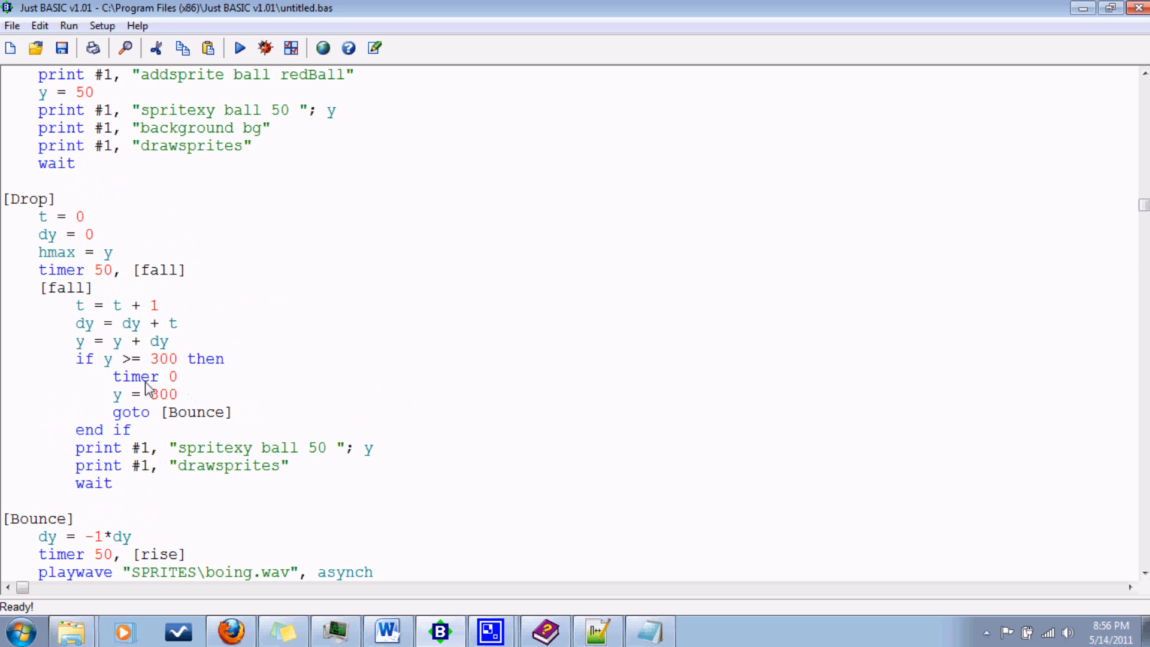
{"action": "mouse_move", "coordinate": [81, 322]}
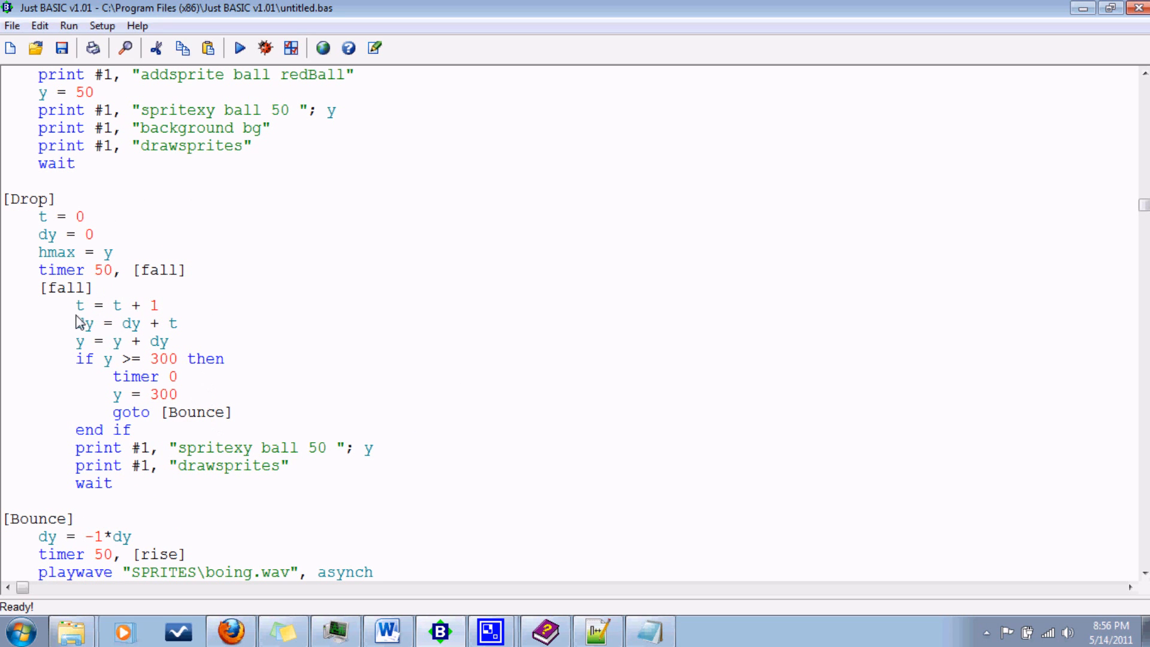
{"action": "left_click_drag", "start_coordinate": [75, 305], "coordinate": [131, 430]}
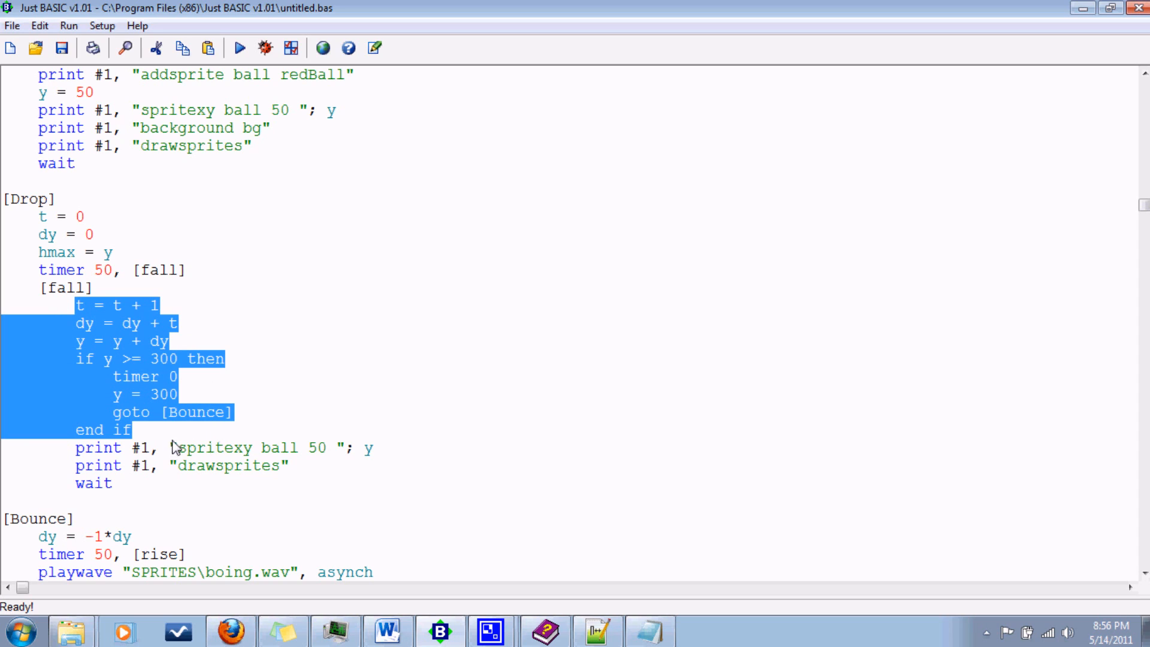
{"action": "mouse_move", "coordinate": [763, 529]}
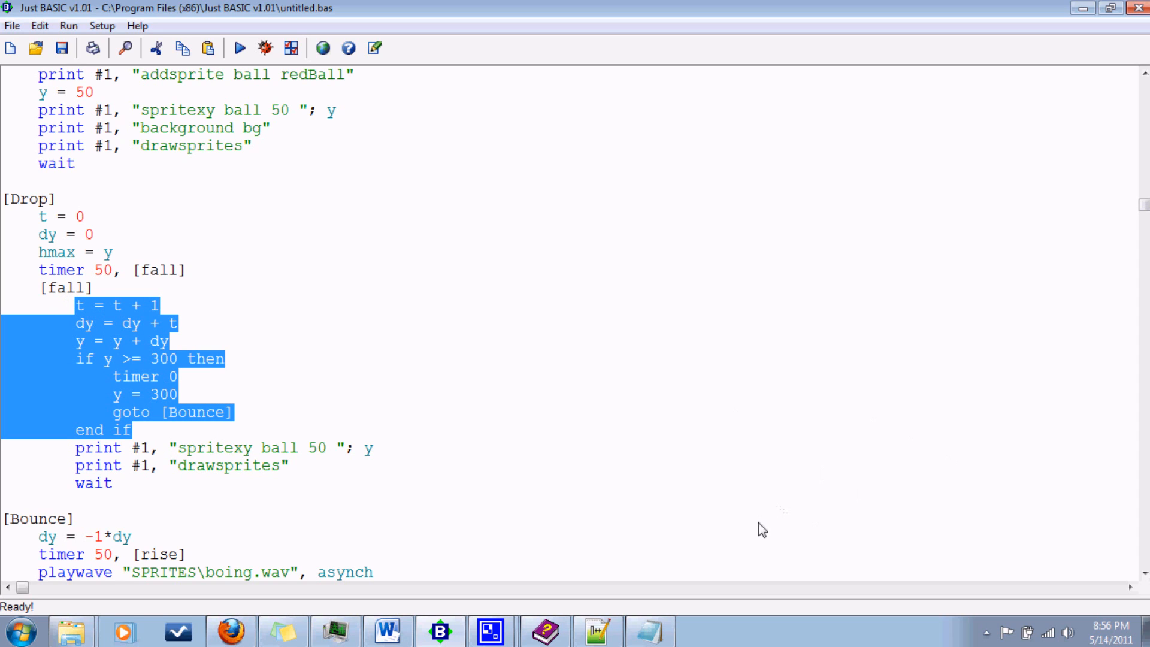
{"action": "scroll", "scroll_direction": "down", "scroll_amount": 3}
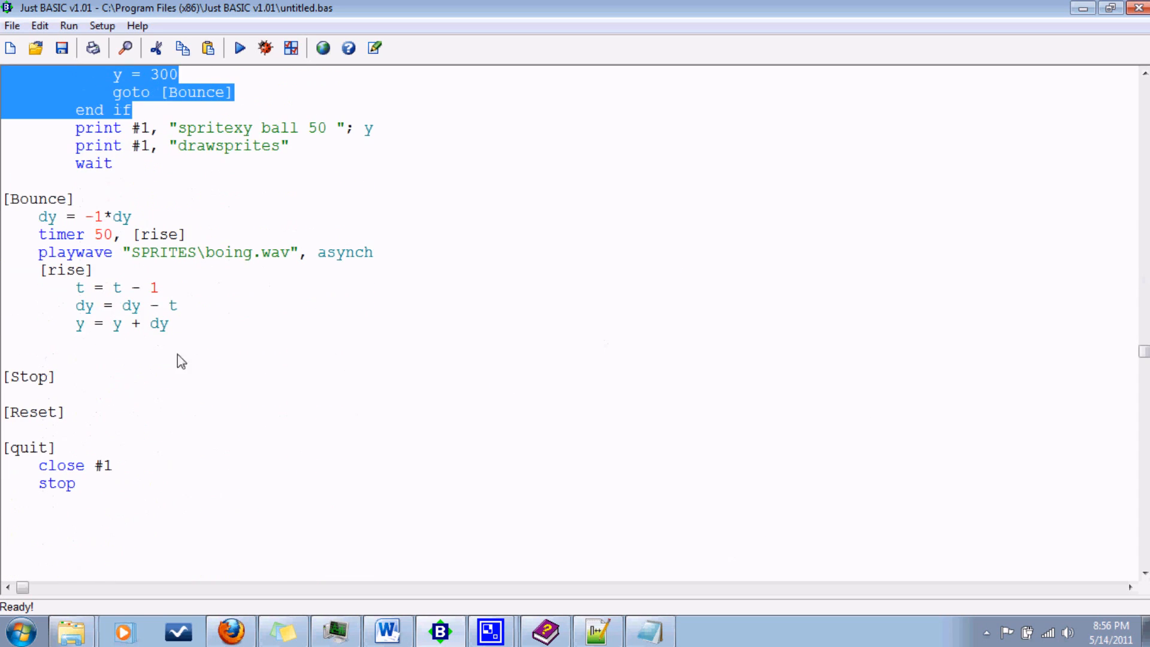
{"action": "left_click", "coordinate": [136, 323]}
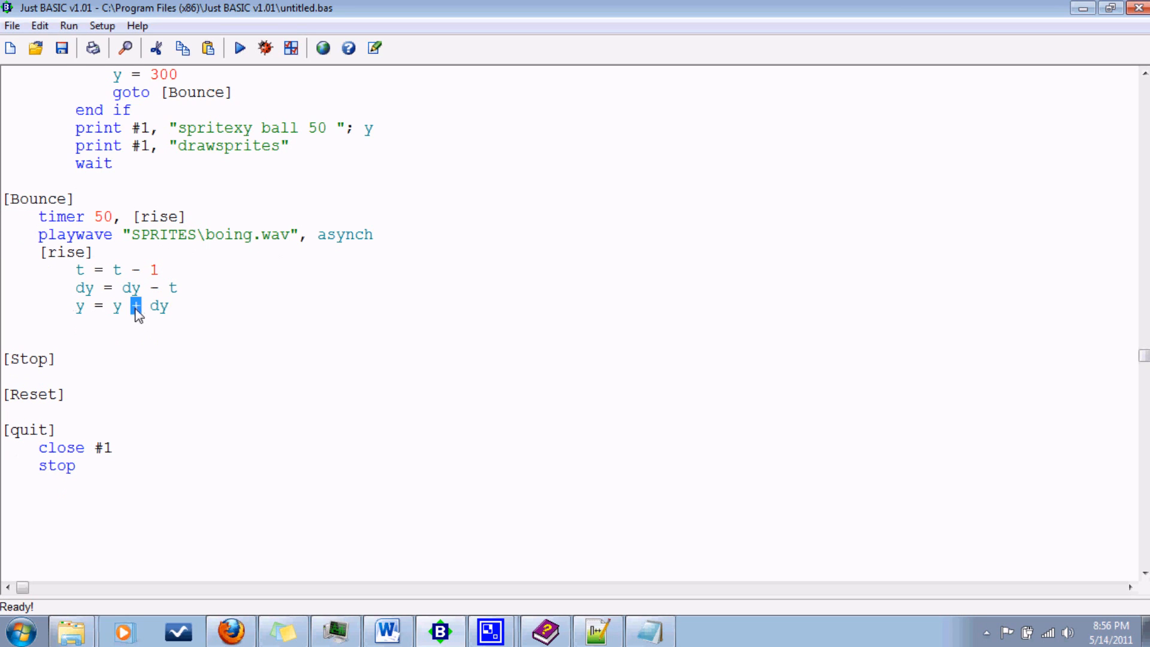
{"action": "type", "text": "-"}
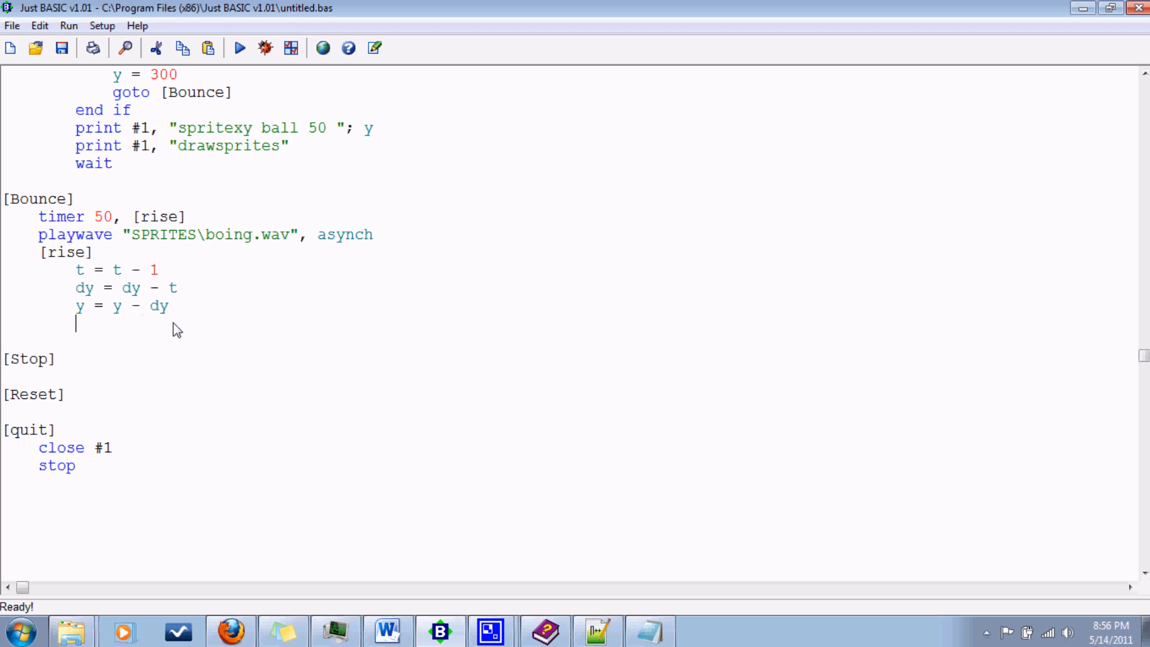
{"action": "mouse_move", "coordinate": [165, 260]}
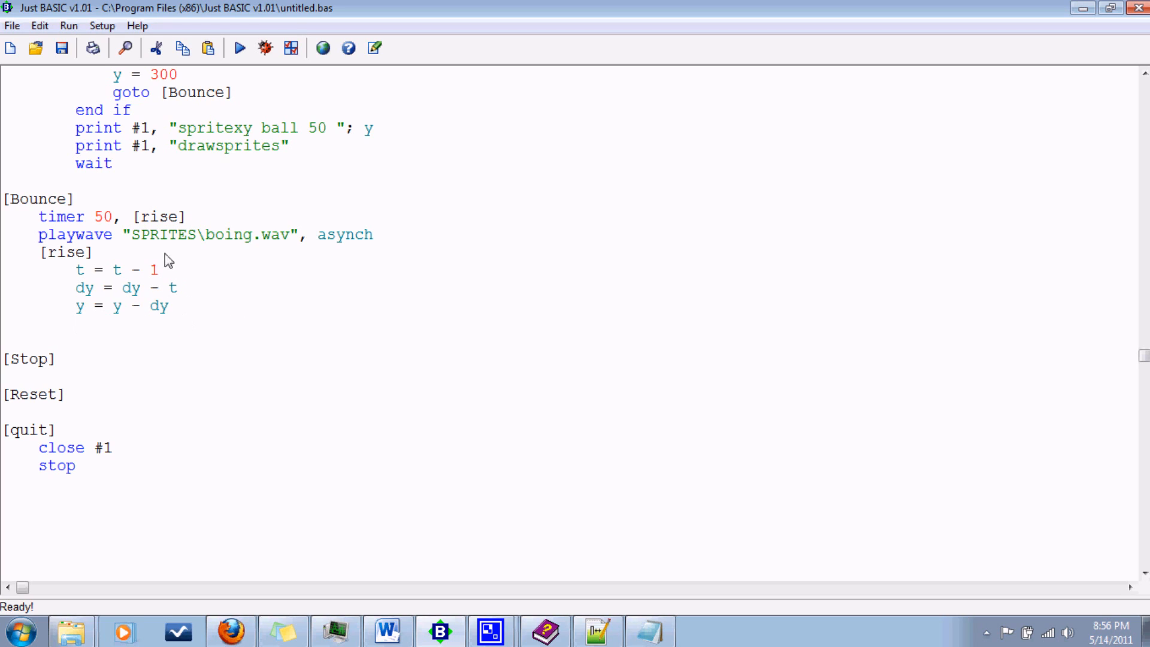
{"action": "mouse_move", "coordinate": [191, 322]}
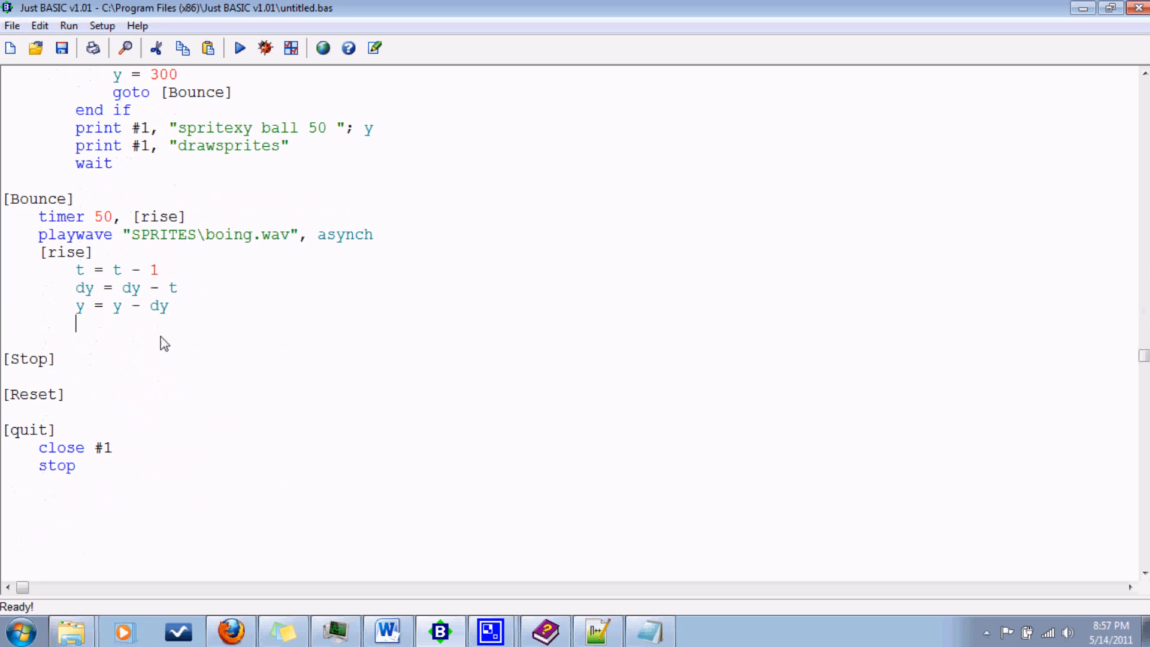
{"action": "mouse_move", "coordinate": [411, 263]}
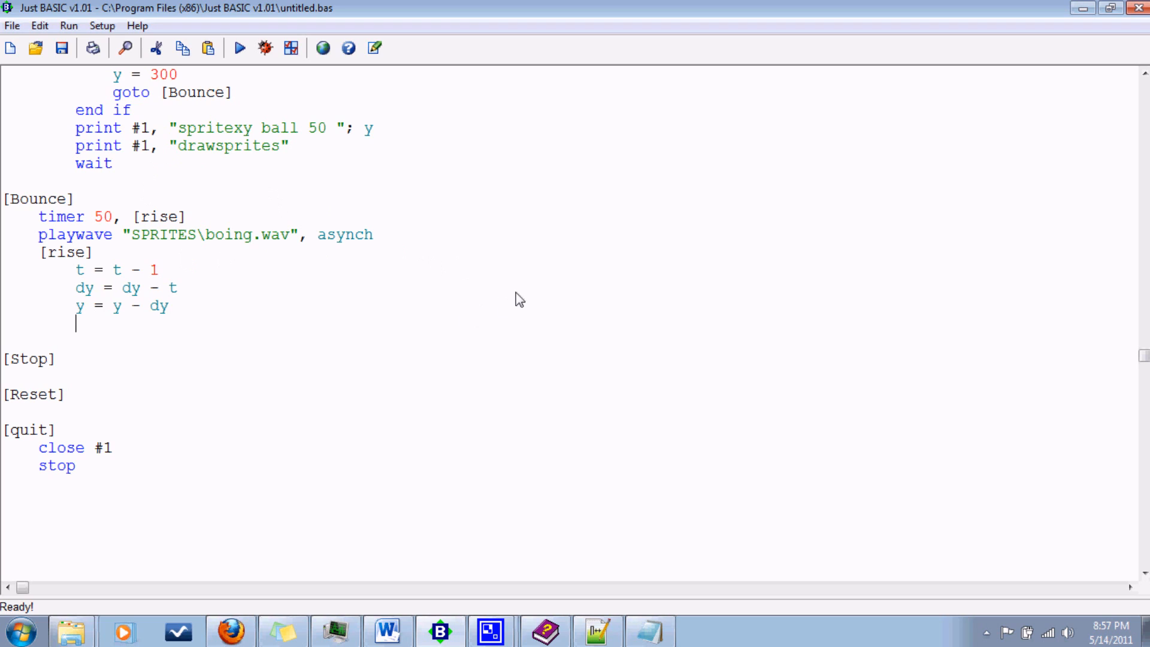
{"action": "mouse_move", "coordinate": [279, 213]}
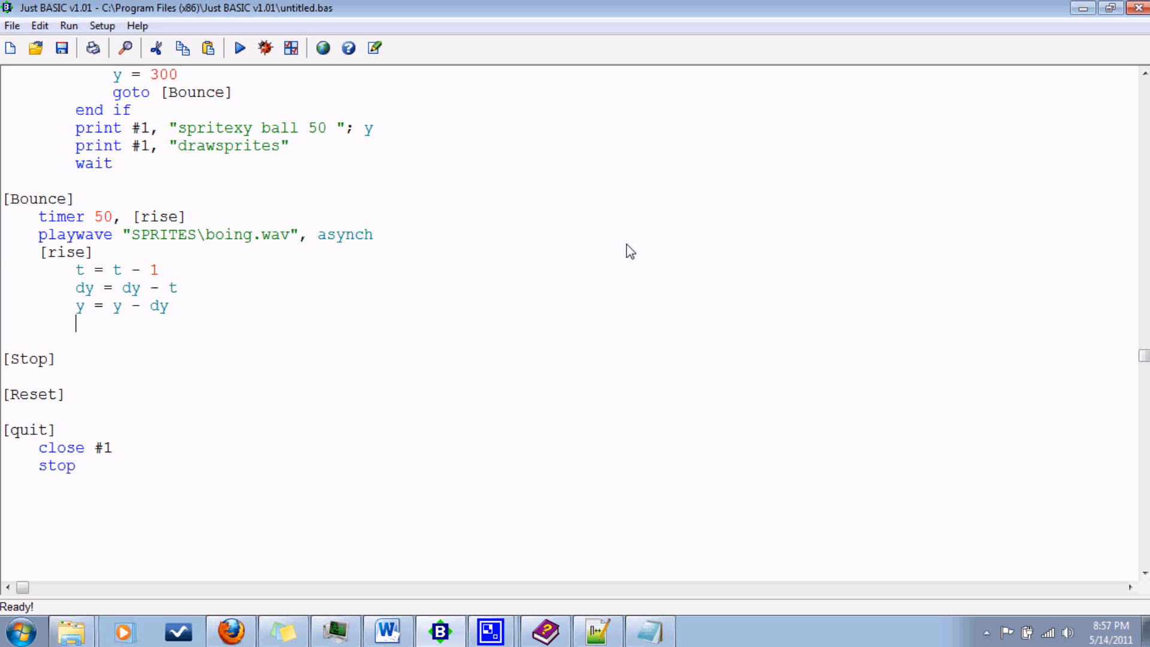
Add if y <= hmax then: set y = hmax, timer 0, goto [Drop], end if.
{"action": "scroll", "scroll_direction": "up", "scroll_amount": 3}
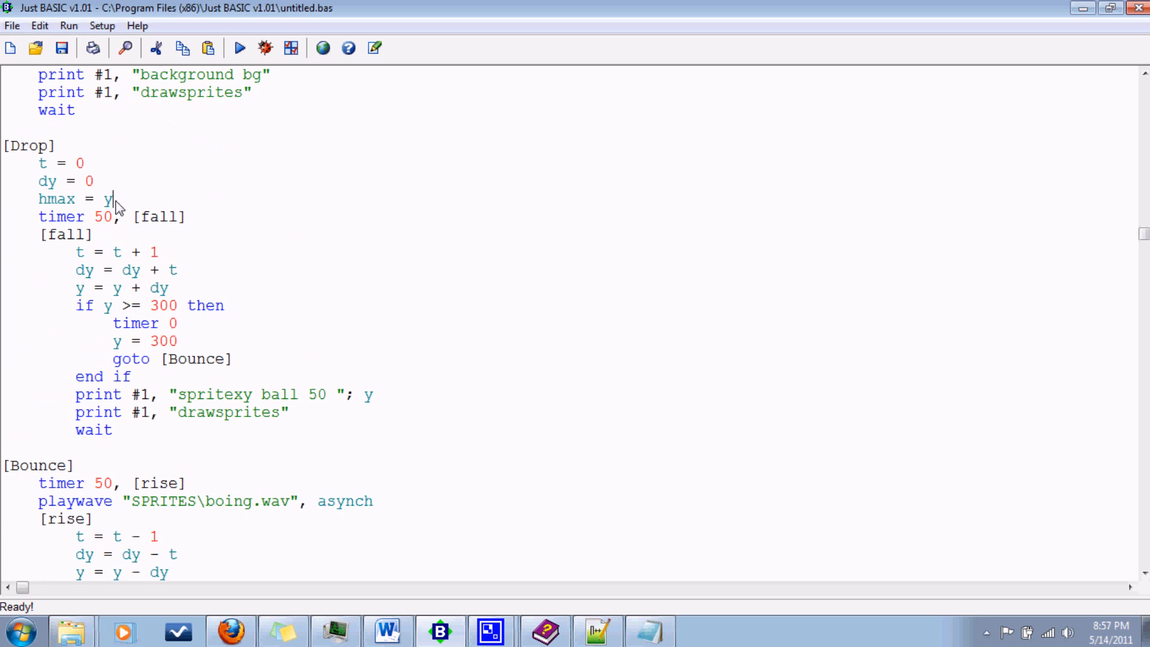
{"action": "scroll", "scroll_direction": "down", "scroll_amount": 3}
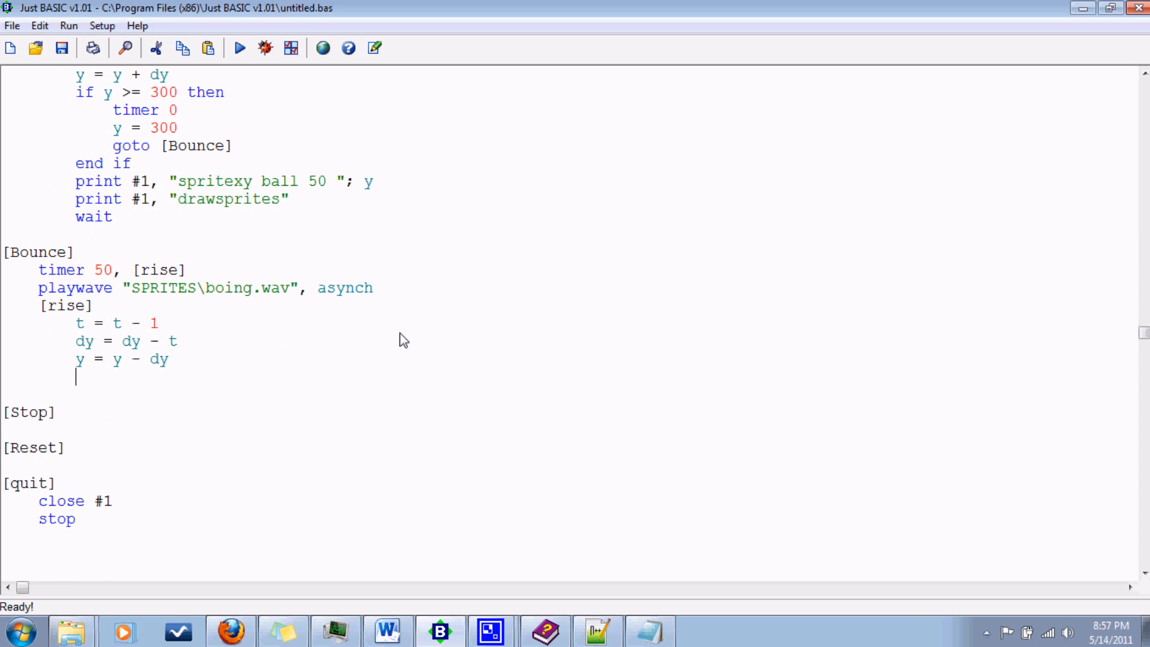
{"action": "type", "text": "if y"}
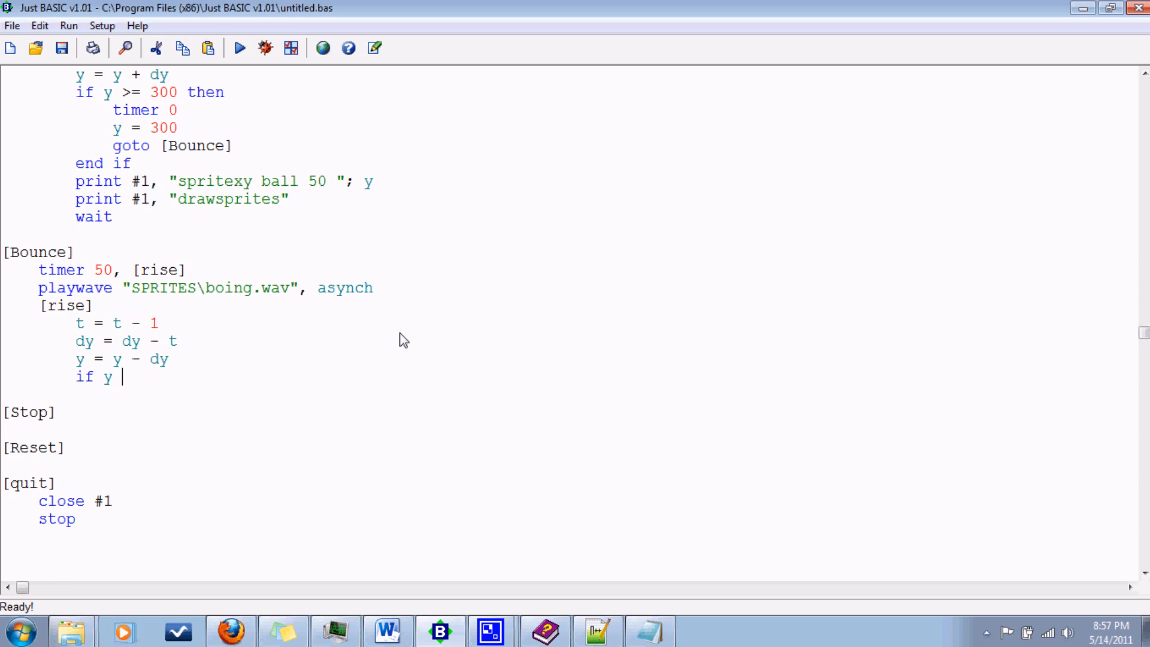
{"action": "type", "text": "<= h"}
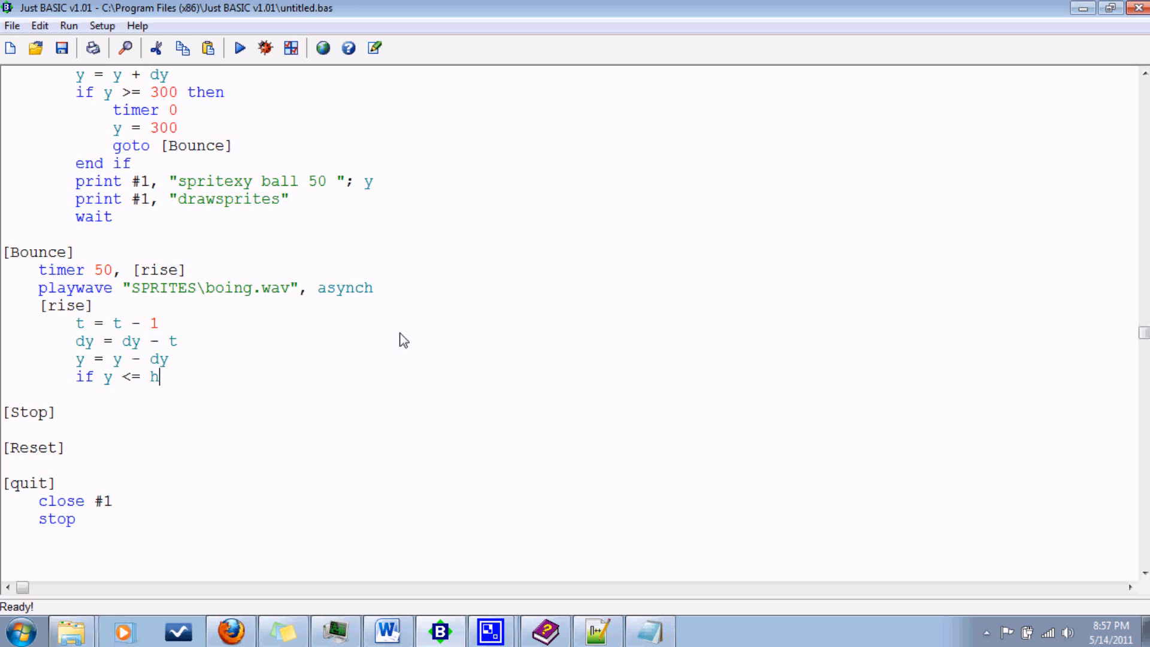
{"action": "type", "text": "max then"}
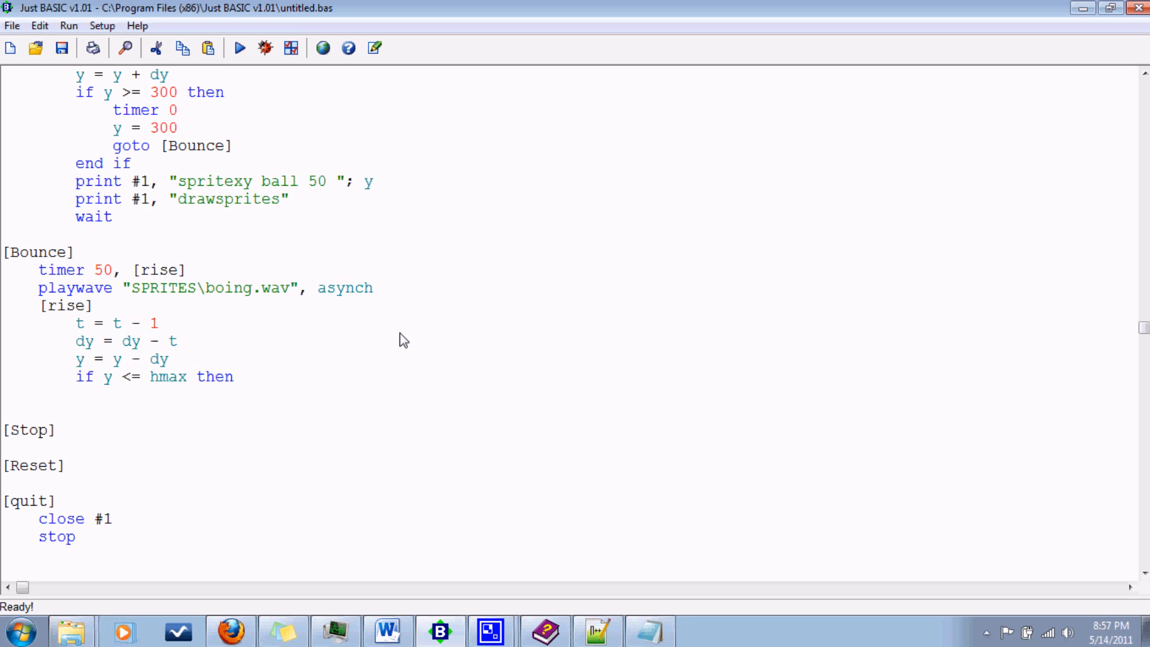
{"action": "type", "text": "y = hmax"}
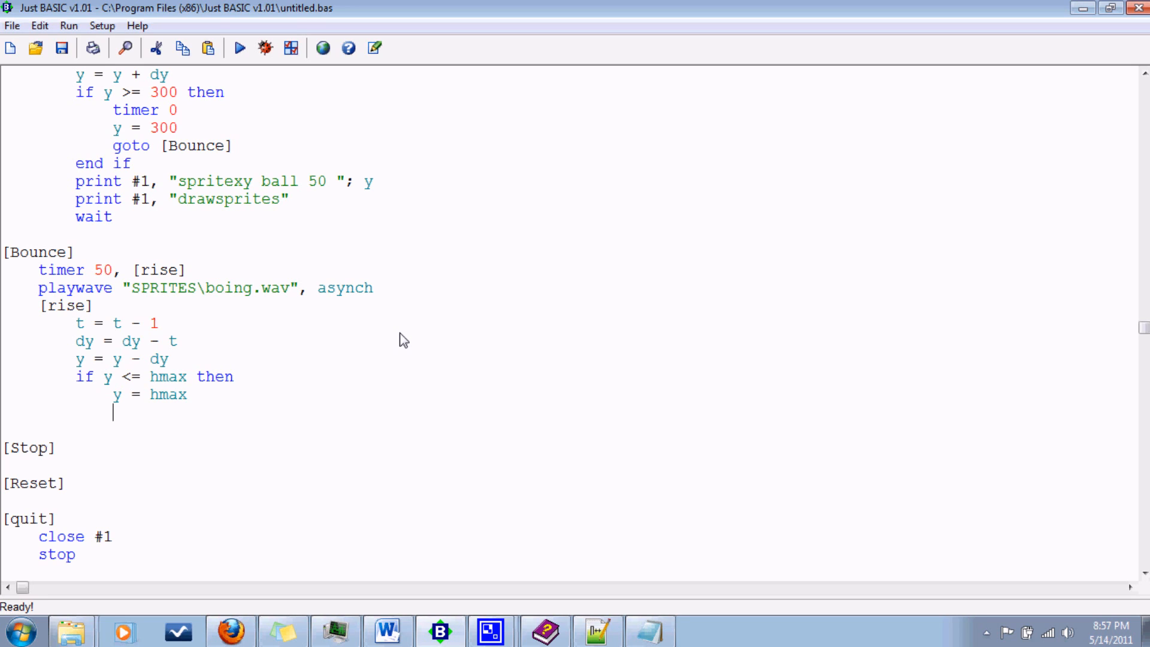
{"action": "type", "text": "timer"}
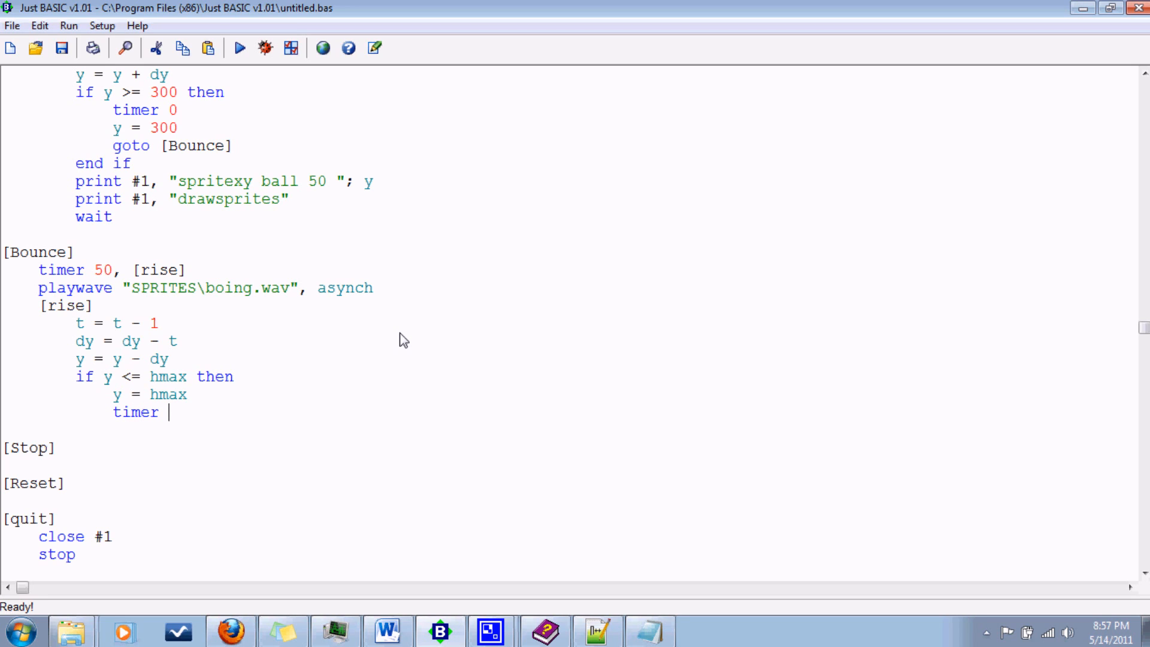
{"action": "type", "text": "0"}
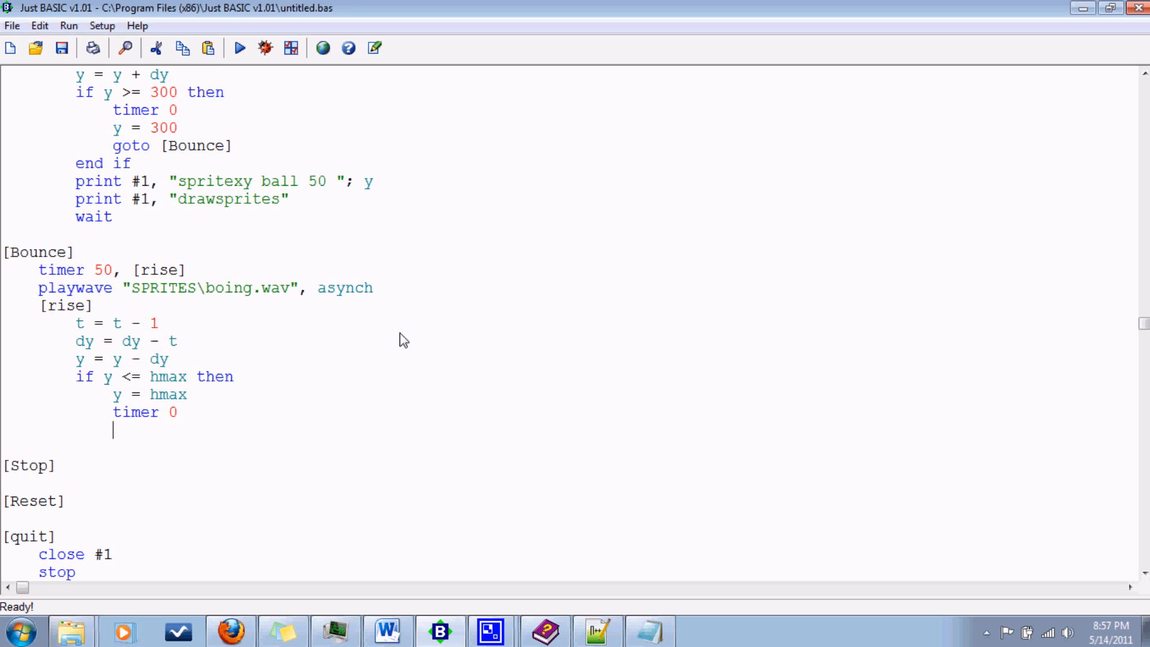
{"action": "type", "text": "g"}
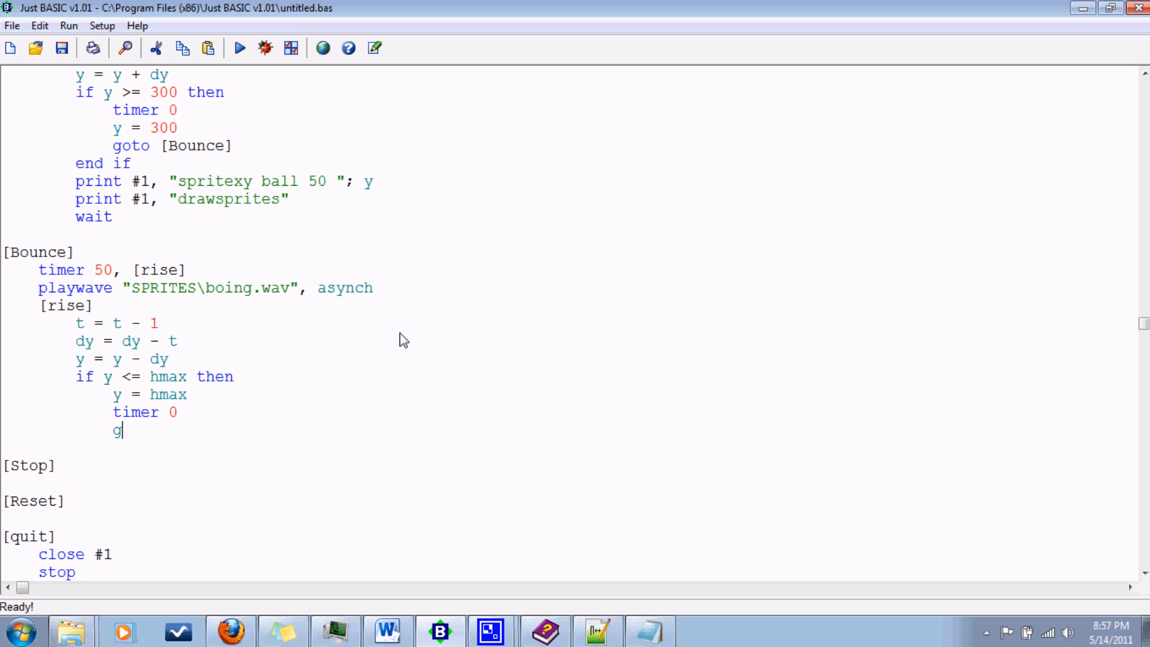
{"action": "type", "text": "oto ["}
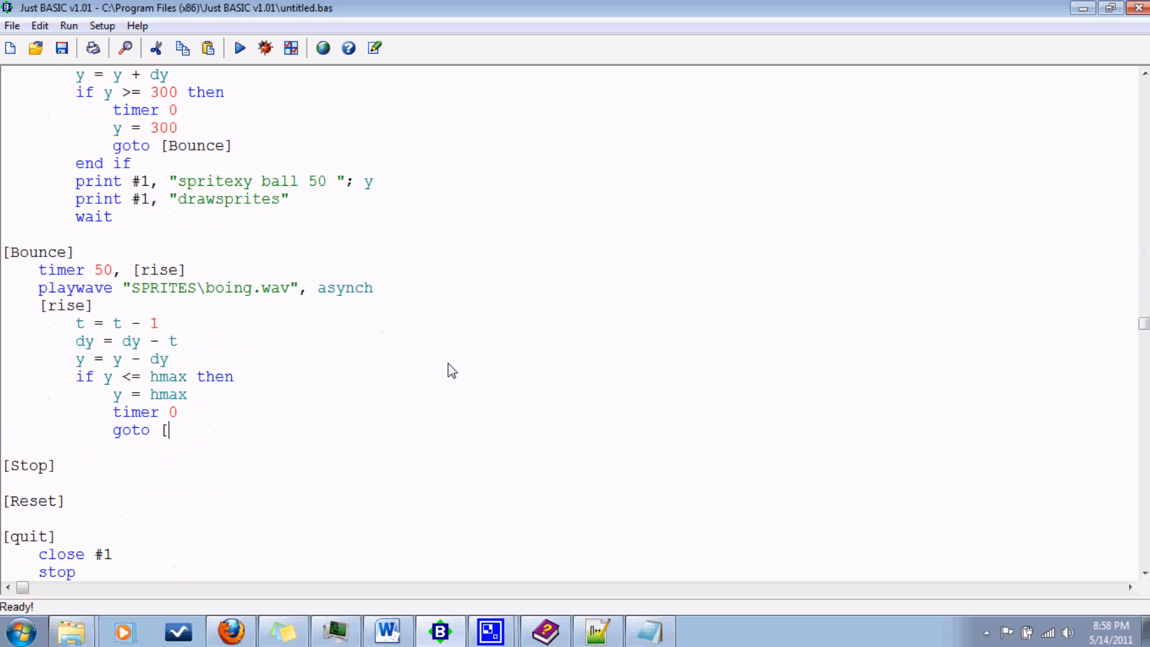
{"action": "type", "text": "Dro"}
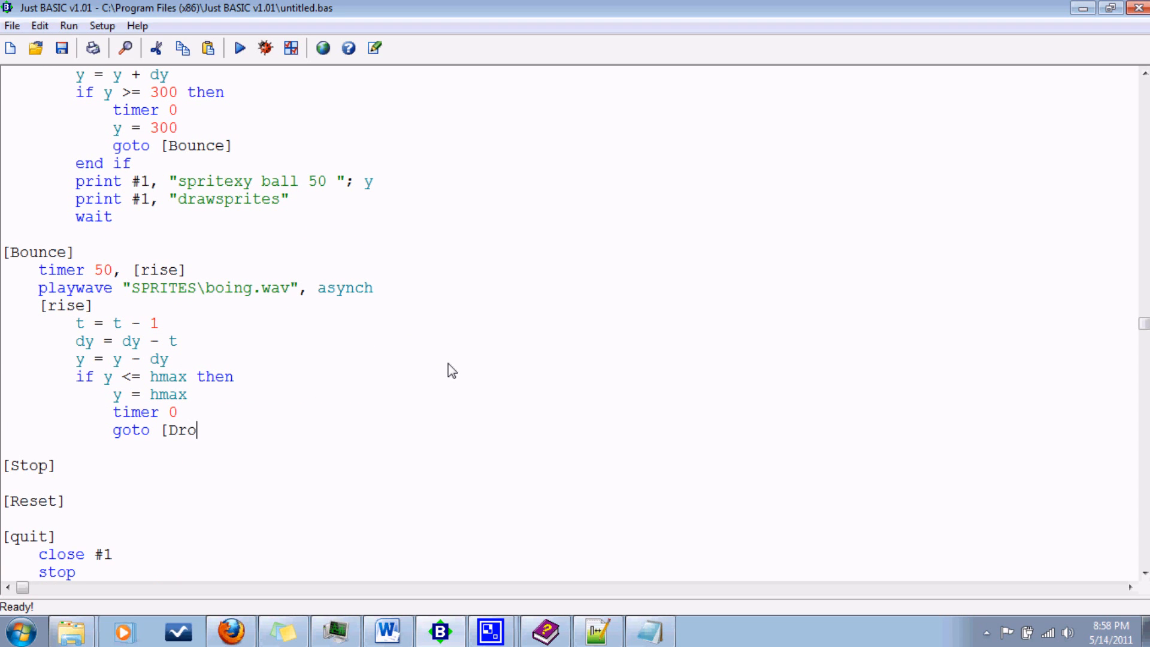
{"action": "type", "text": "p]"}
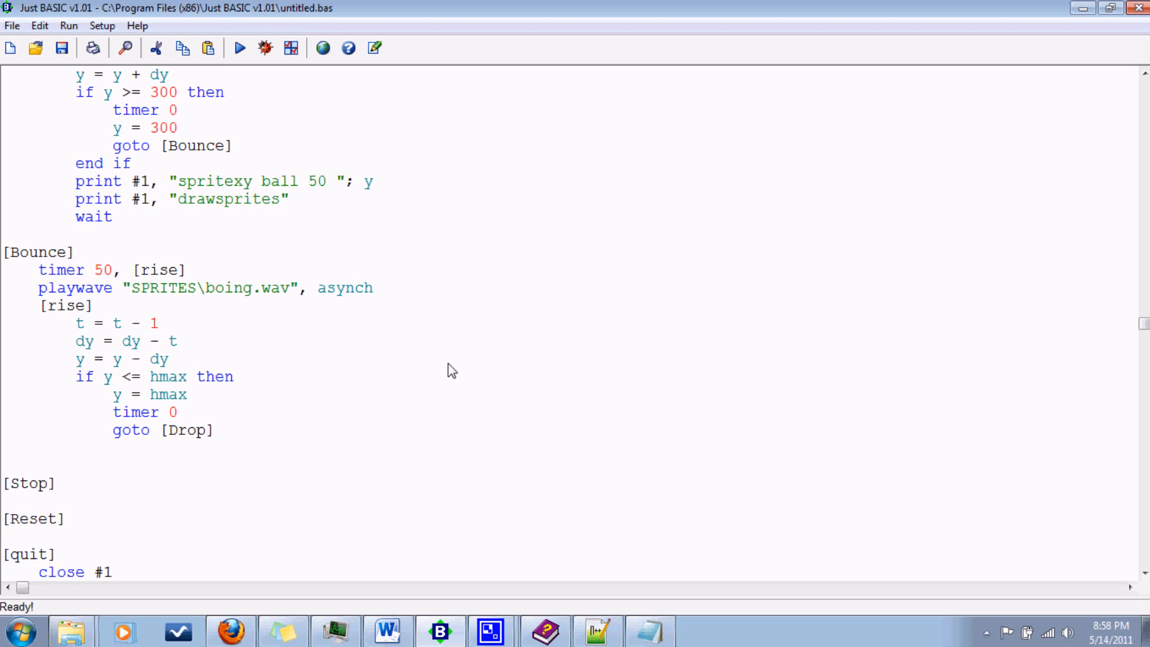
{"action": "type", "text": "end if"}
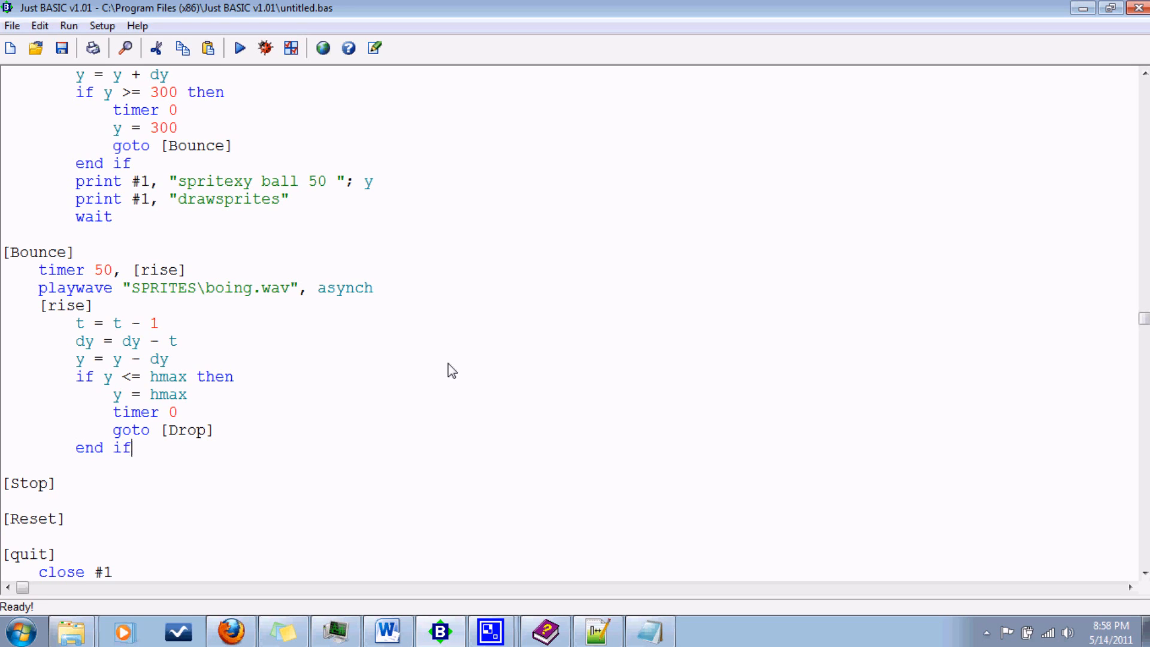
Redraw the ball with print #1 spritexy and drawsprites lines, then wait.
{"action": "type", "text": "print #"}
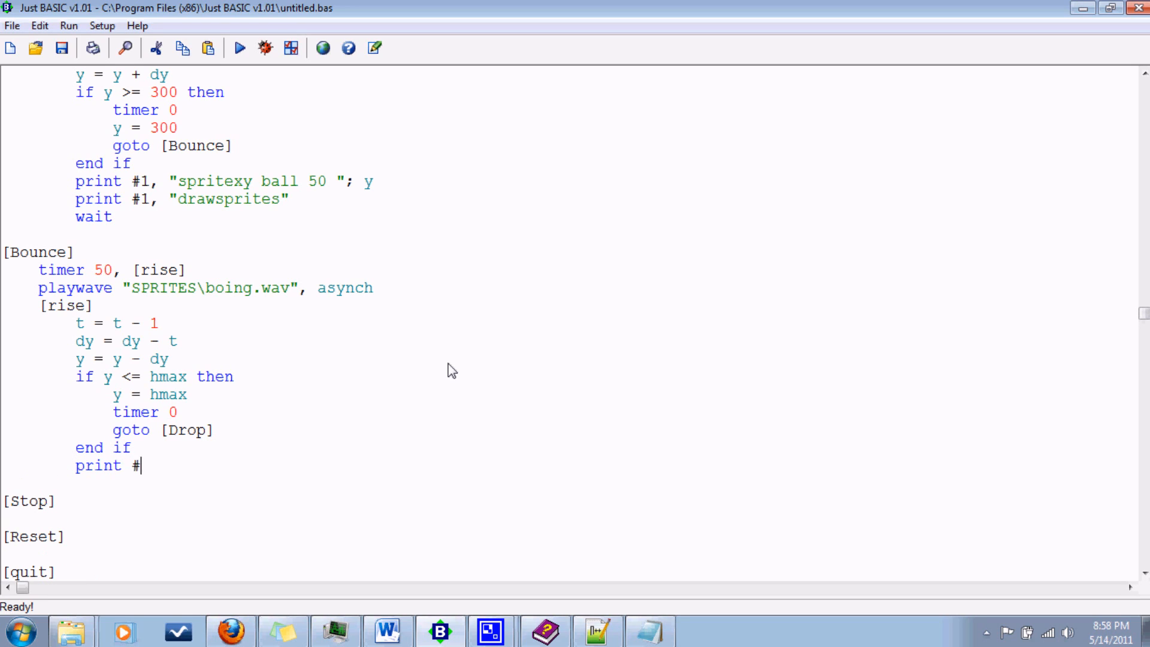
{"action": "type", "text": "1,"}
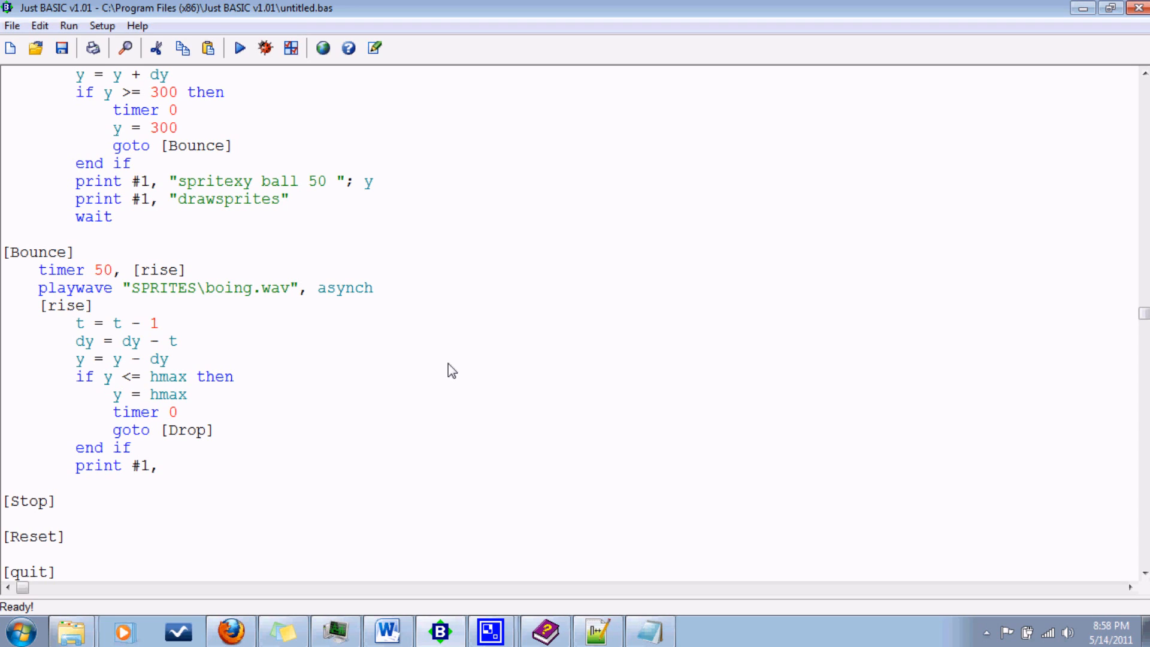
{"action": "type", "text": "\""}
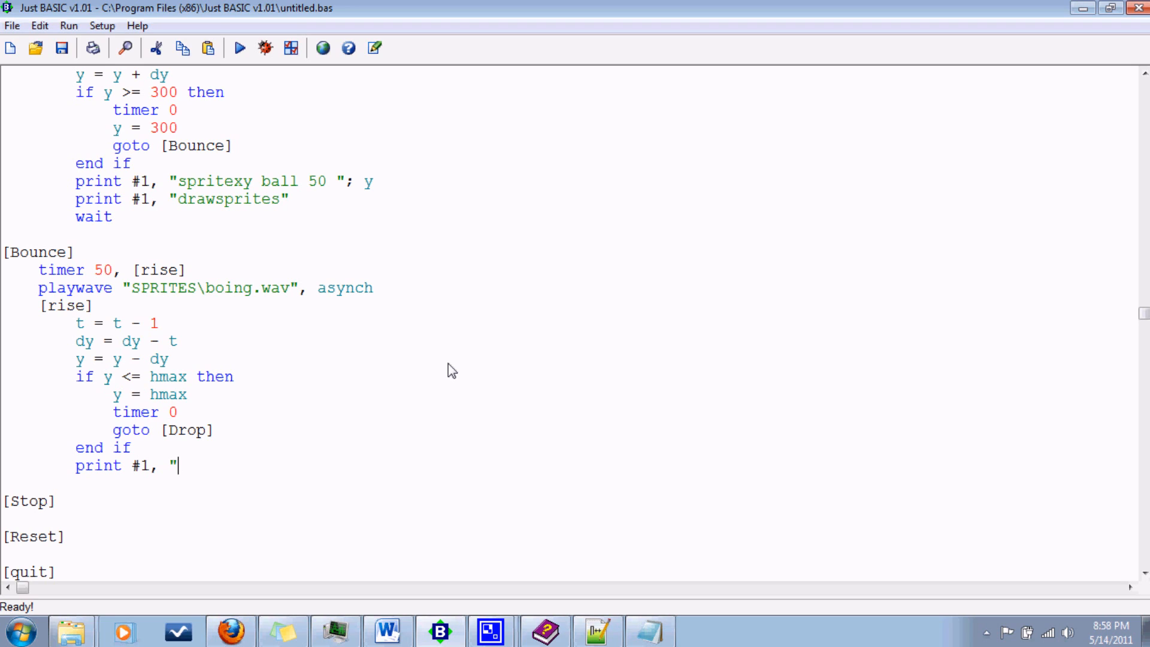
{"action": "type", "text": "s"}
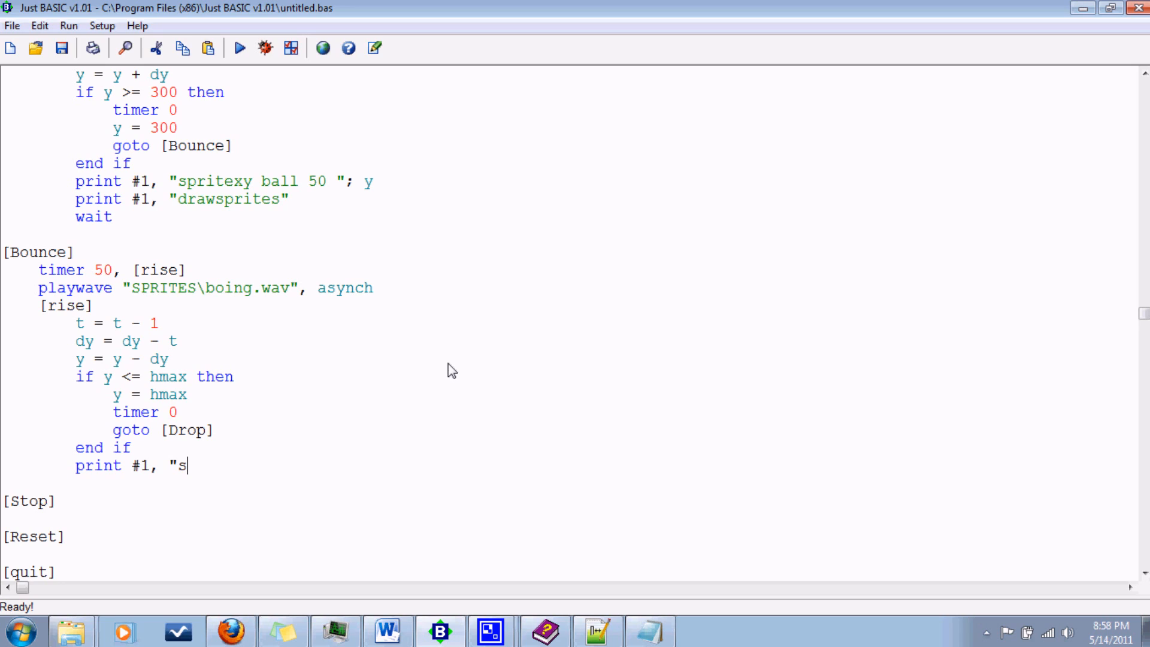
{"action": "type", "text": "pritexy"}
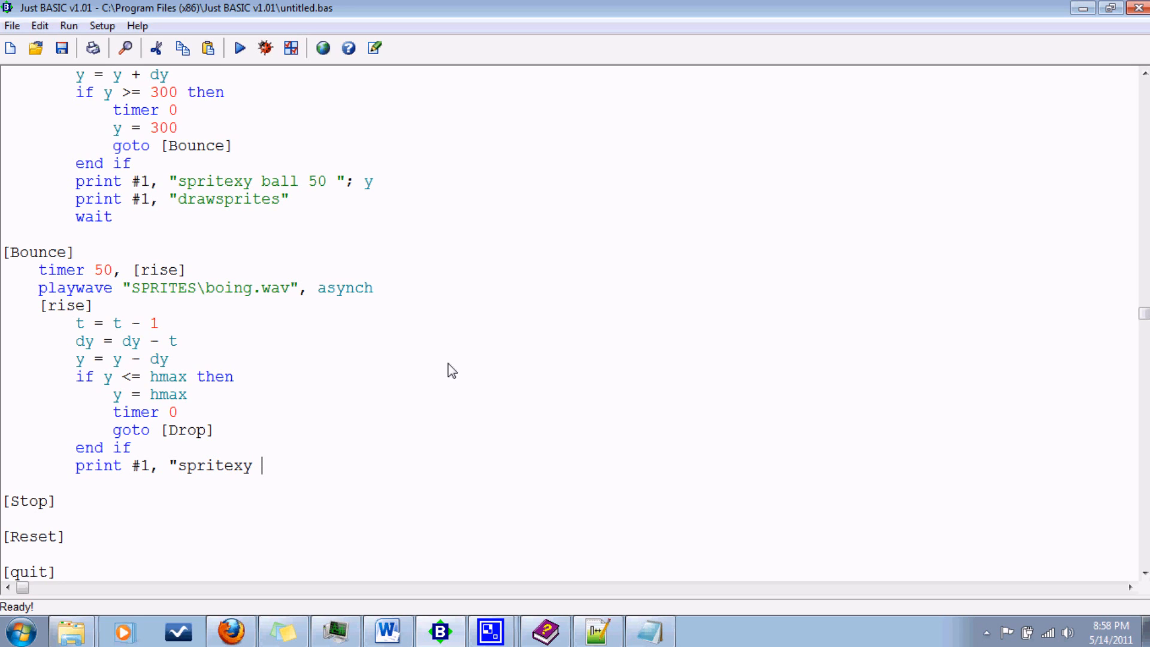
{"action": "type", "text": "ball 50 \"; y"}
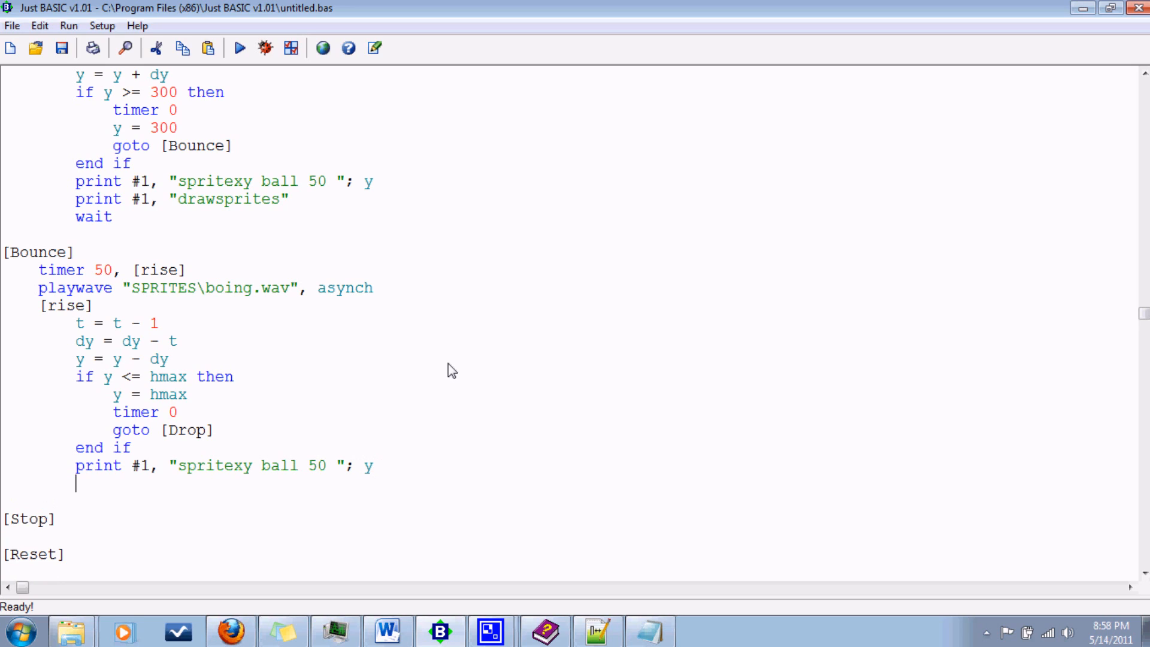
{"action": "type", "text": "print #1,"}
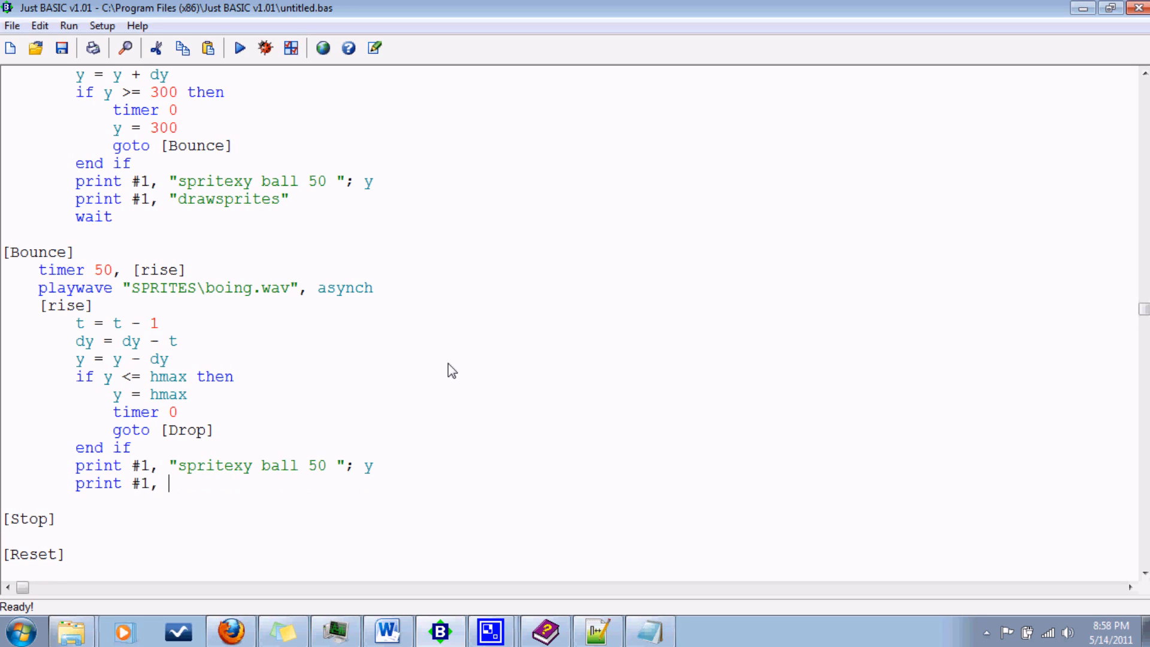
{"action": "type", "text": "\"draw"}
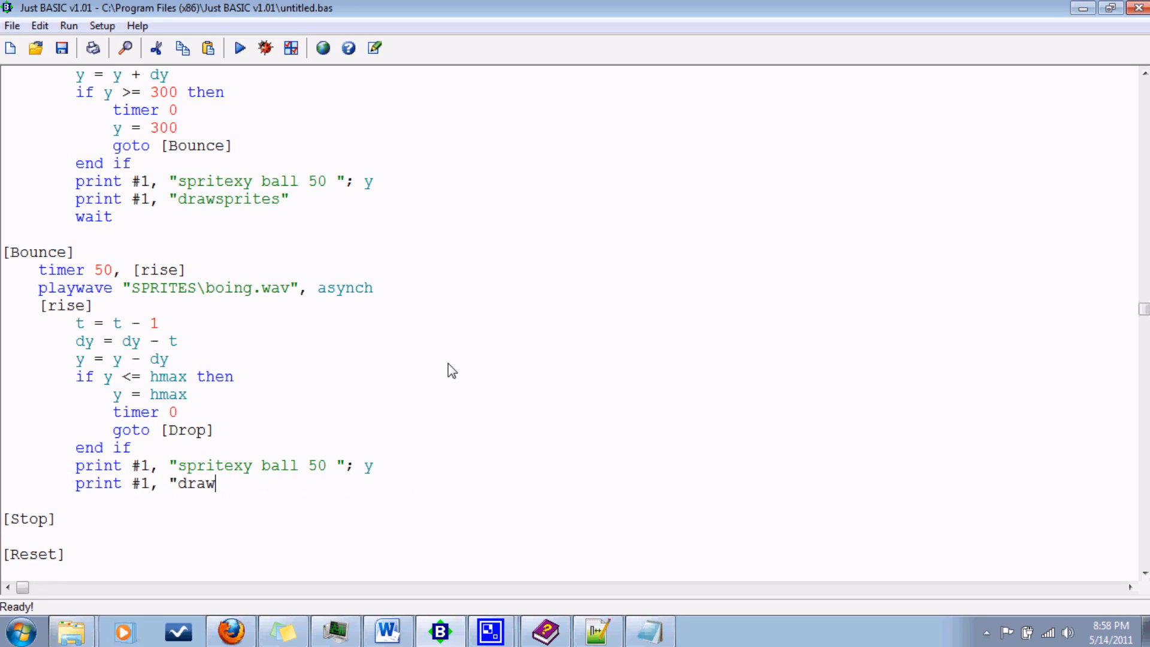
{"action": "type", "text": "sprites\""}
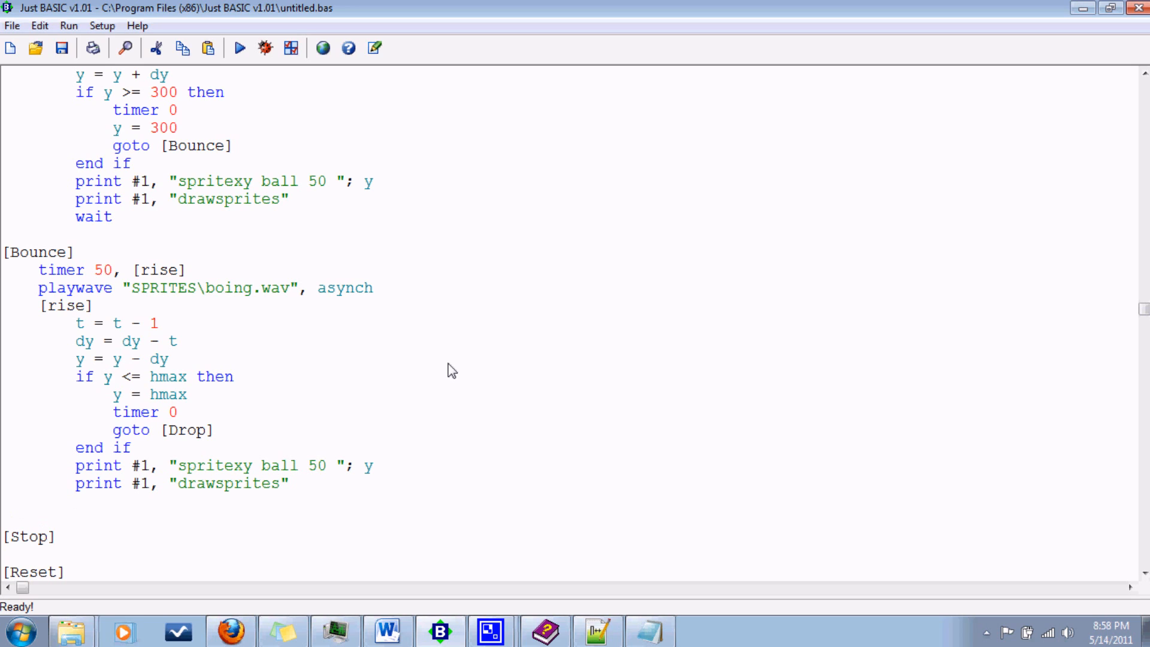
{"action": "type", "text": "w"}
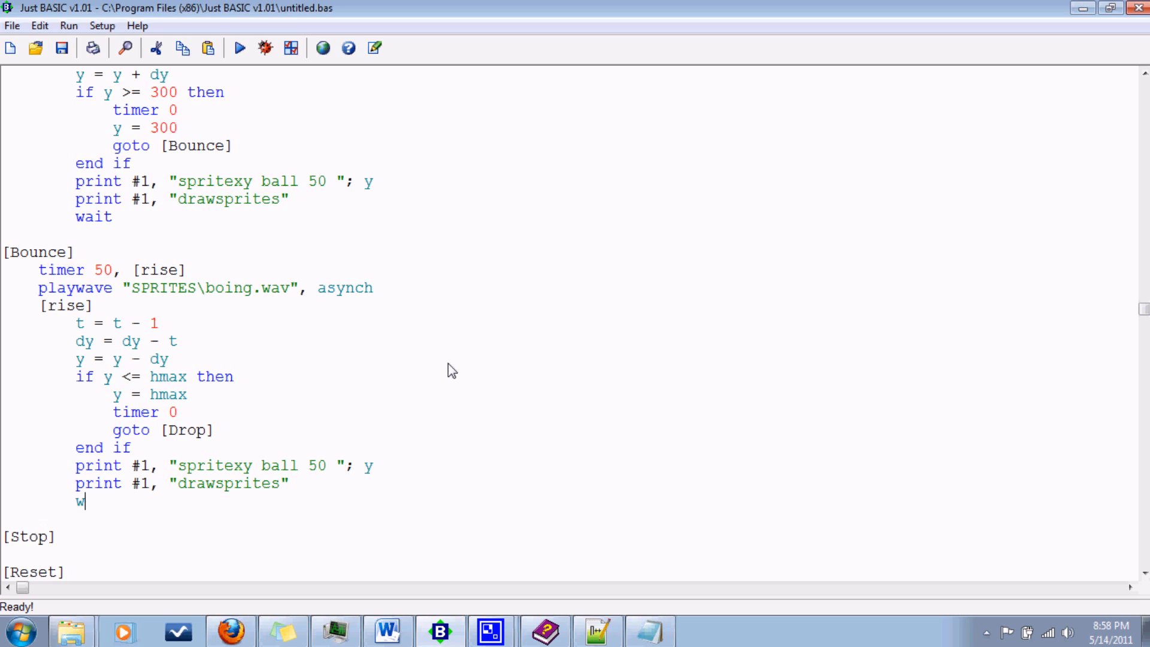
{"action": "type", "text": "ait"}
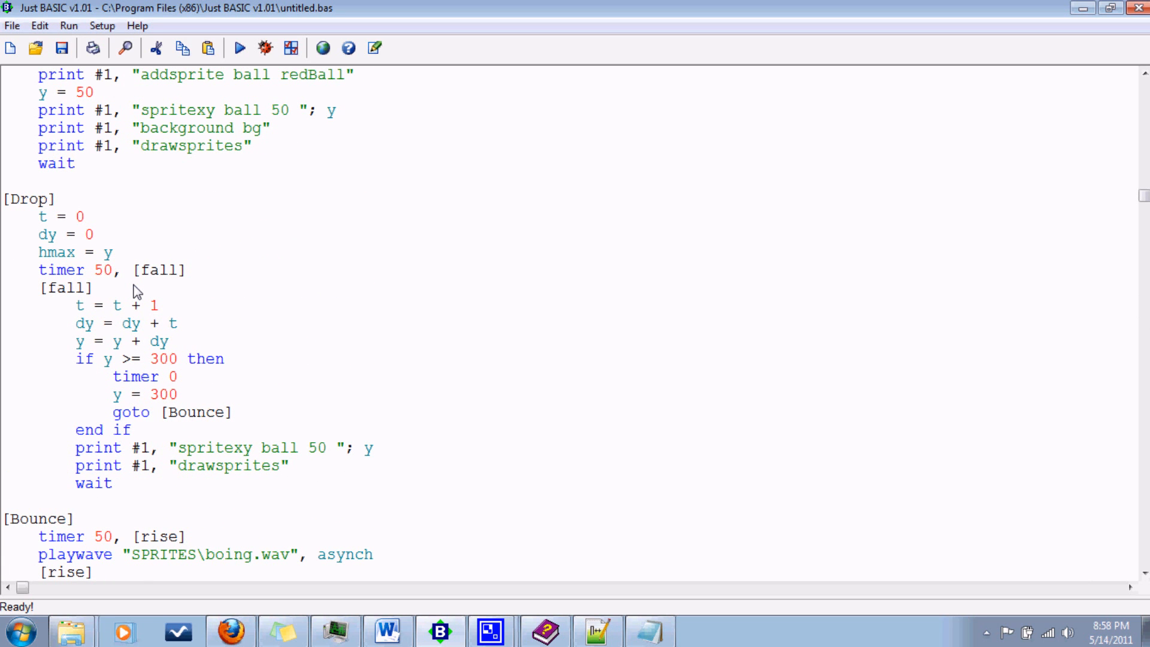
Write the [Stop] routine as timer 0 followed by wait.
{"action": "scroll", "scroll_direction": "down", "scroll_amount": 3}
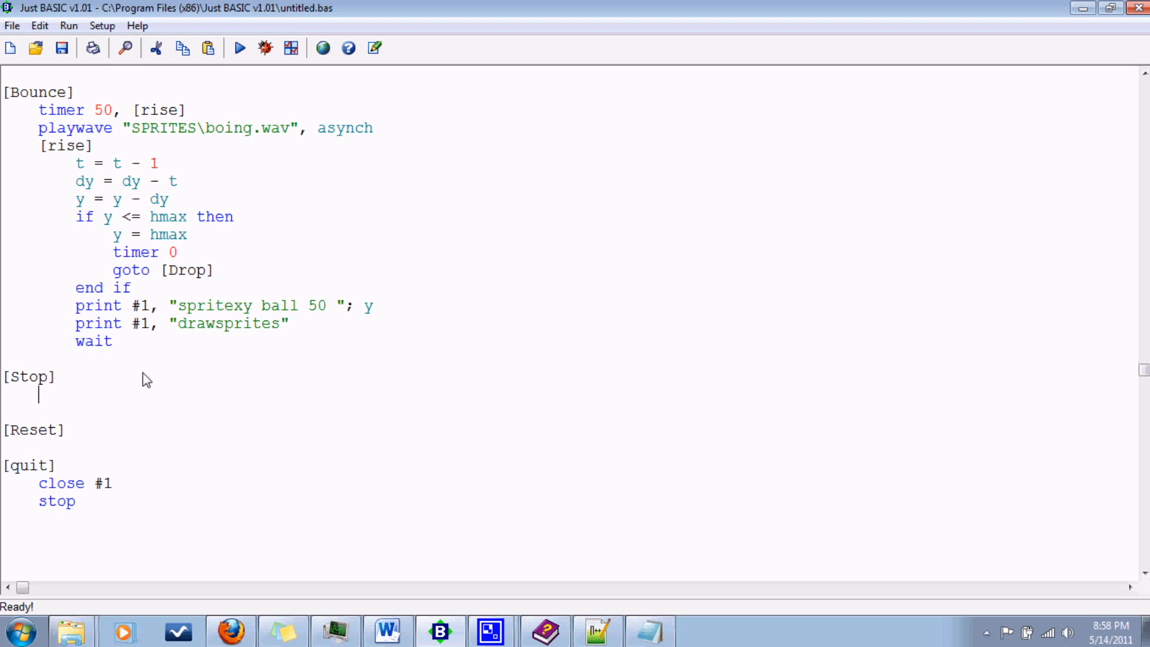
{"action": "type", "text": "timer 0"}
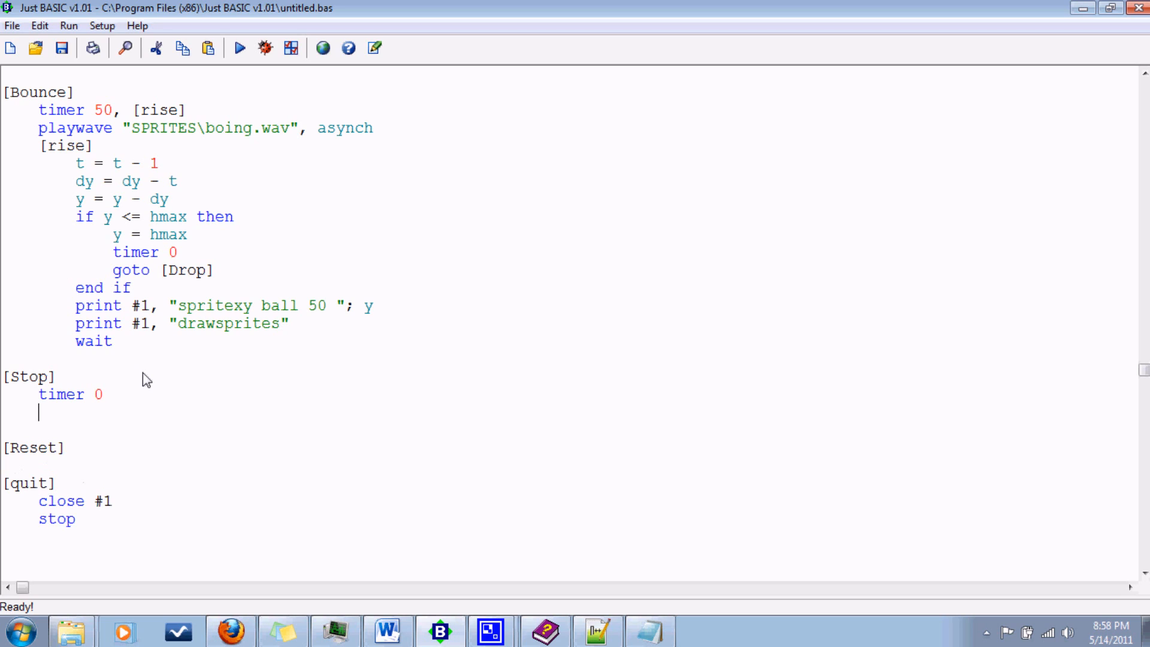
{"action": "type", "text": "wai"}
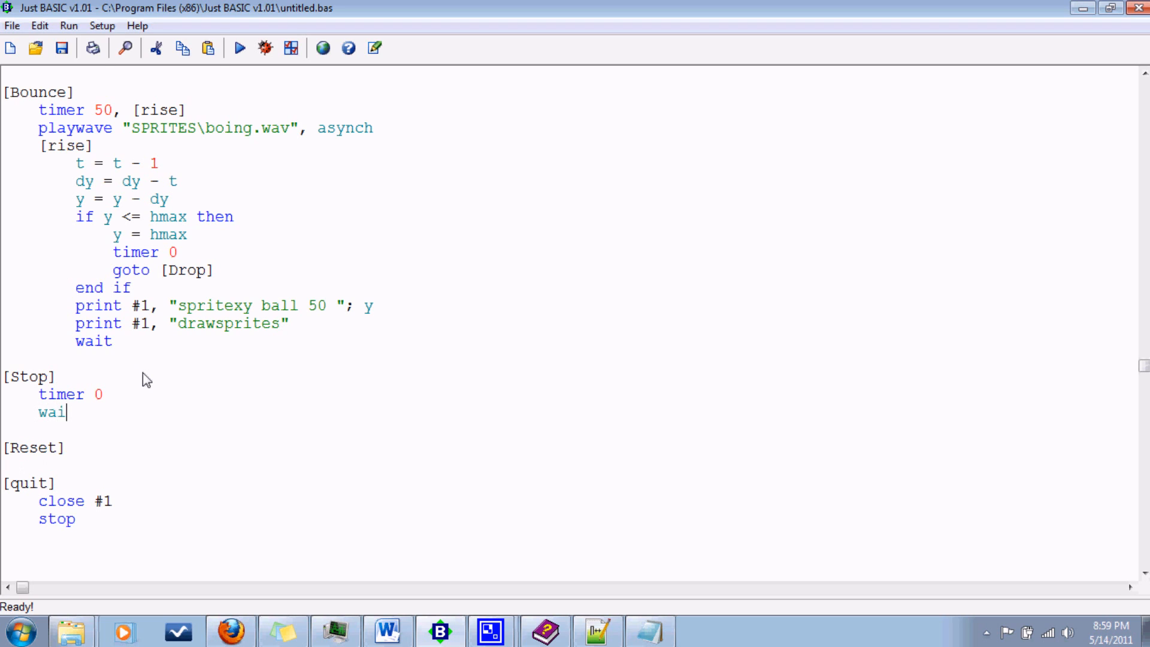
{"action": "type", "text": "t"}
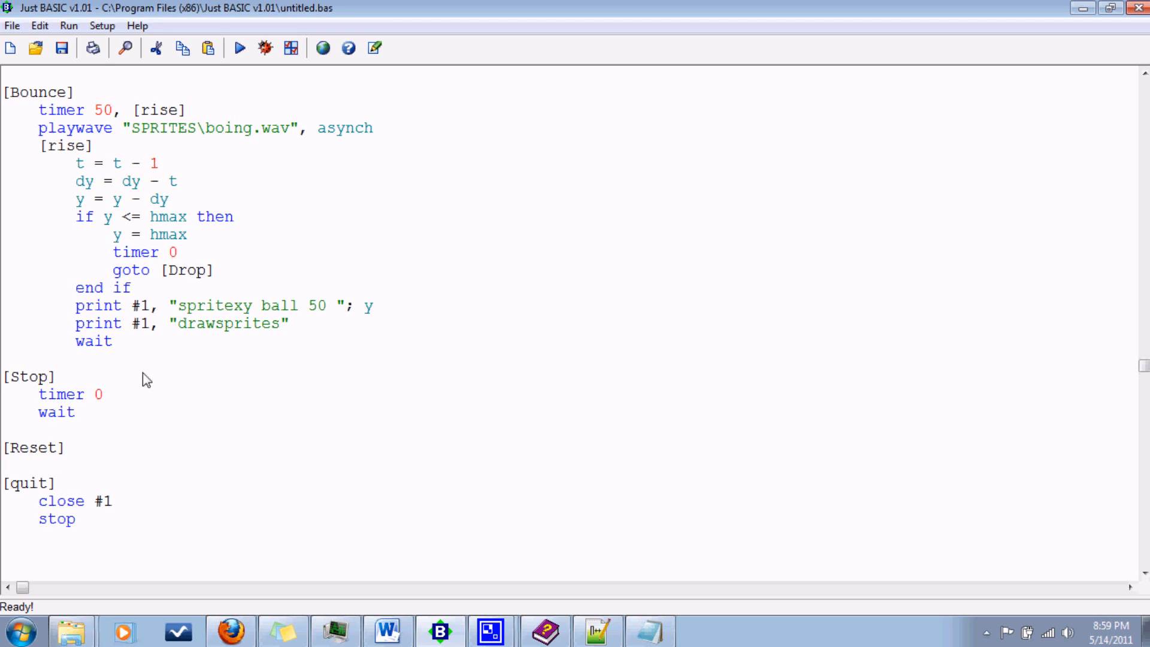
{"action": "mouse_move", "coordinate": [106, 198]}
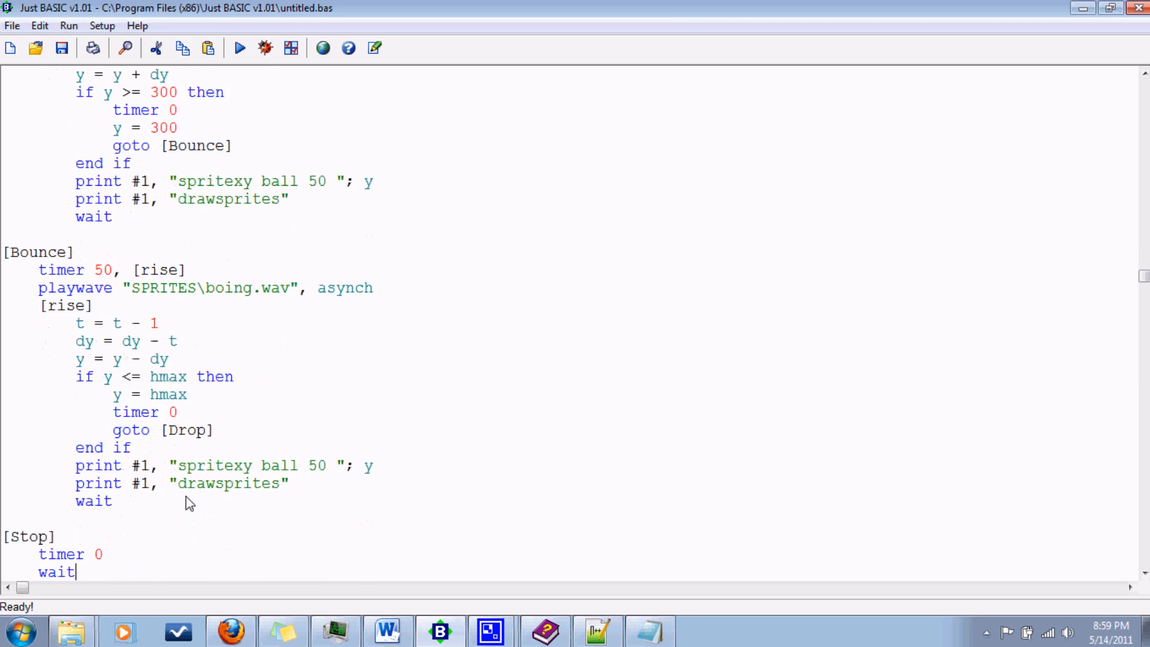
{"action": "scroll", "scroll_direction": "down", "scroll_amount": 3}
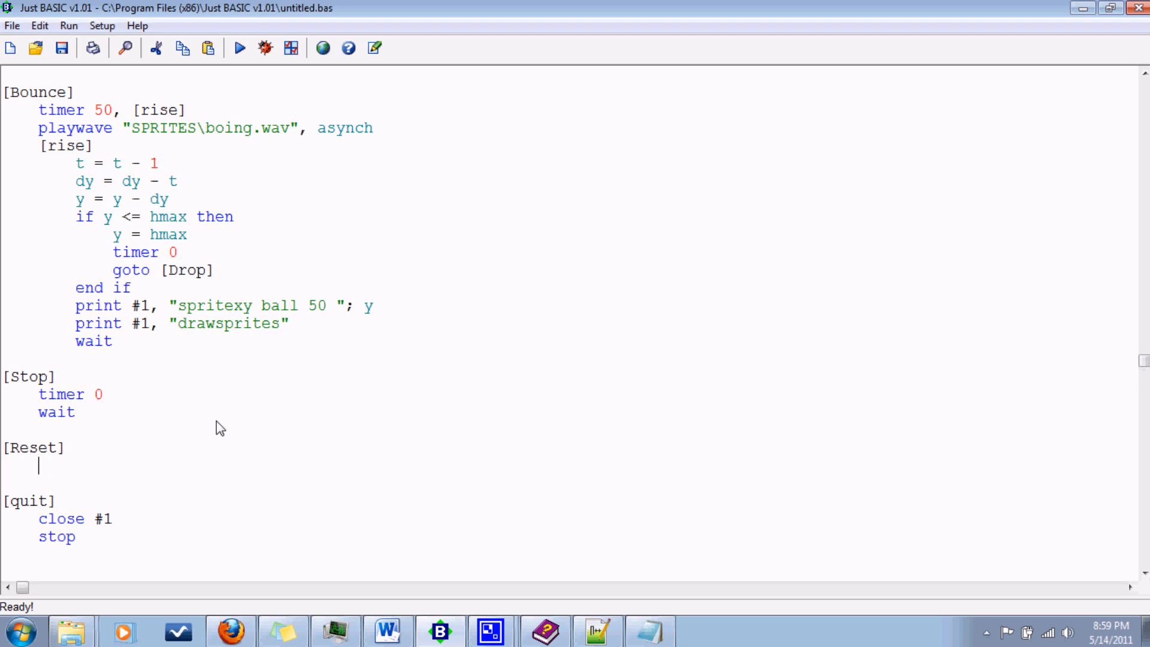
Under [Reset] add timer 0, y = 50 and print #1, "spritexy ball 50 50".
{"action": "type", "text": "timer 0"}
{"action": "type", "text": "y ="}
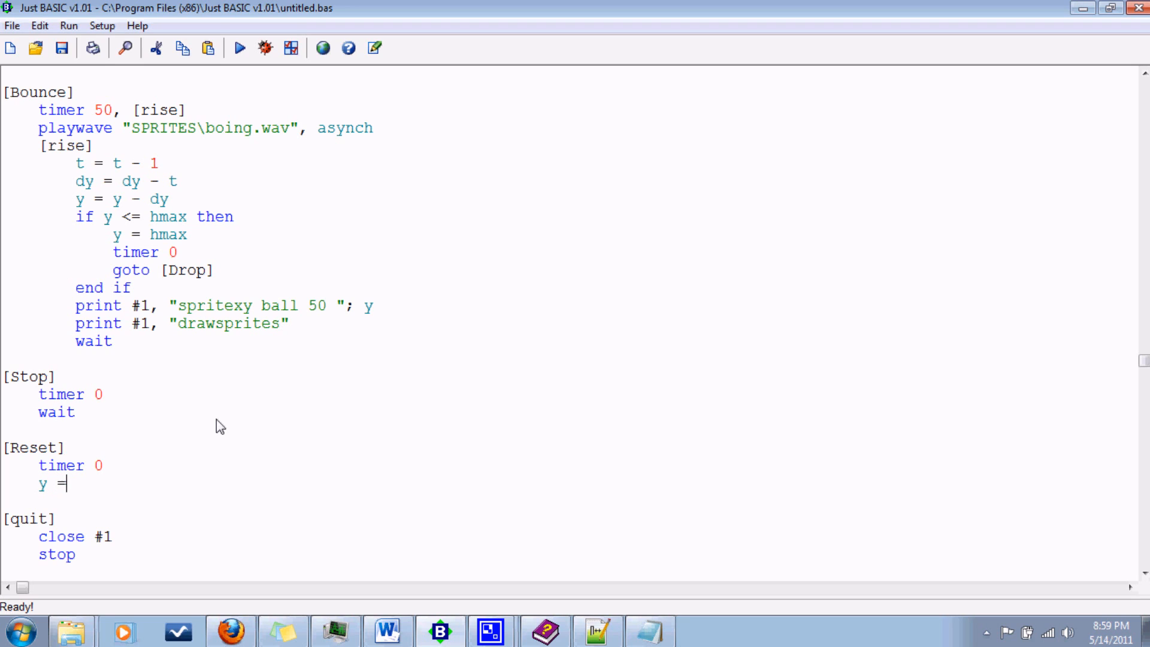
{"action": "type", "text": "50"}
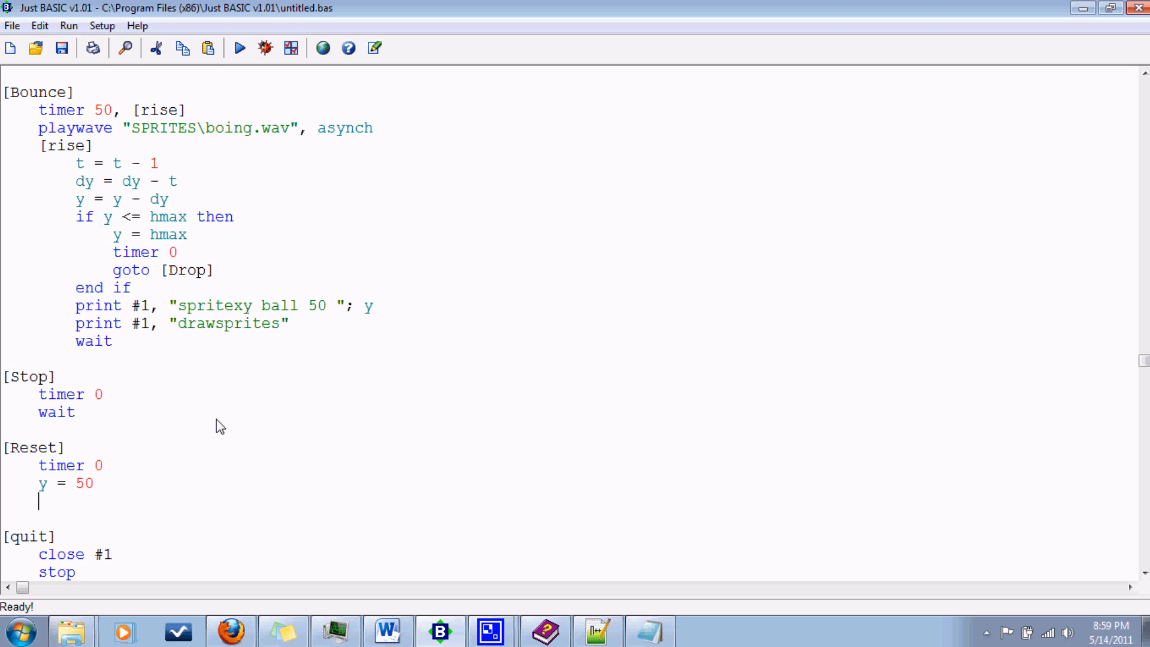
{"action": "type", "text": "pri"}
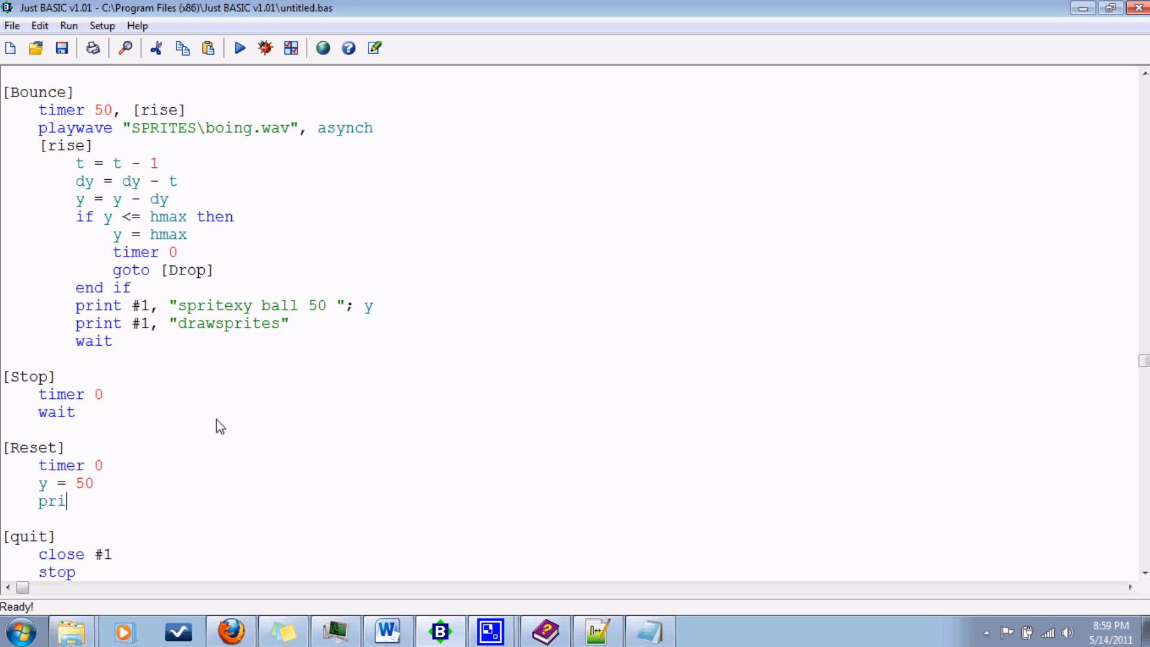
{"action": "type", "text": "nt"}
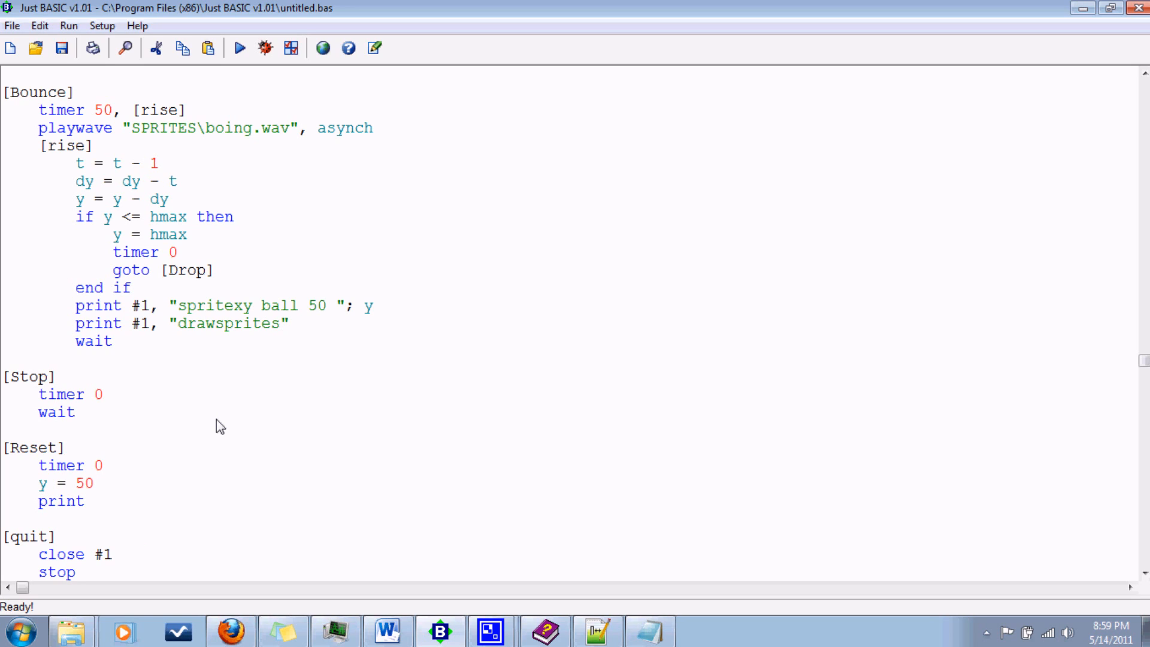
{"action": "left_click", "coordinate": [93, 501]}
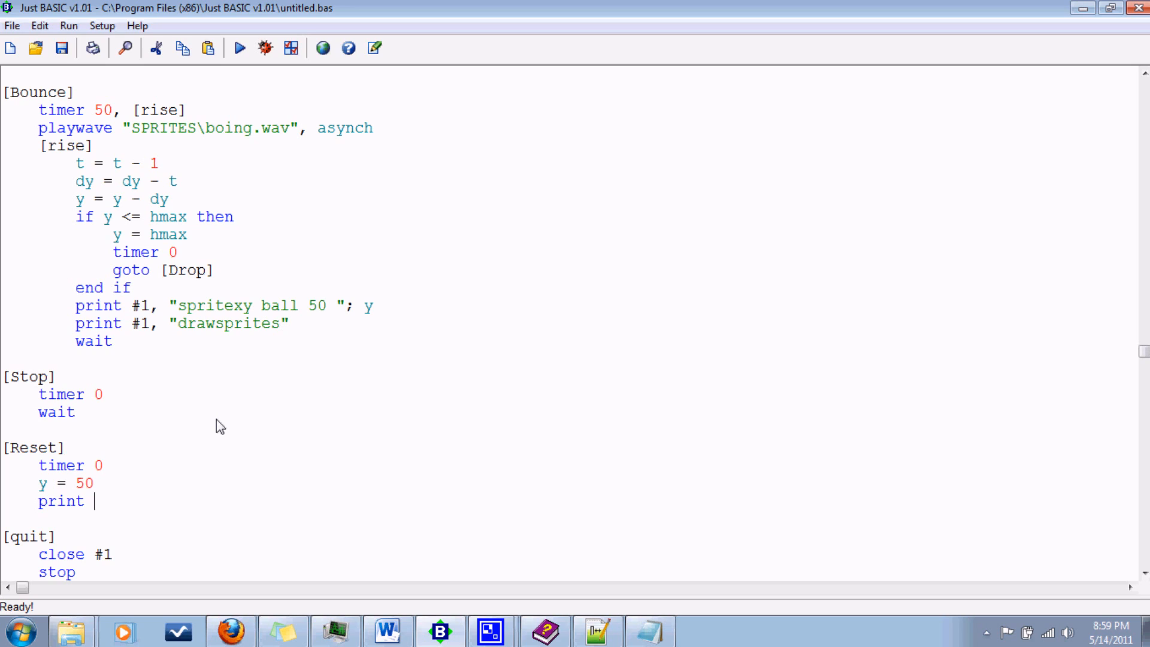
{"action": "type", "text": "#1, \""}
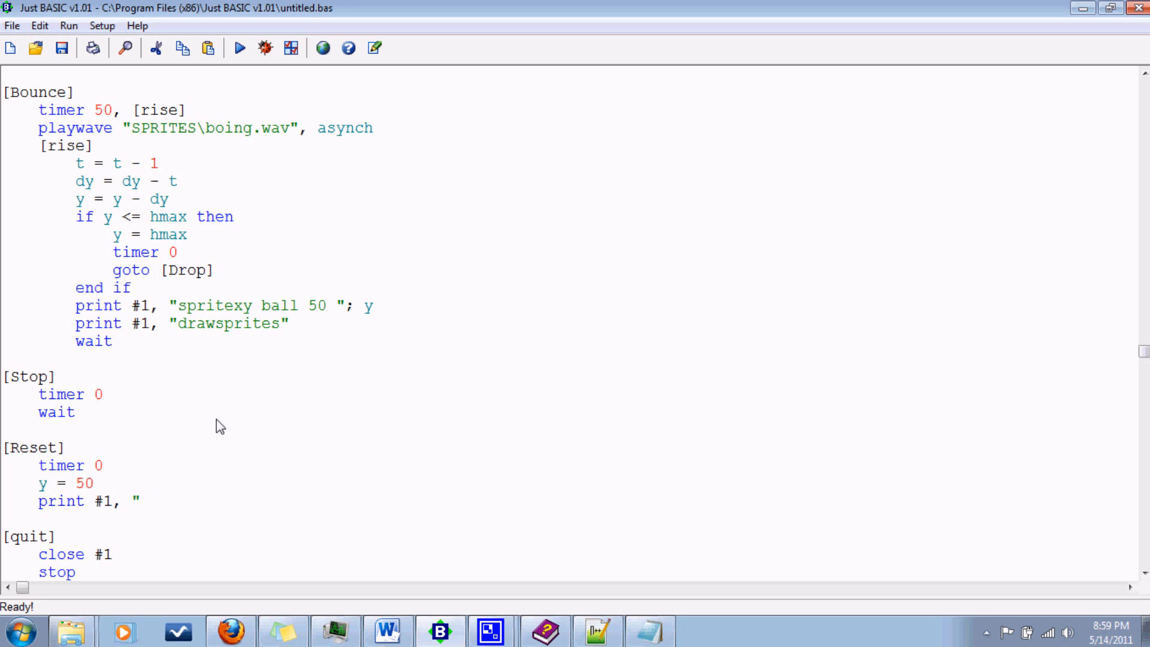
{"action": "type", "text": "spritexy ba"}
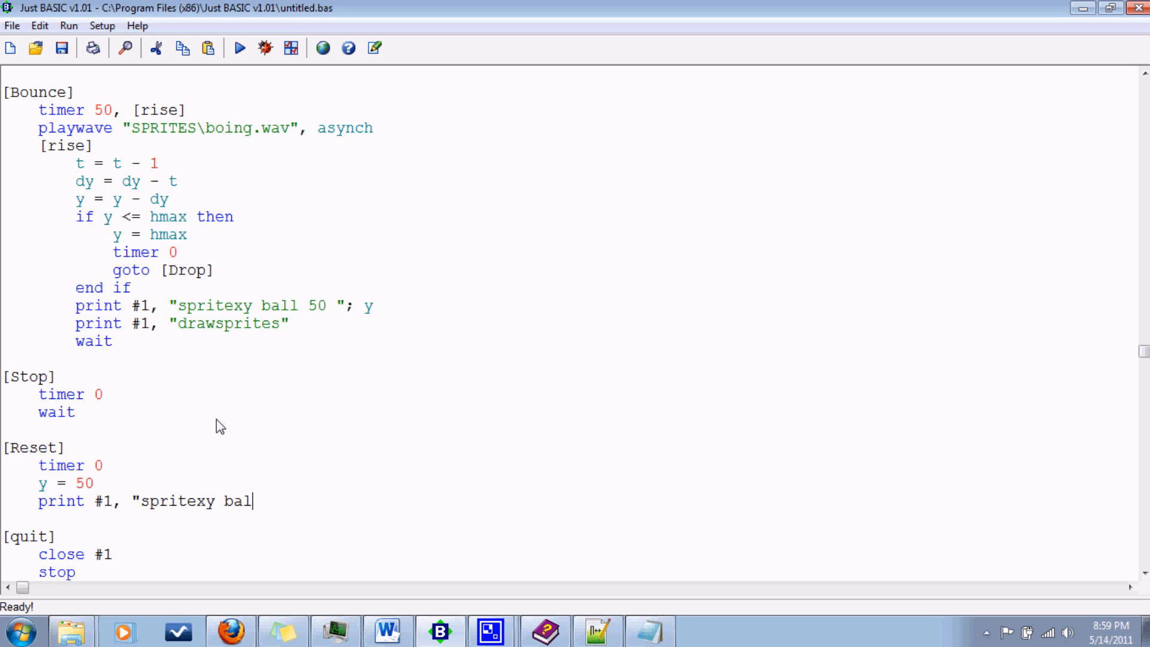
{"action": "type", "text": "l 50 50\""}
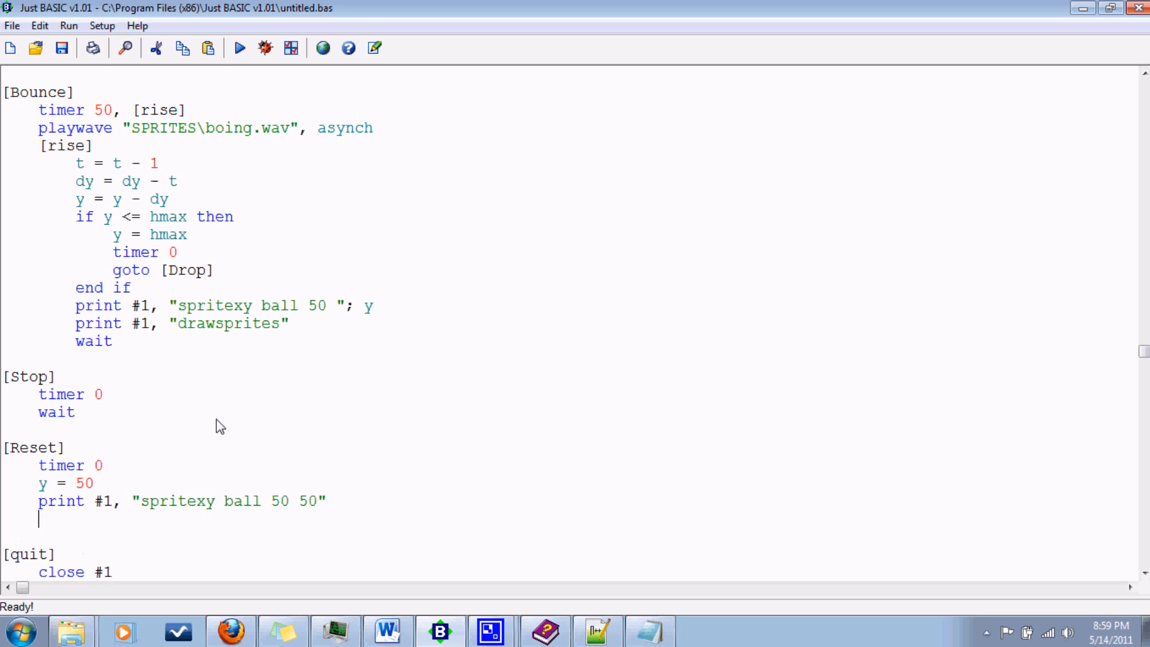
Add the print #1, "drawsprites" line to redraw the ball after reset.
{"action": "type", "text": "print"}
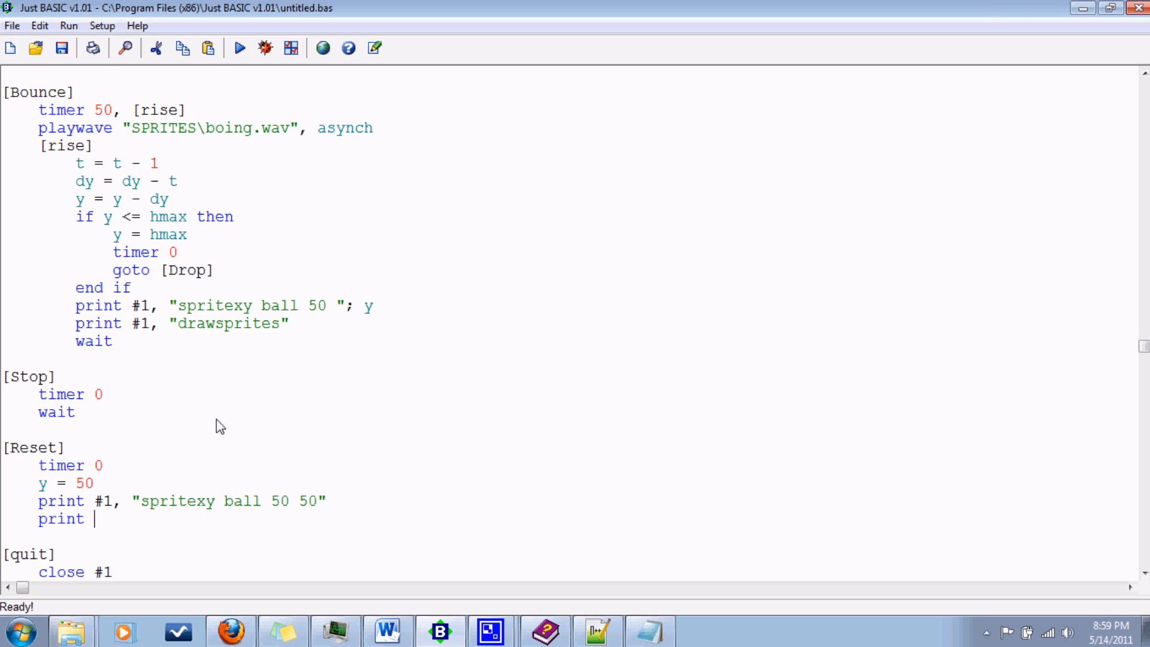
{"action": "type", "text": "#1, \""}
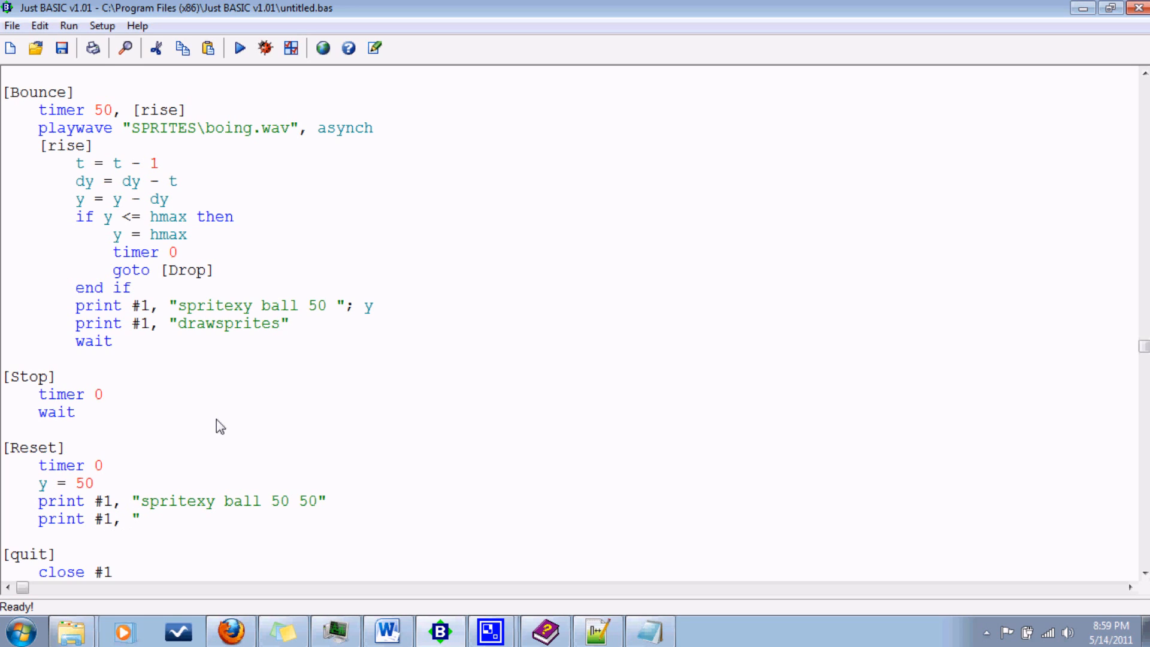
{"action": "type", "text": "drawspr"}
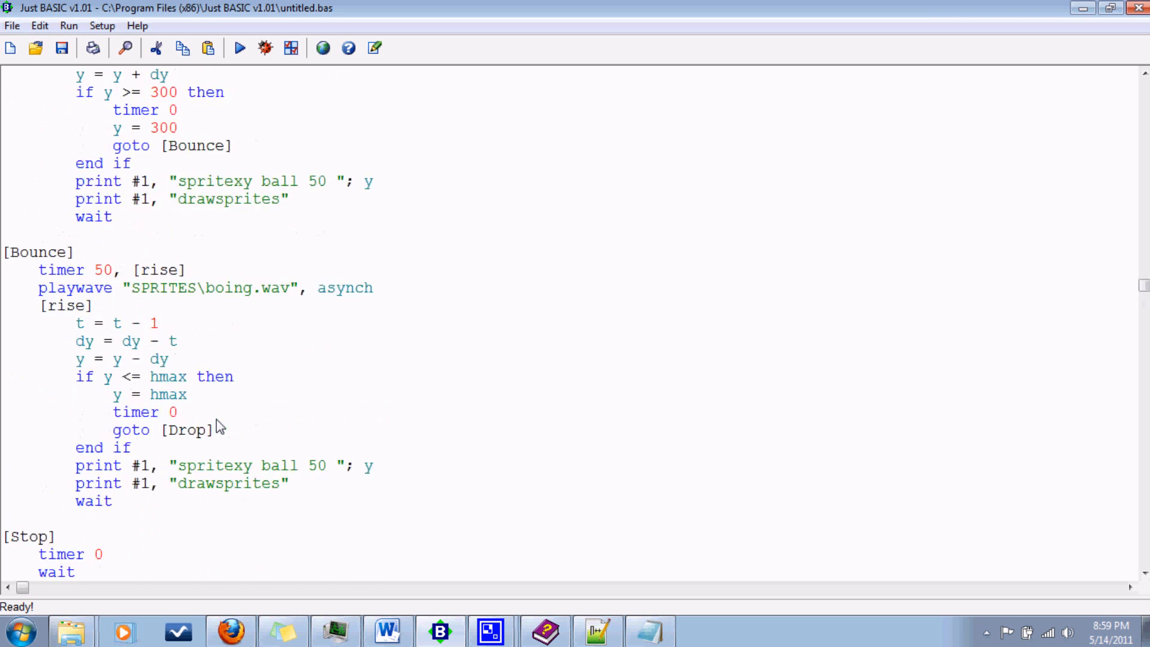
Run the bouncing-ball program to open the Graphics Test window.
{"action": "scroll", "scroll_direction": "up", "scroll_amount": 3}
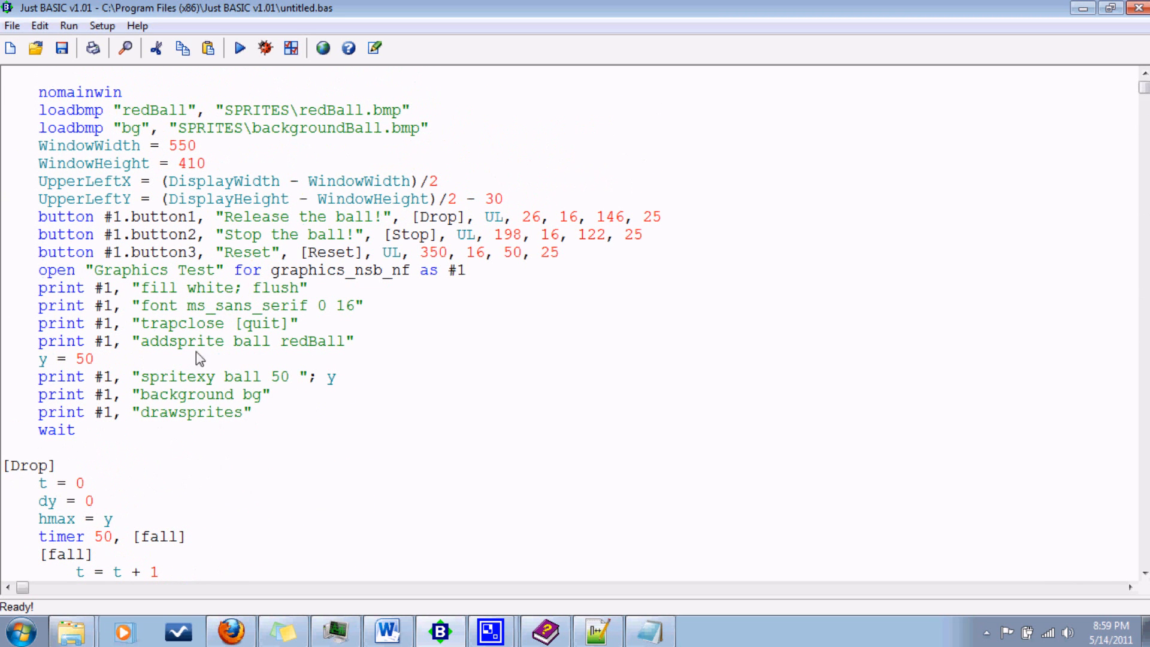
{"action": "scroll", "scroll_direction": "down", "scroll_amount": 3}
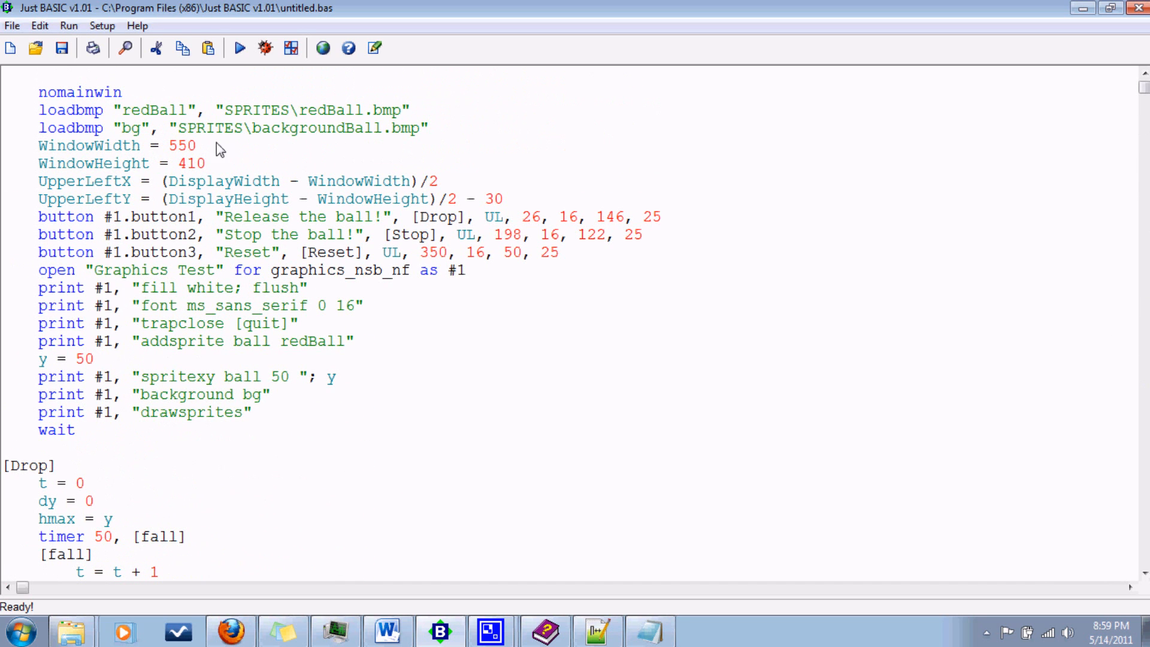
{"action": "scroll", "scroll_direction": "down", "scroll_amount": 3}
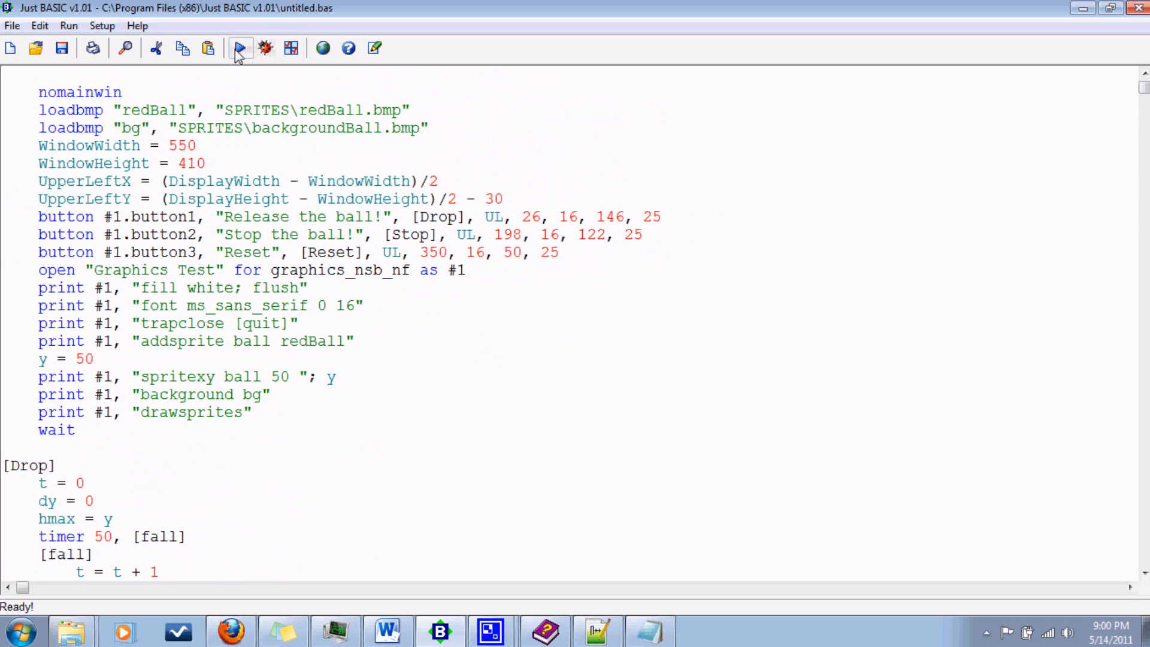
{"action": "left_click", "coordinate": [241, 48]}
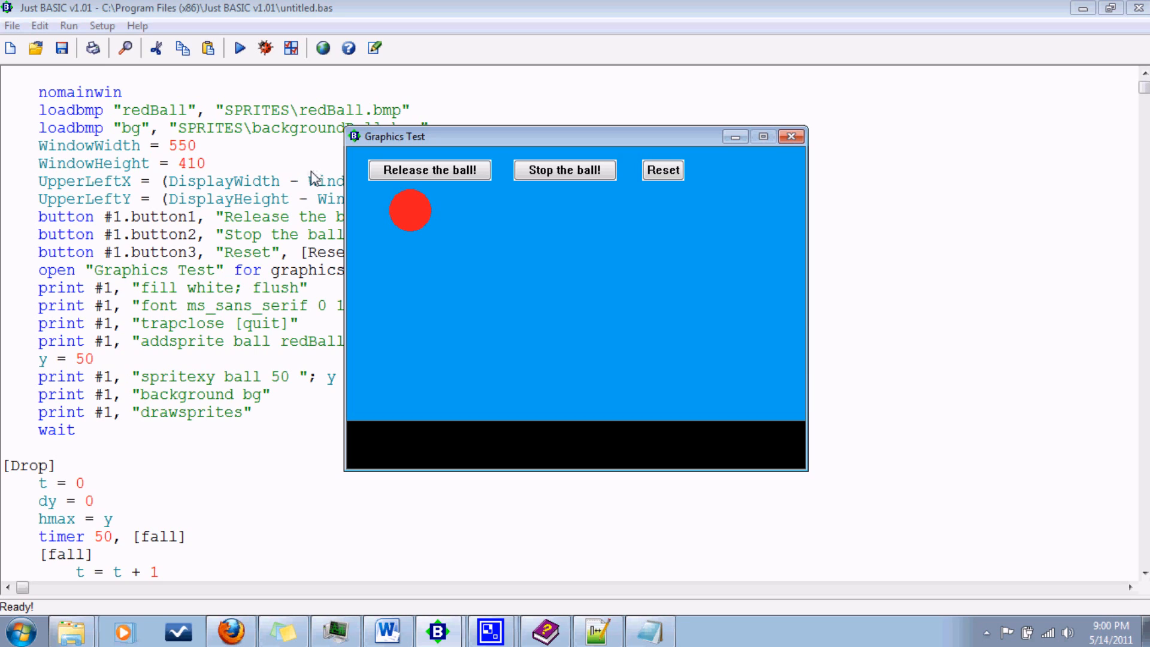
{"action": "mouse_move", "coordinate": [436, 177]}
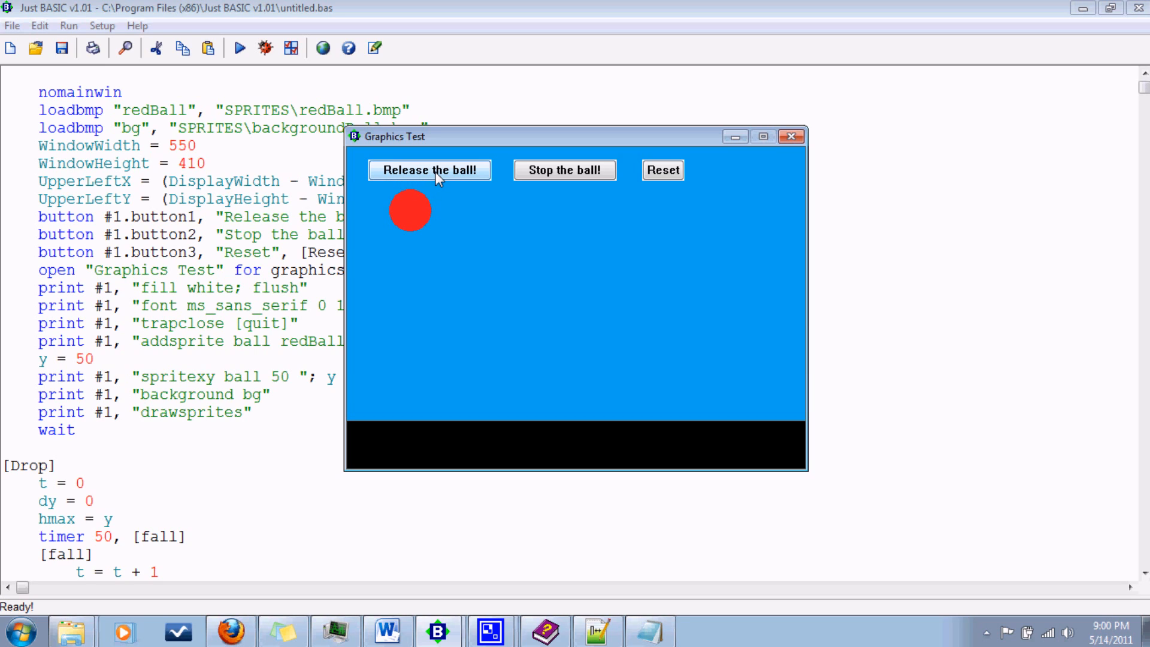
Release the ball, stop it mid-fall, release again and stop again in Graphics Test.
{"action": "left_click", "coordinate": [429, 169]}
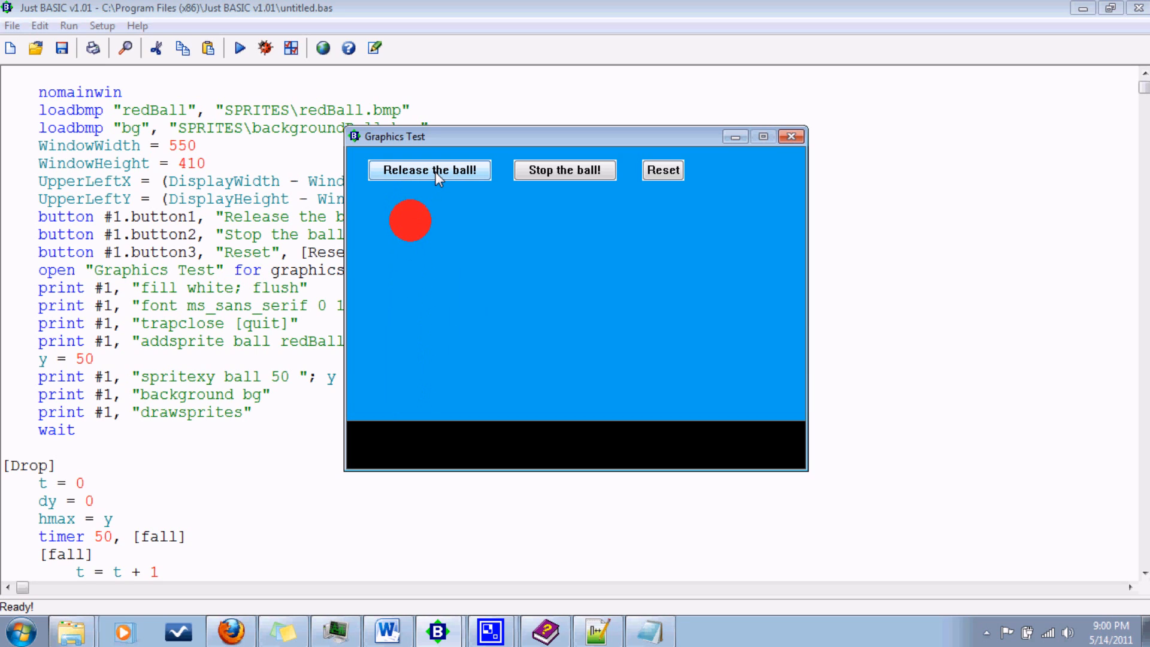
{"action": "left_click", "coordinate": [429, 169]}
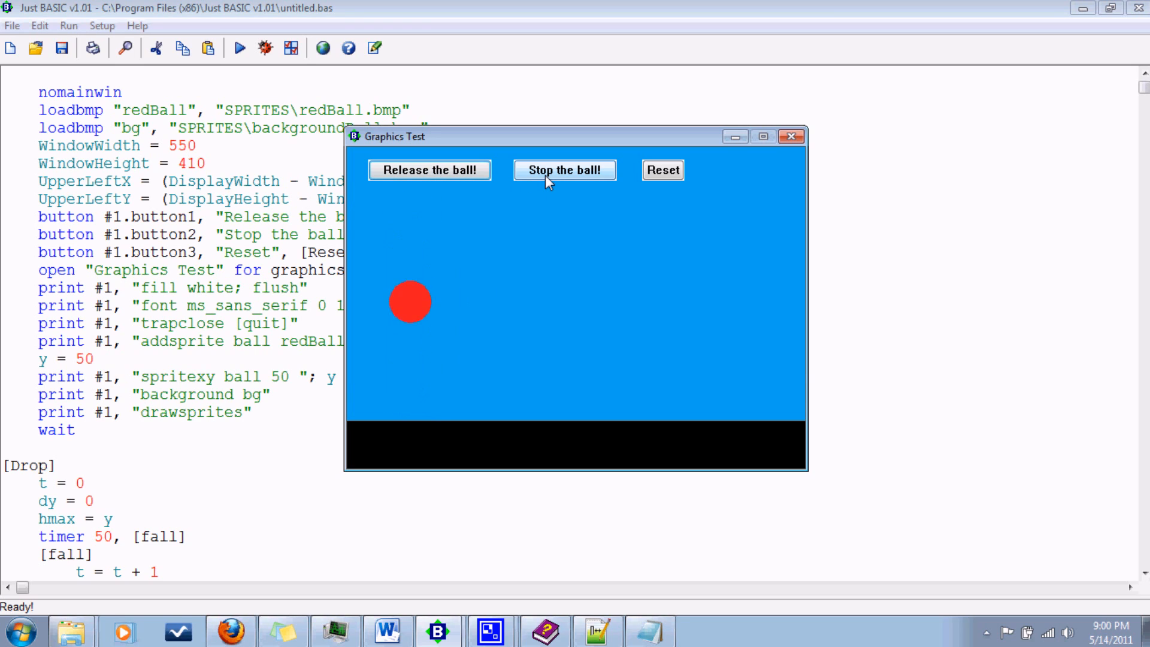
{"action": "left_click", "coordinate": [429, 170]}
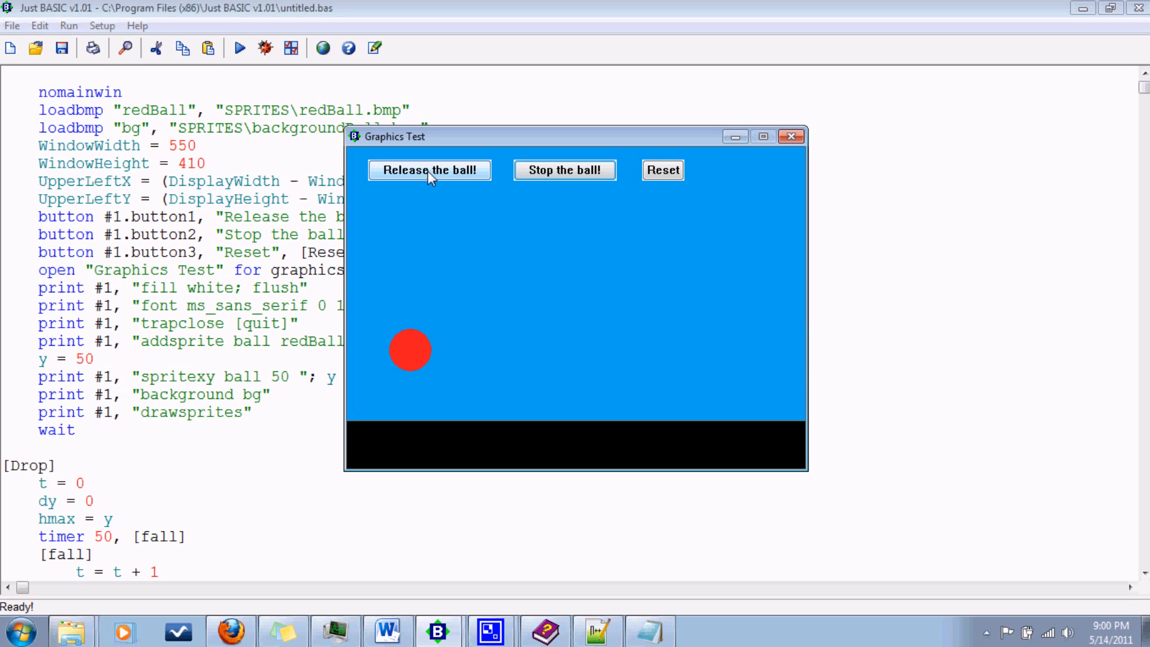
{"action": "left_click", "coordinate": [429, 169]}
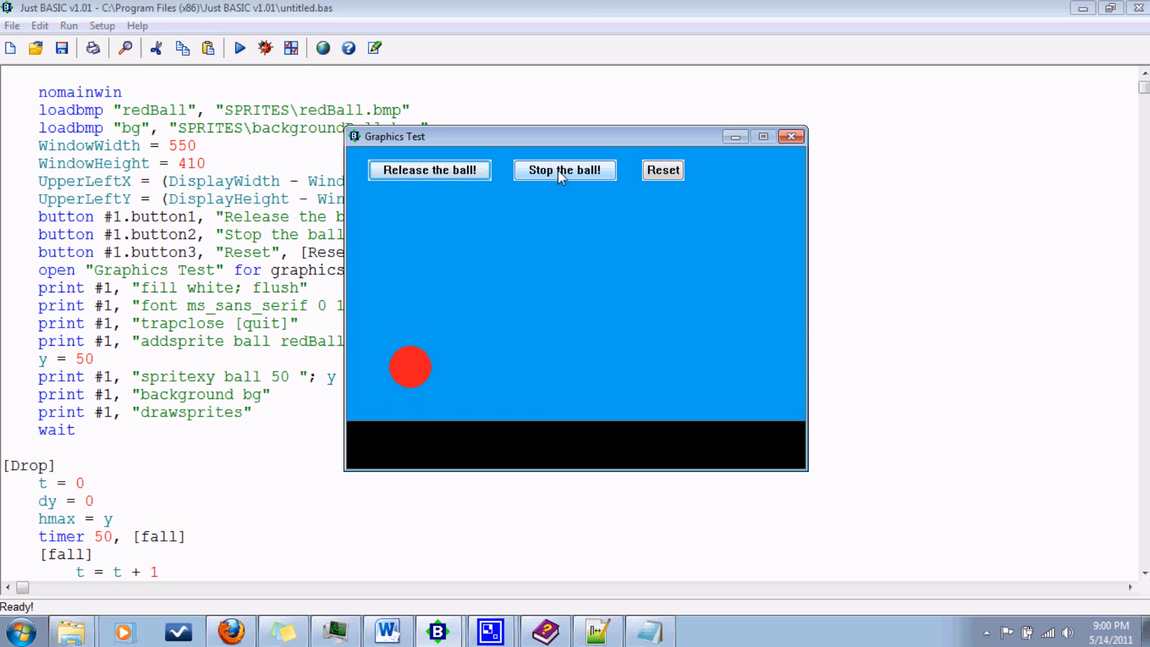
{"action": "left_click", "coordinate": [429, 169]}
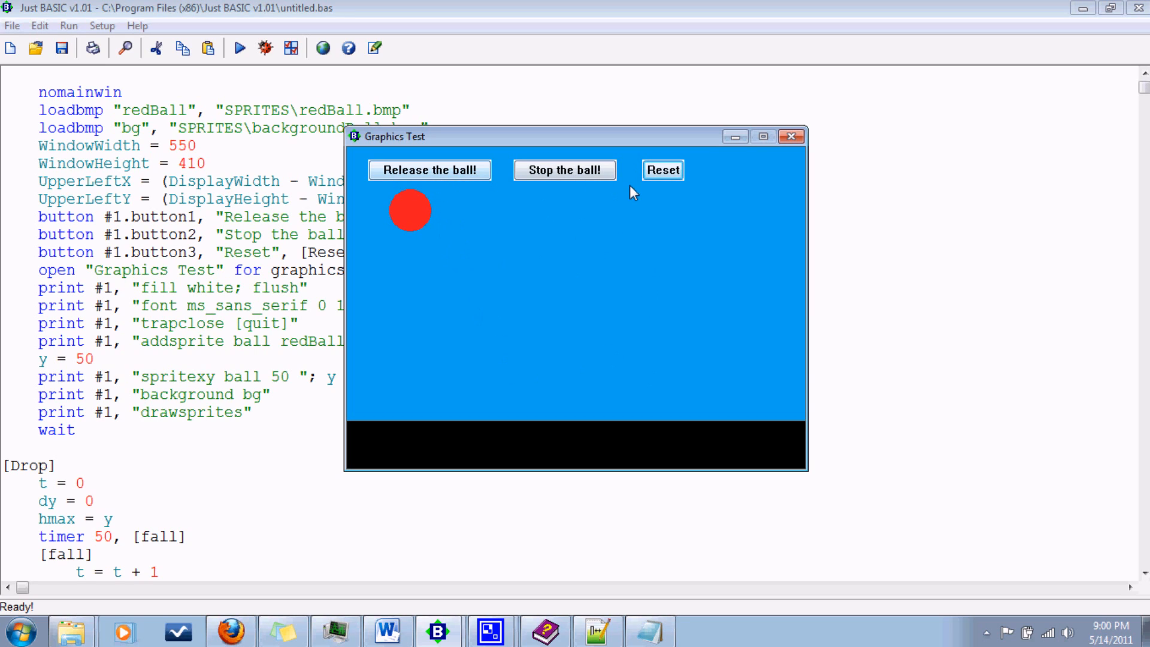
{"action": "mouse_move", "coordinate": [456, 360]}
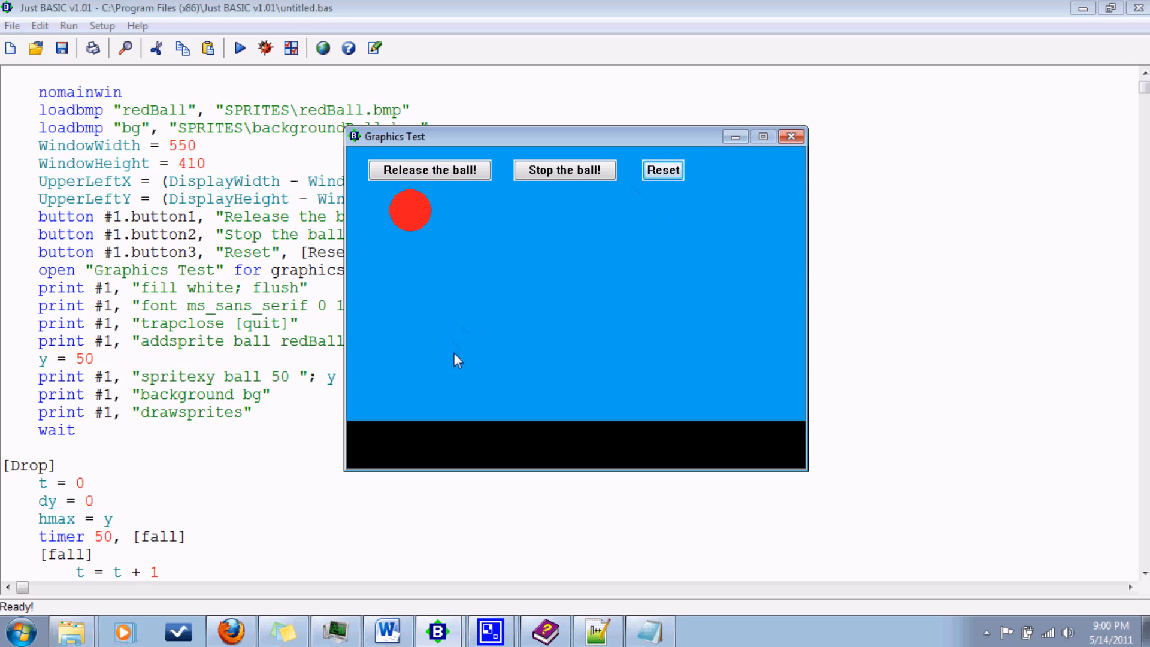
{"action": "mouse_move", "coordinate": [721, 228]}
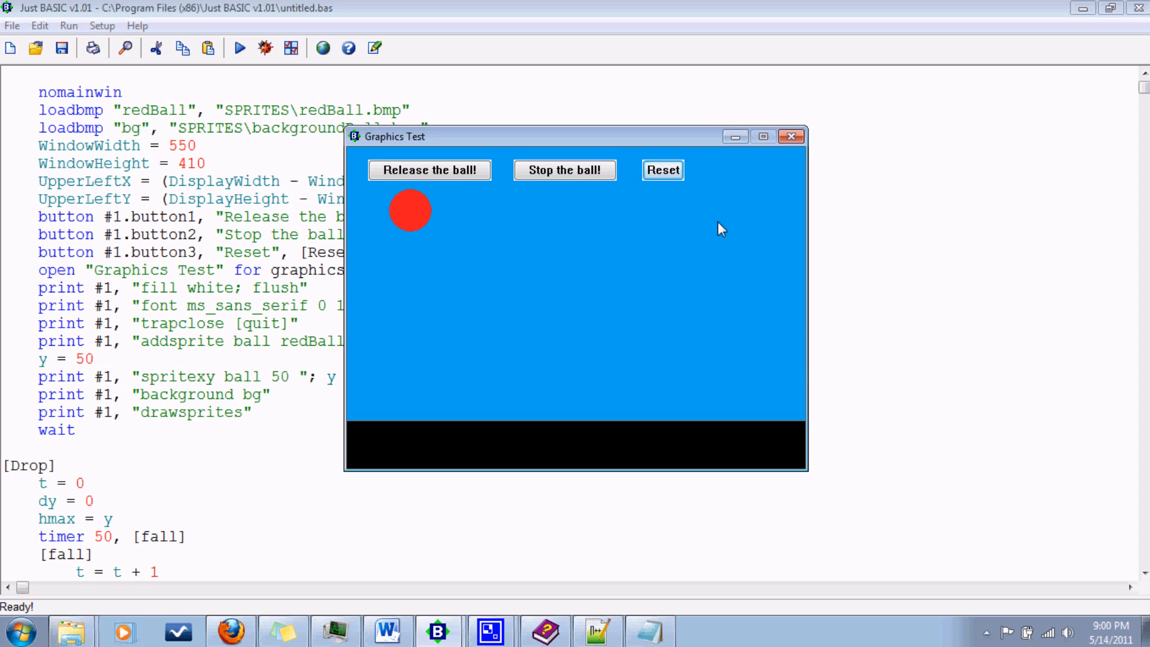
{"action": "mouse_move", "coordinate": [831, 157]}
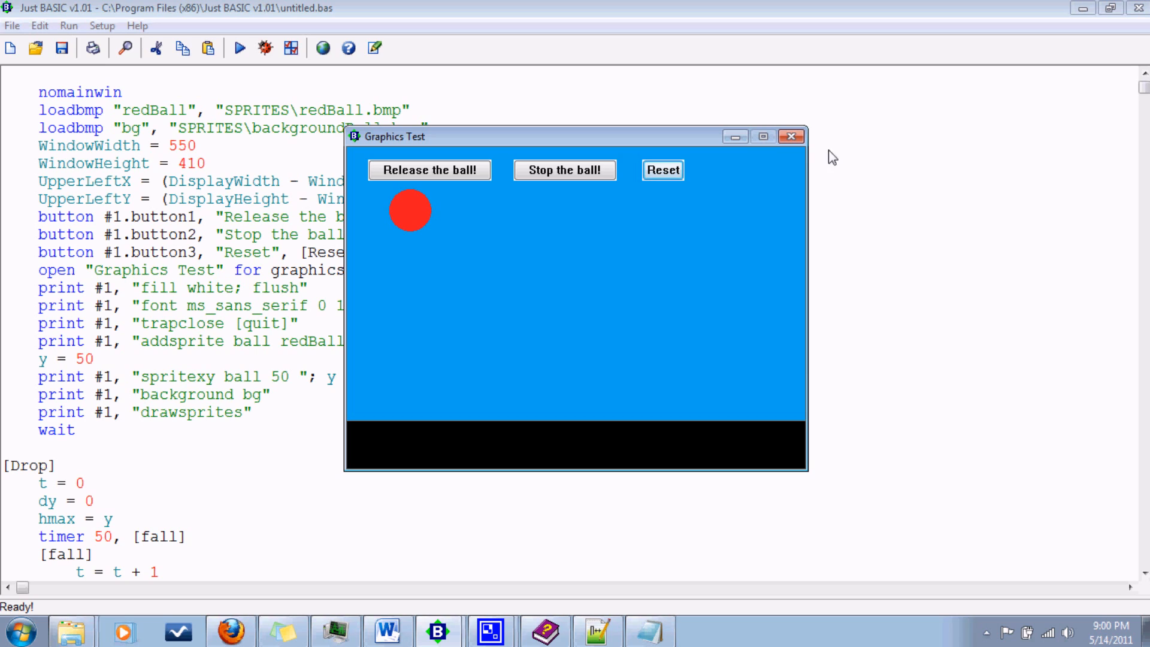